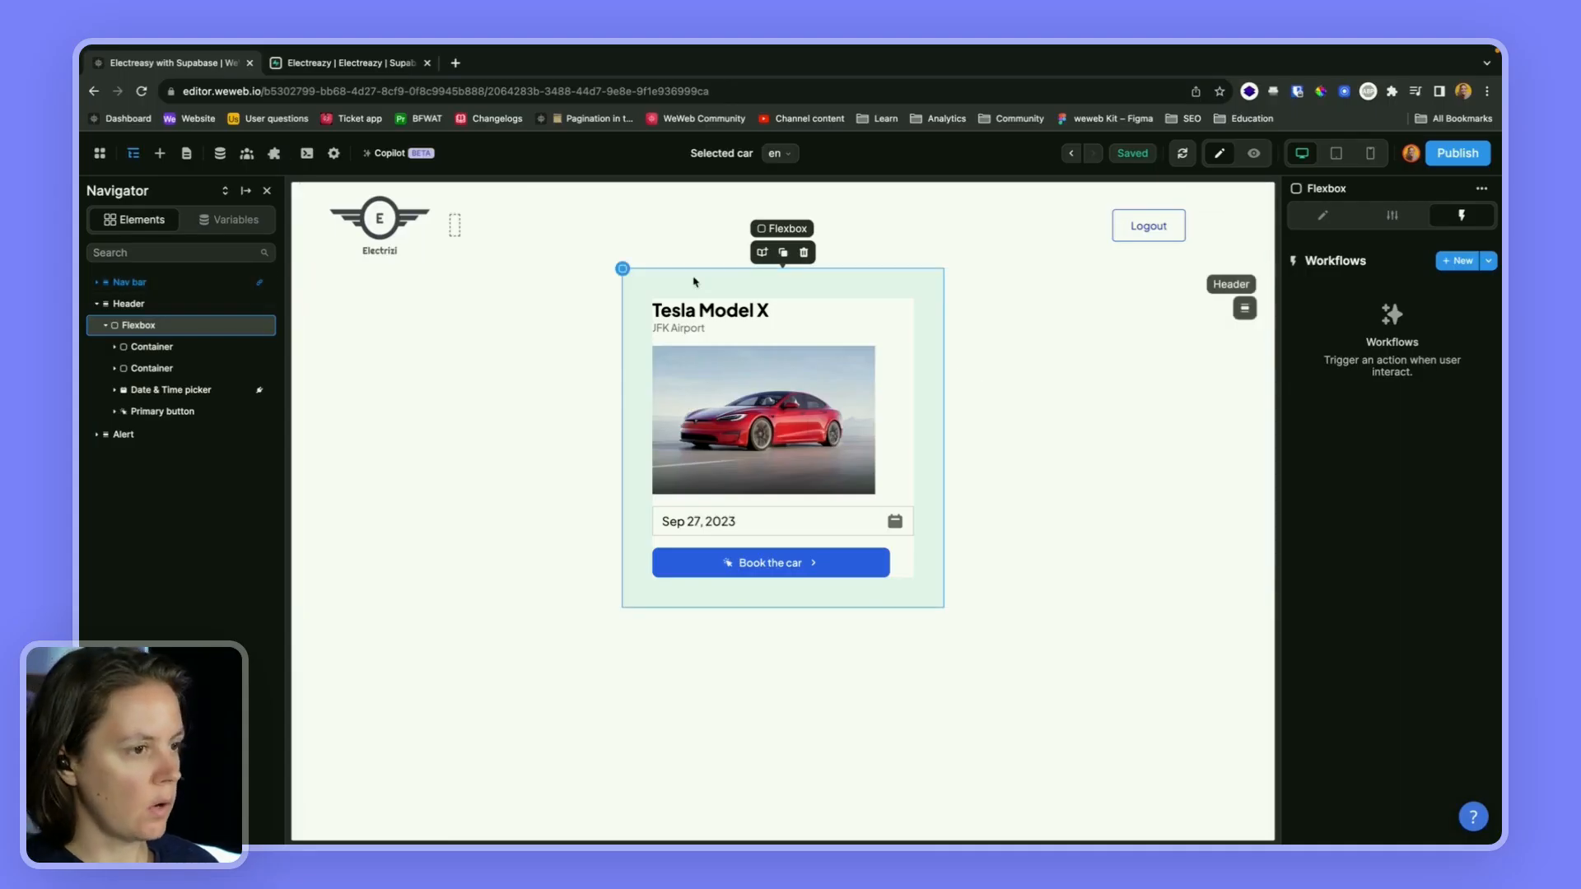
- Review the Supabase plugin config, the Car collection's fetched data, and the user's auth variables
click(275, 153)
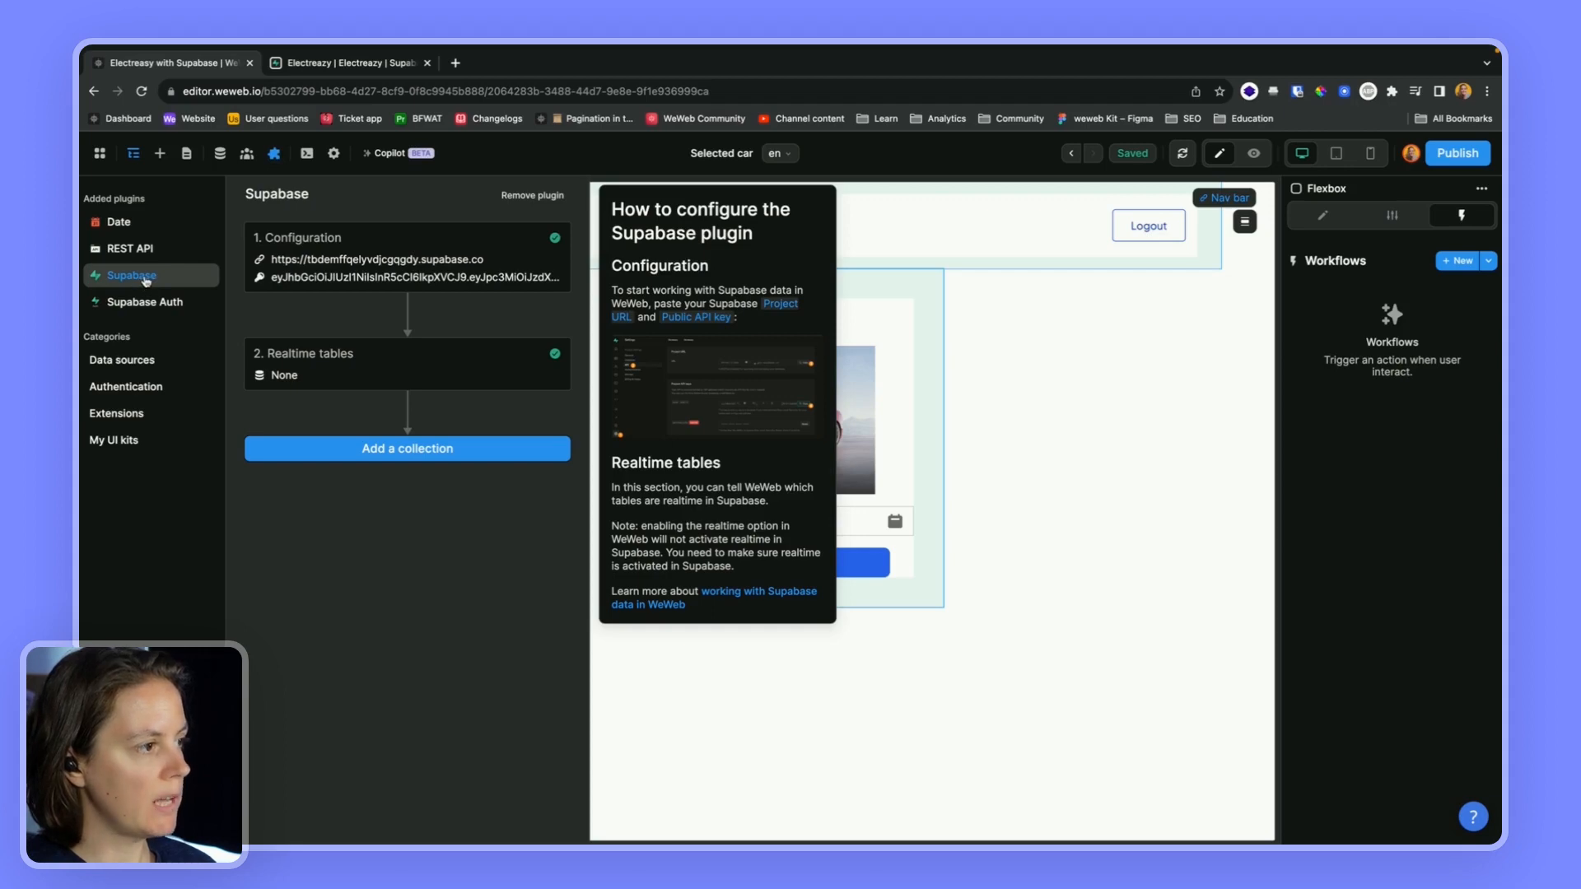
mouse_move(207, 170)
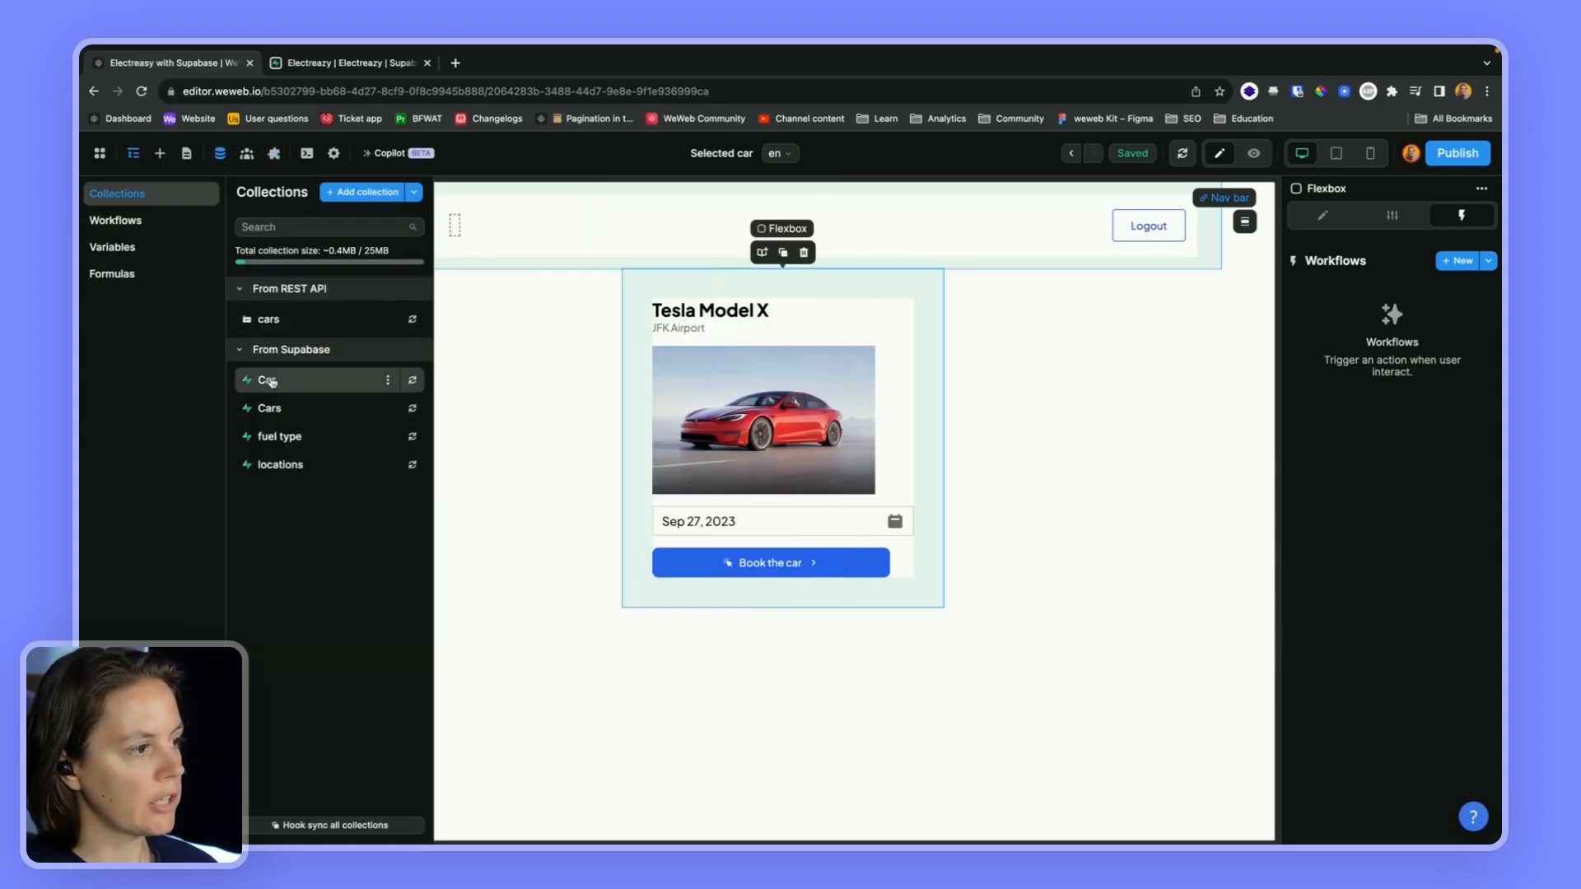
click(269, 380)
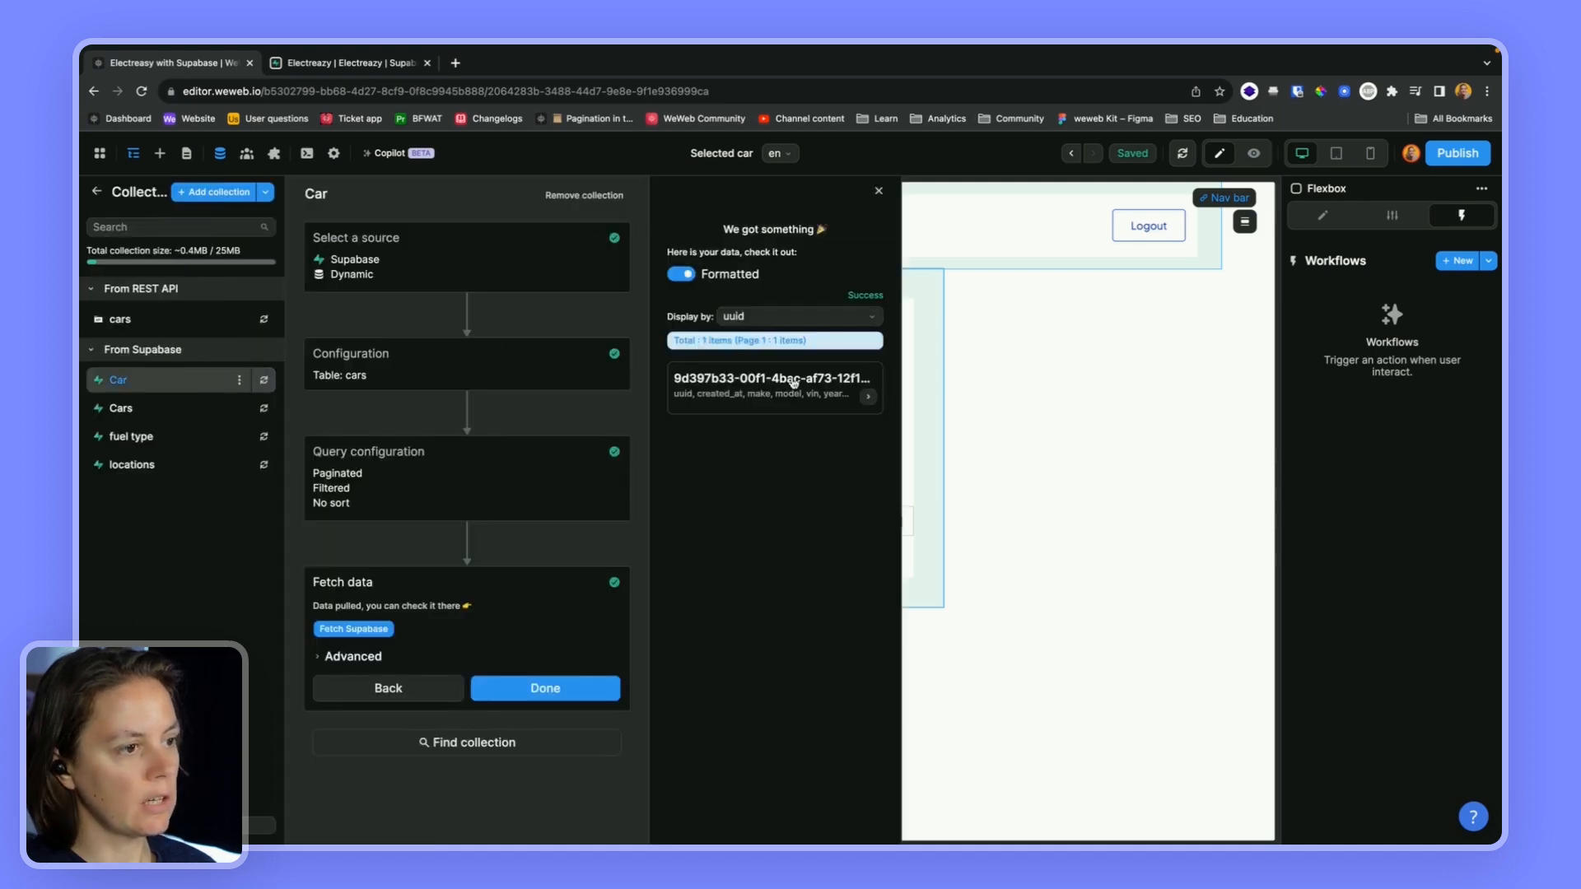
click(543, 688)
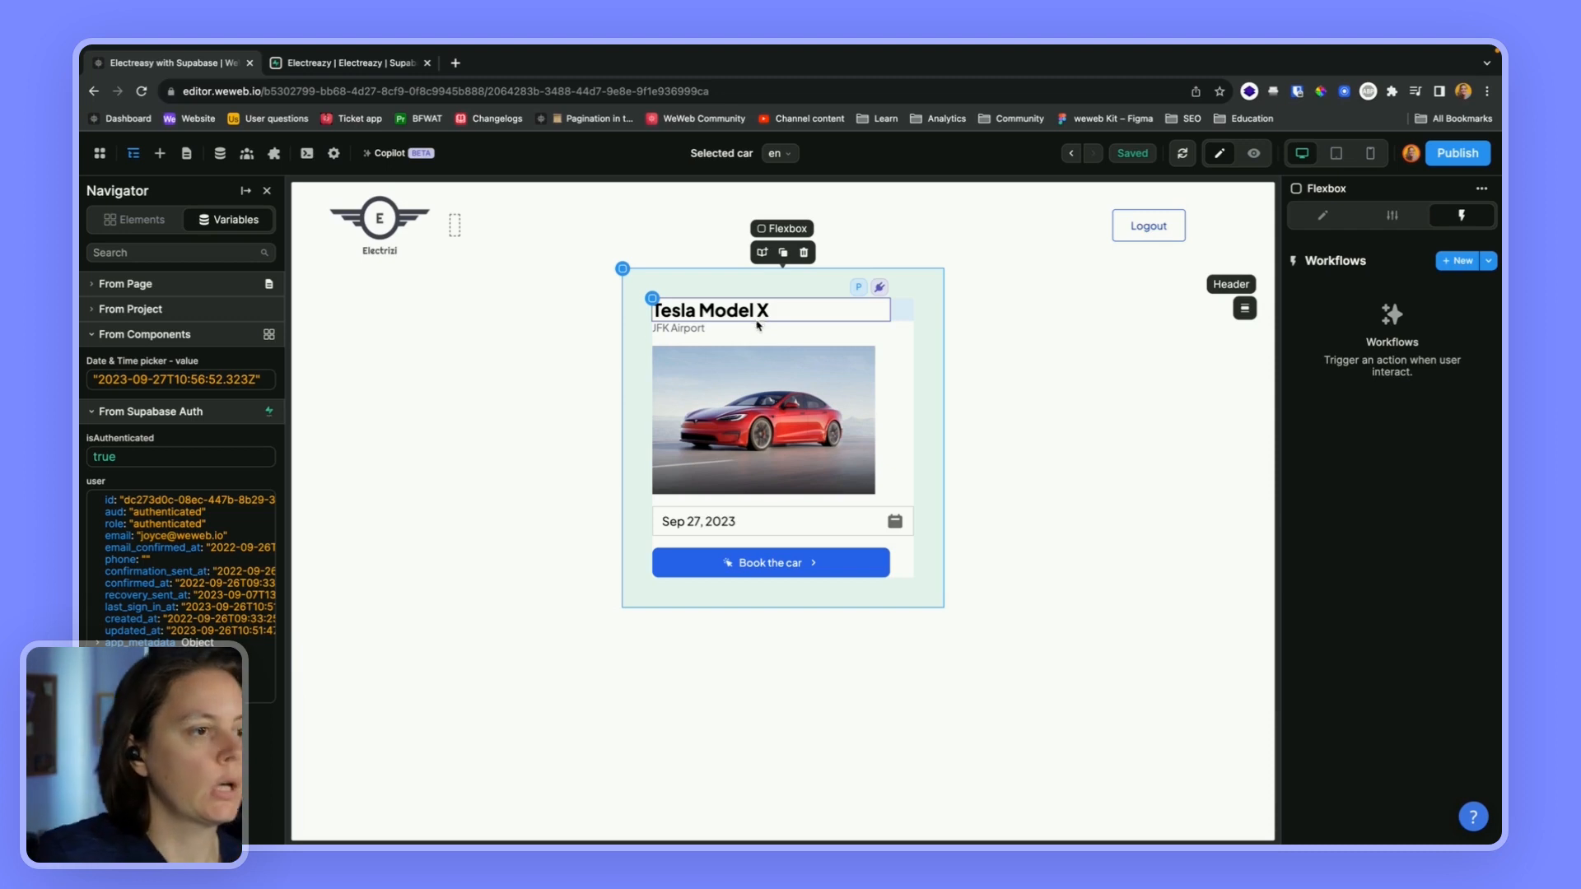
- Select the Book the car button on the canvas and show its Workflows settings
click(769, 522)
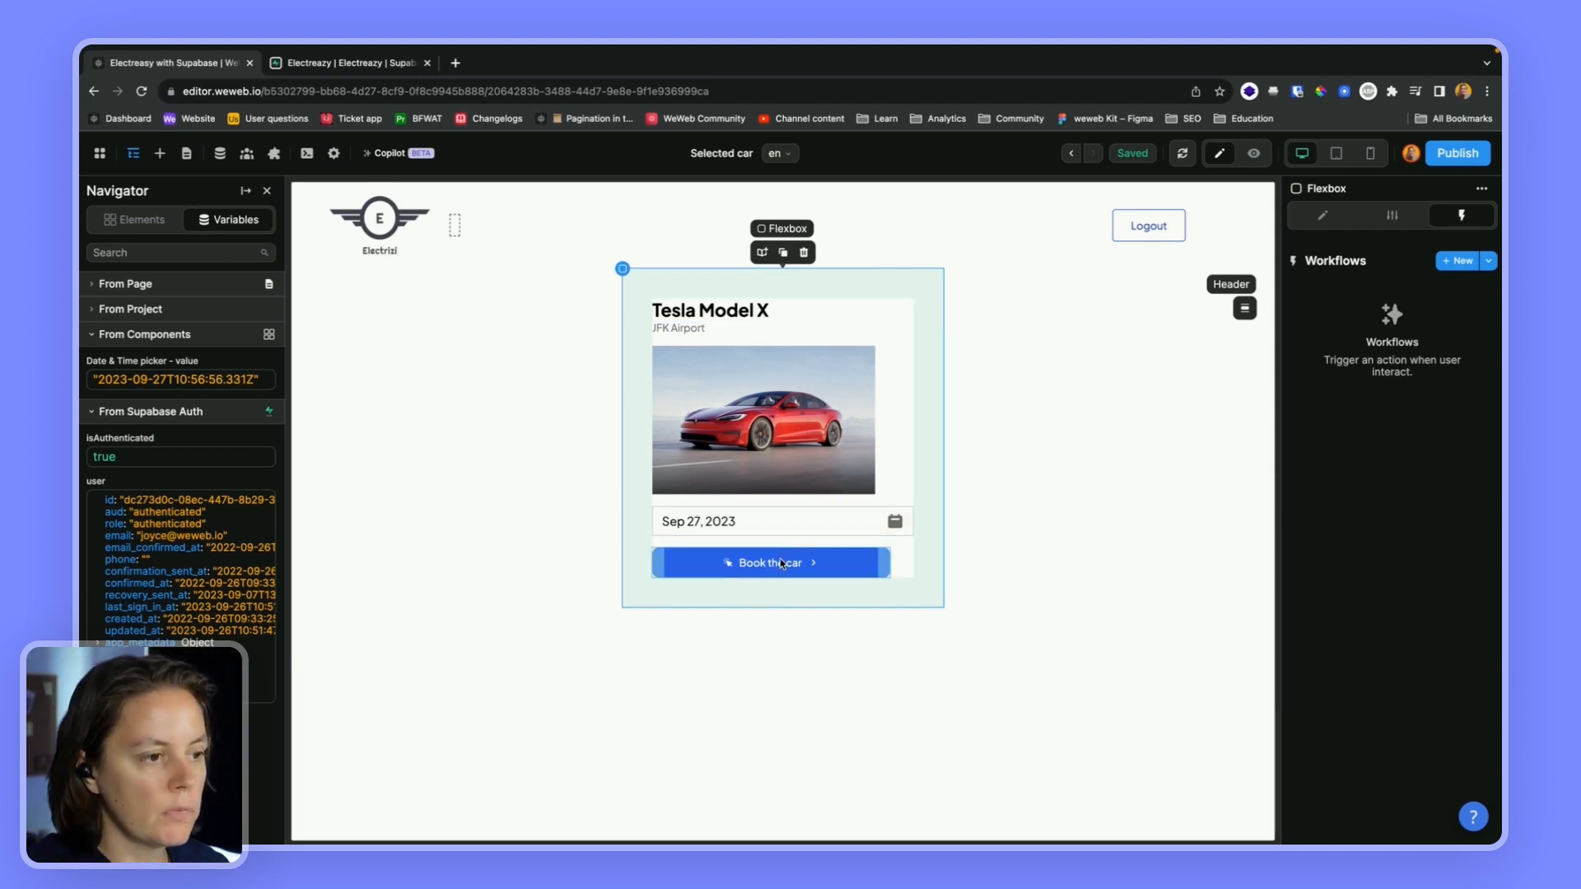
click(771, 563)
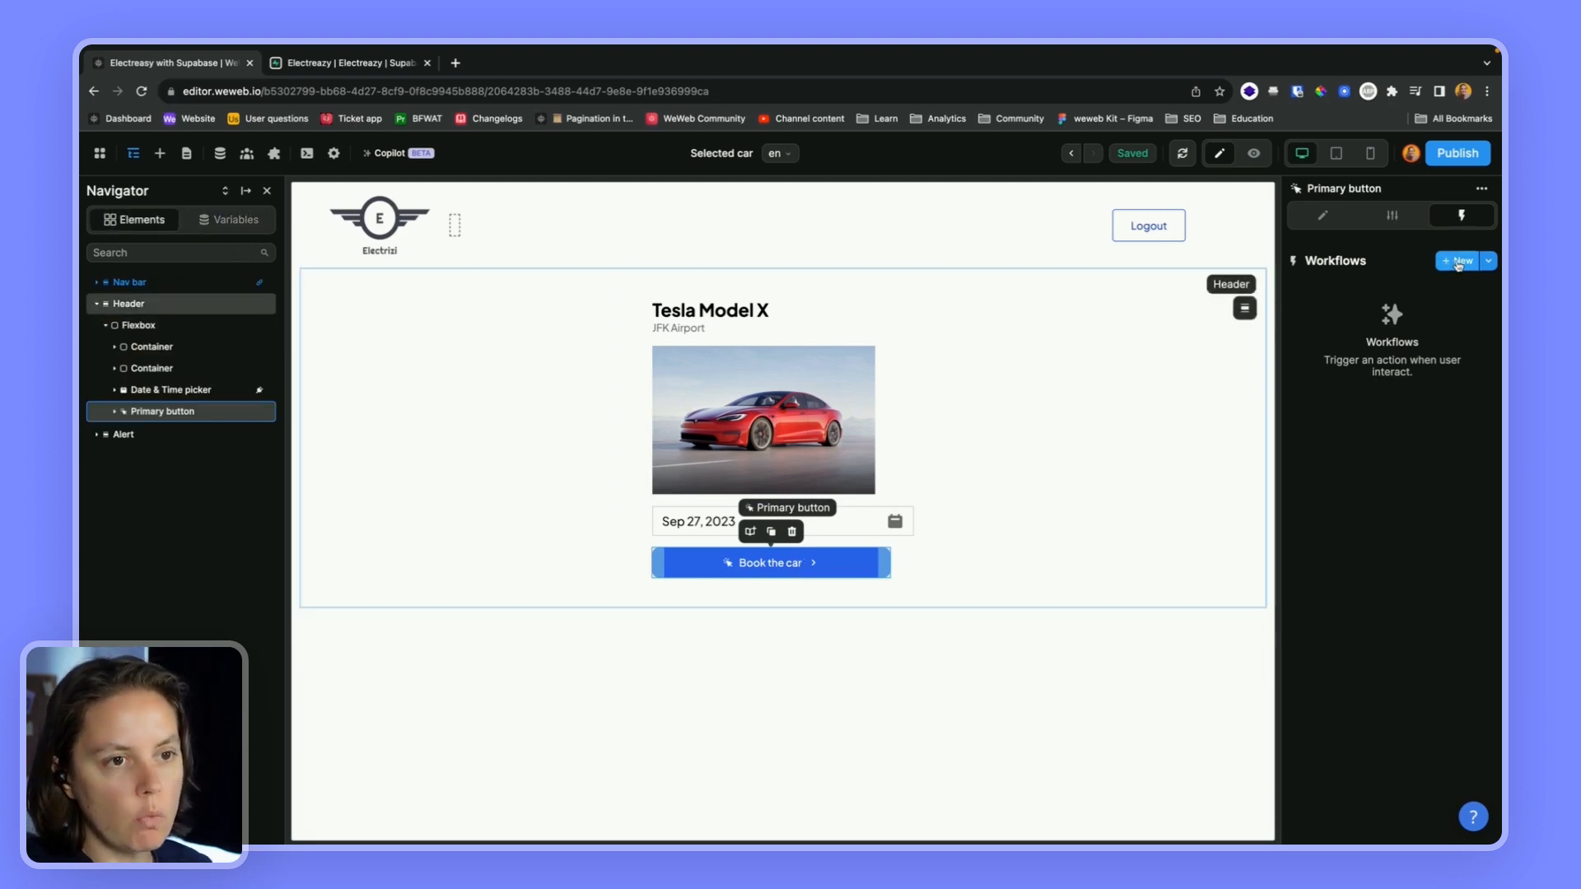
- Add a new on-click workflow named 'Create a booking' and browse to the Supabase actions
click(1456, 260)
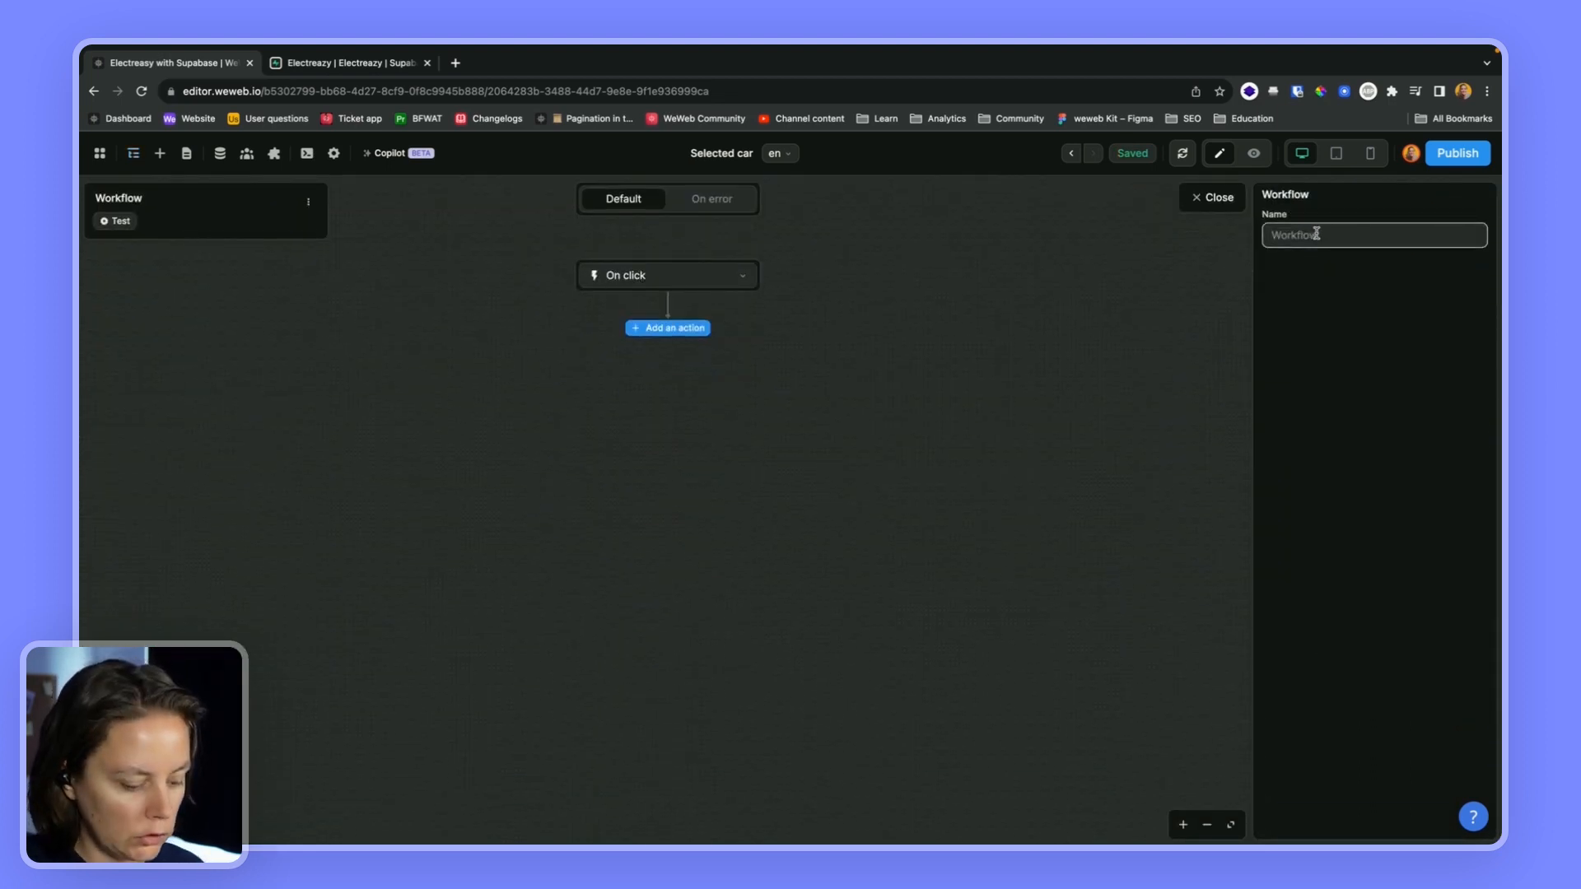
text(Create a book)
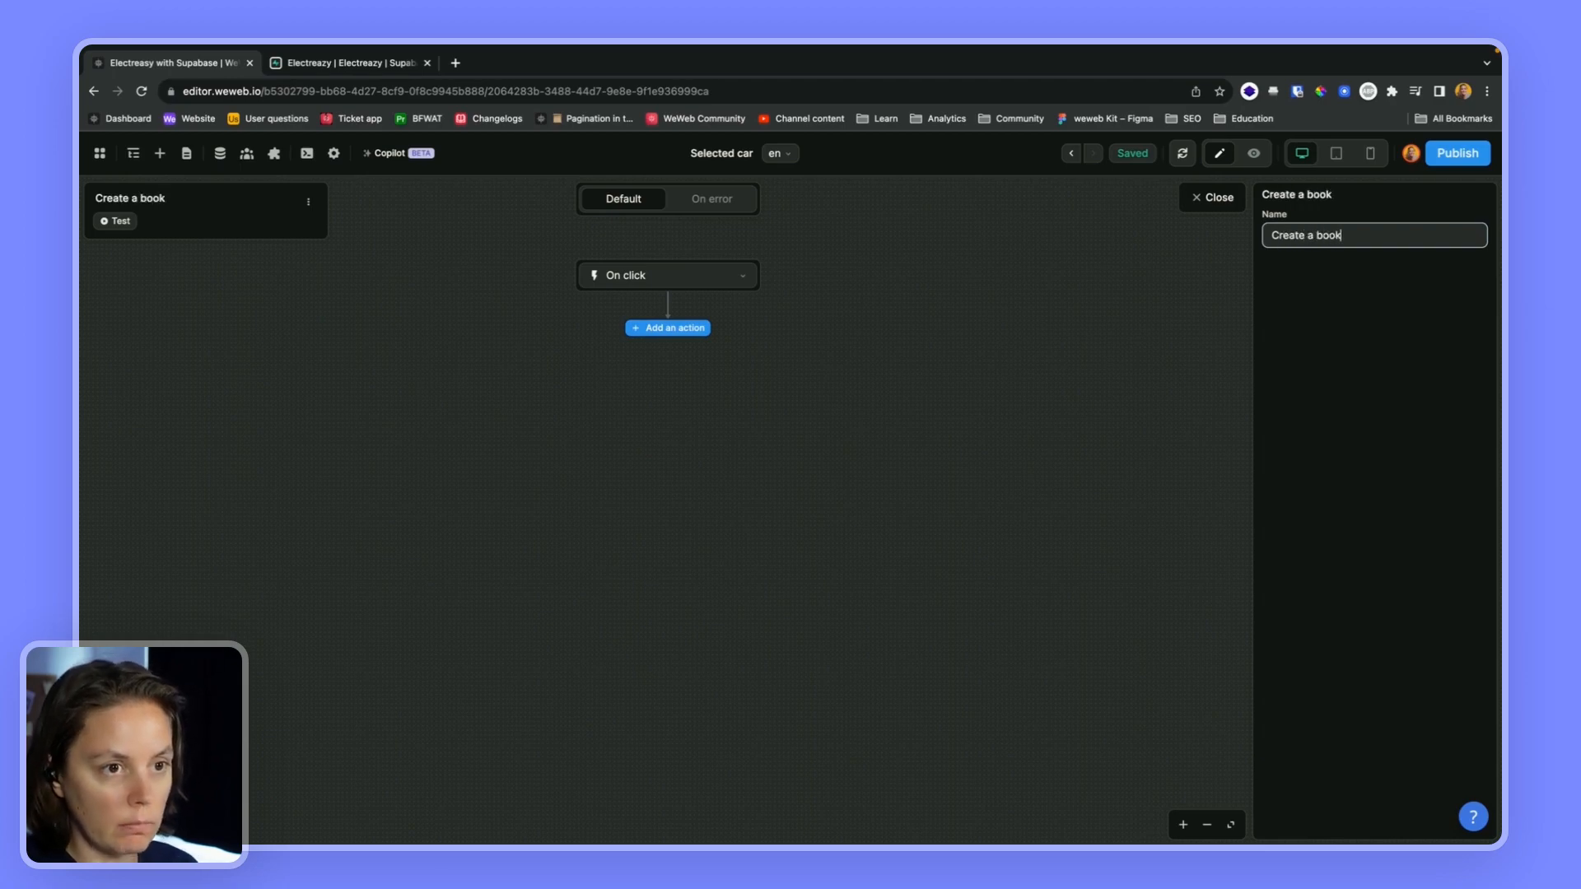
click(667, 327)
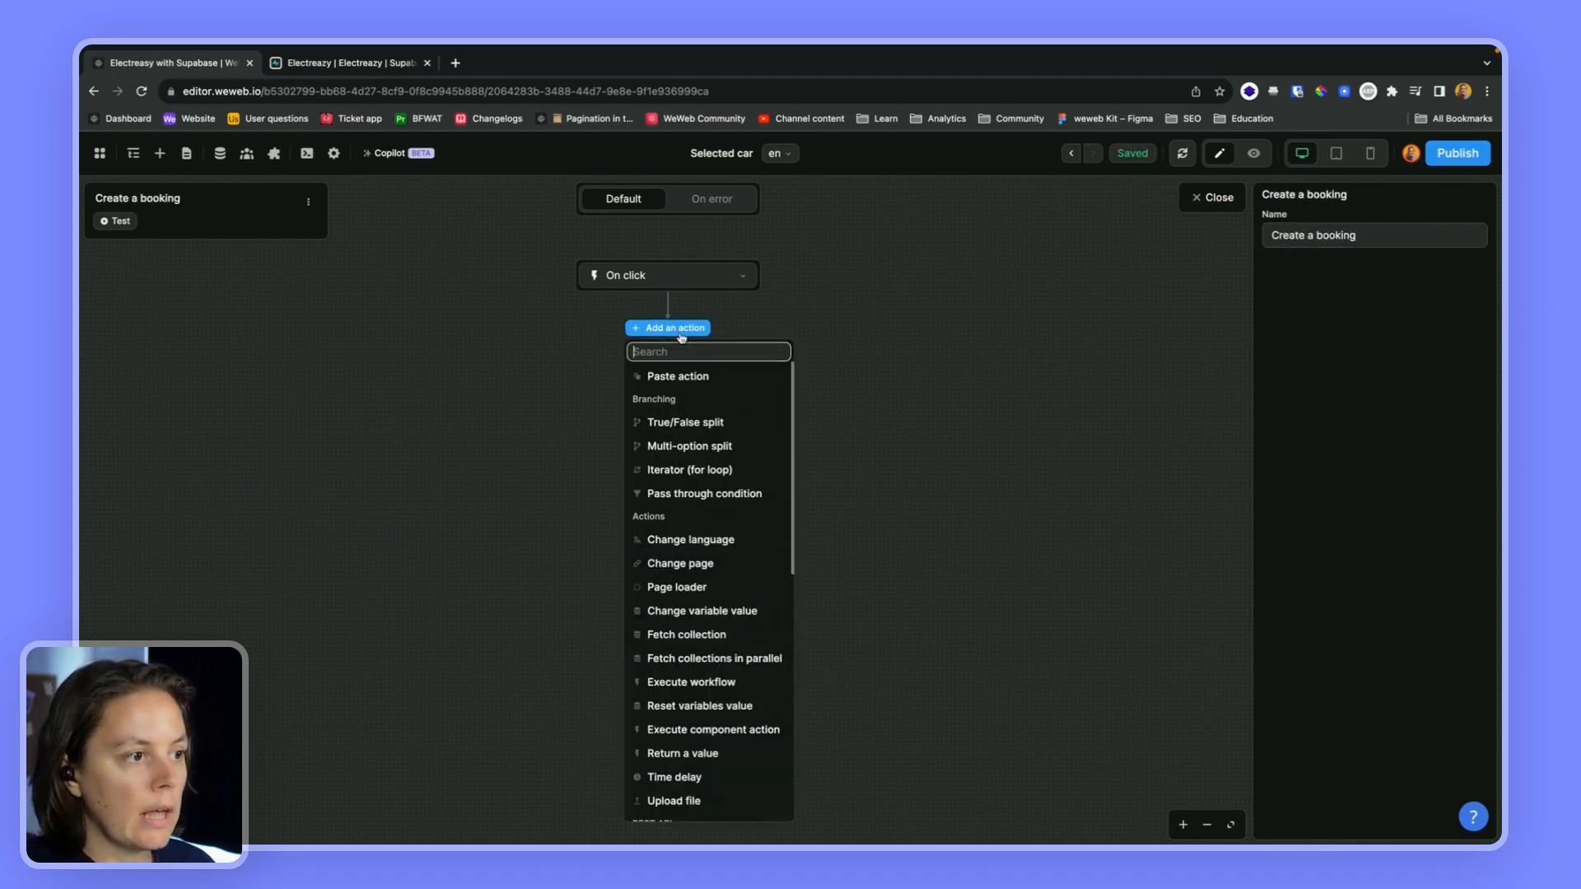
scroll(down, 3)
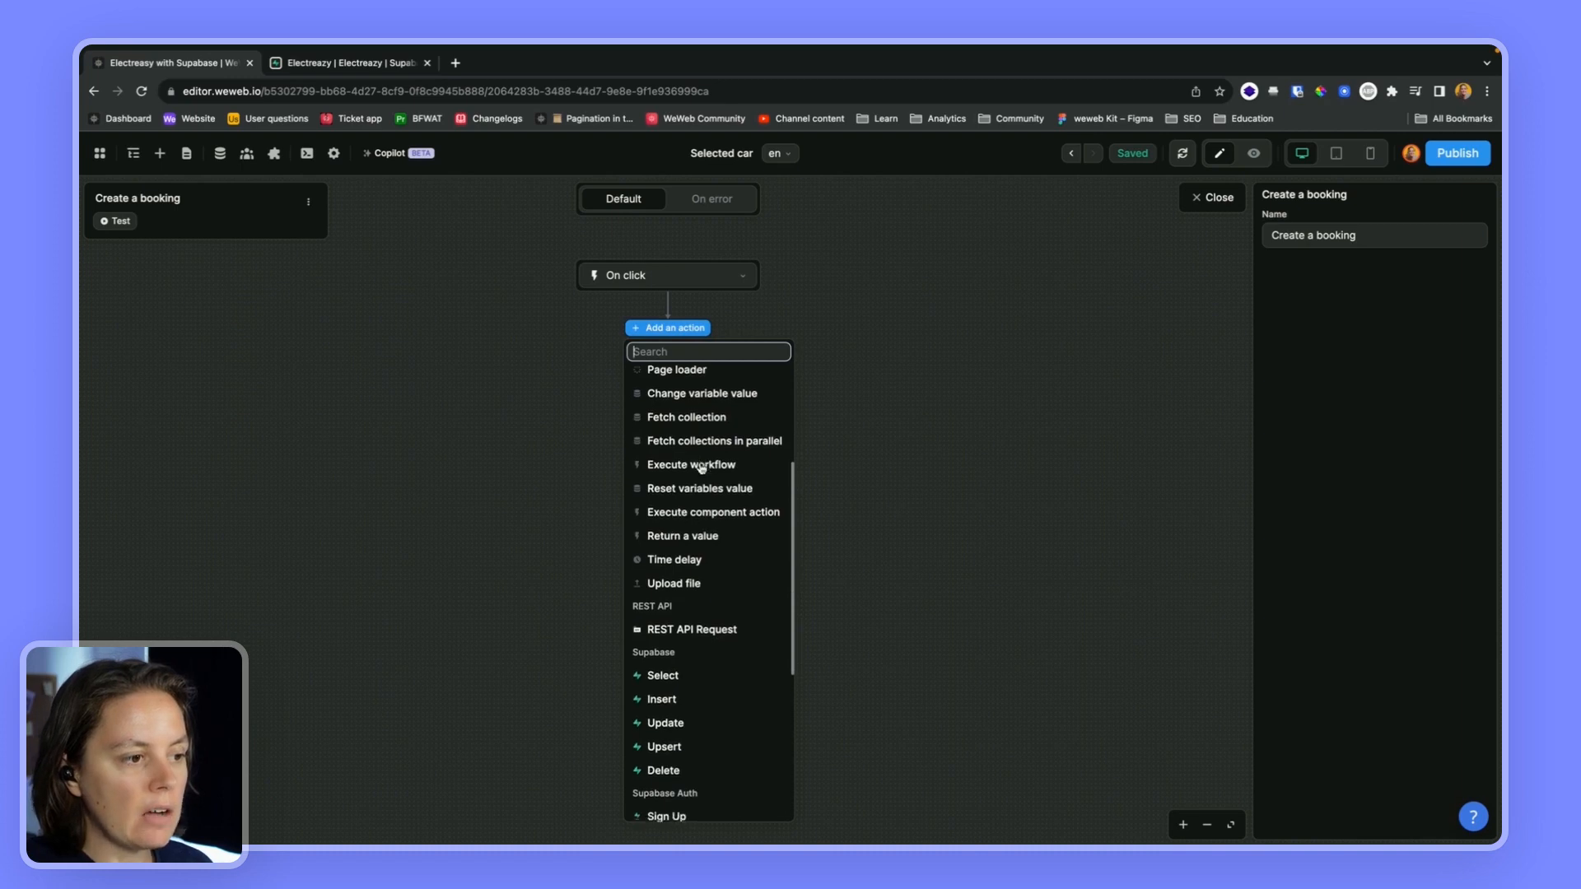
scroll(down, 3)
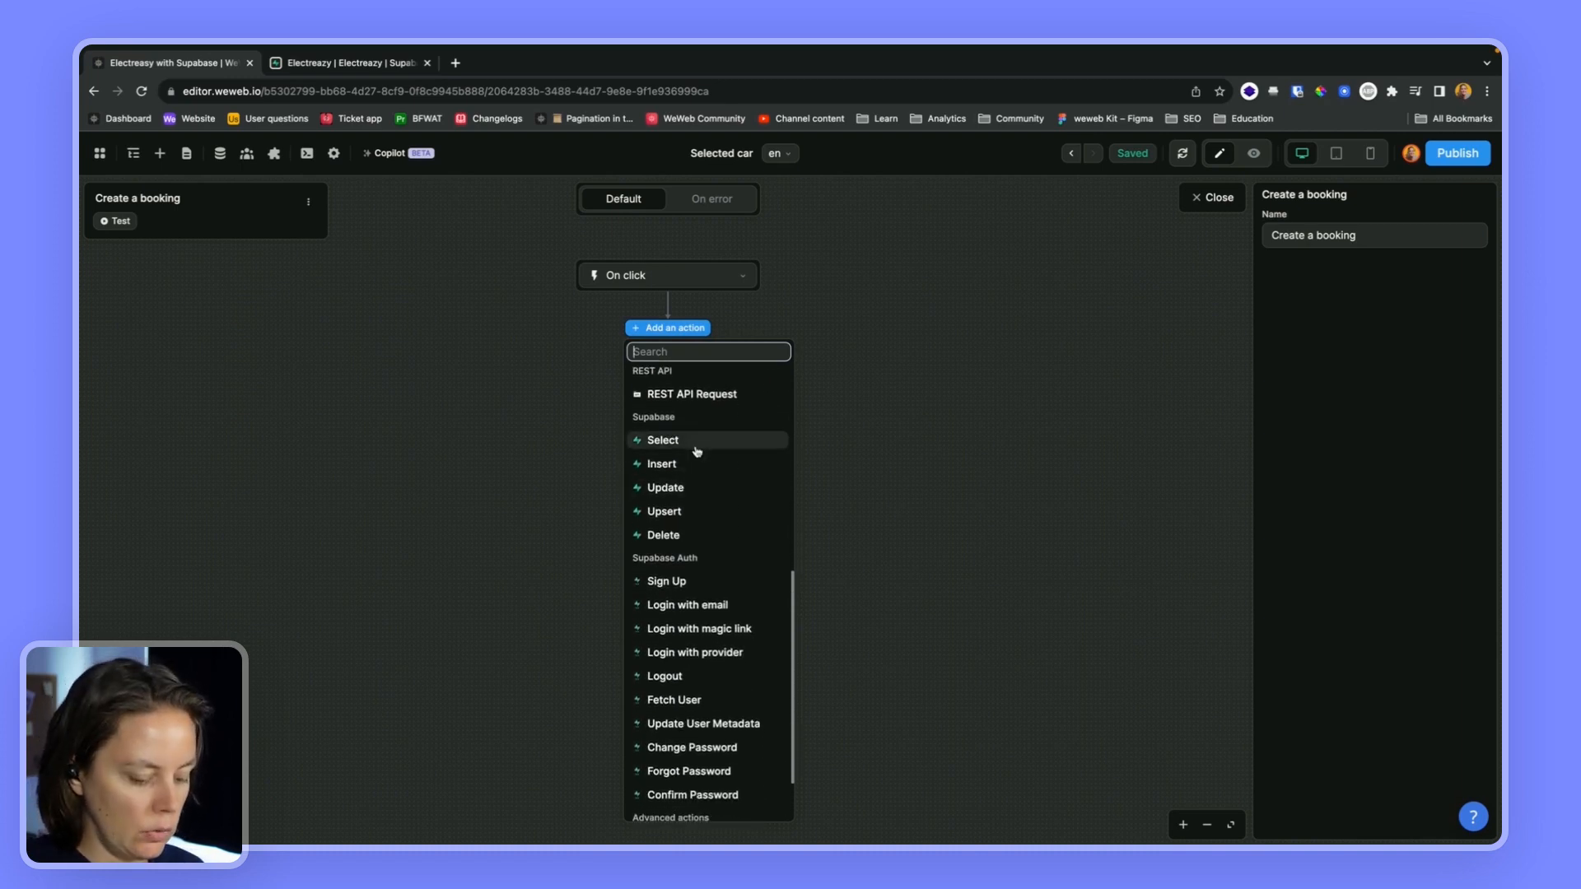
mouse_move(663, 510)
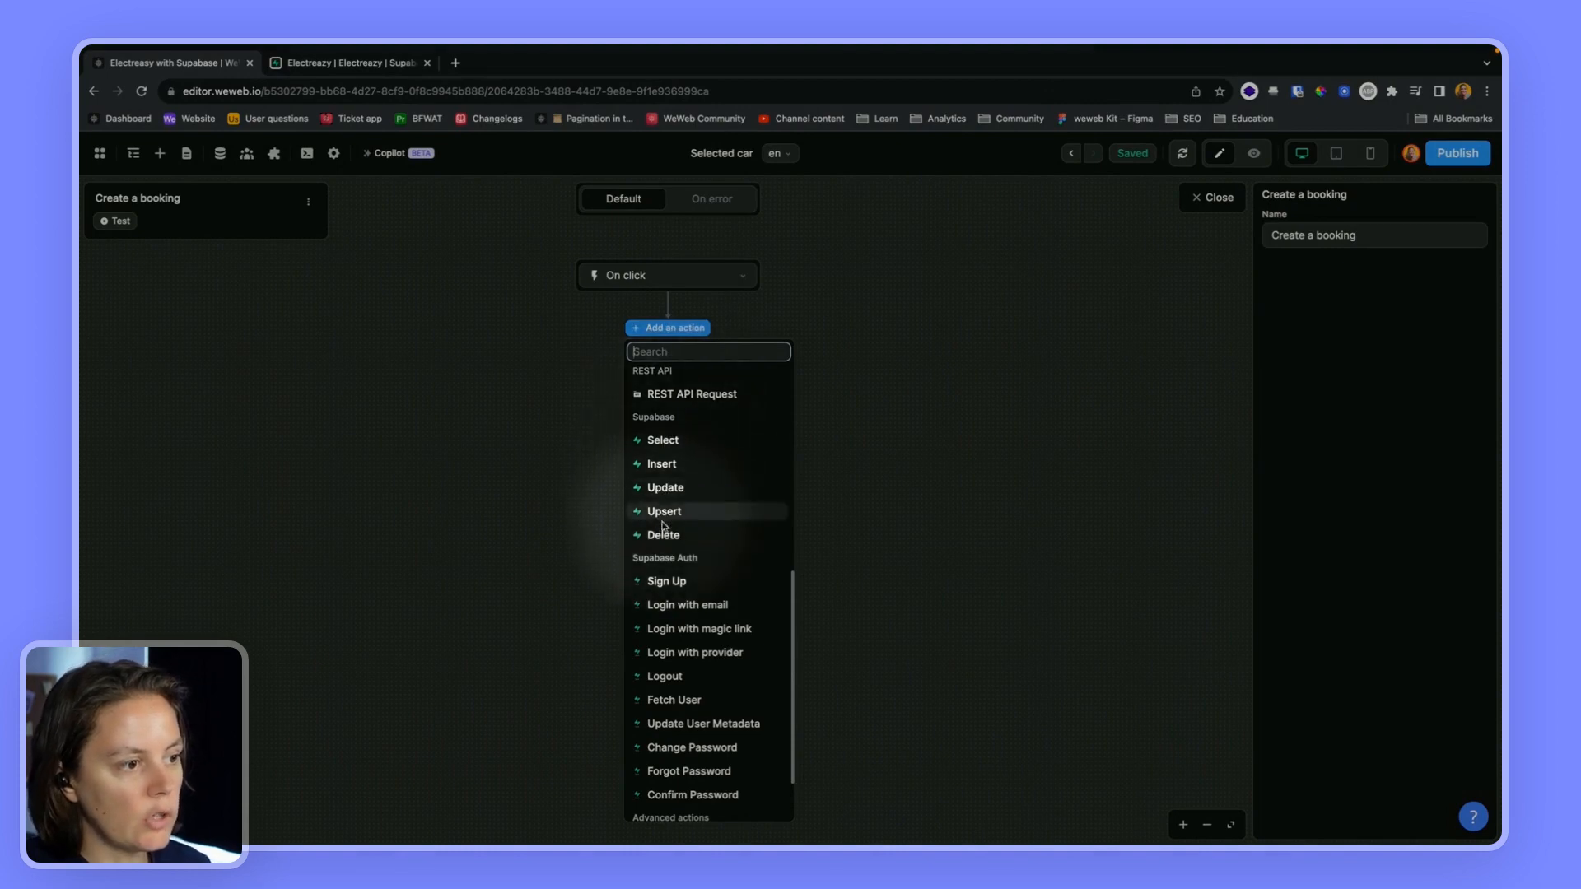
mouse_move(663, 465)
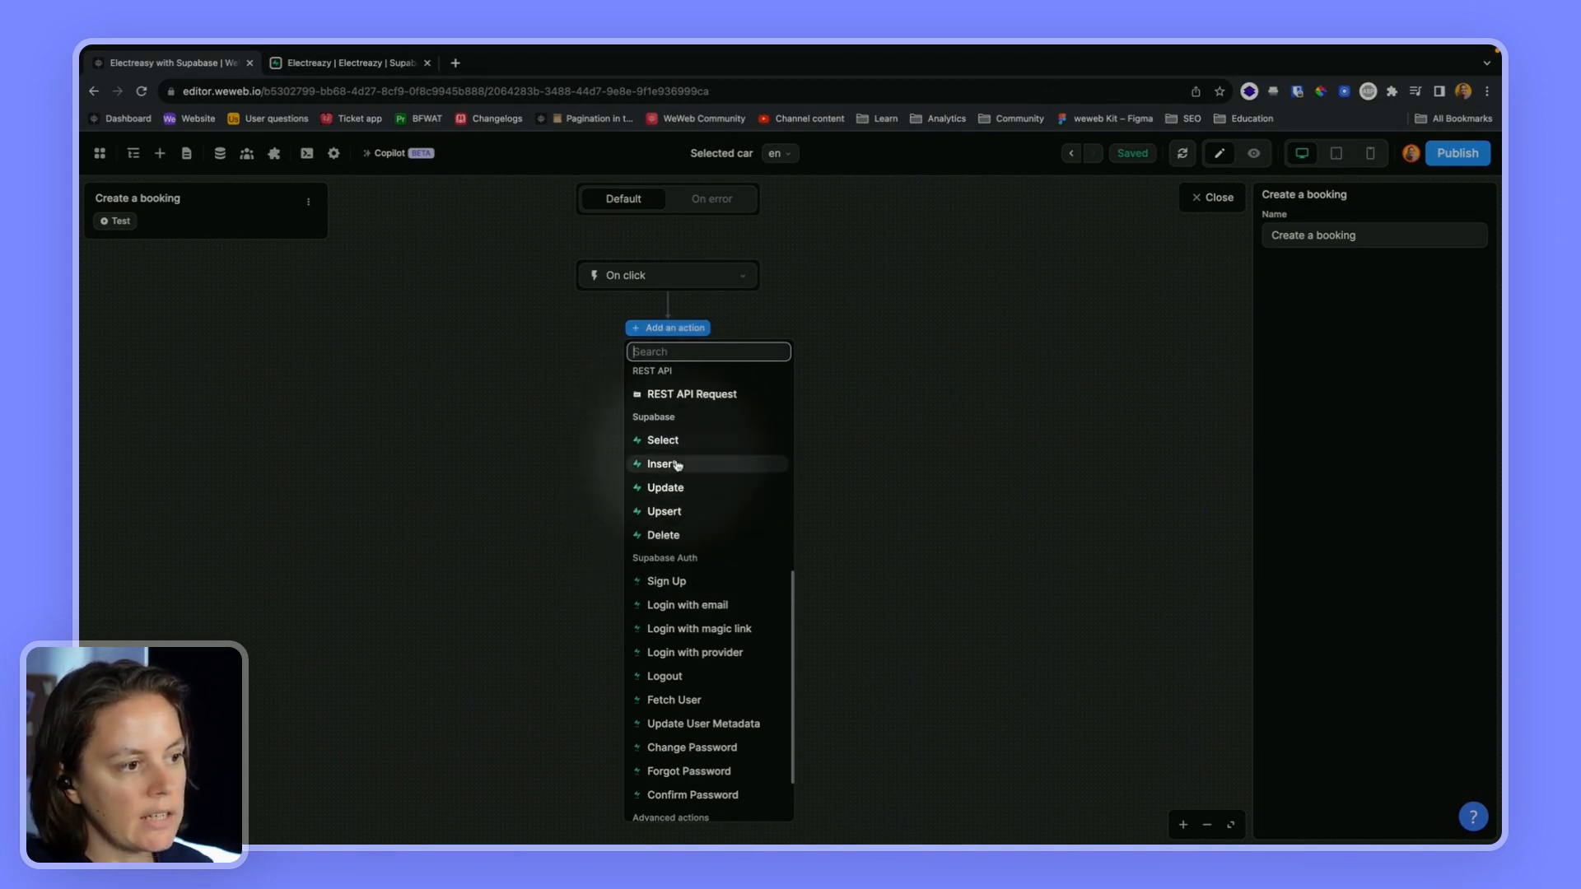
mouse_move(664, 533)
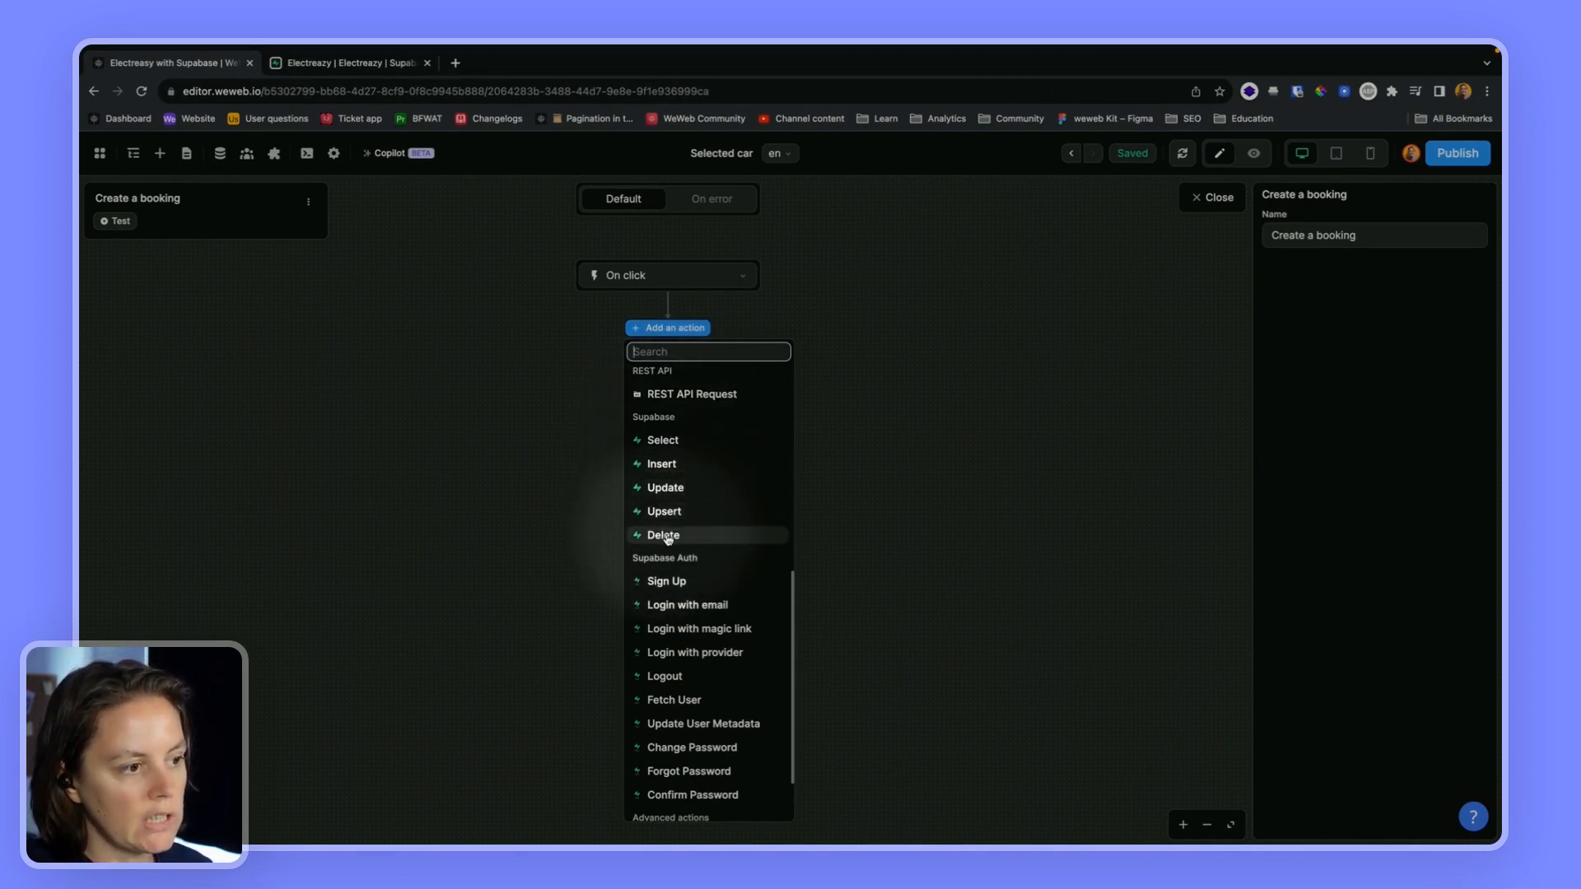
mouse_move(661, 440)
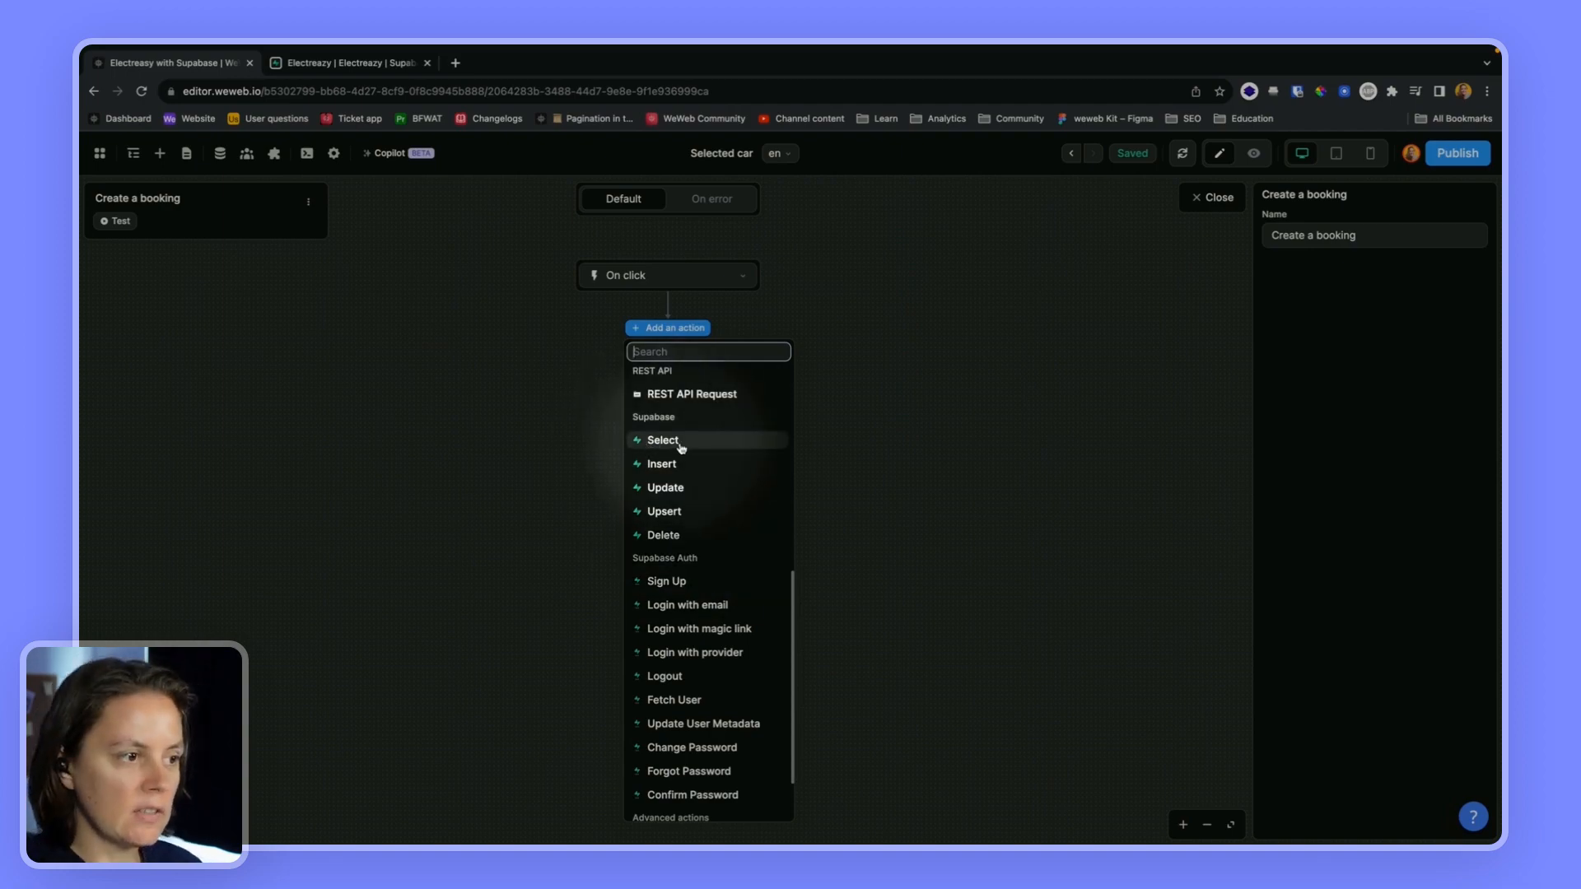
mouse_move(662, 464)
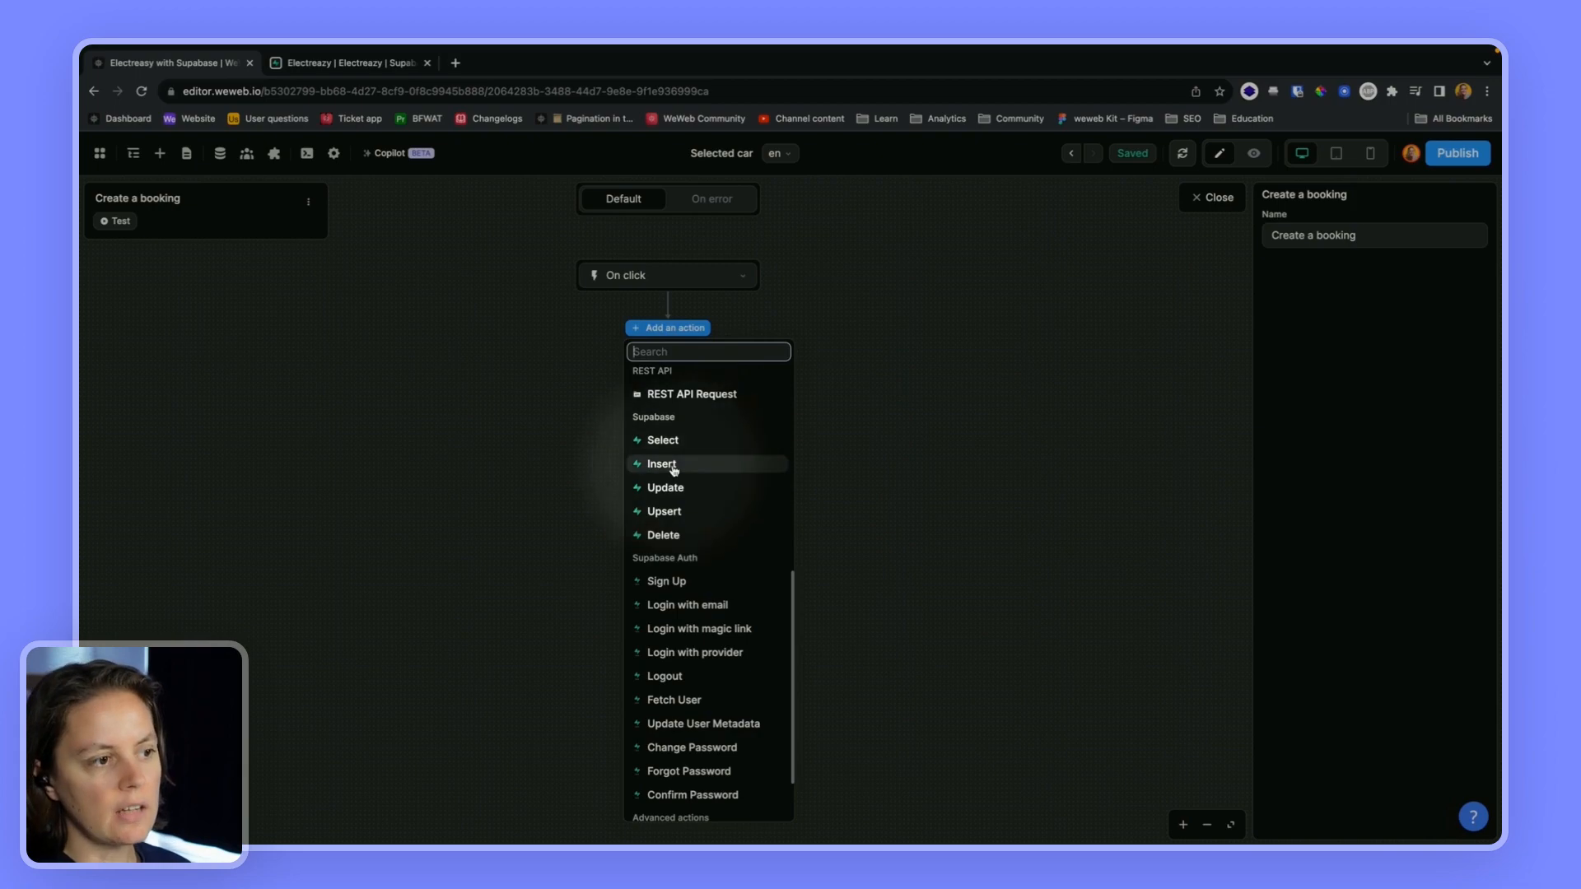
mouse_move(685, 490)
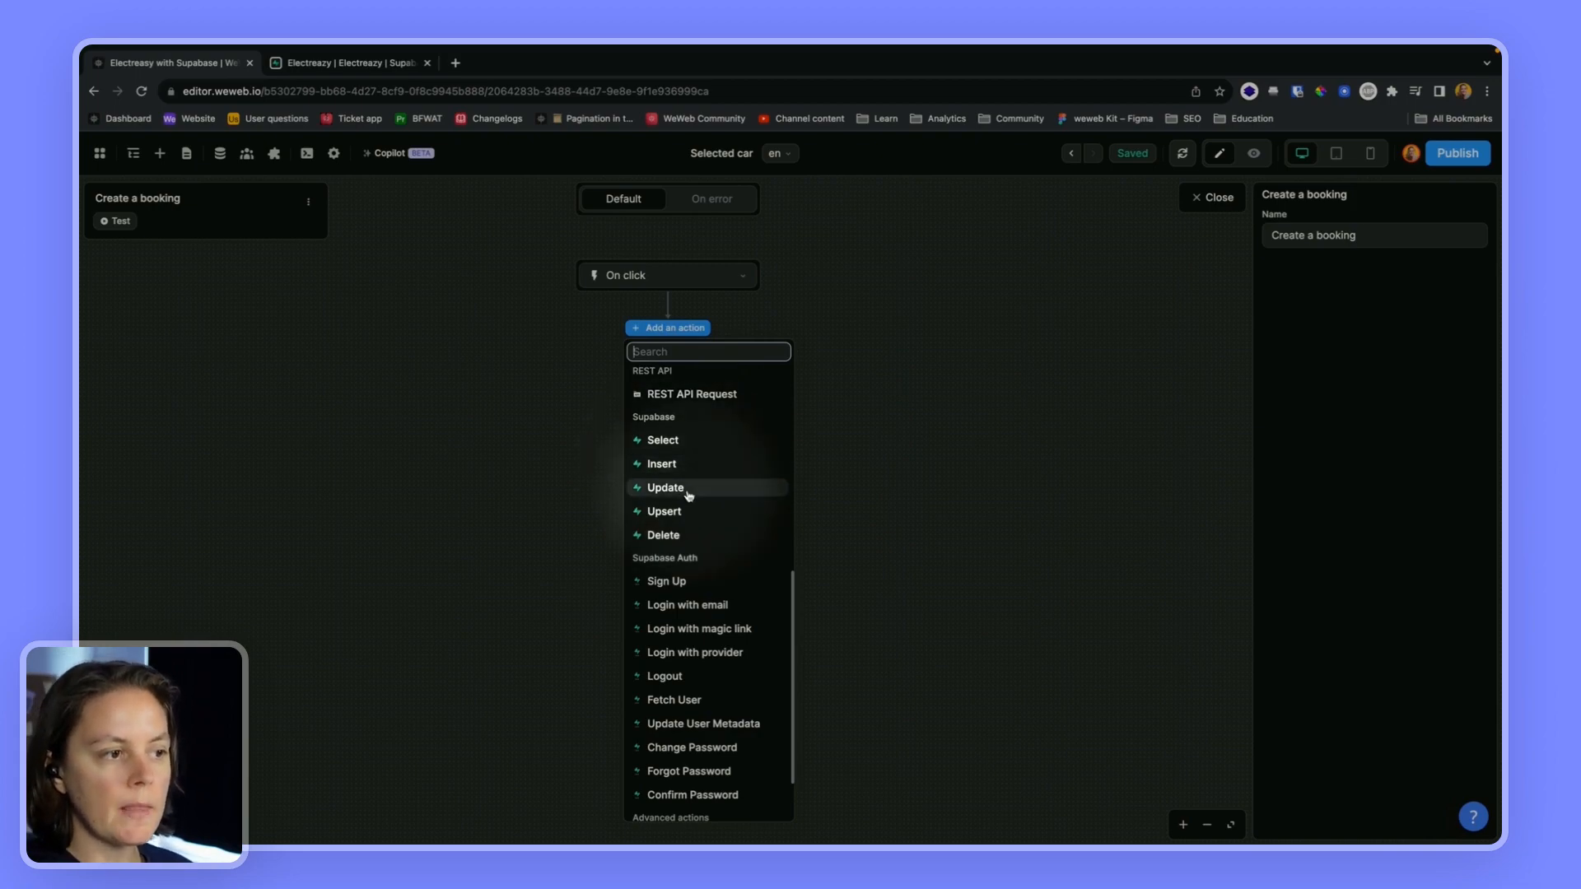
mouse_move(685, 515)
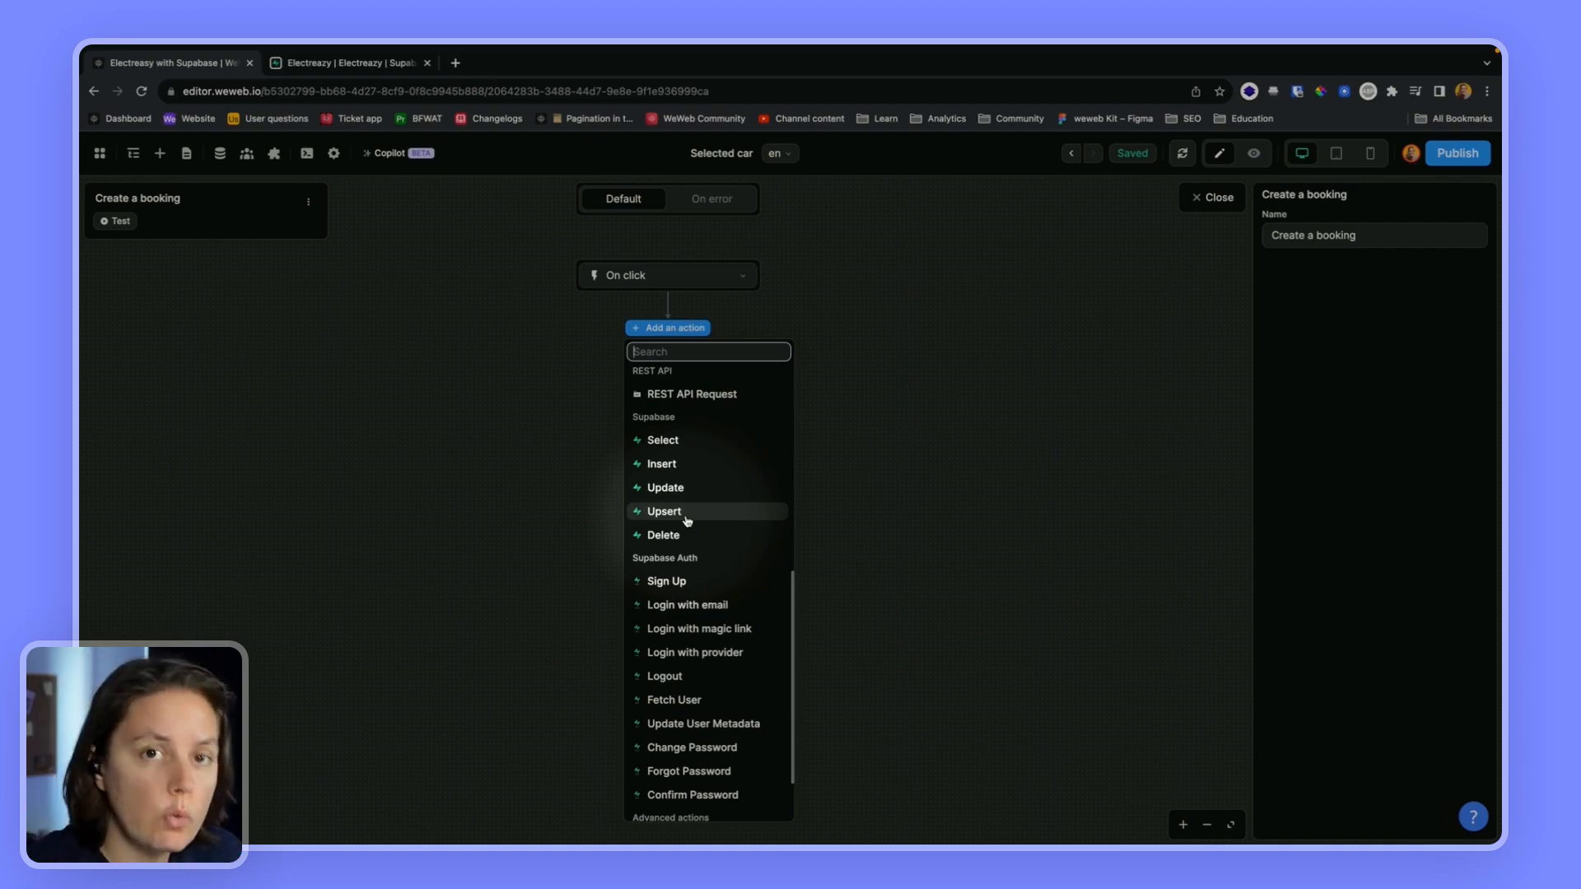
mouse_move(664, 534)
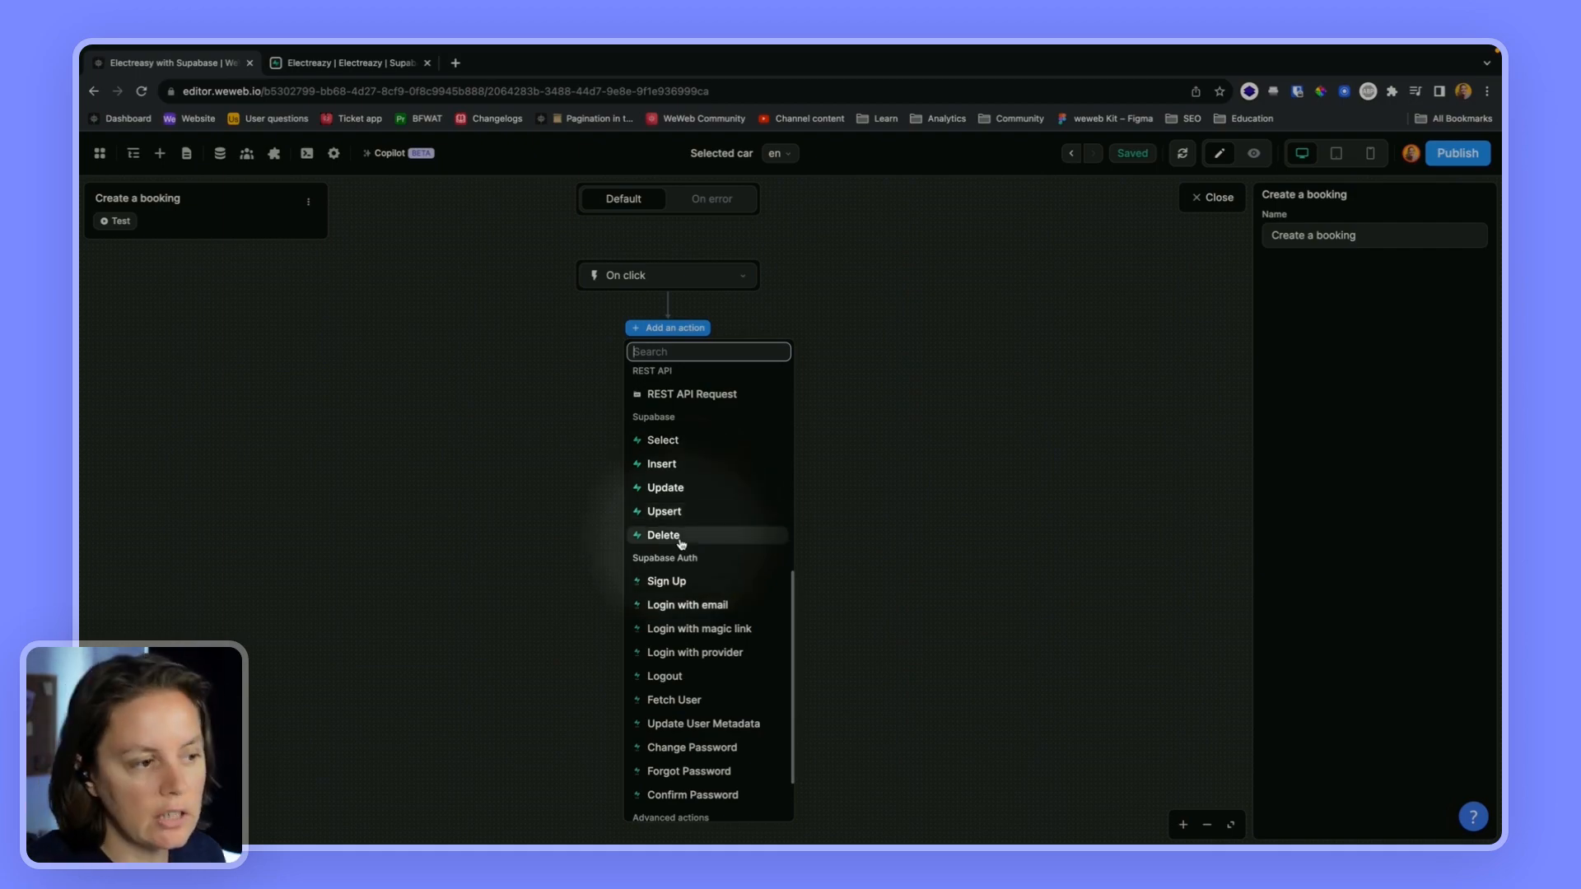
mouse_move(695, 522)
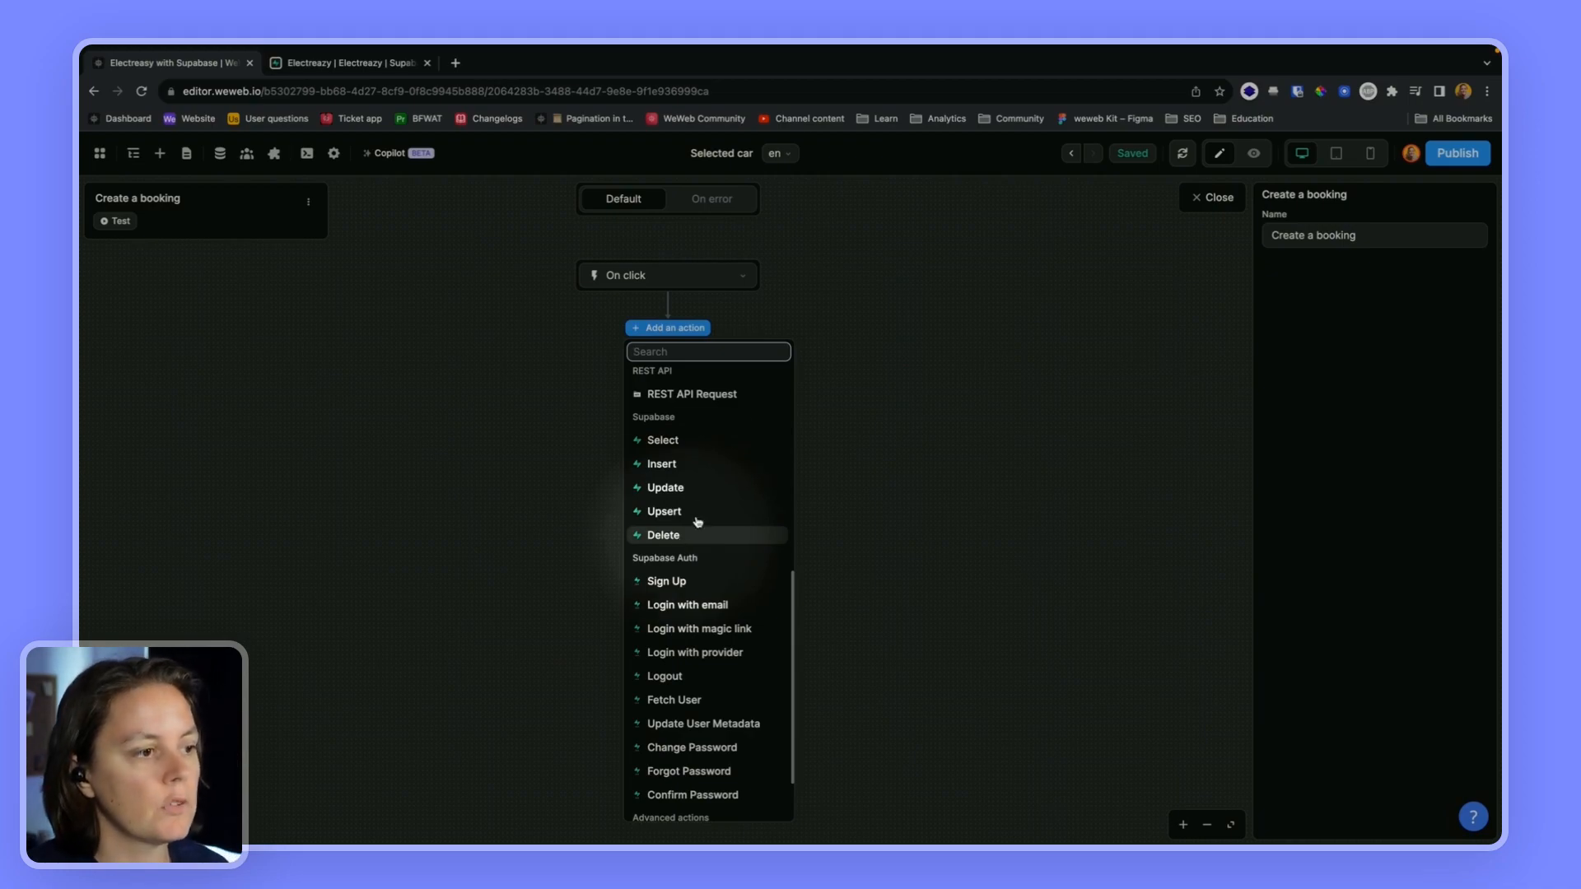
- Add a Supabase Insert action targeting the bookings table, then check the table in Supabase
click(660, 465)
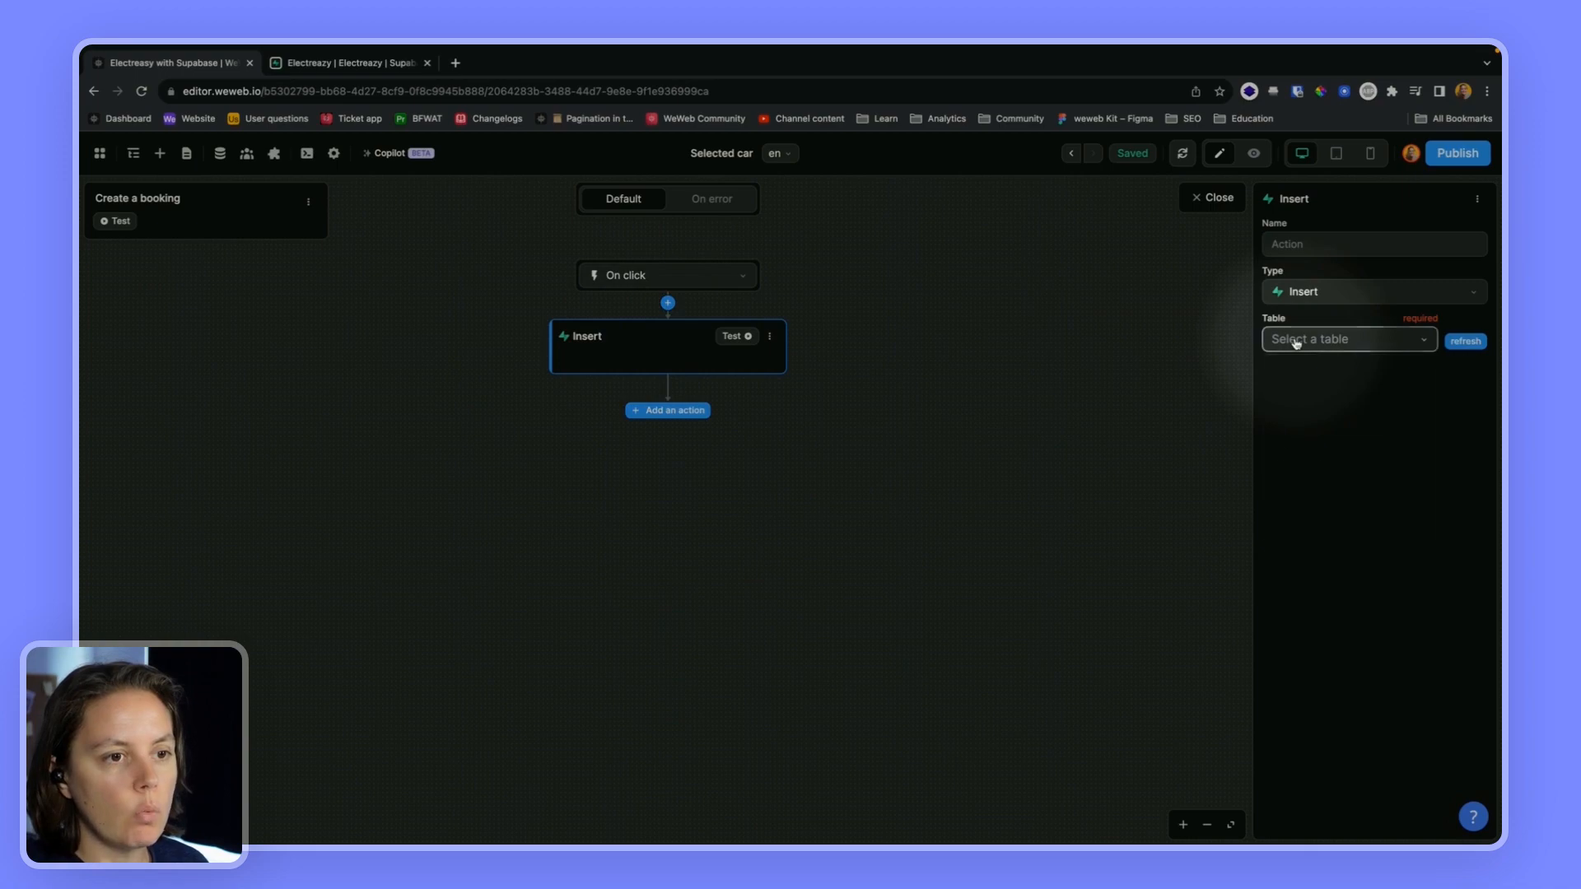
click(1348, 339)
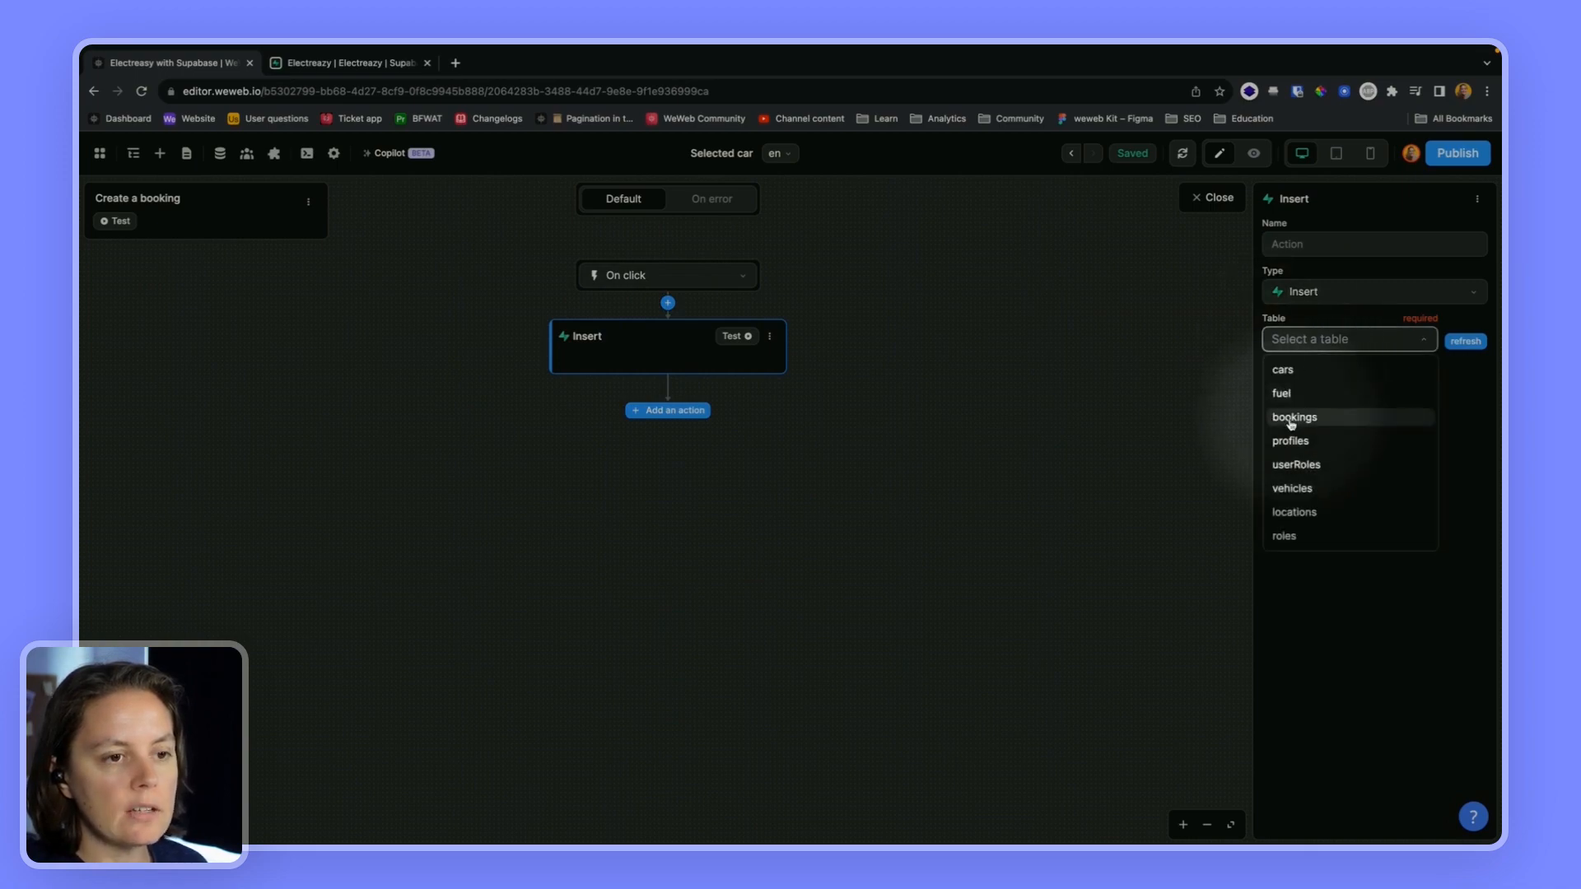
click(1294, 417)
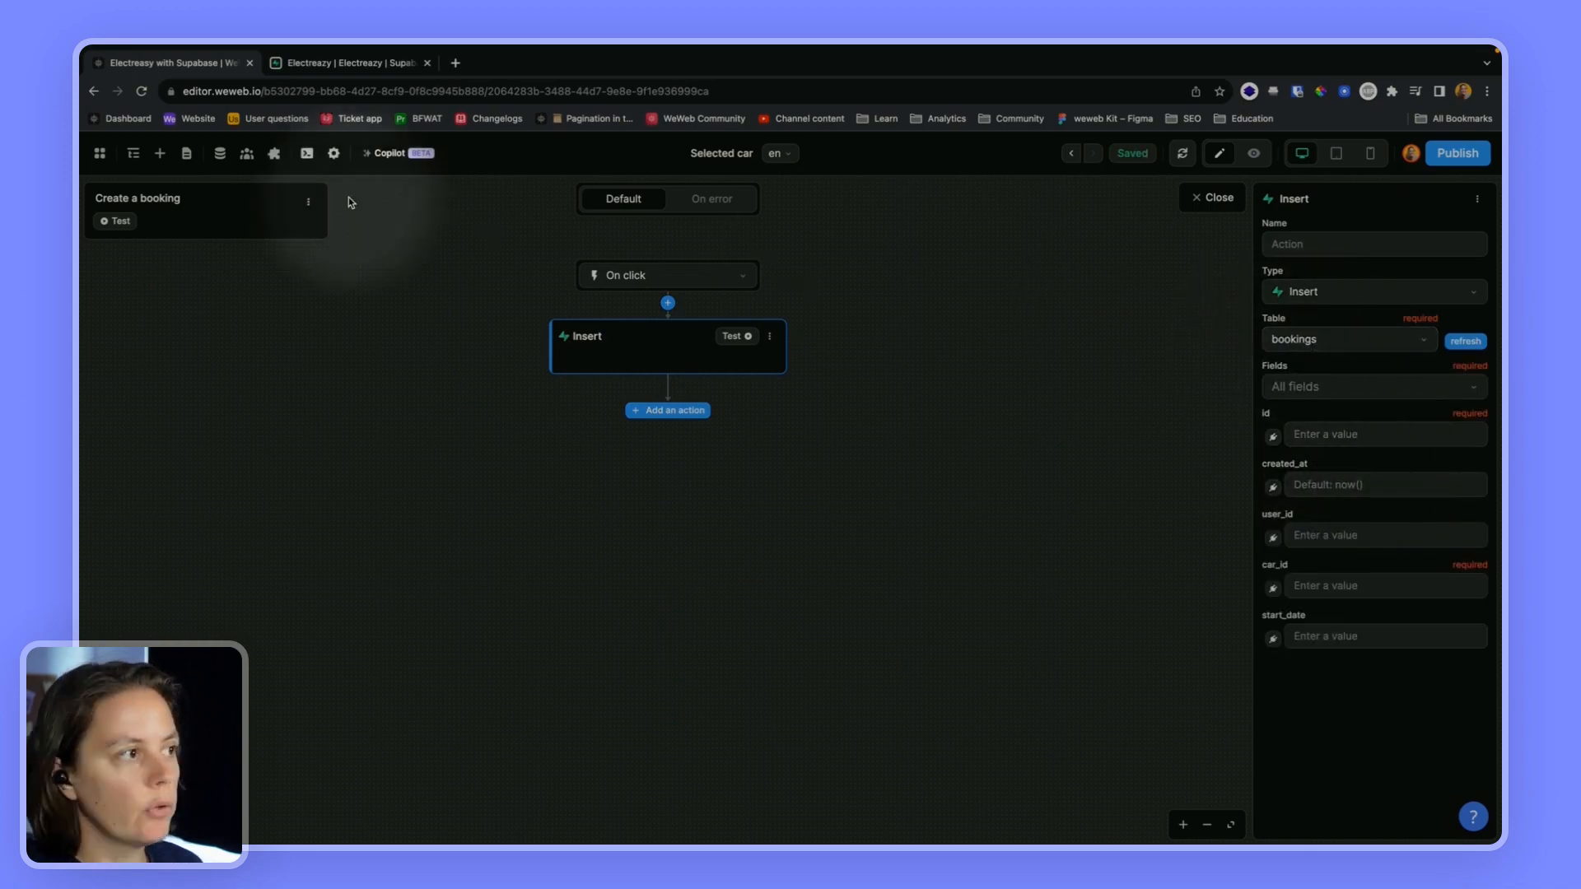
click(350, 63)
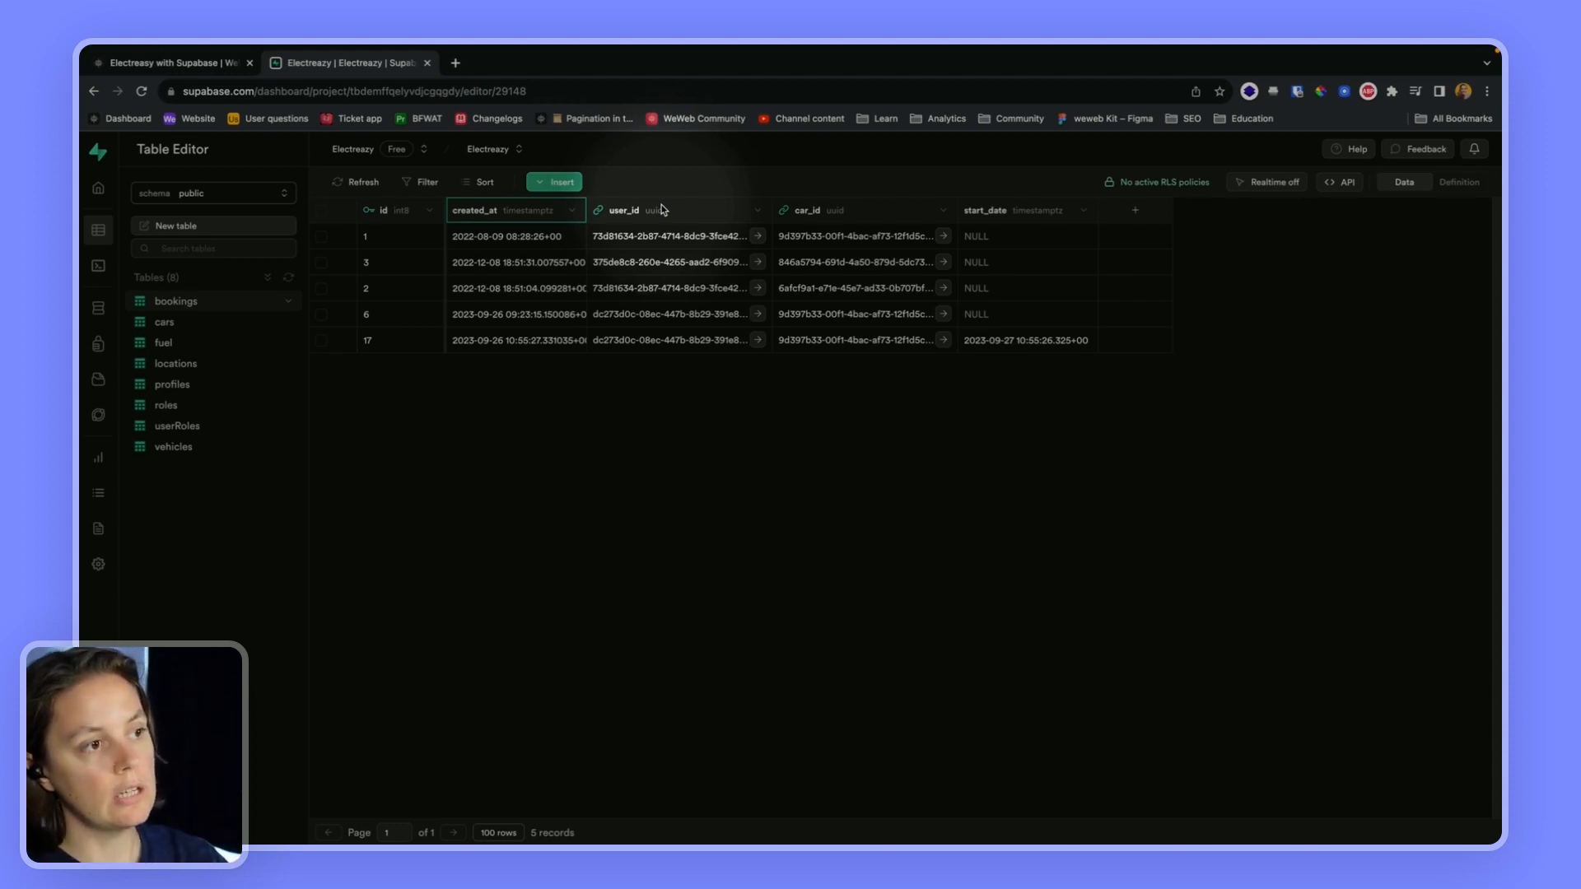
mouse_move(820, 209)
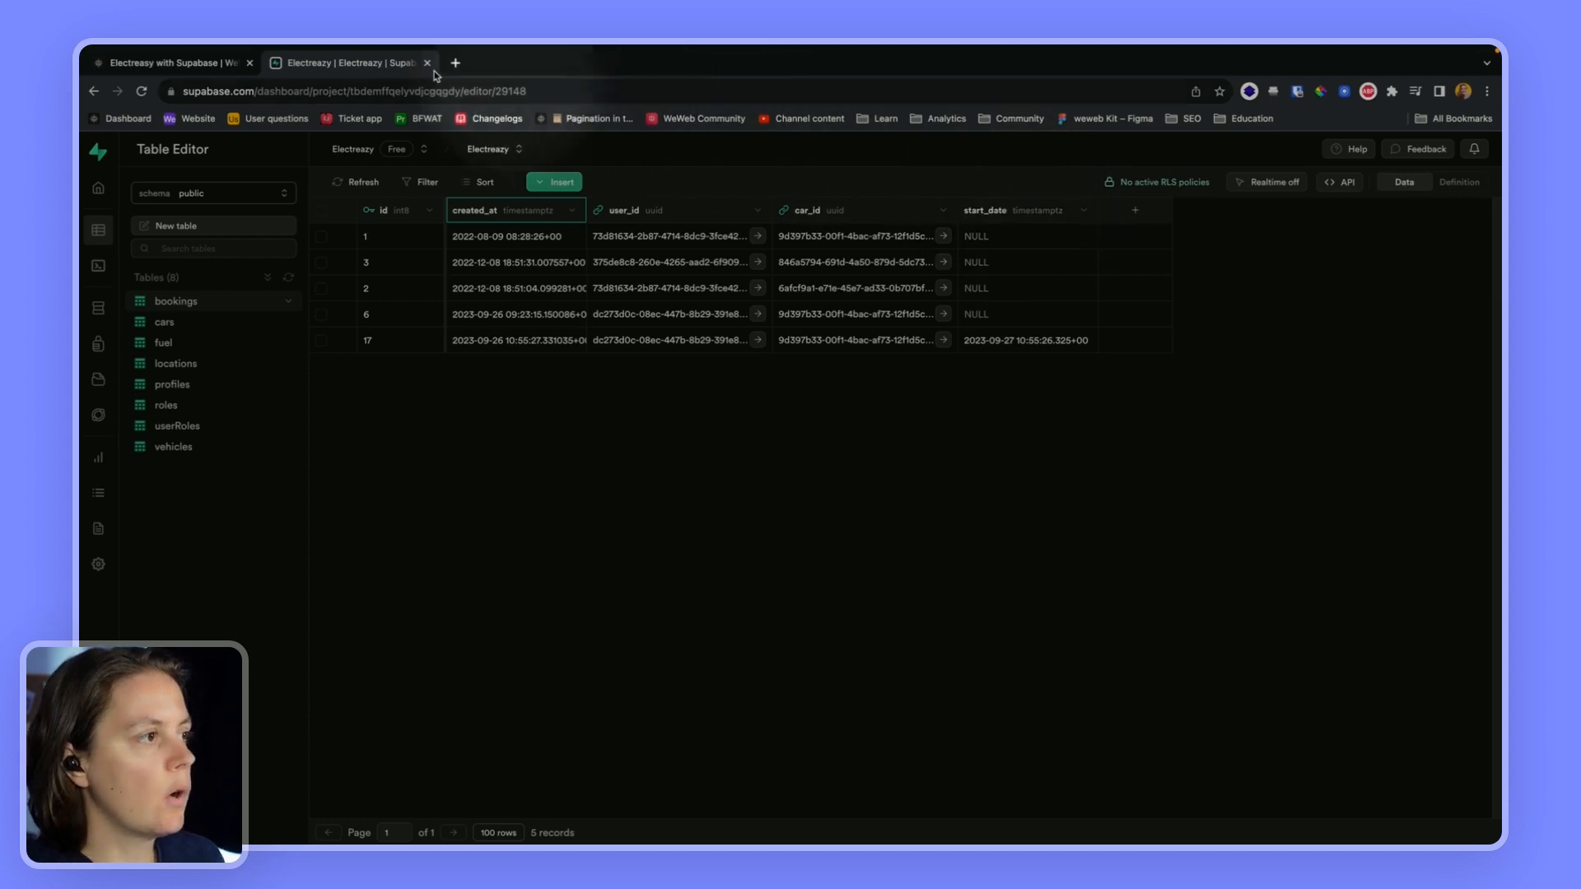
- Limit the Insert action's fields to user_id, car_id and start_date
click(348, 62)
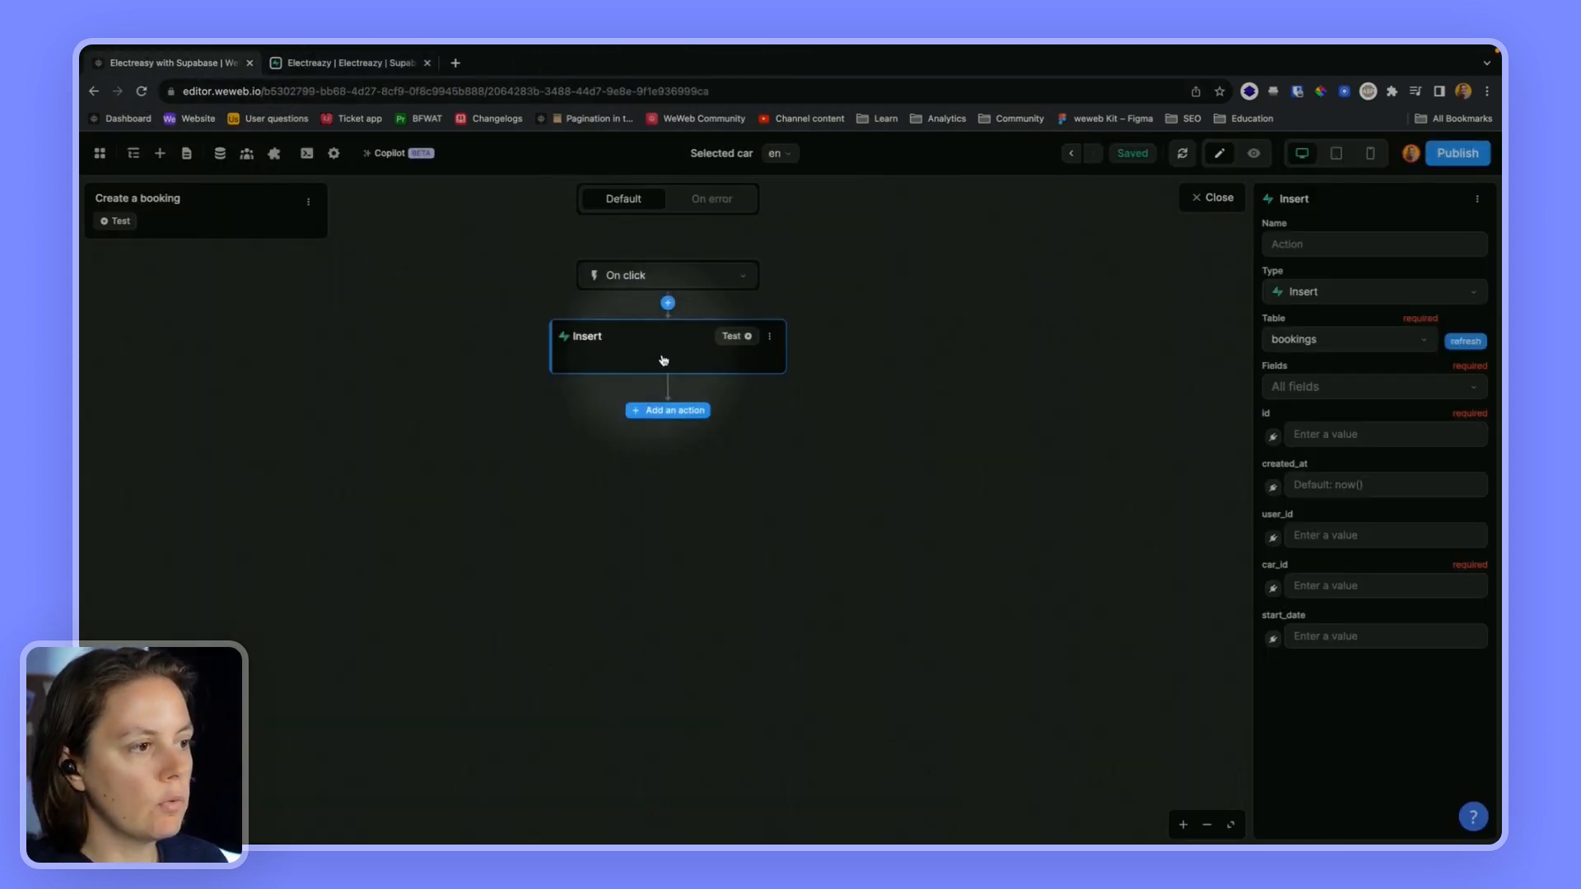
click(1371, 385)
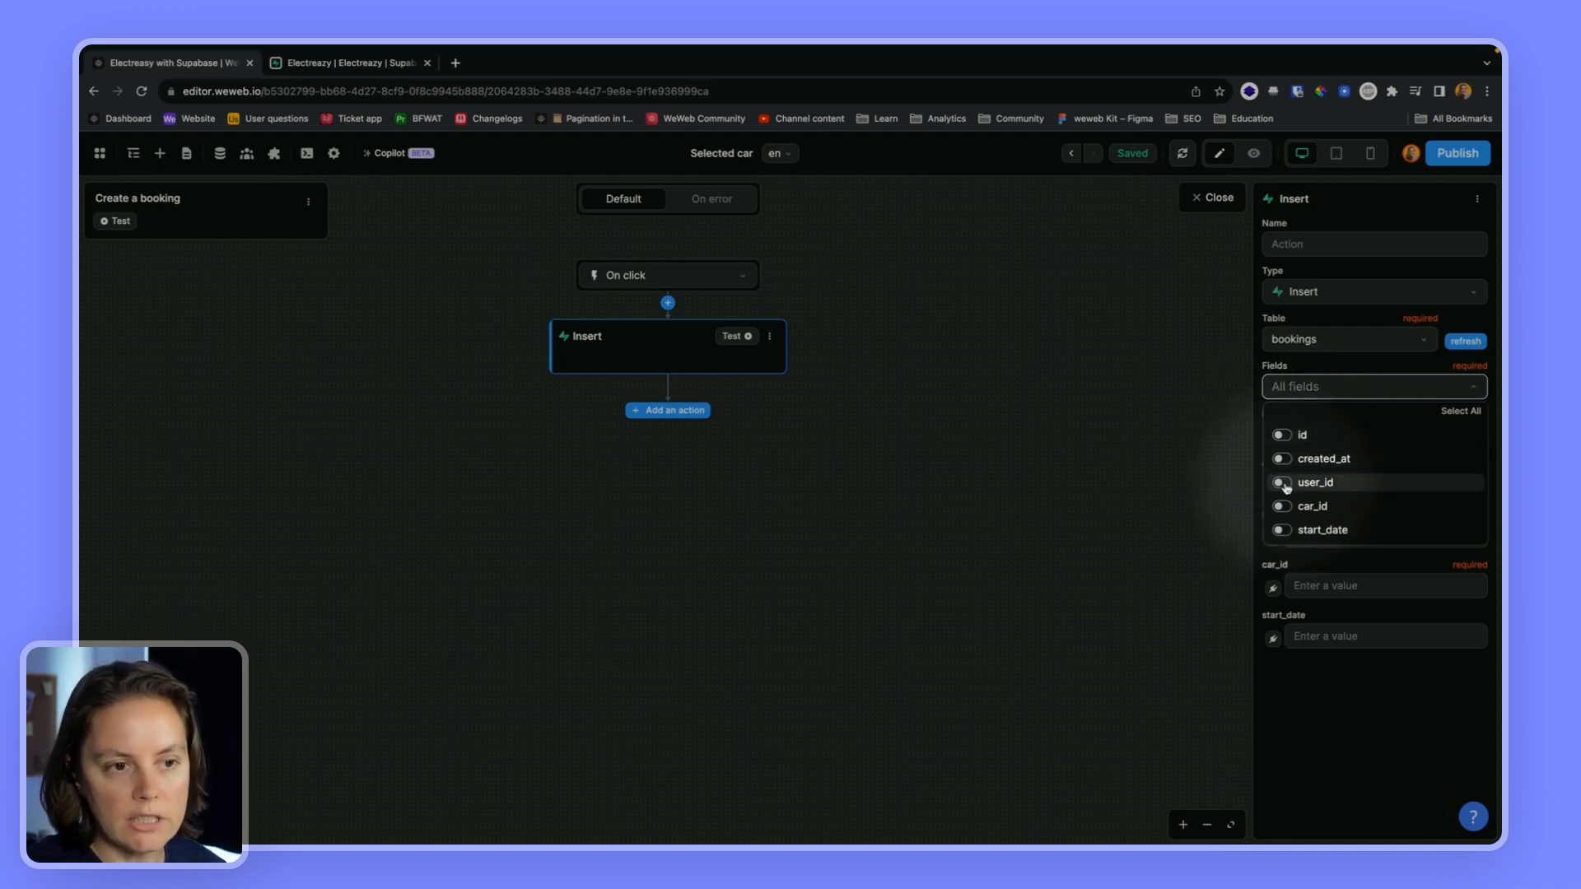
click(1282, 482)
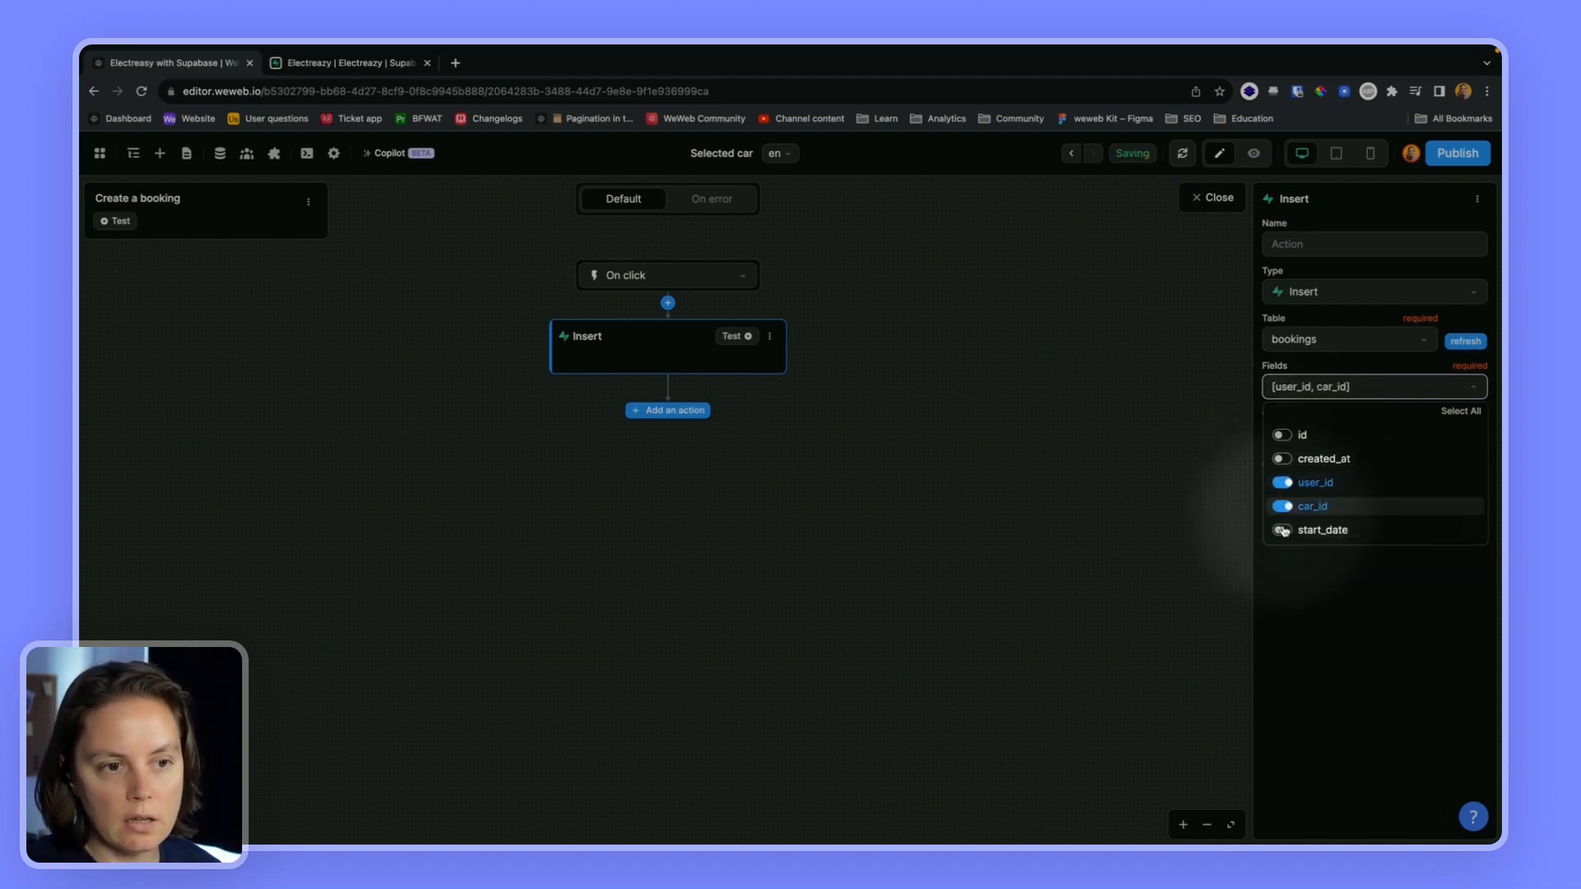
click(1281, 529)
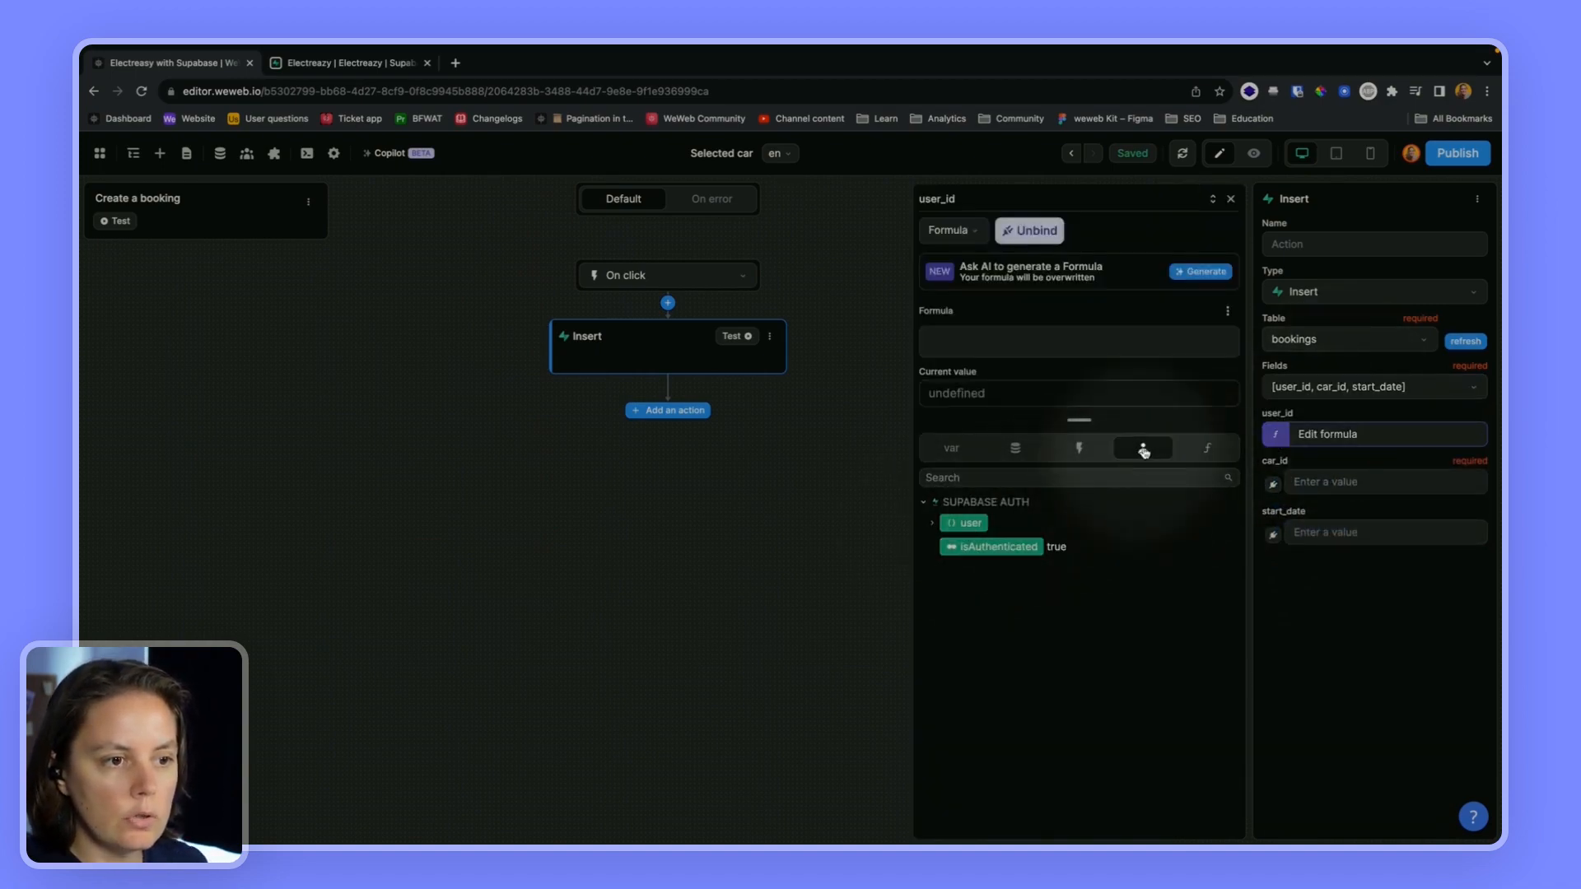
- Bind user_id to the Supabase auth user's id and car_id to Car.data[0].uuid
click(970, 521)
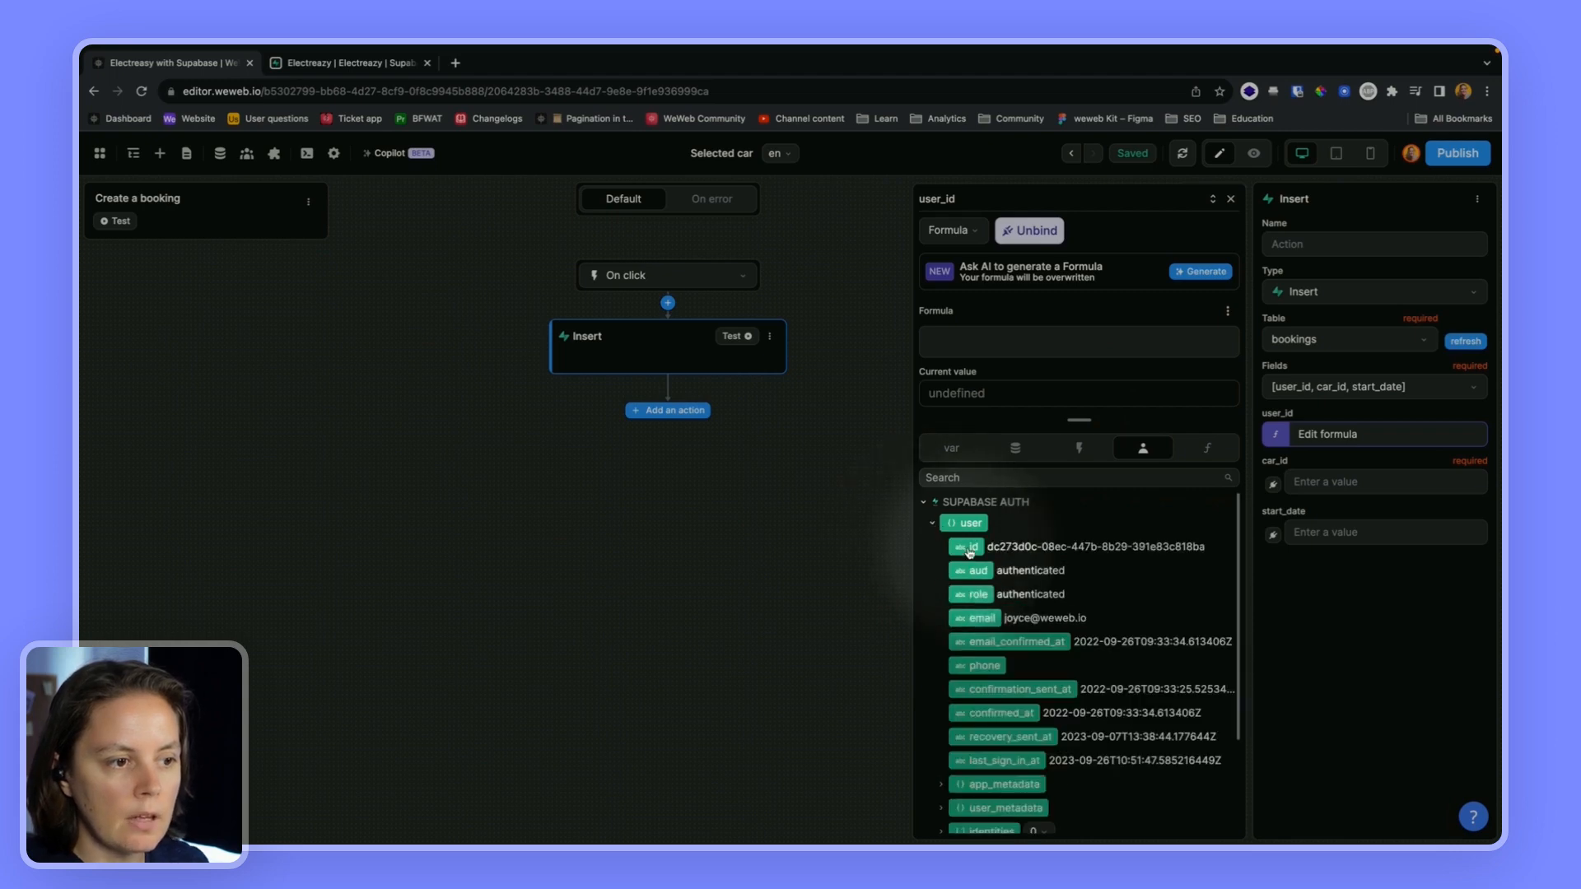
click(1274, 481)
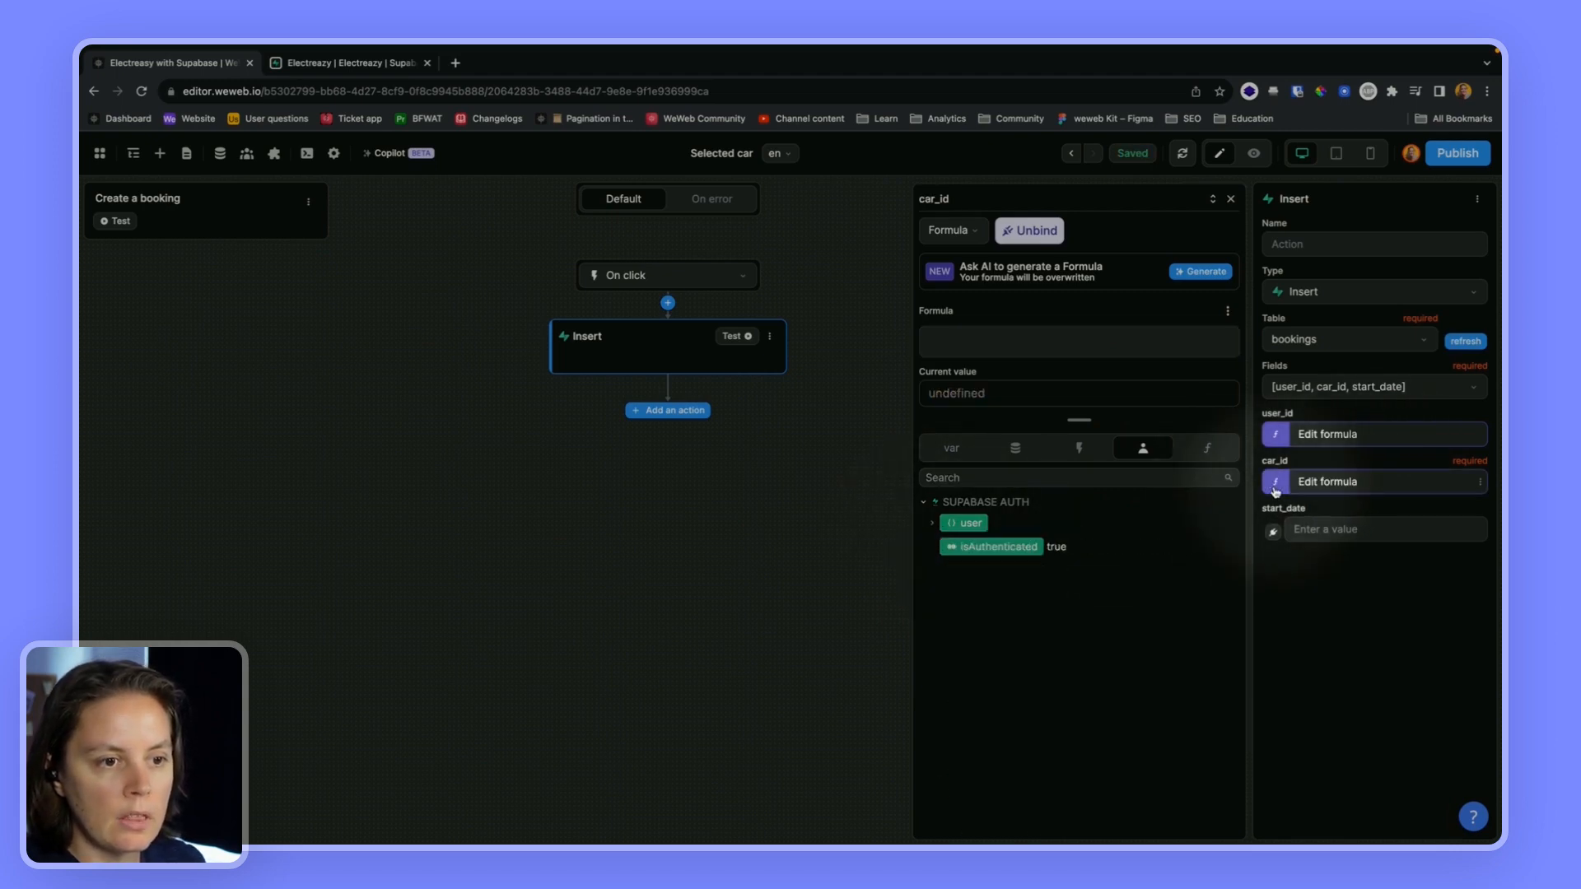
click(1016, 447)
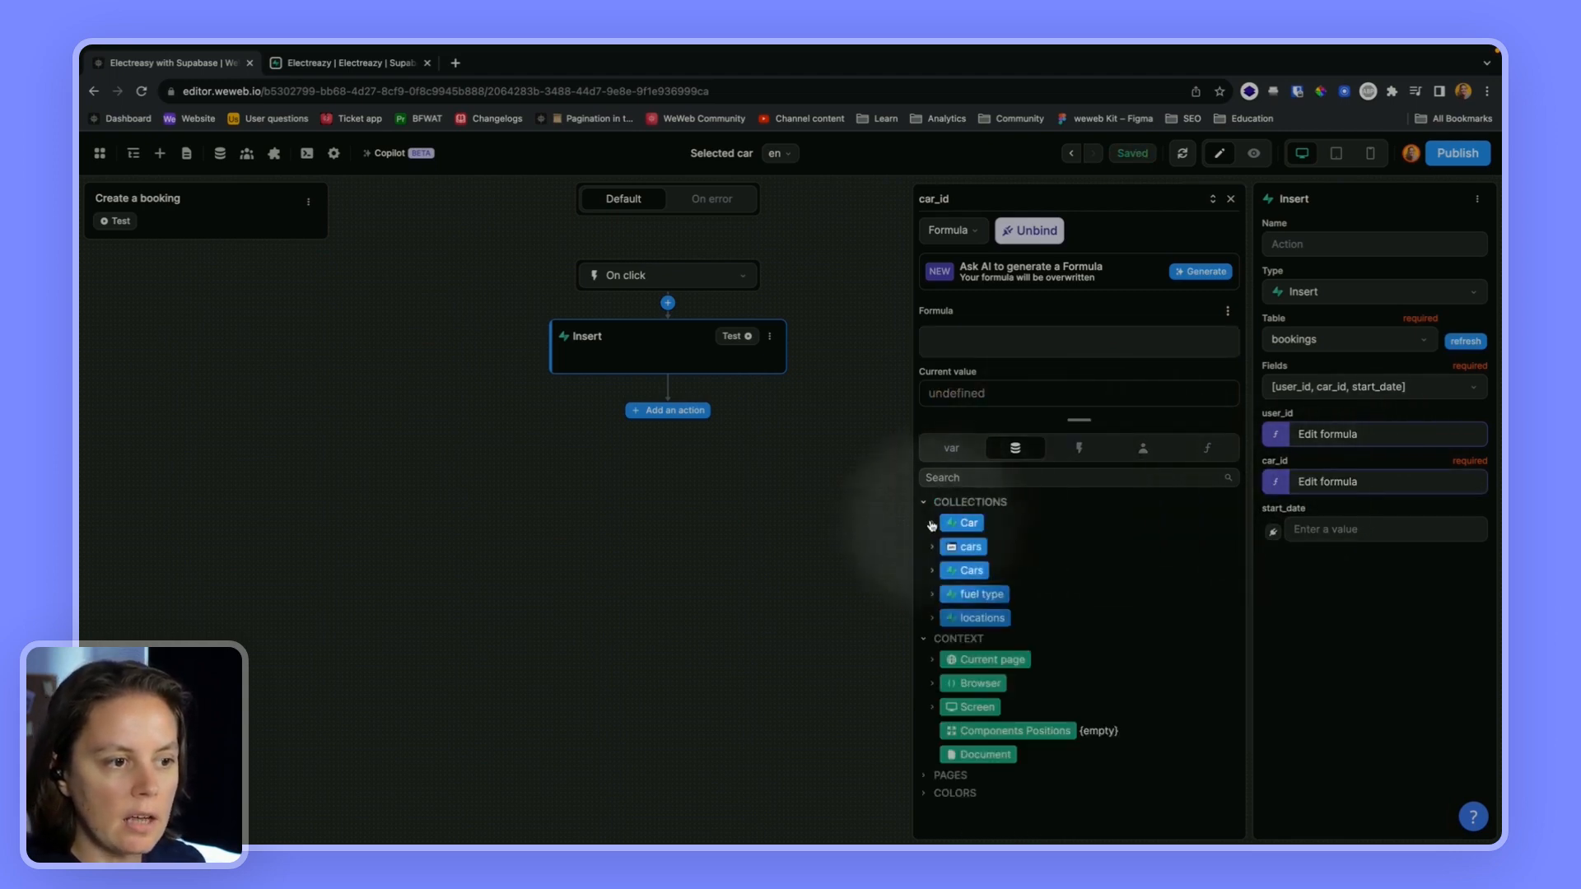
click(931, 522)
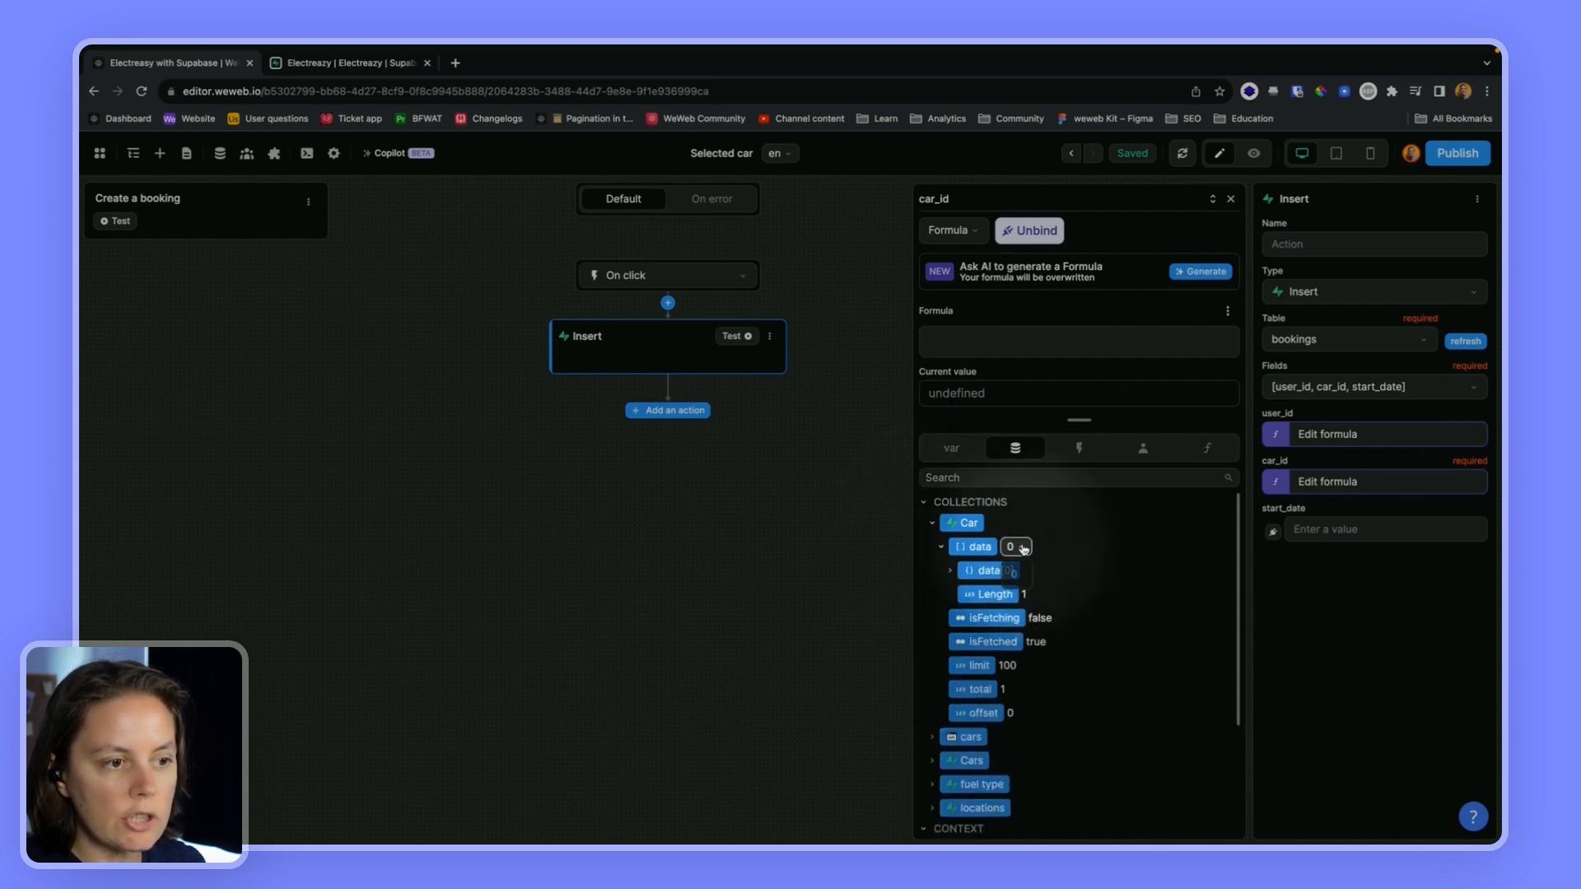
click(949, 571)
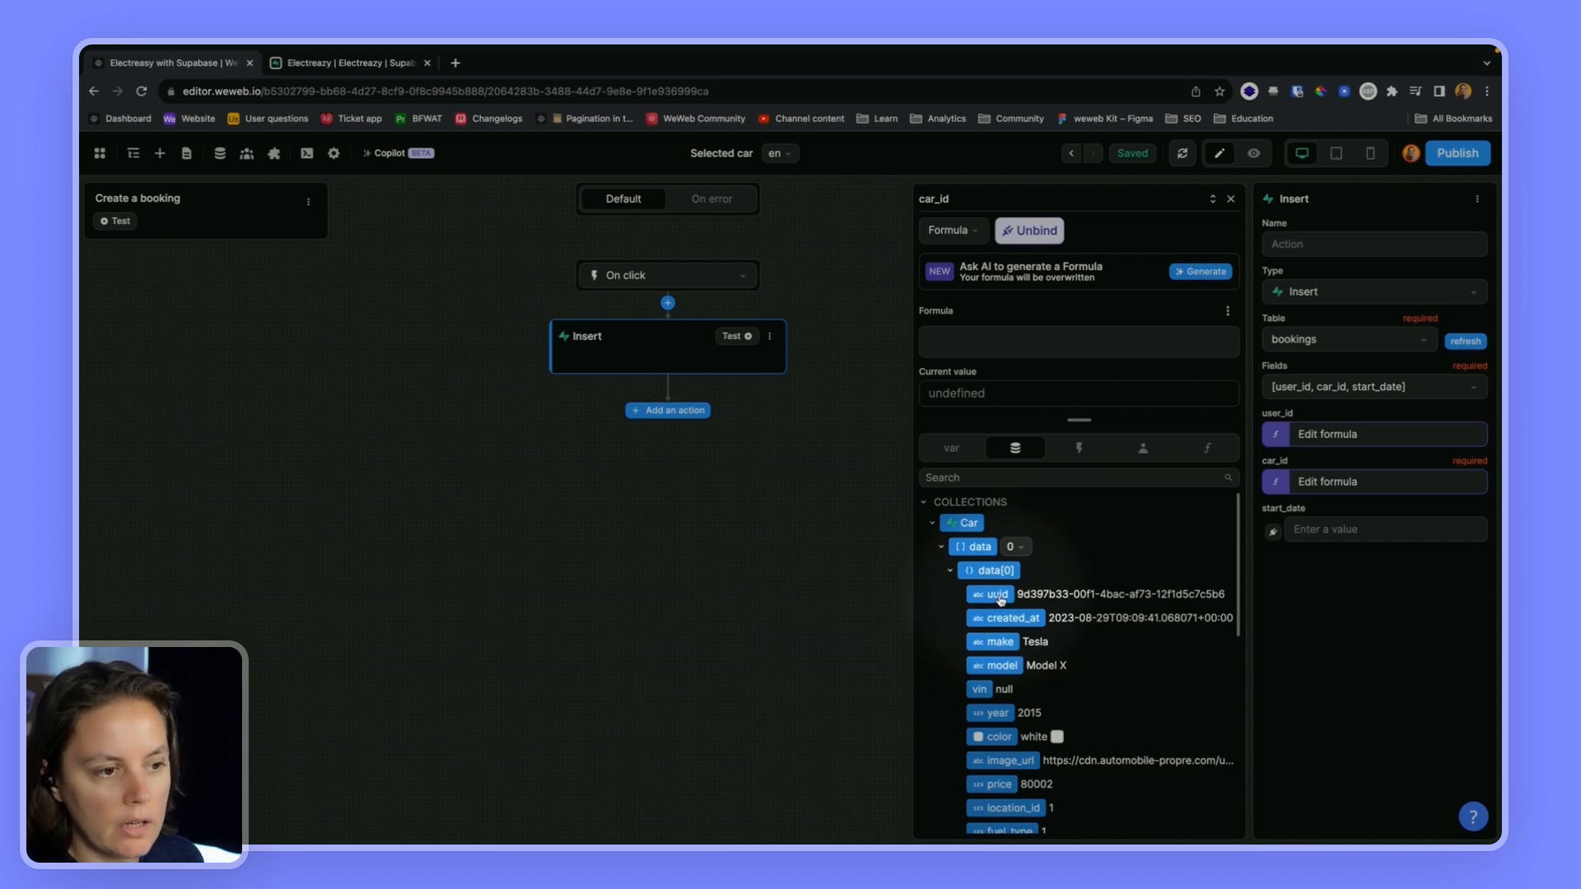
click(994, 594)
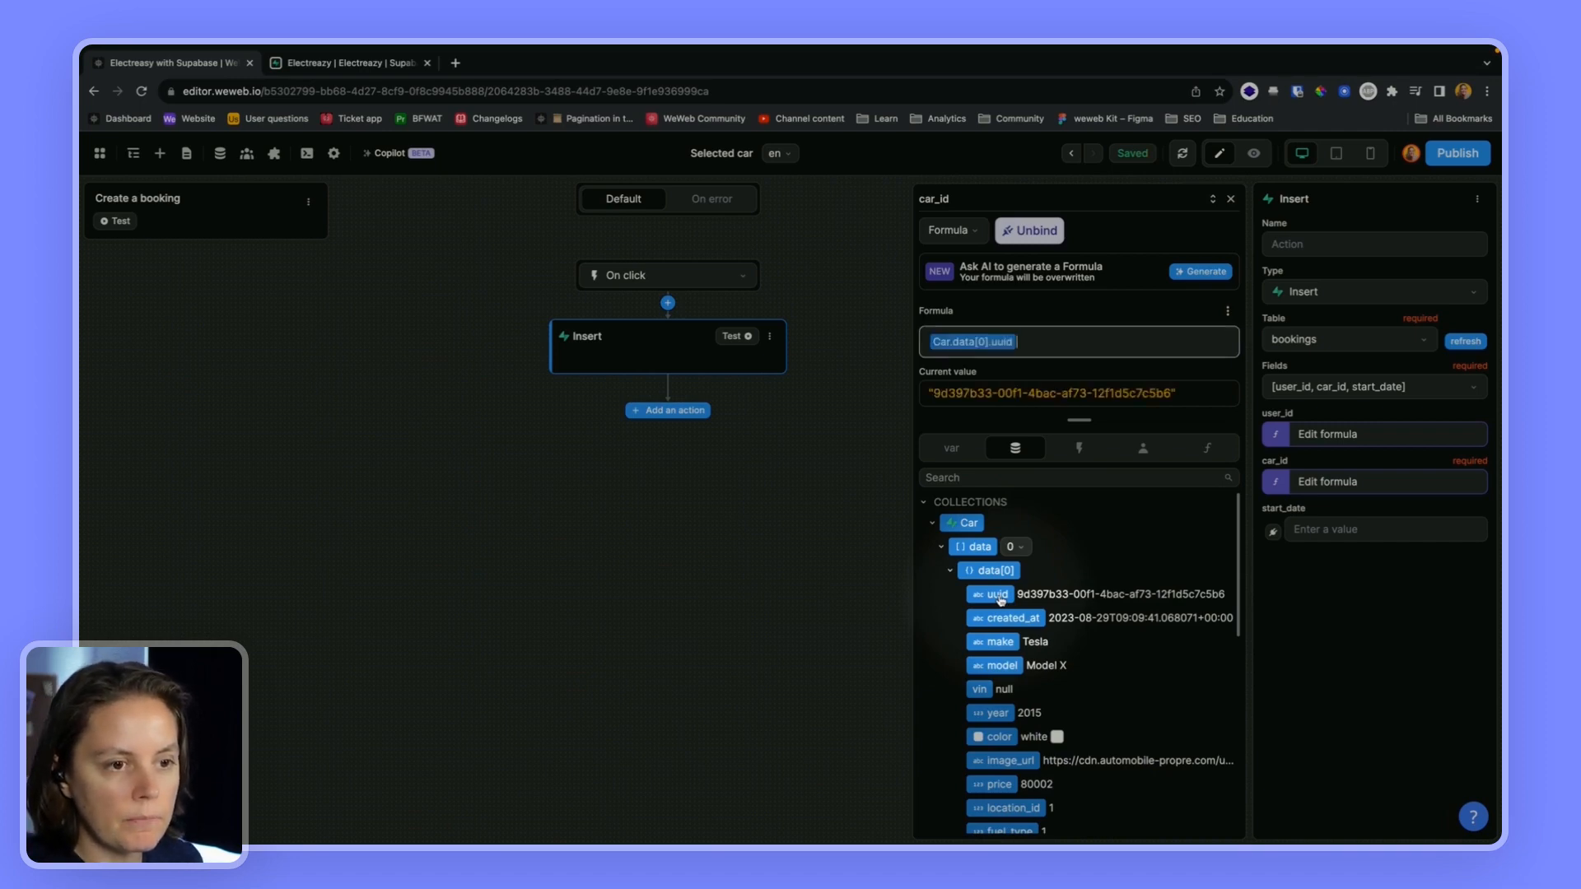
- Bind start_date to the Date & Time picker value and test the insert, hitting an RLS error
click(1372, 529)
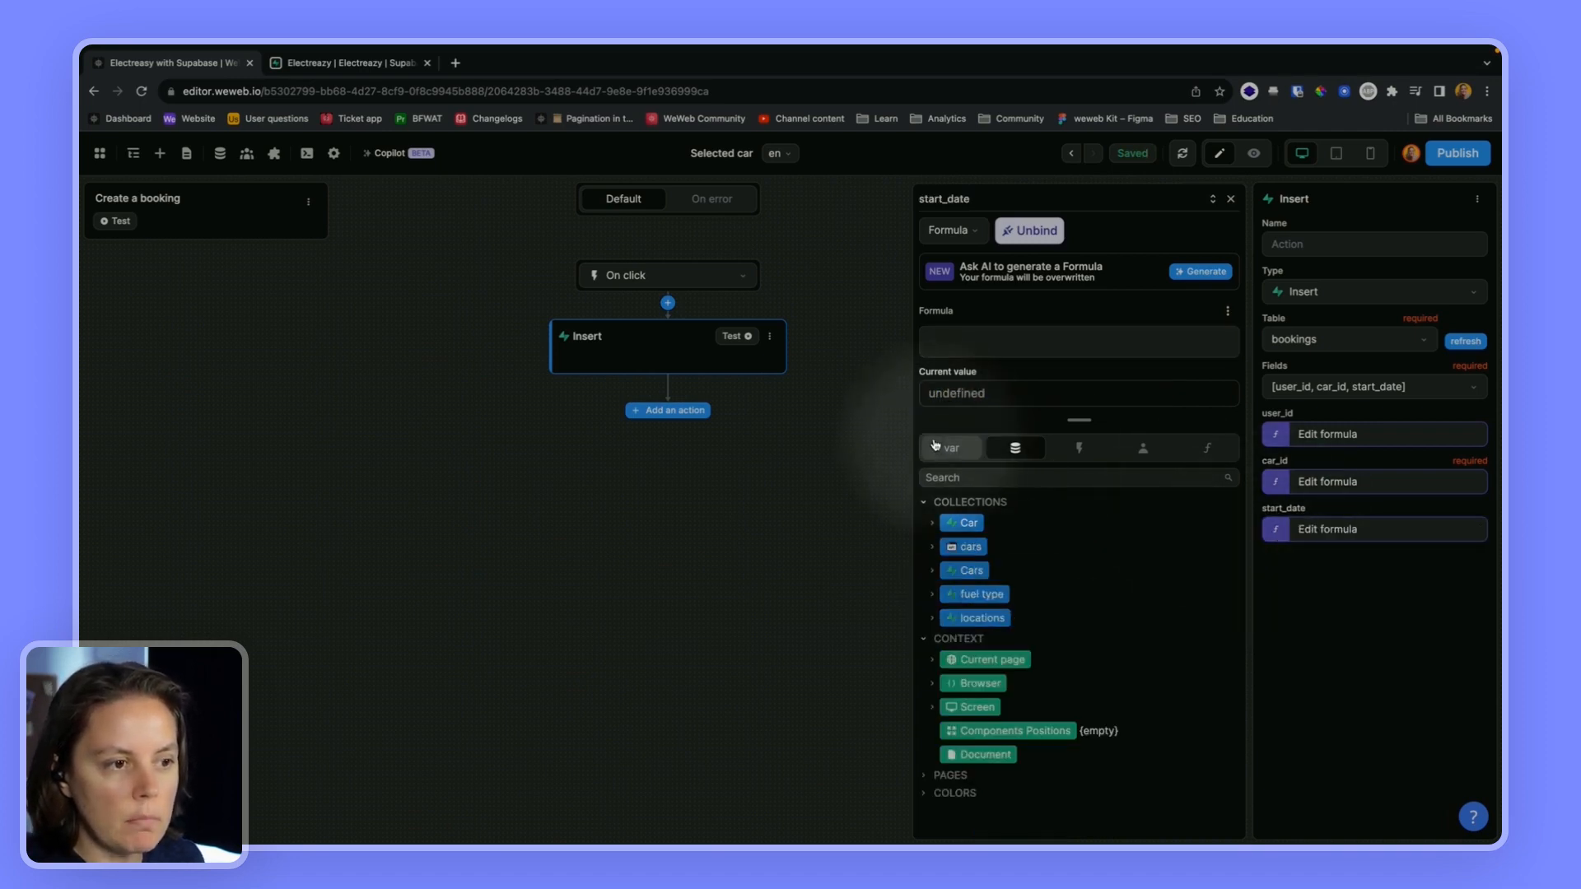
click(949, 446)
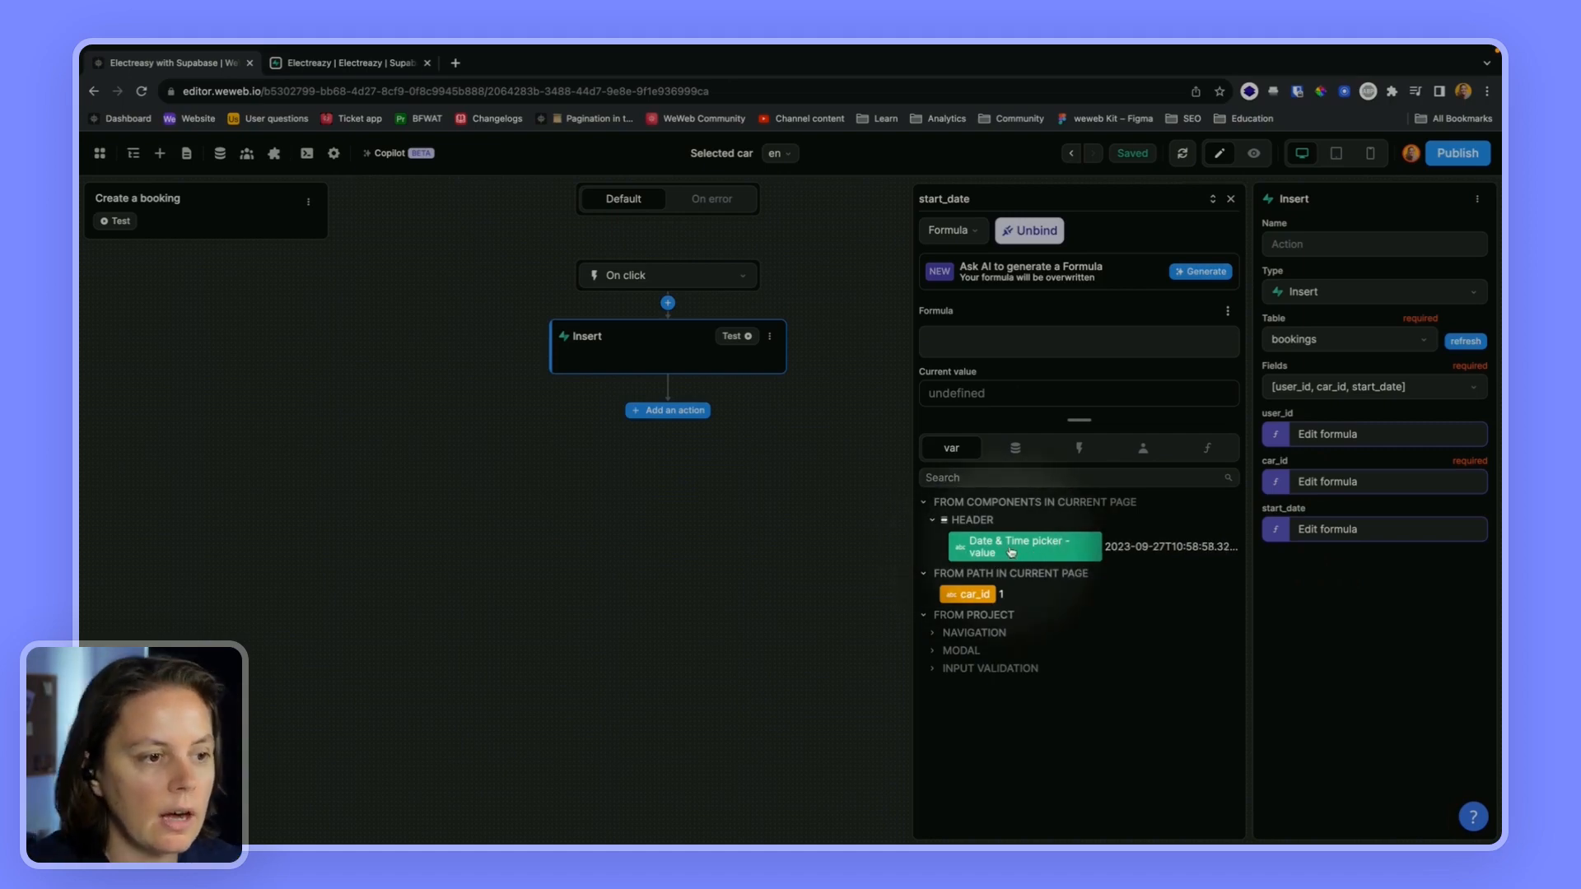
click(1020, 547)
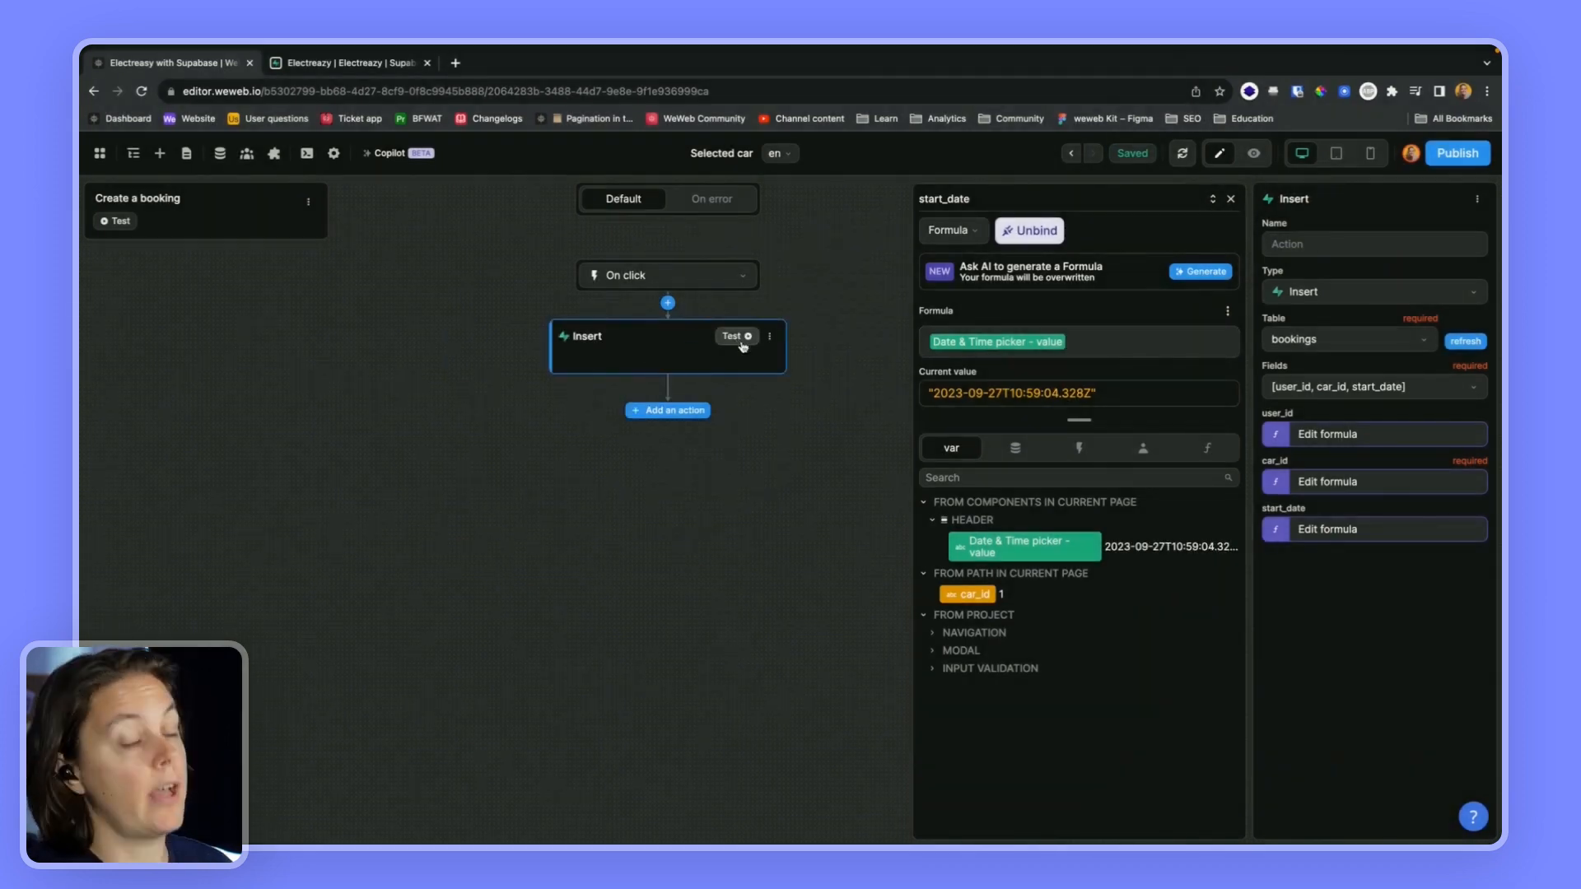
click(738, 336)
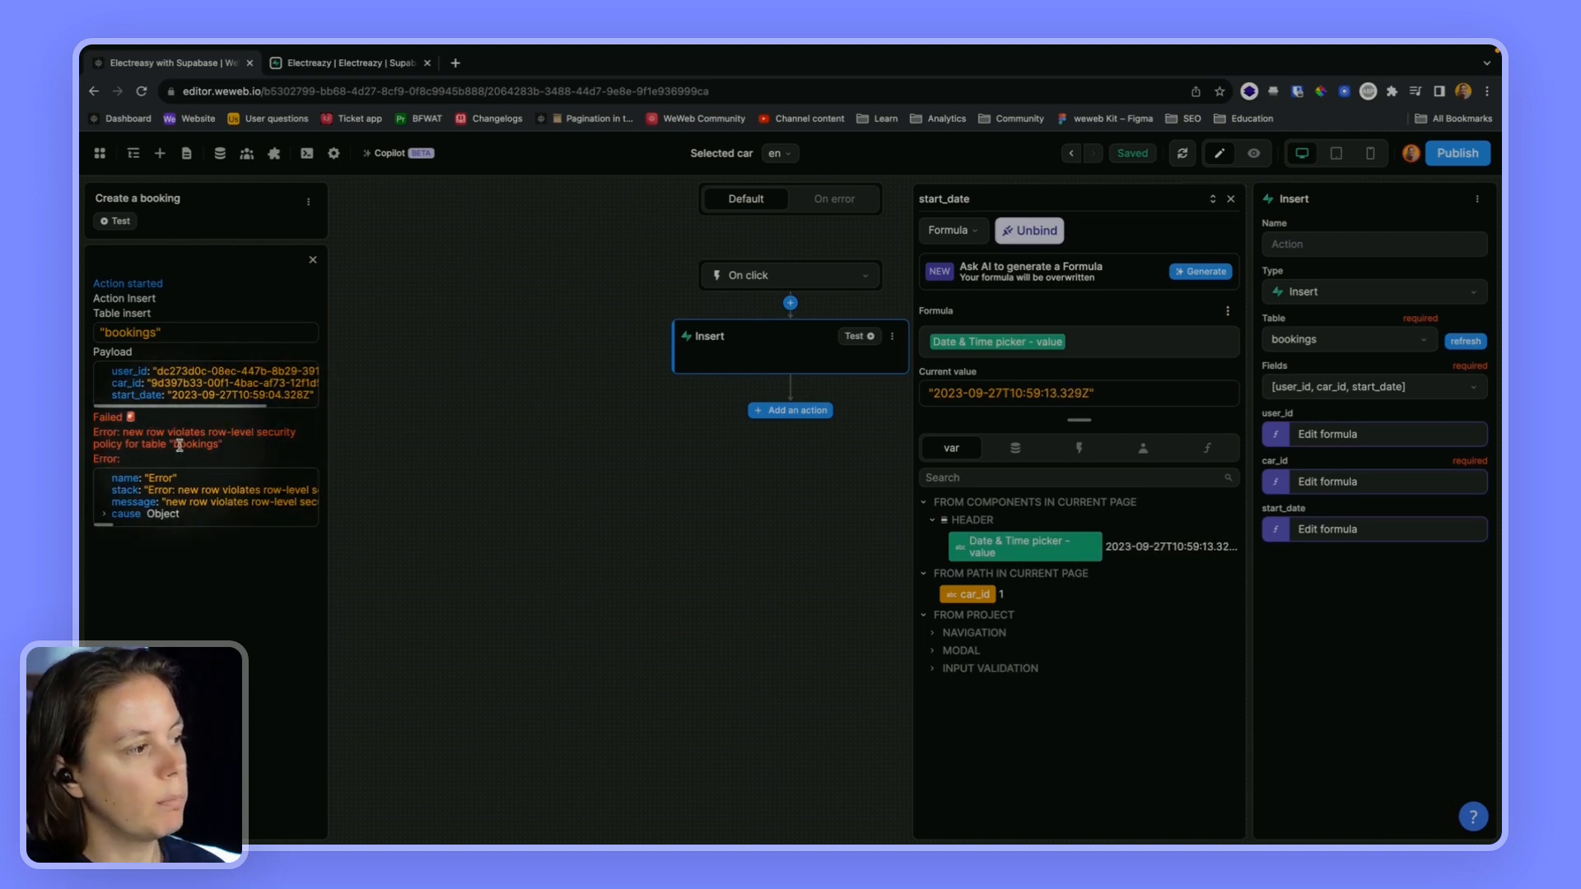
- Open the bookings table's RLS policies page in Supabase, which shows no active policies
click(349, 62)
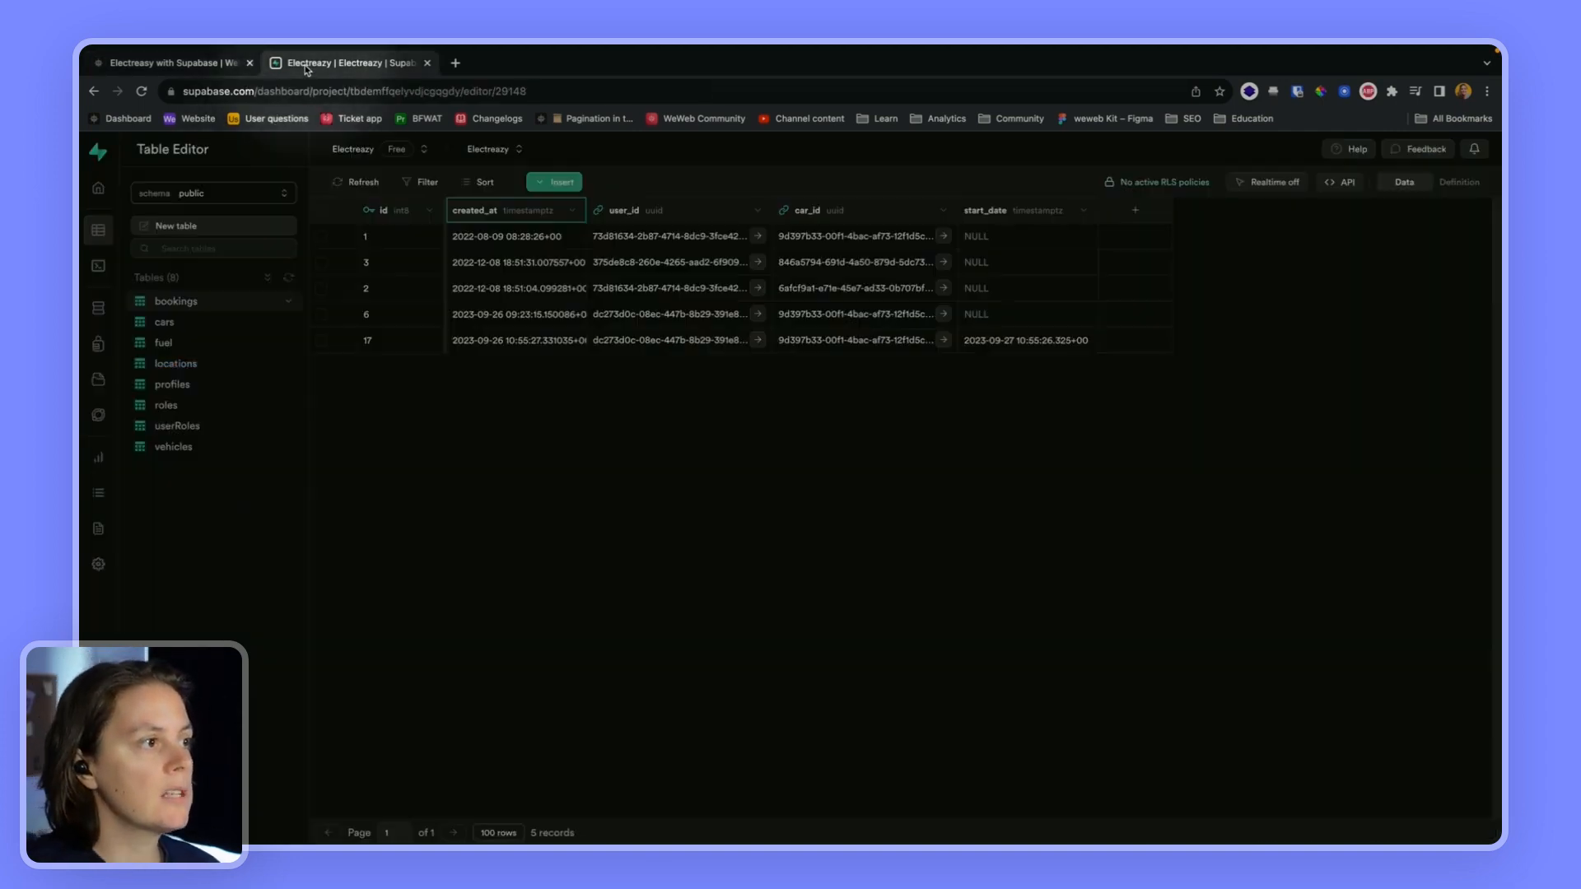
mouse_move(1156, 181)
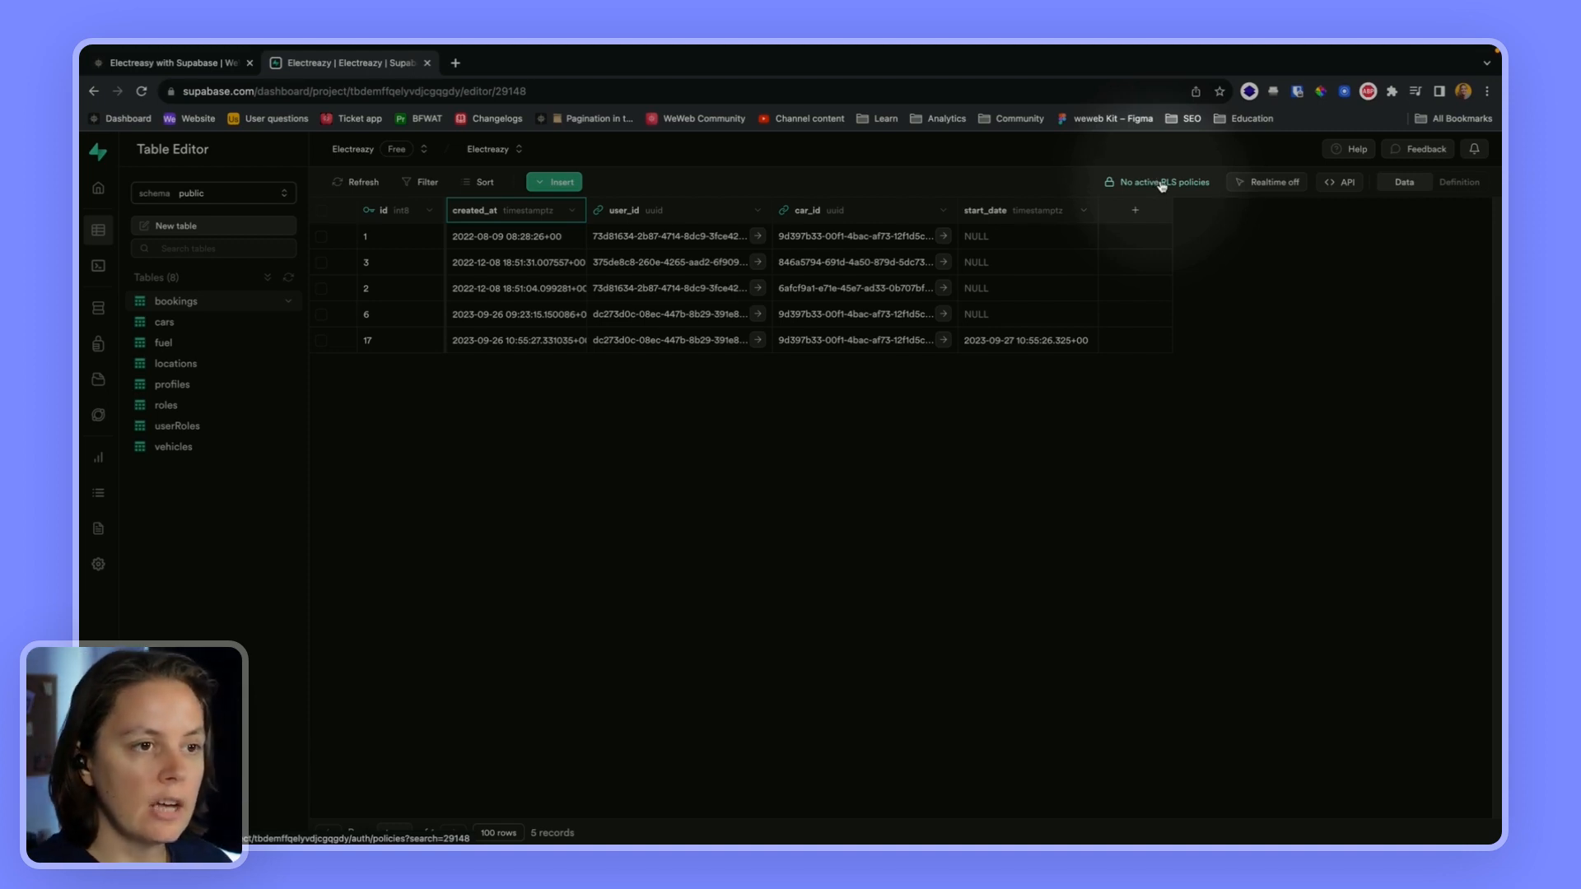
click(1159, 183)
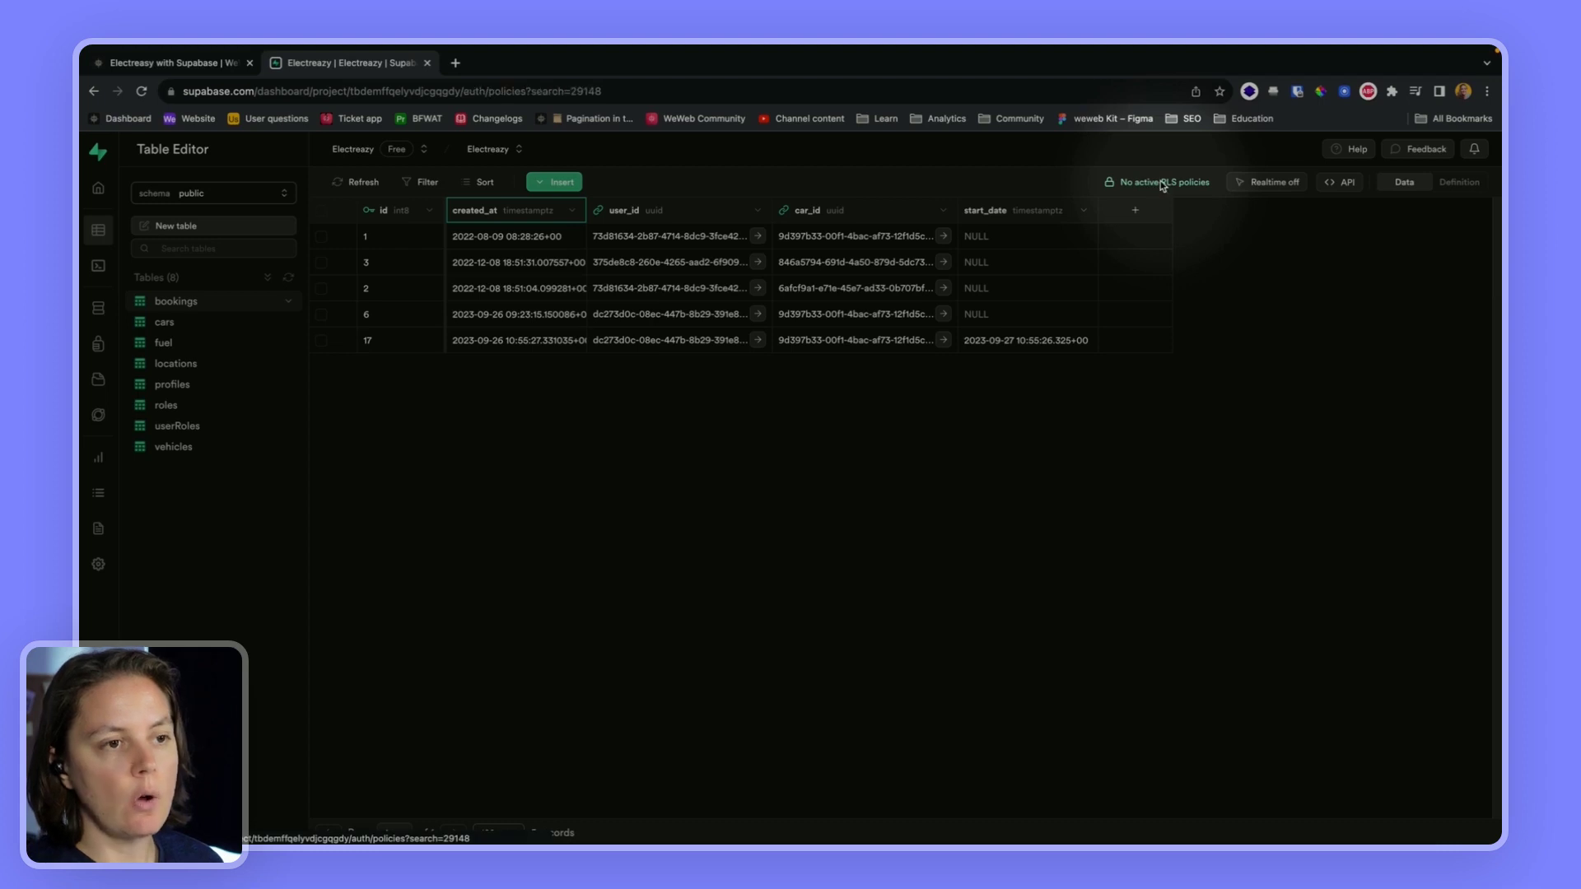
click(1159, 183)
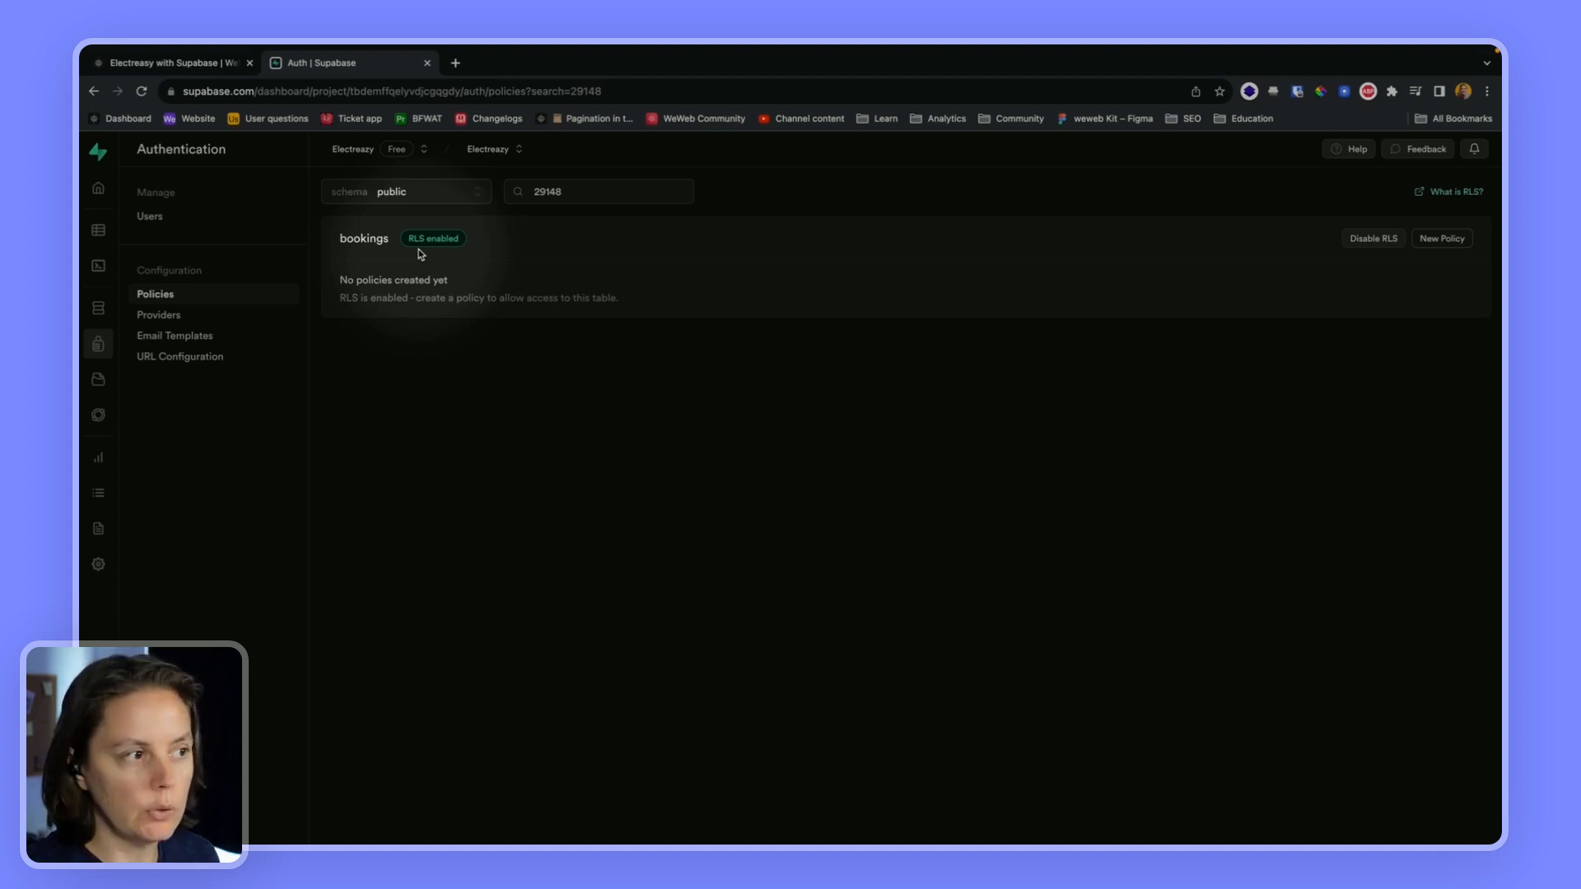
click(171, 63)
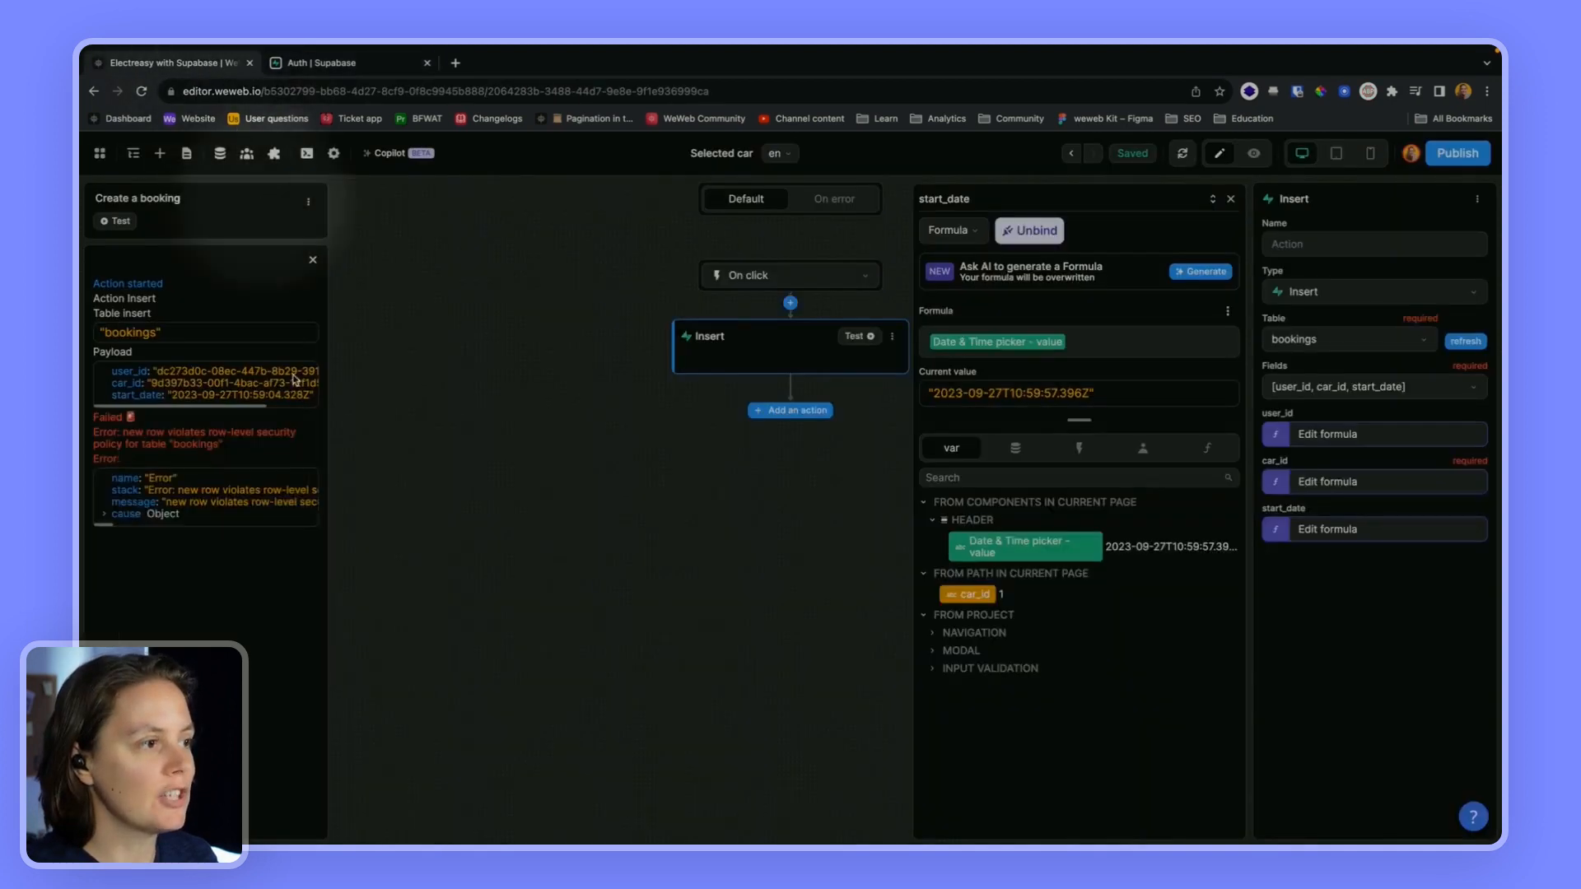
click(347, 63)
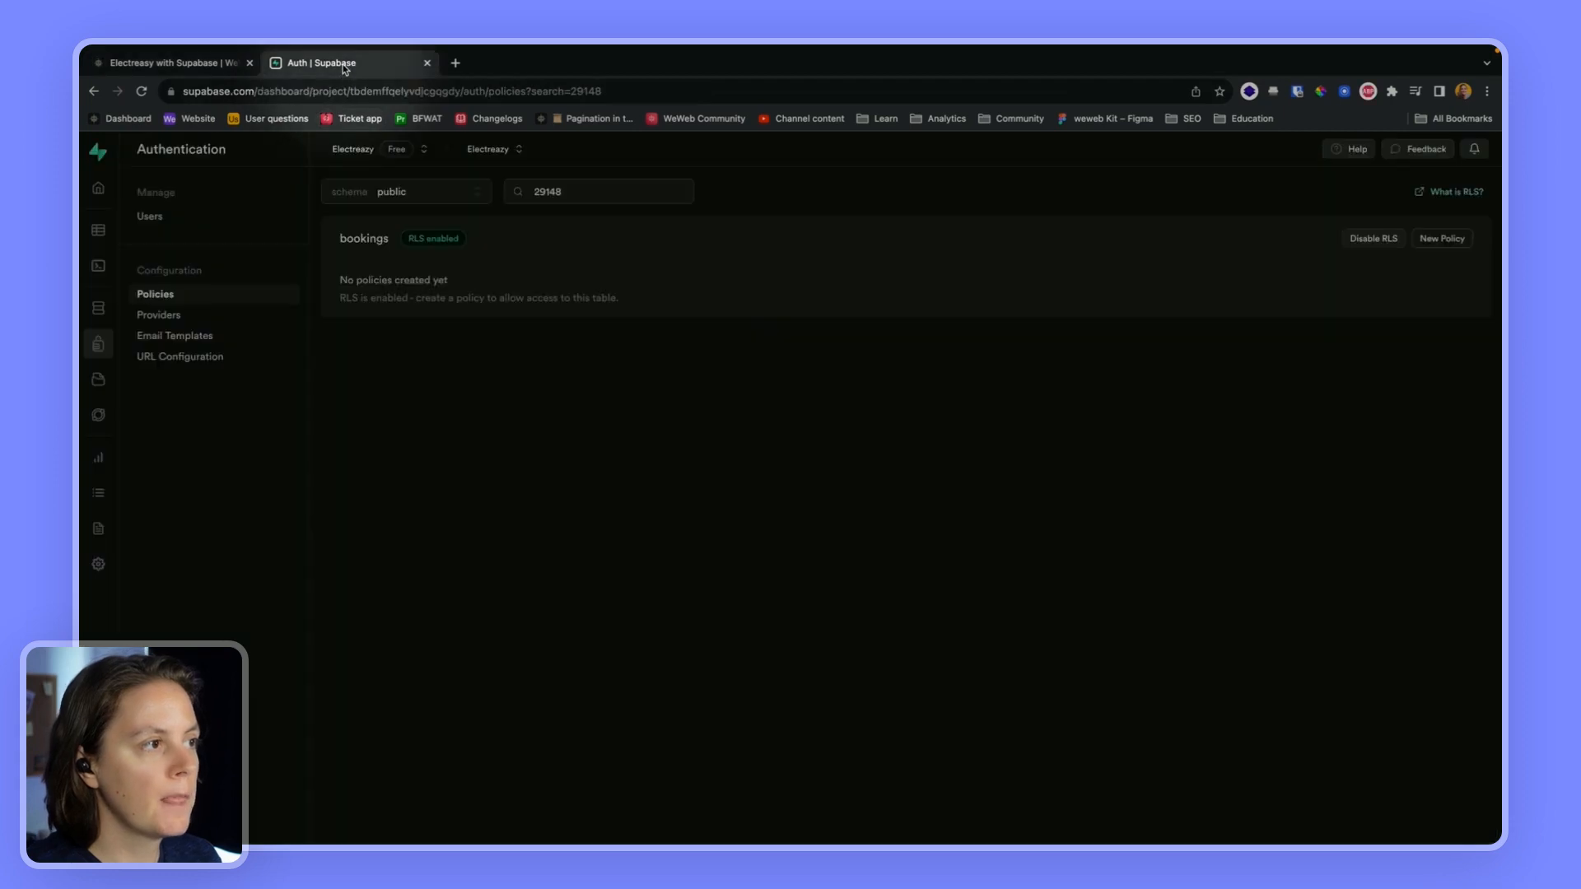
- Create and save an 'Enable read access for all users' policy on bookings, keeping the public role
click(1443, 237)
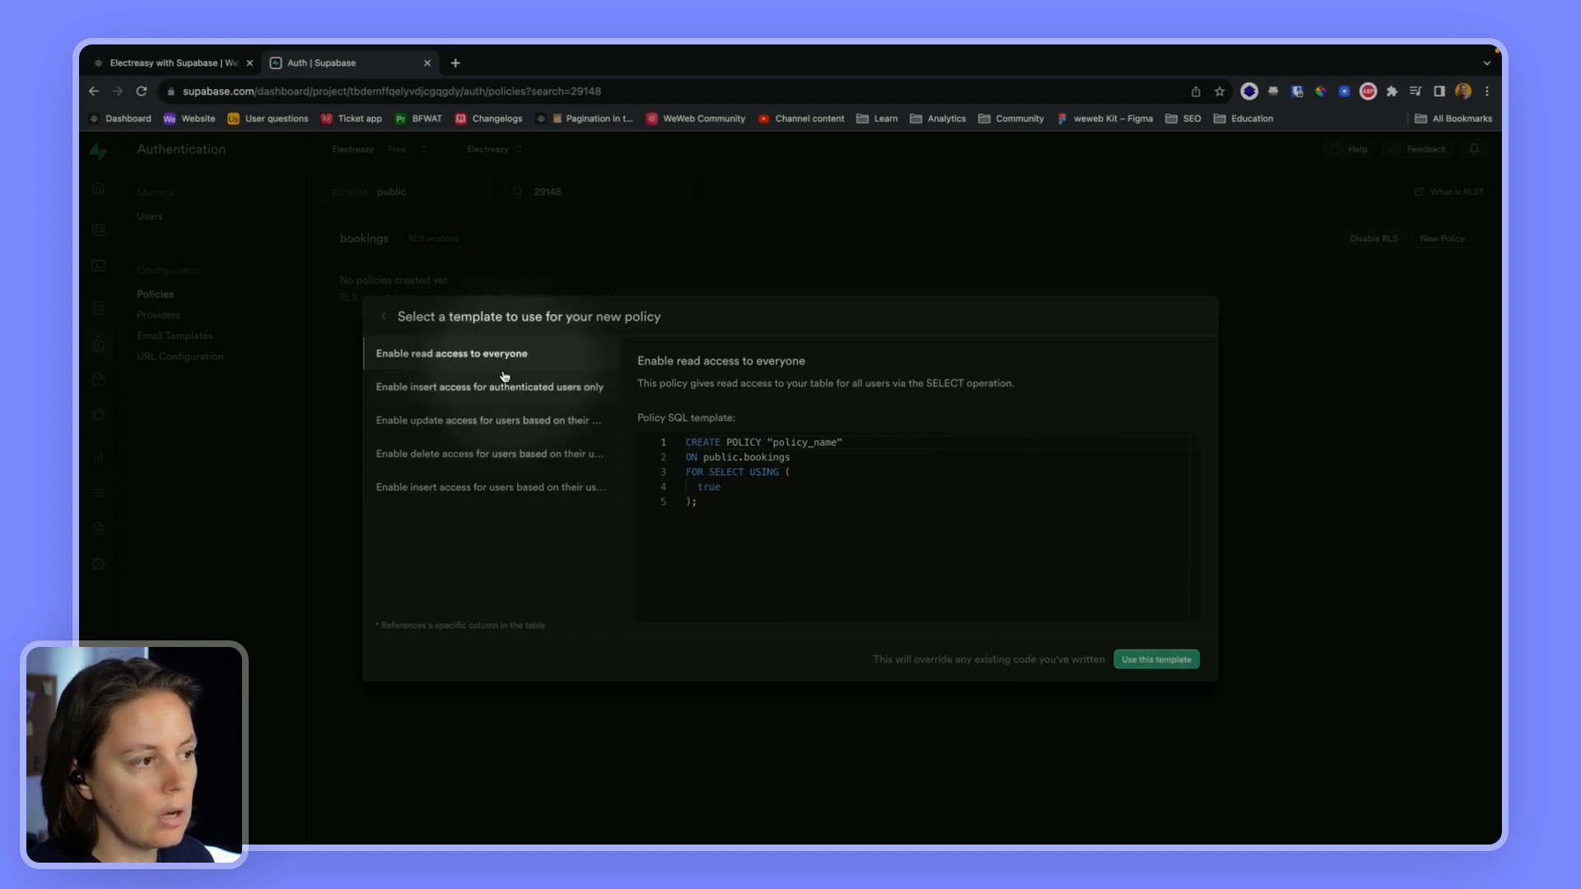
mouse_move(474, 391)
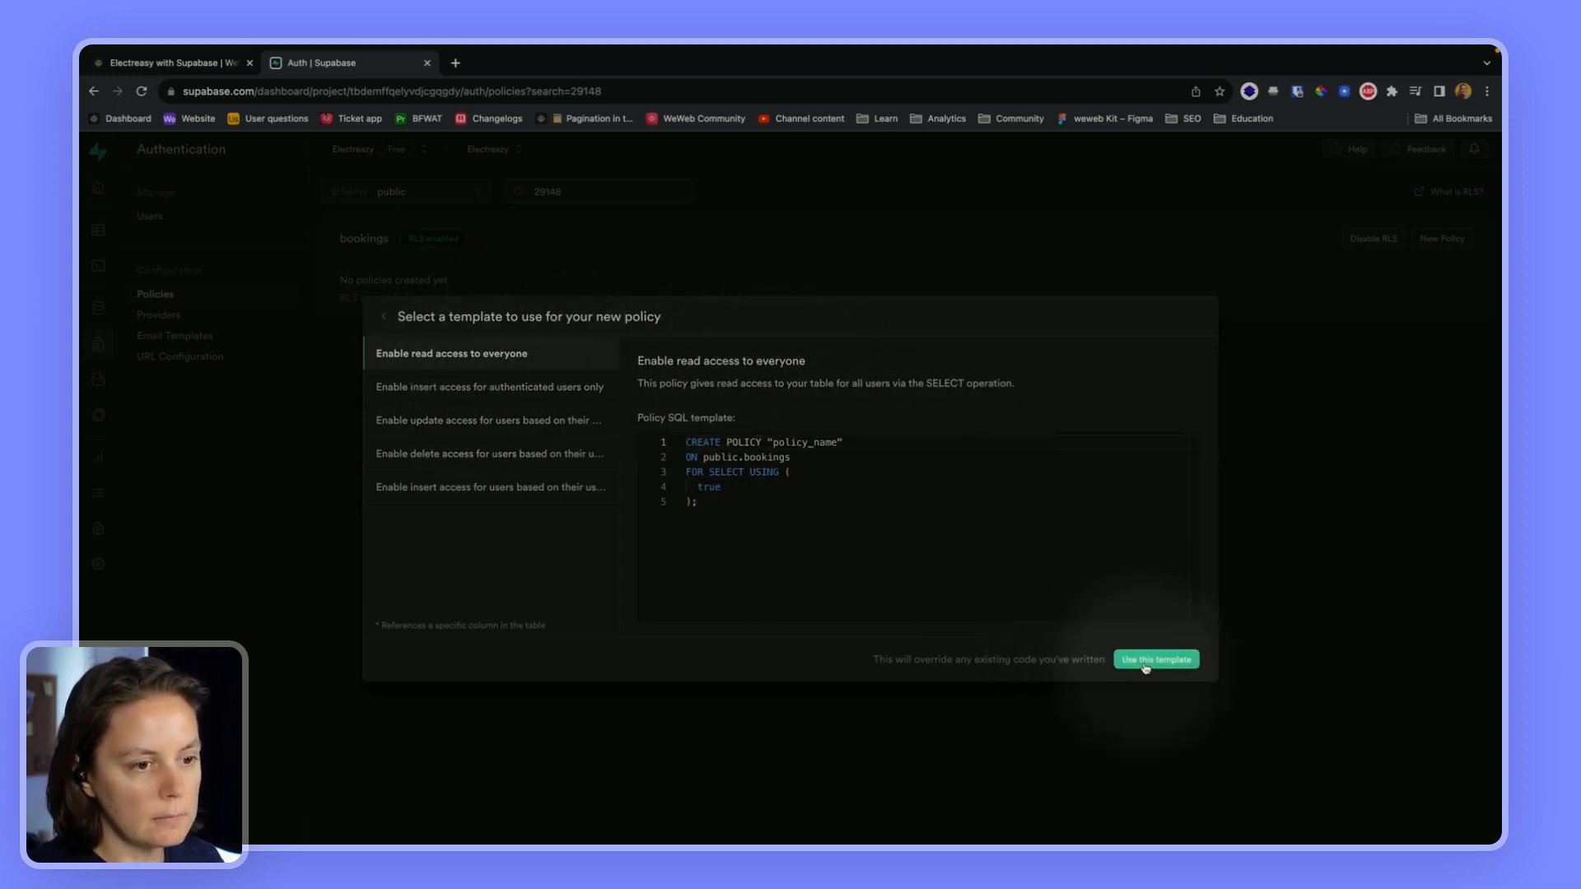
click(1156, 658)
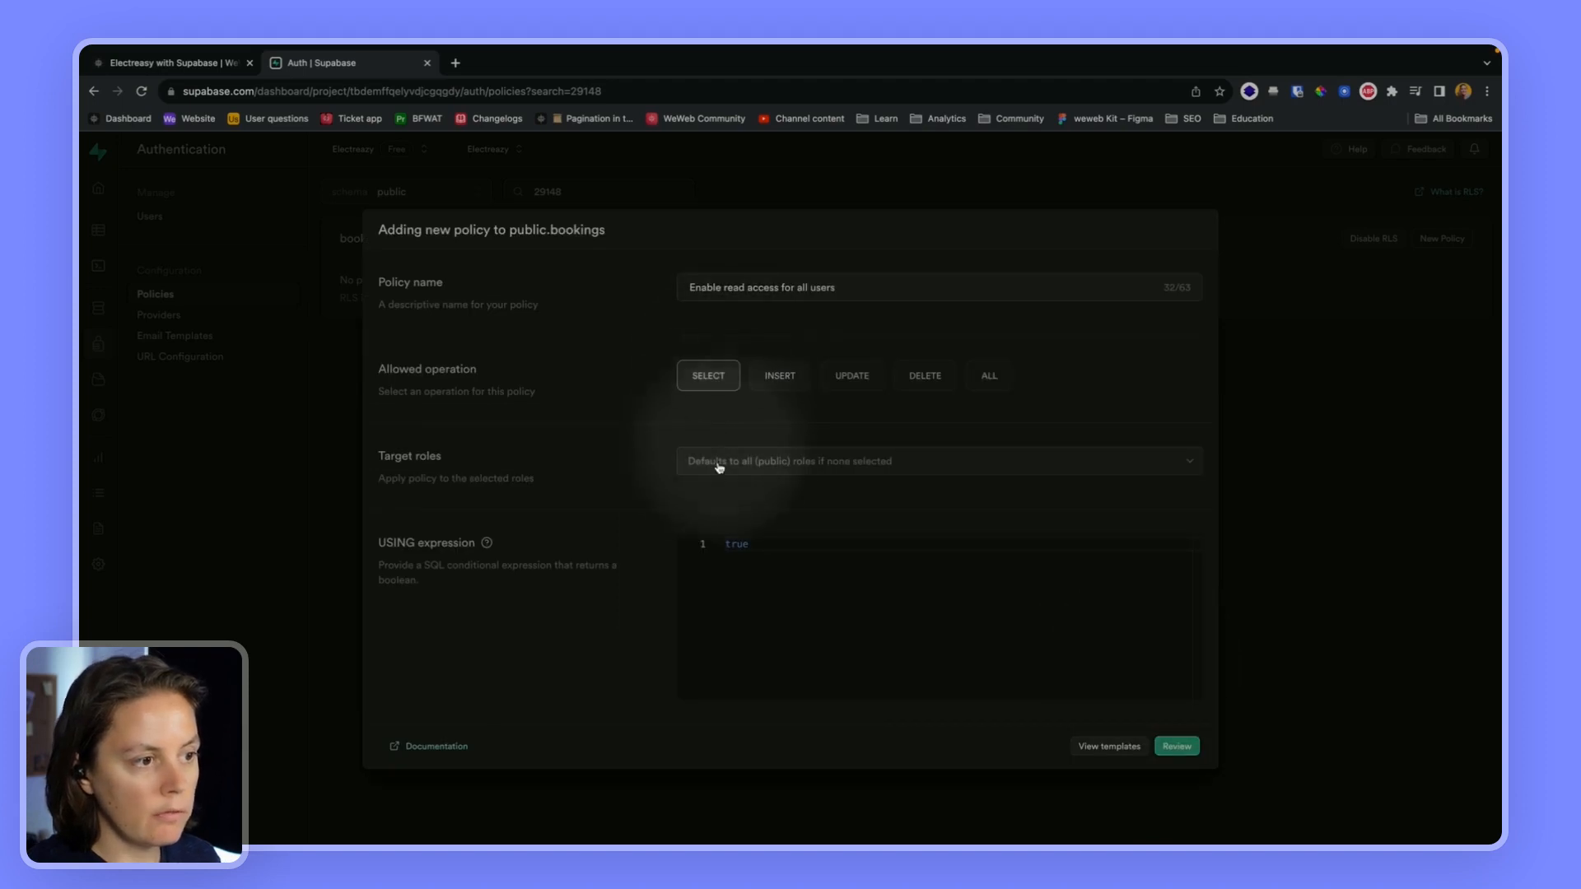
click(932, 461)
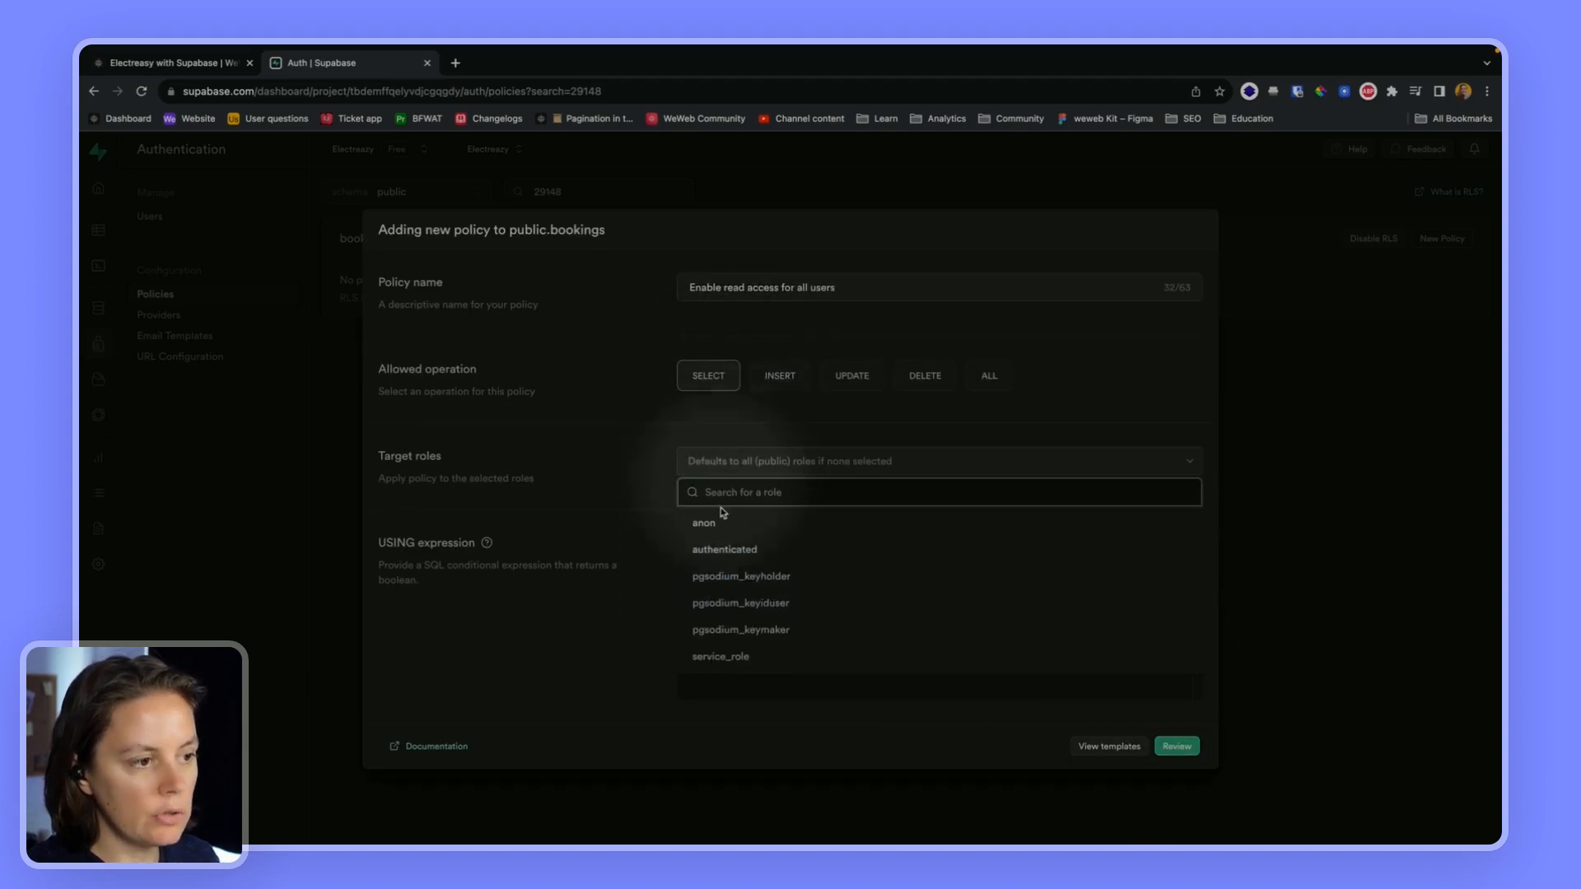
click(724, 548)
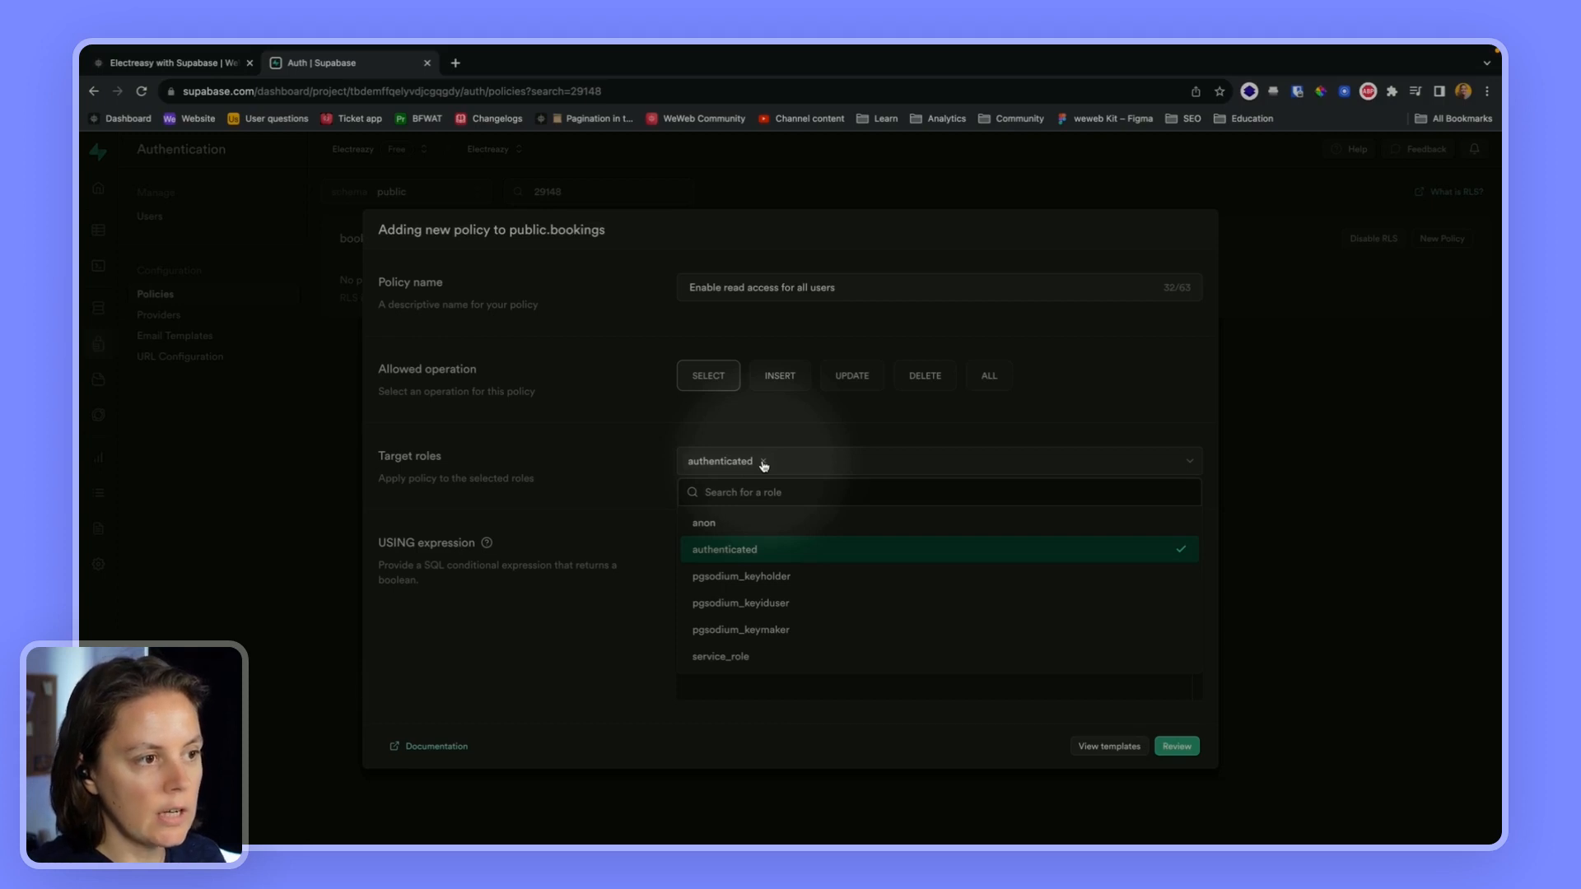
click(724, 549)
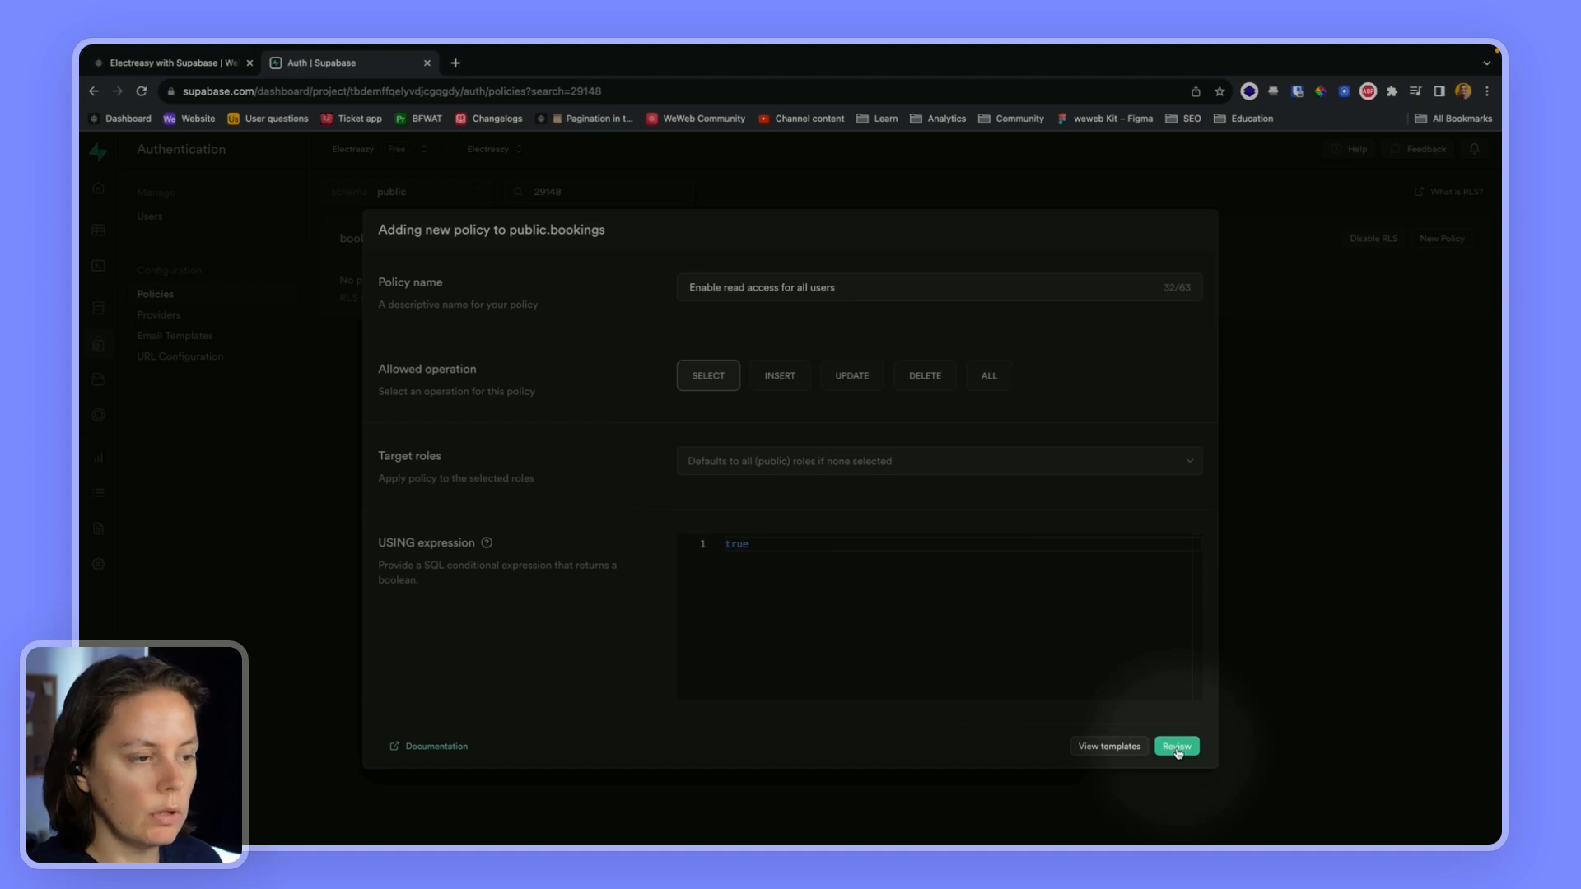
click(1174, 745)
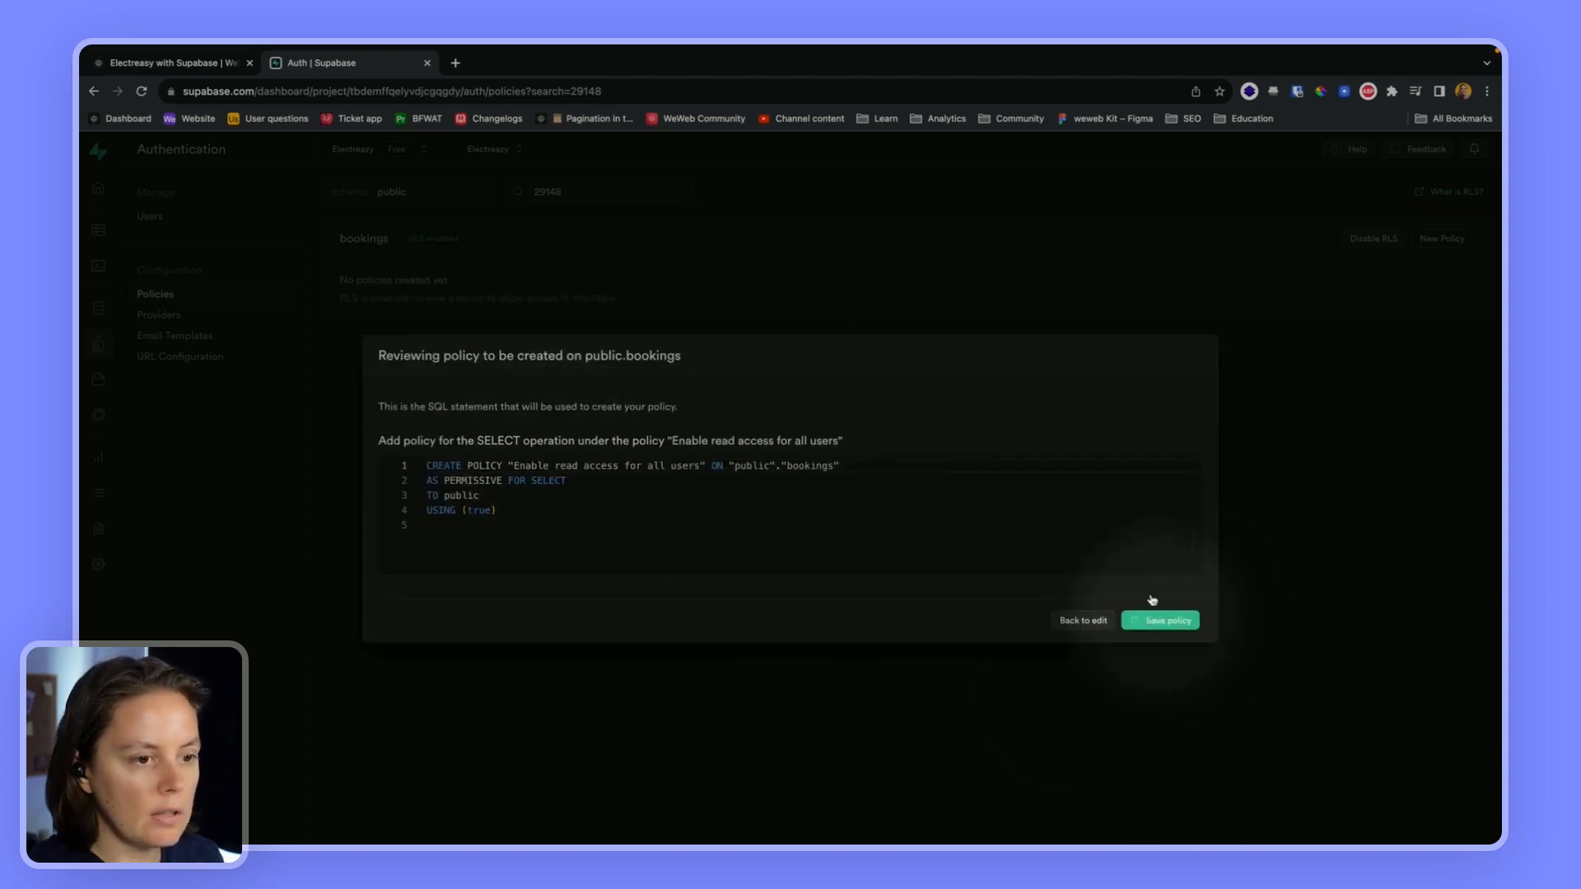
click(1159, 620)
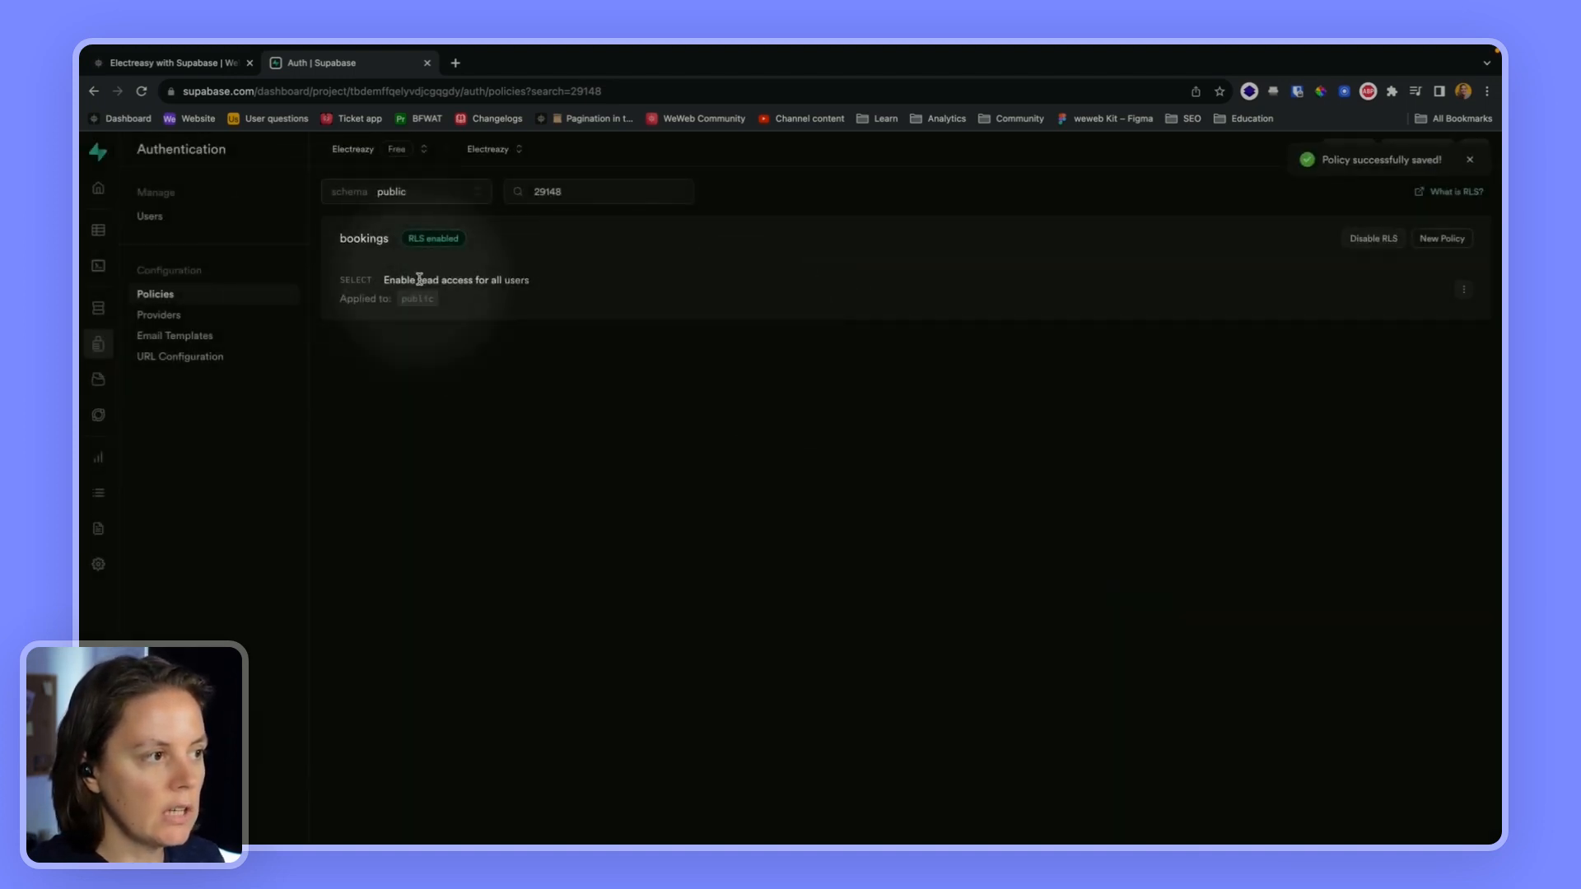
- Create and save an 'Enable insert for authenticated users only' policy on bookings
click(1441, 237)
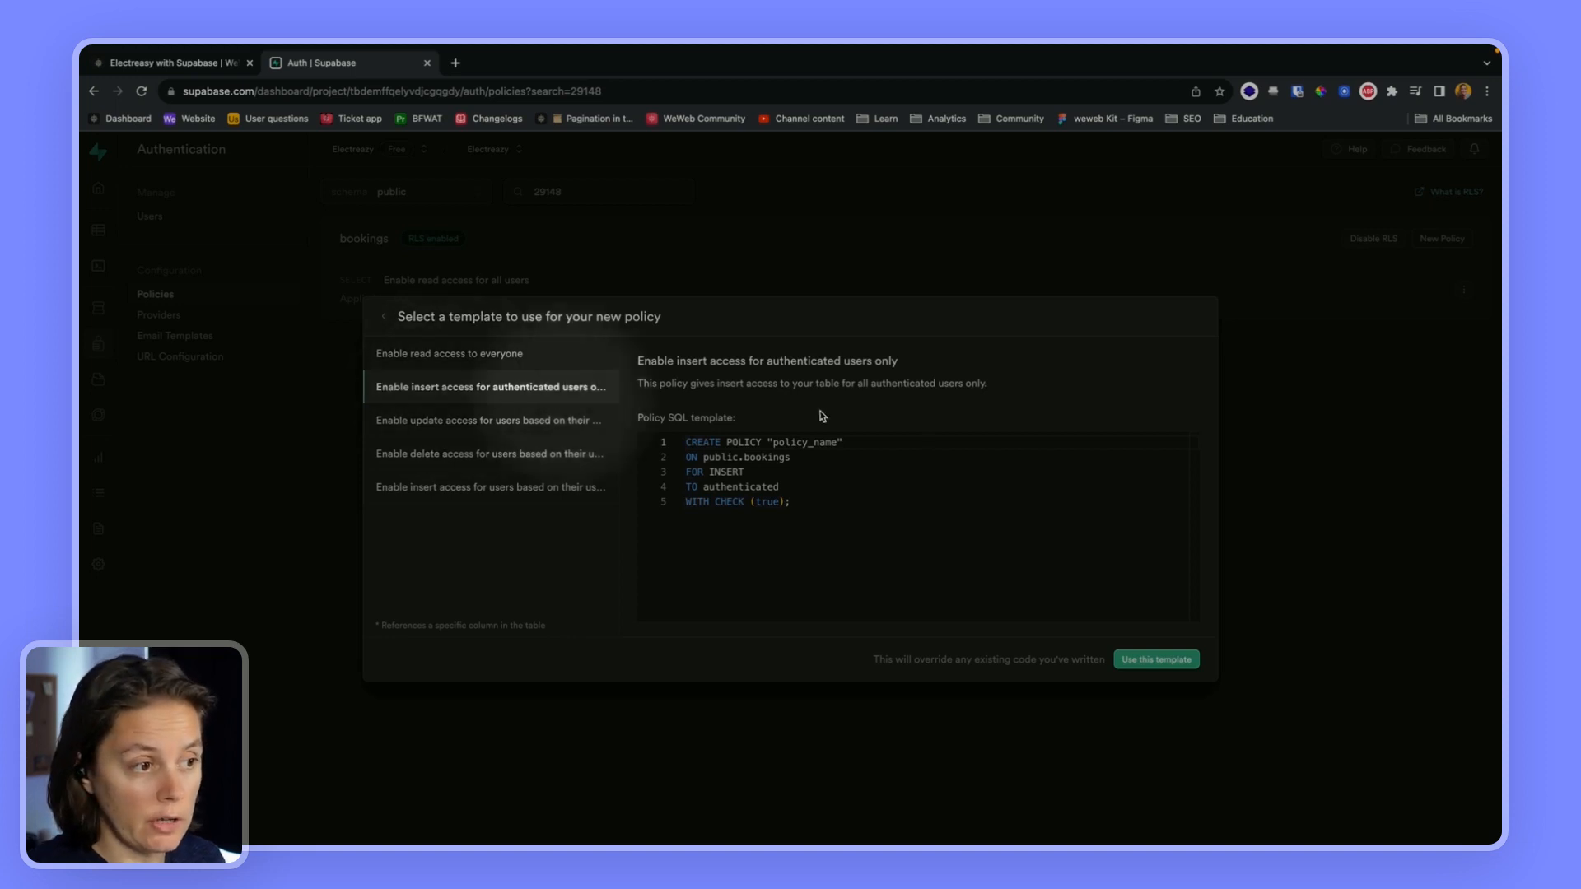
double_click(800, 361)
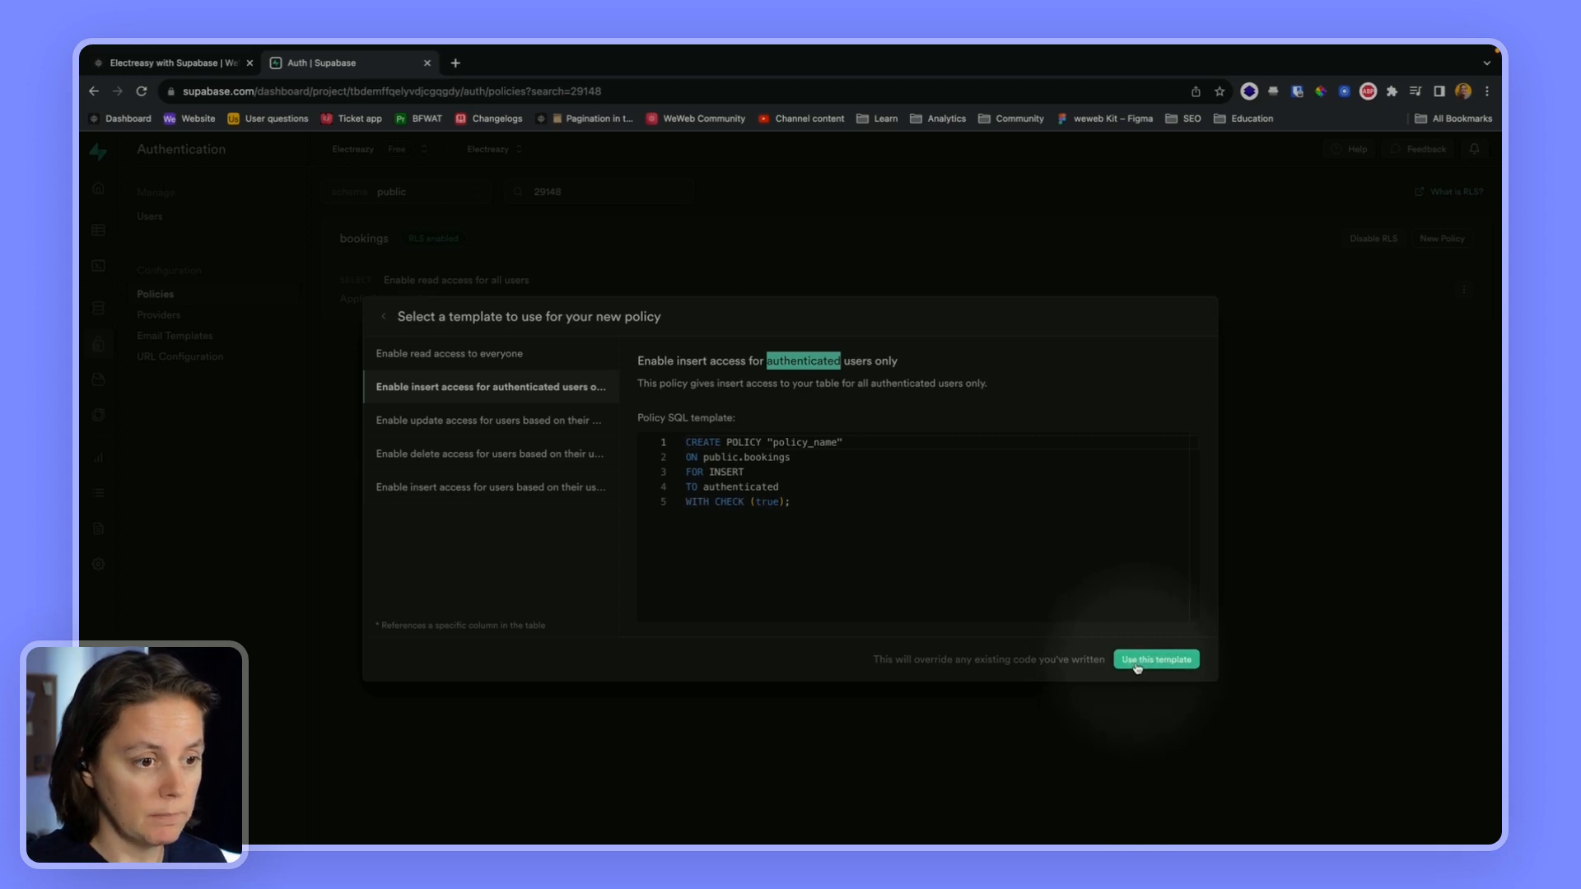
click(1155, 658)
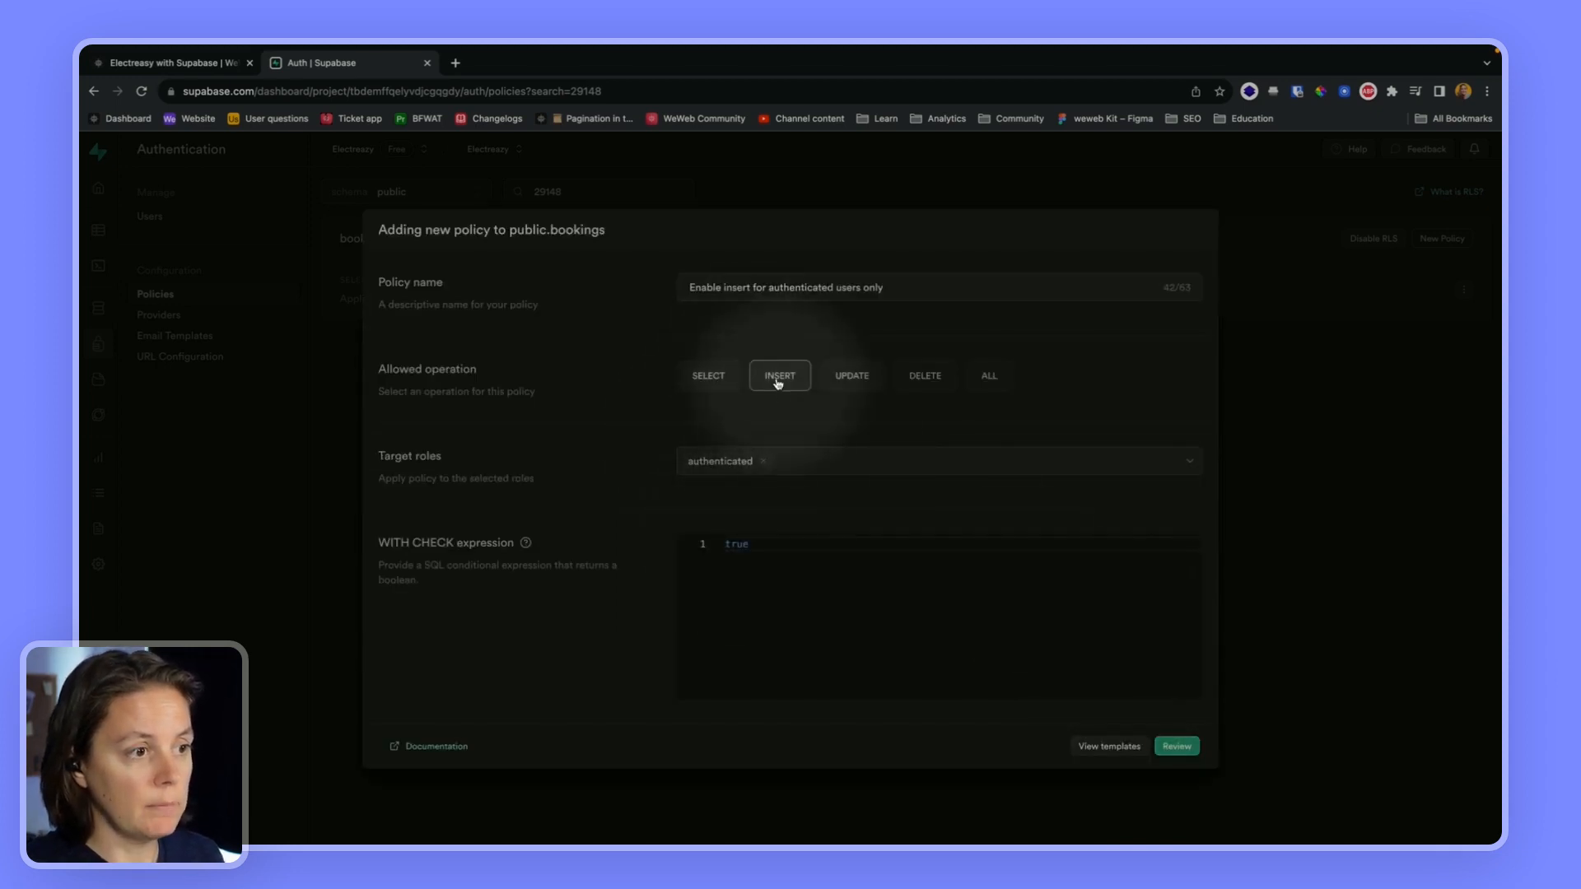
mouse_move(716, 469)
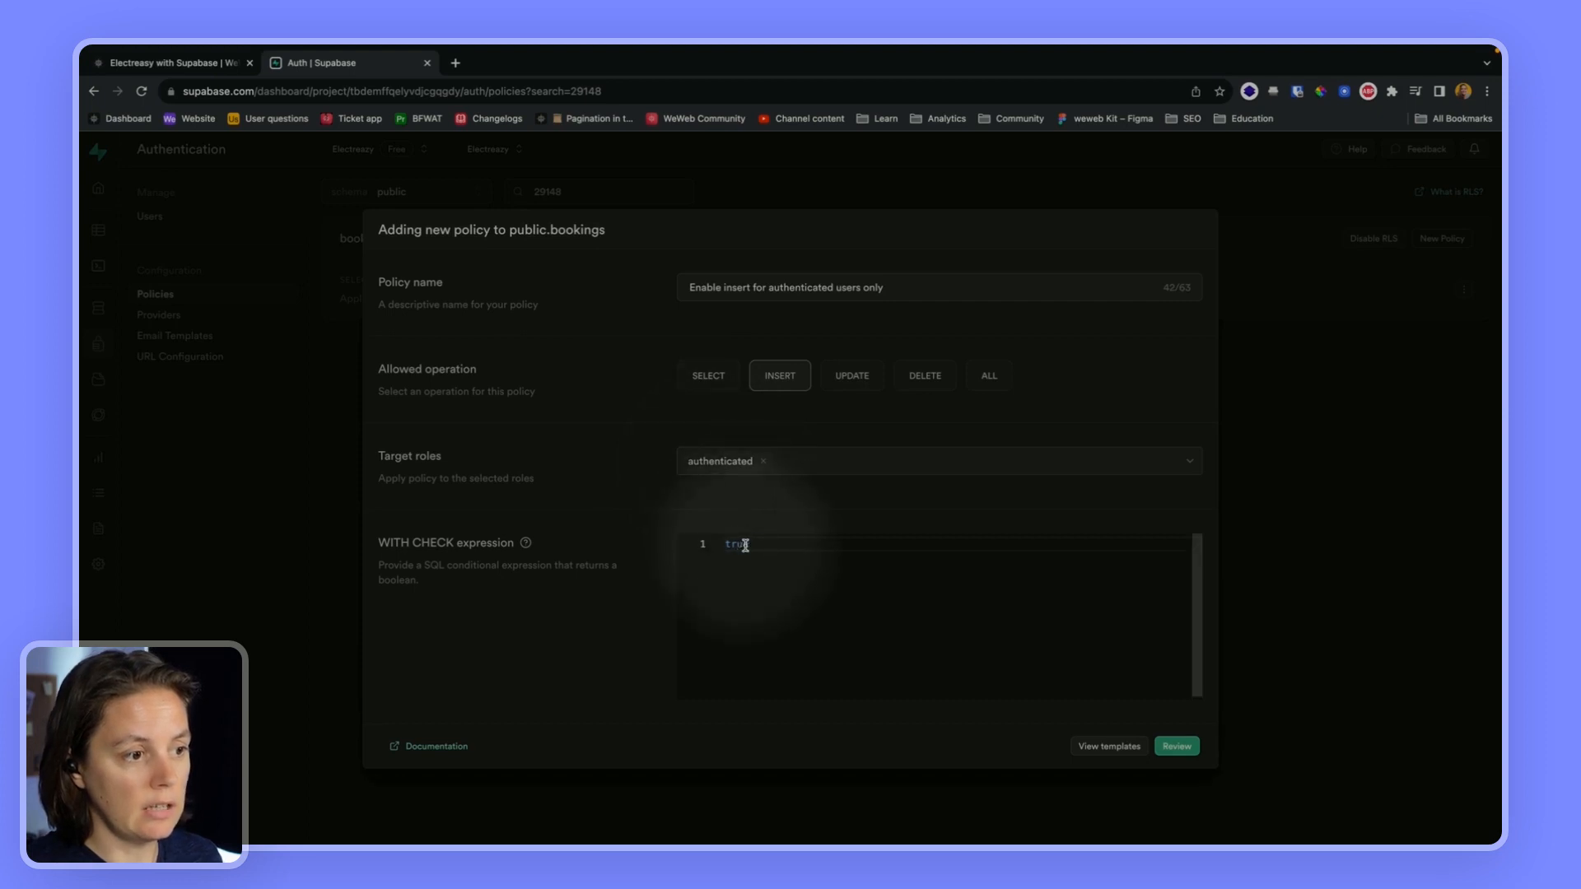
click(1175, 745)
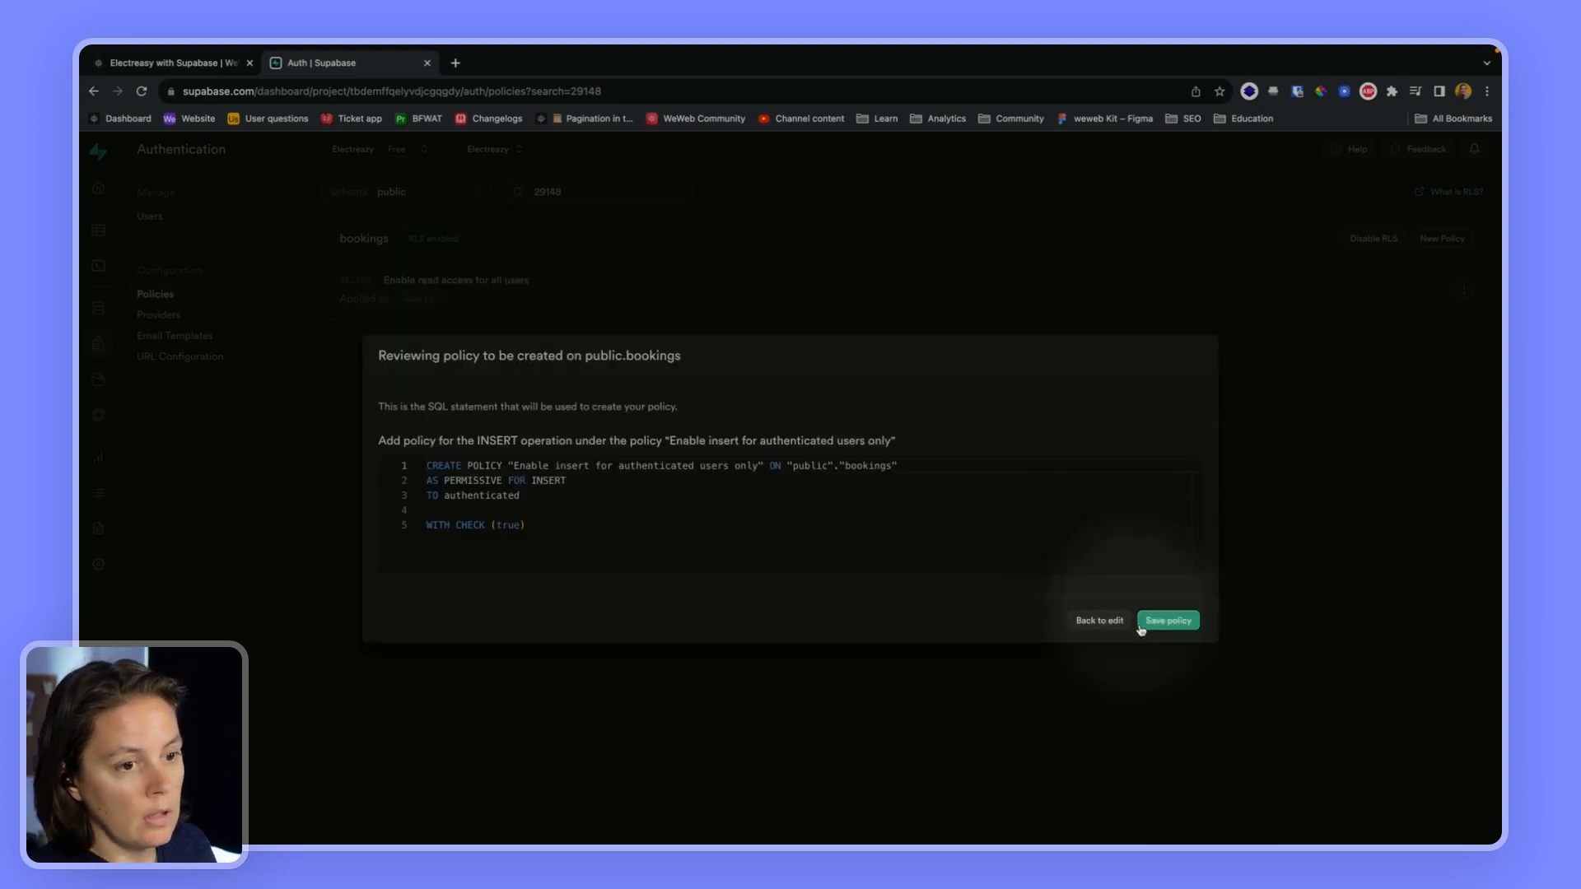
click(1165, 621)
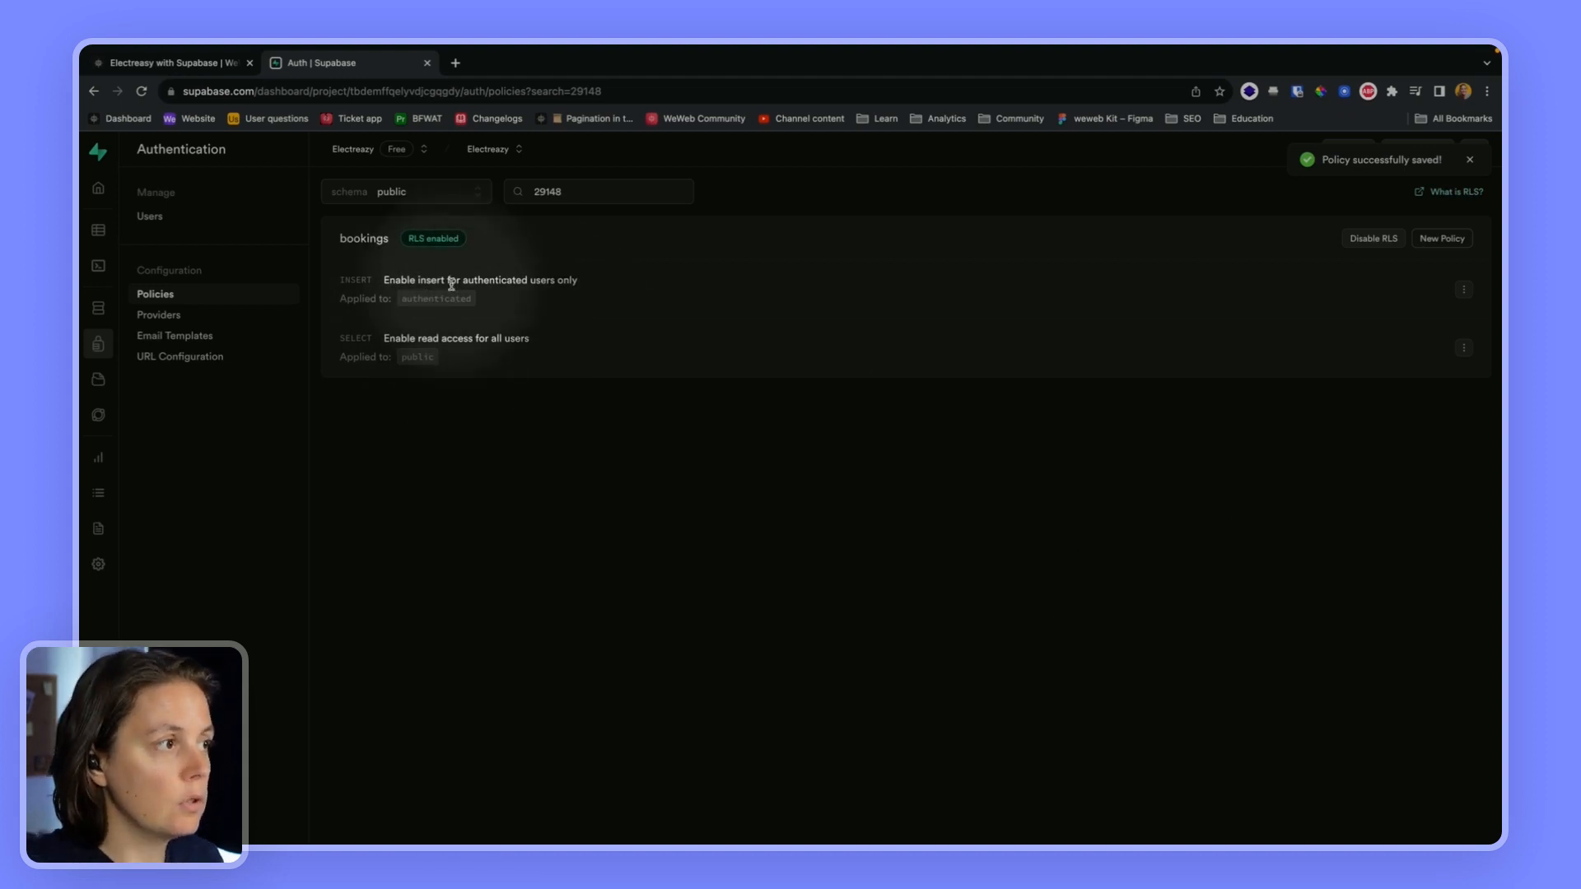
- Rerun the Insert action test in WeWeb so it succeeds and returns booking id 19
click(171, 62)
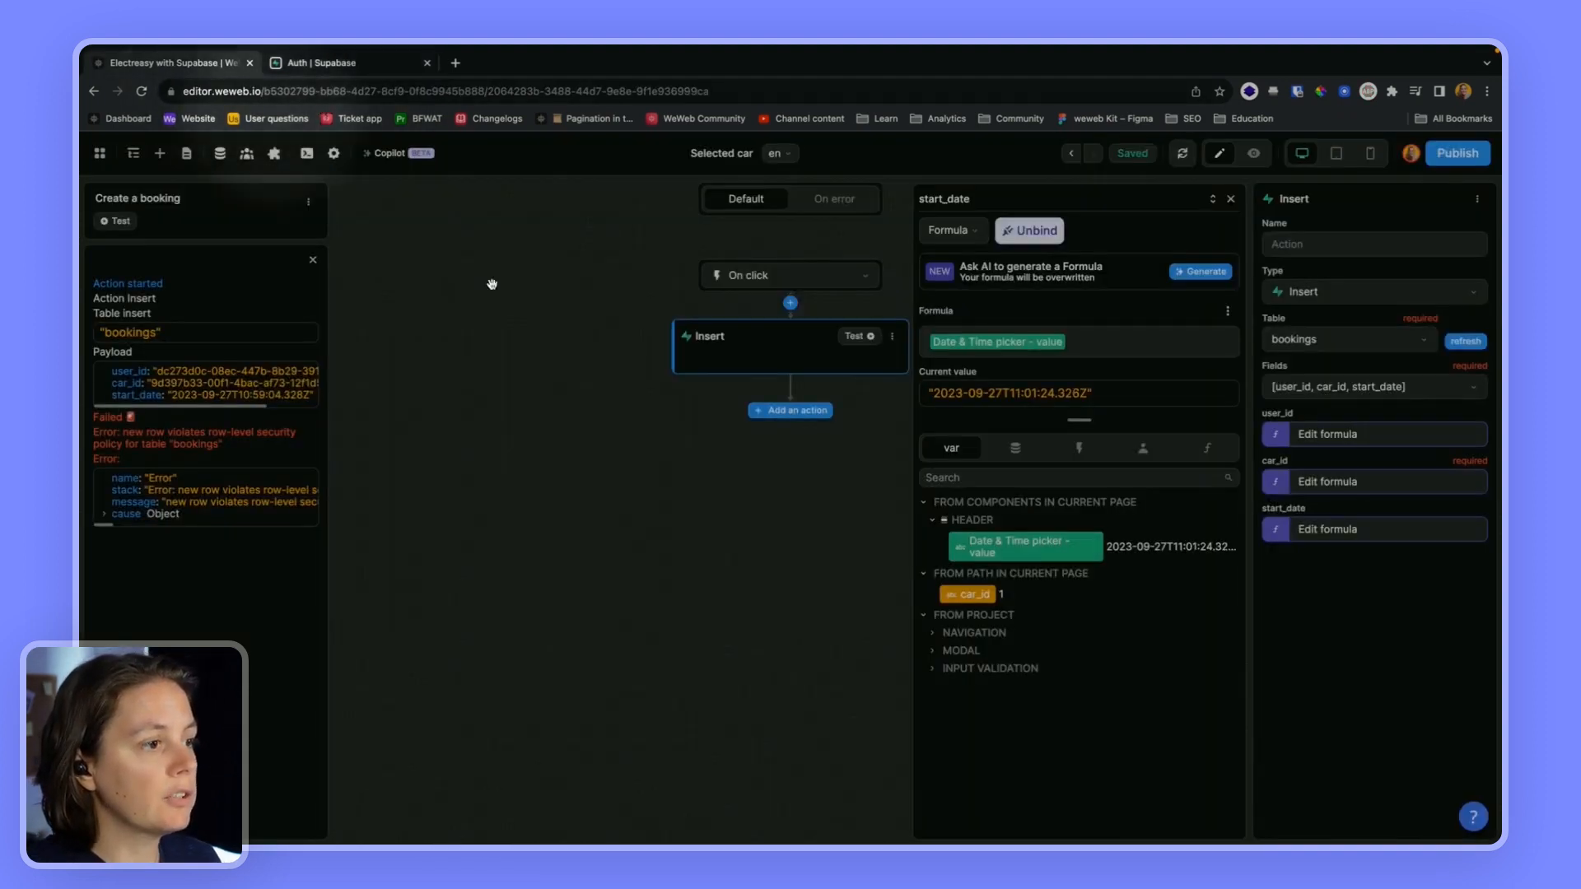
click(855, 336)
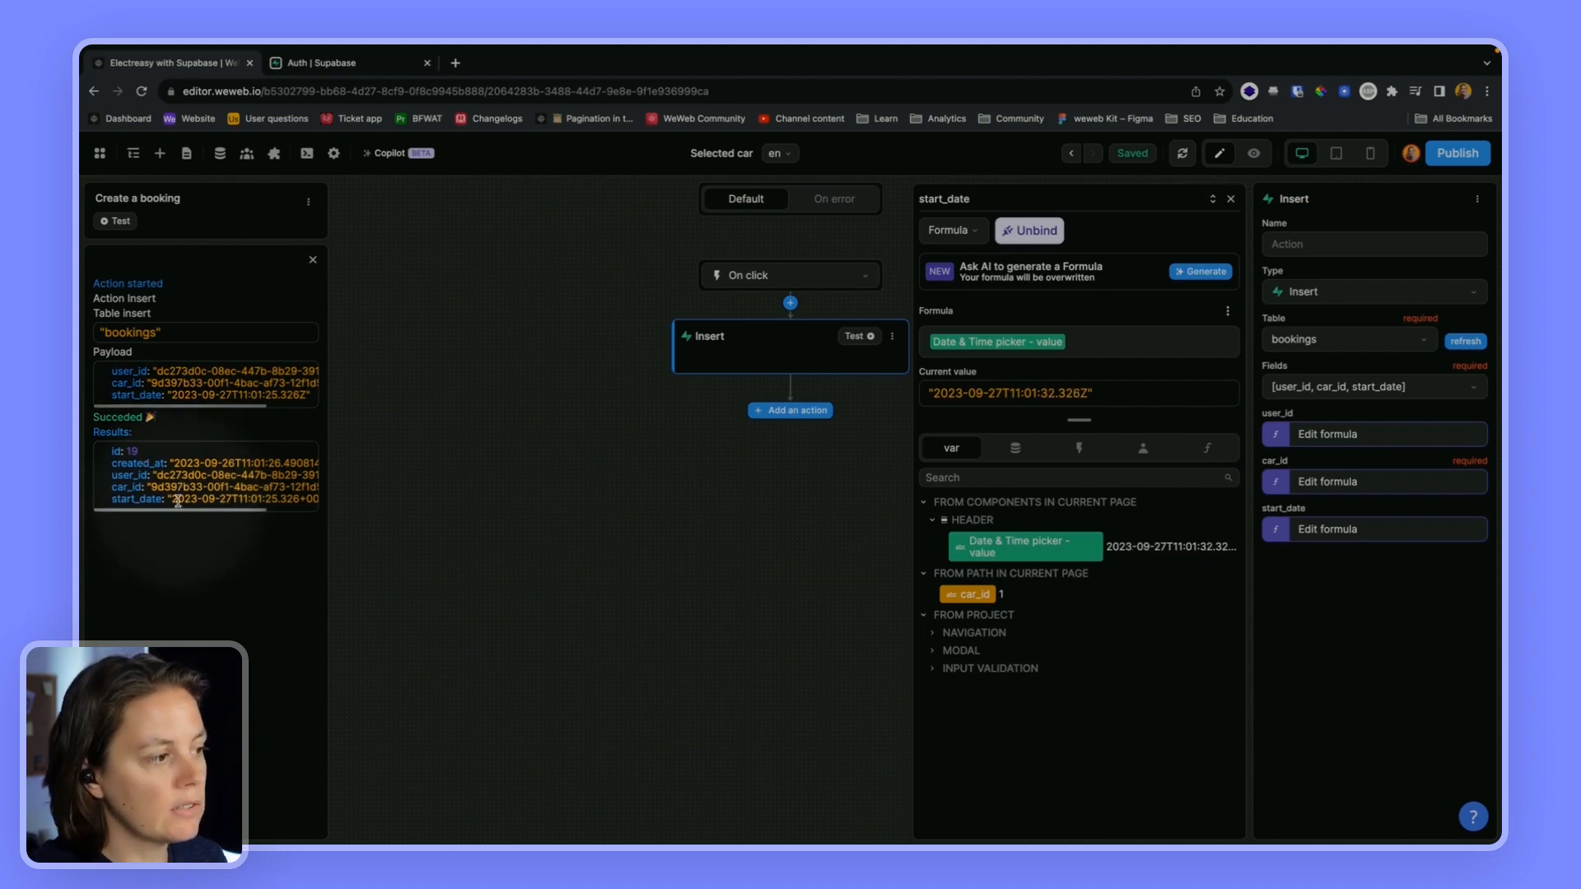
- Check in Supabase's bookings table that booking 19 exists with its start date, then return to WeWeb
click(348, 62)
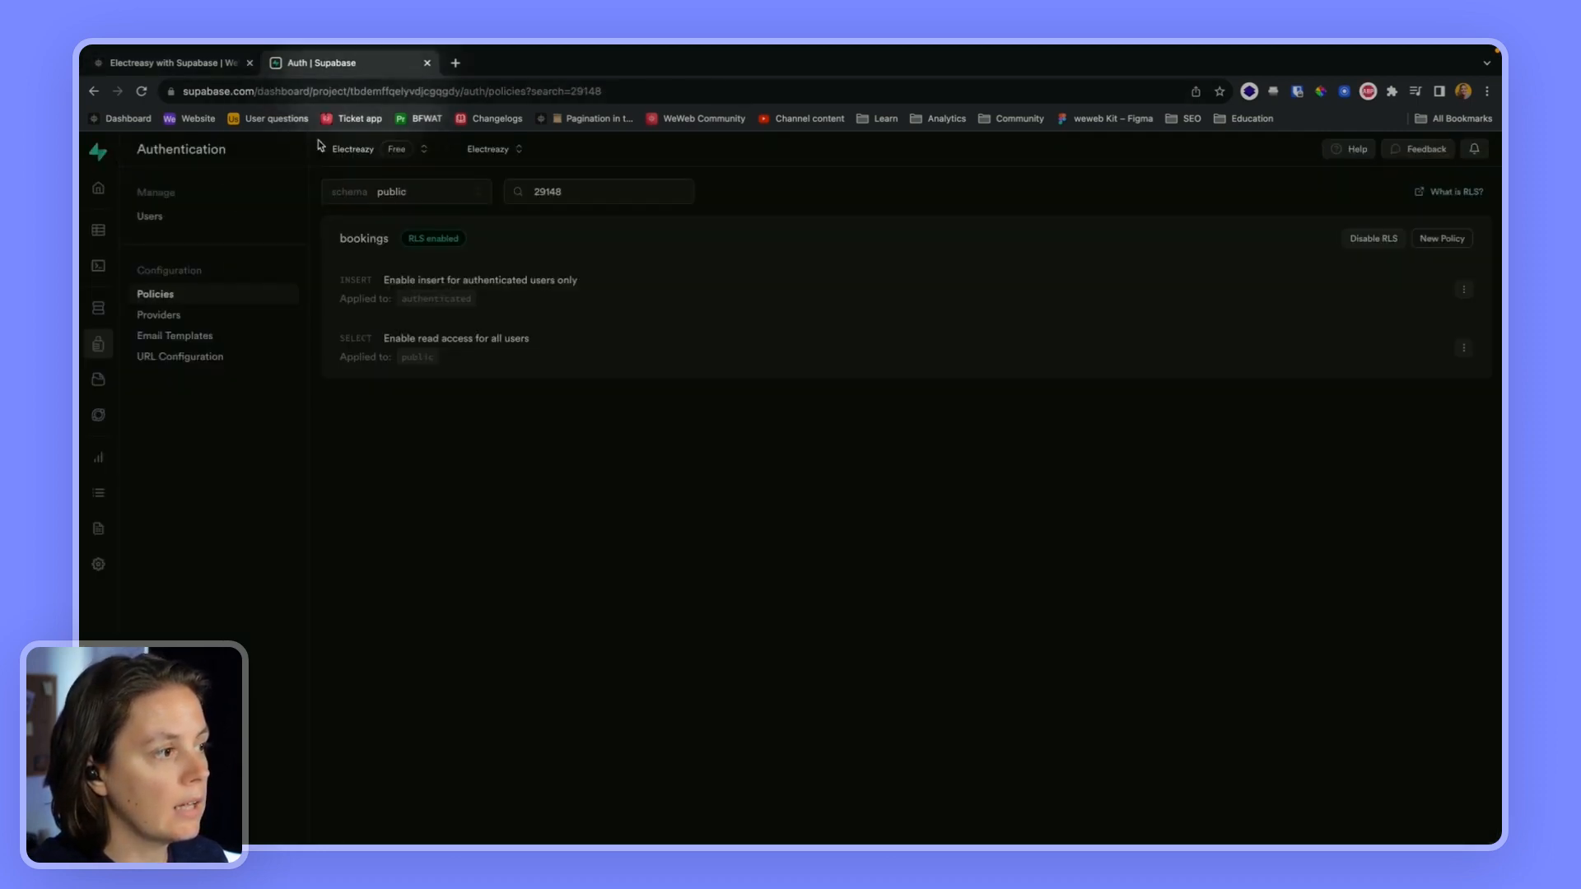
mouse_move(97, 307)
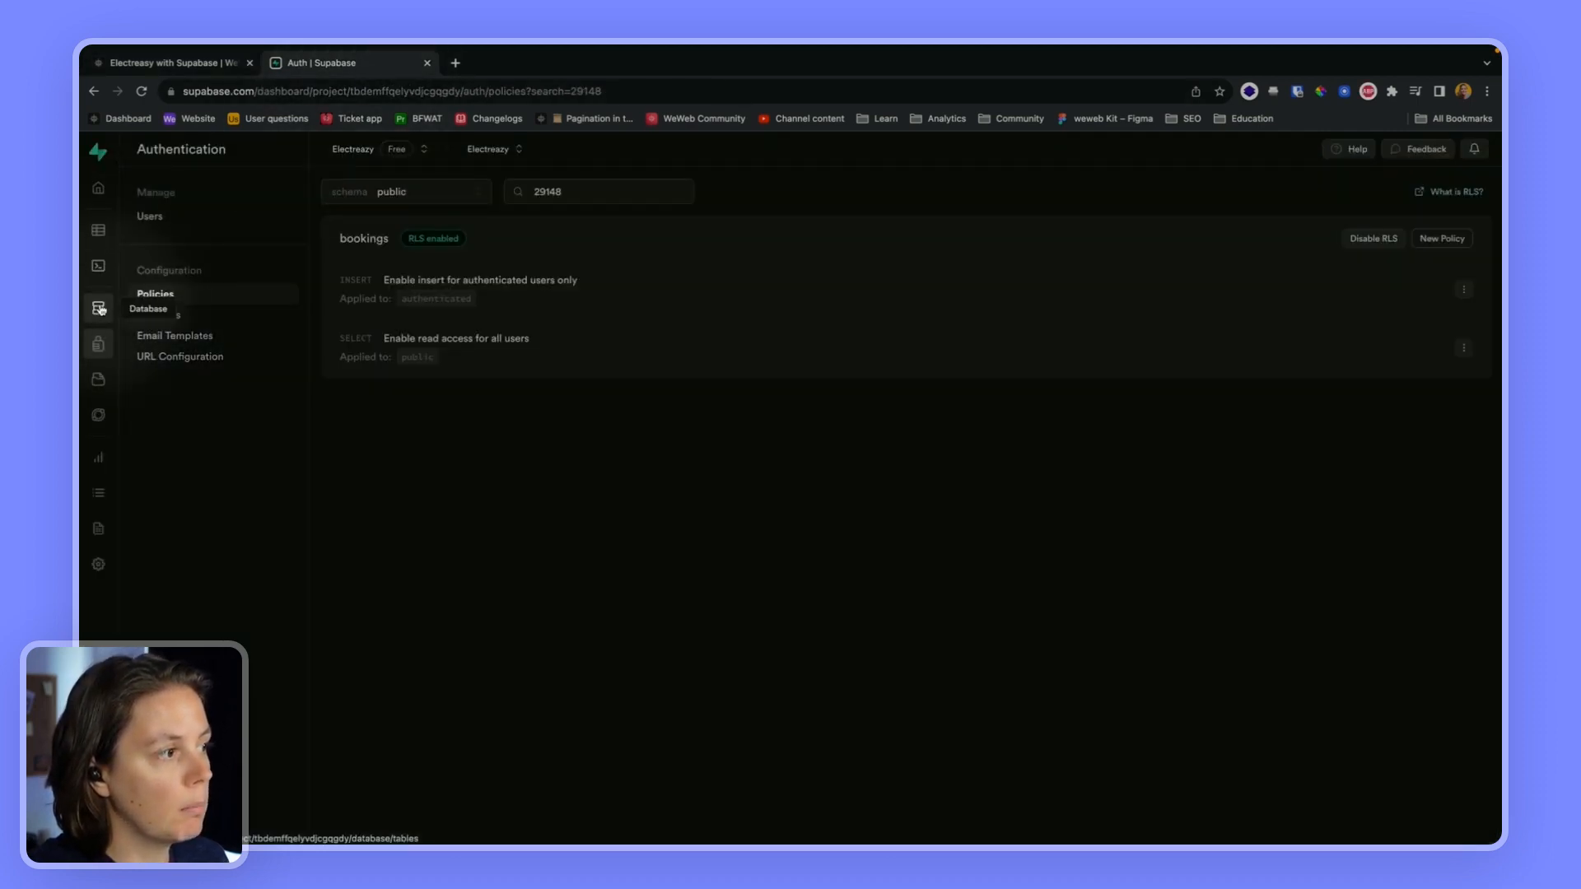
click(97, 230)
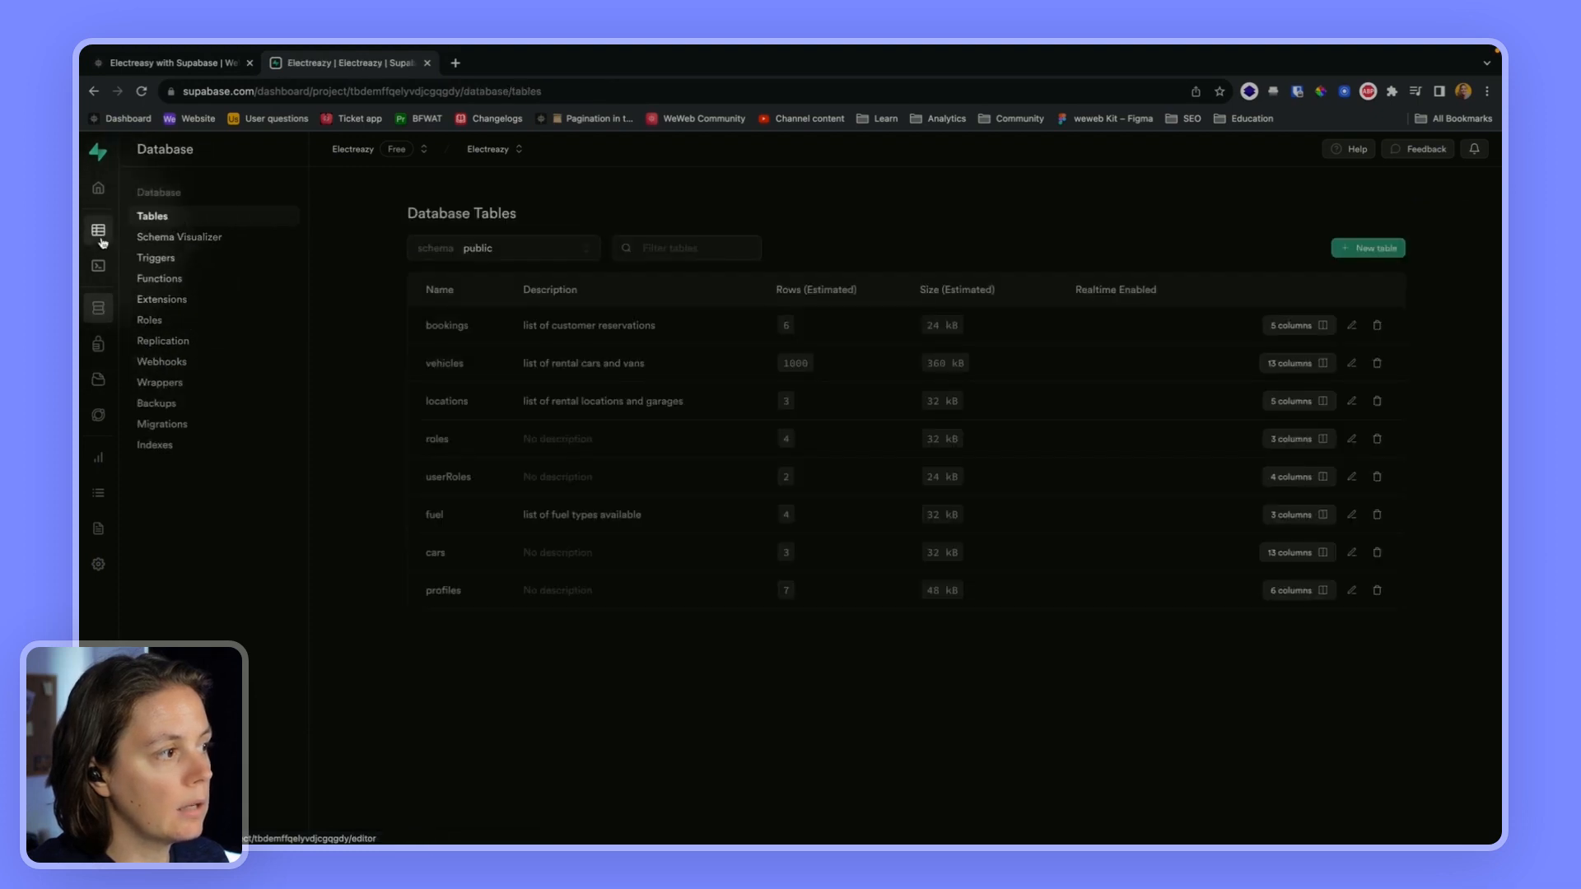
click(97, 231)
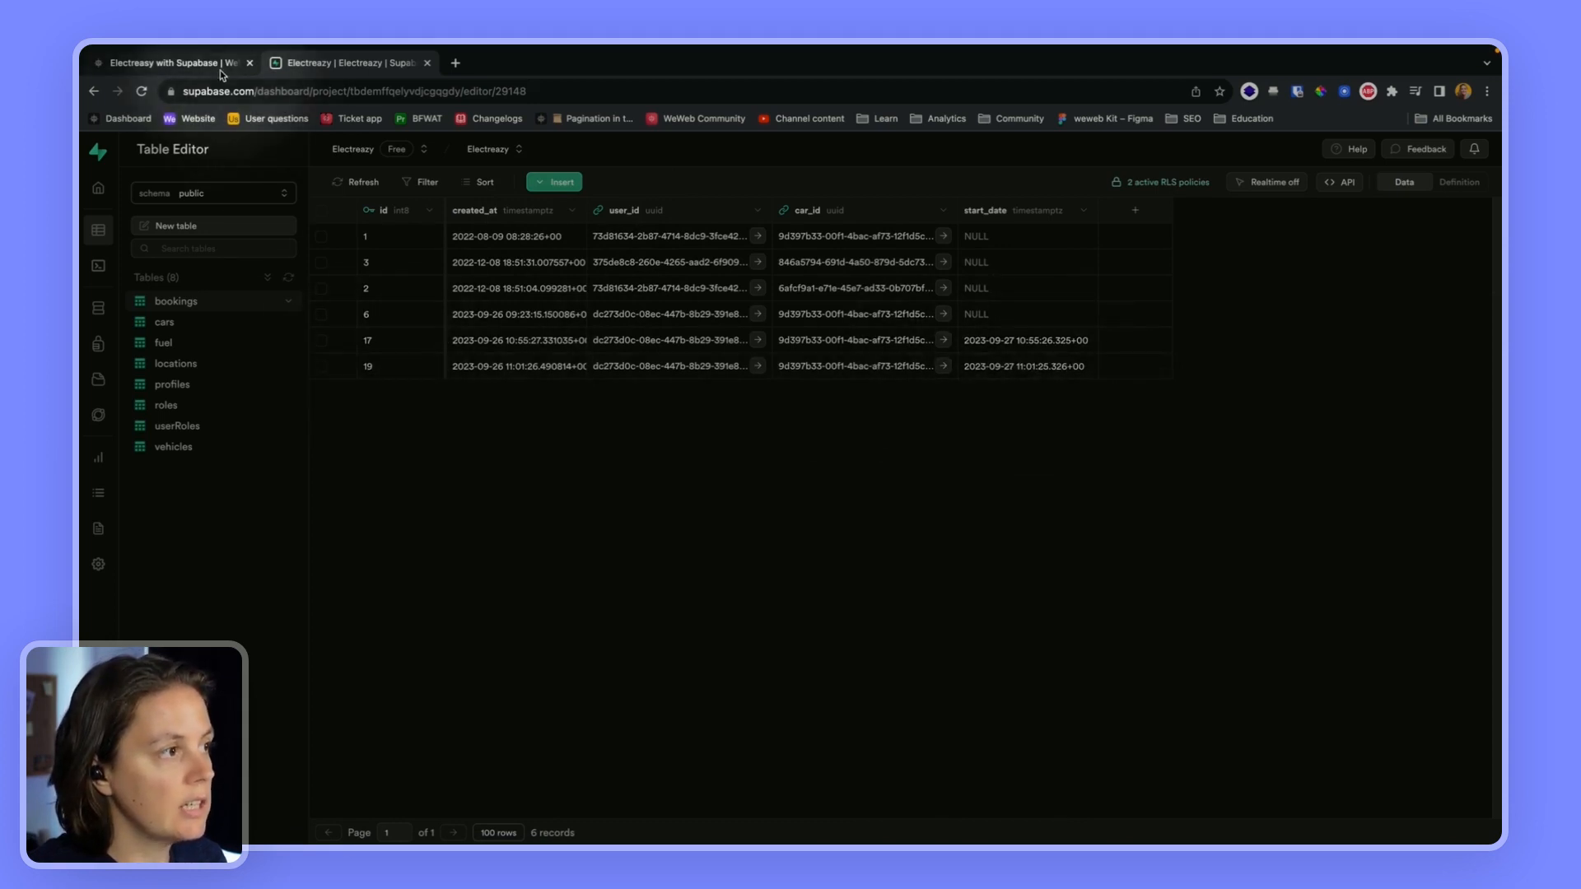
click(347, 63)
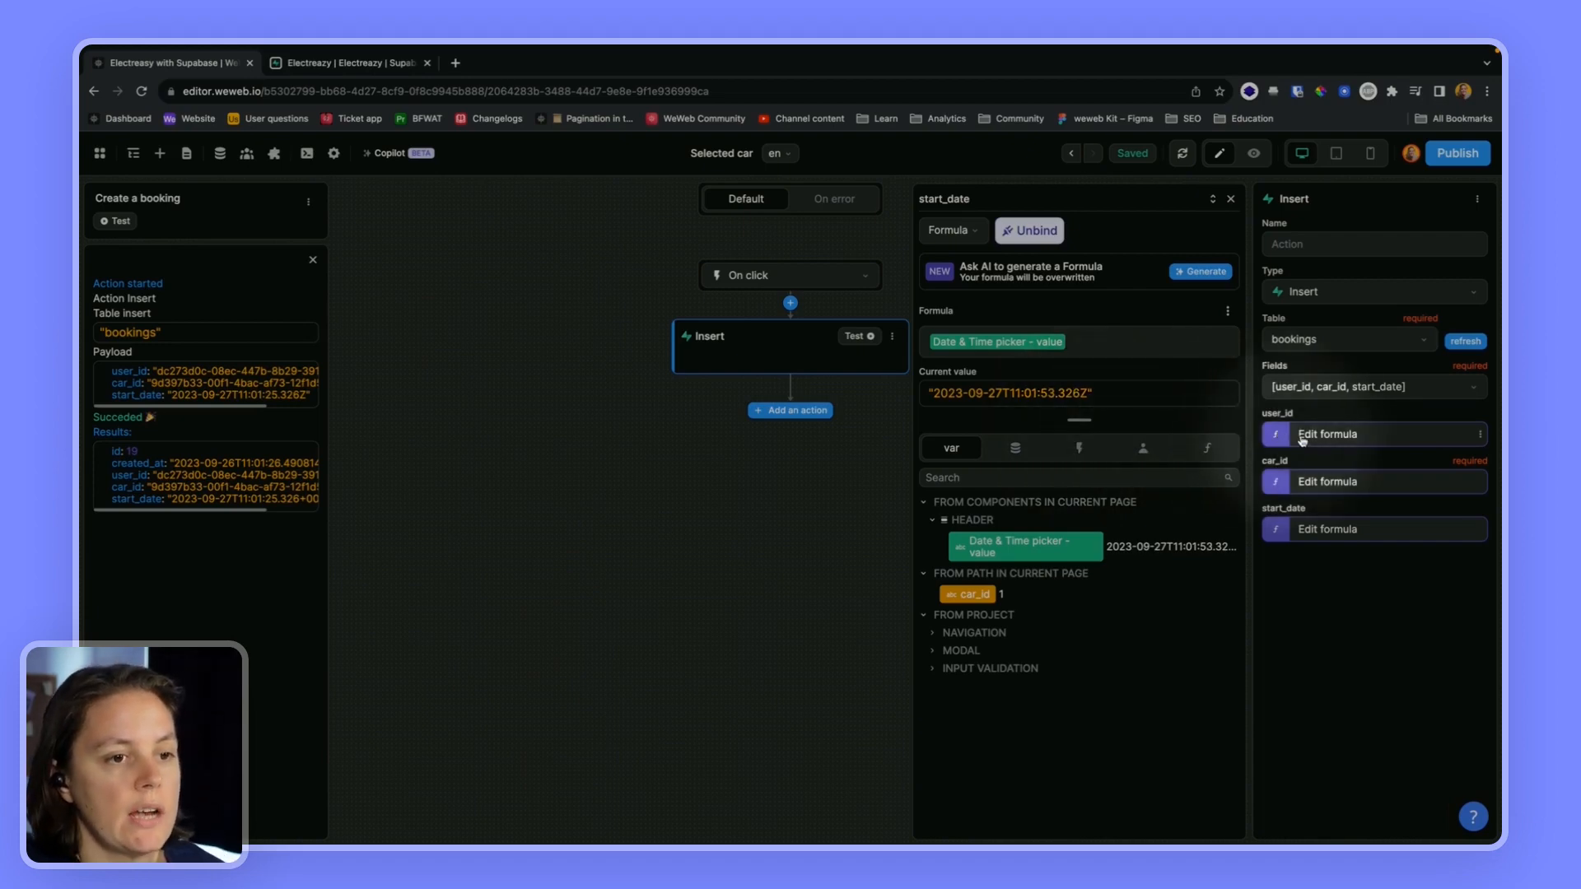
click(1327, 433)
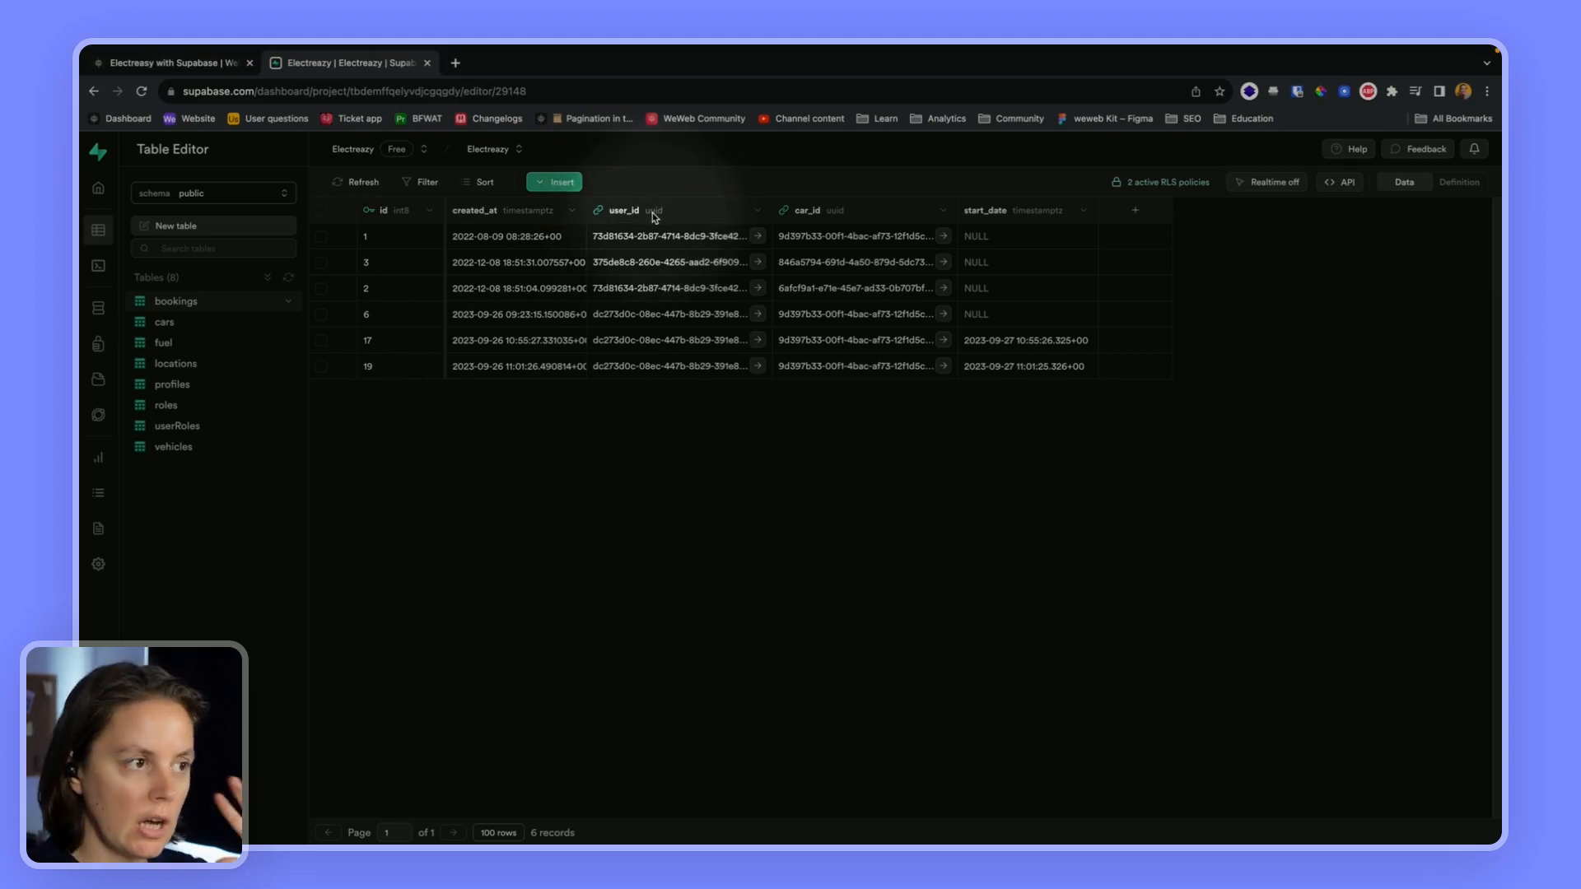
mouse_move(1081, 213)
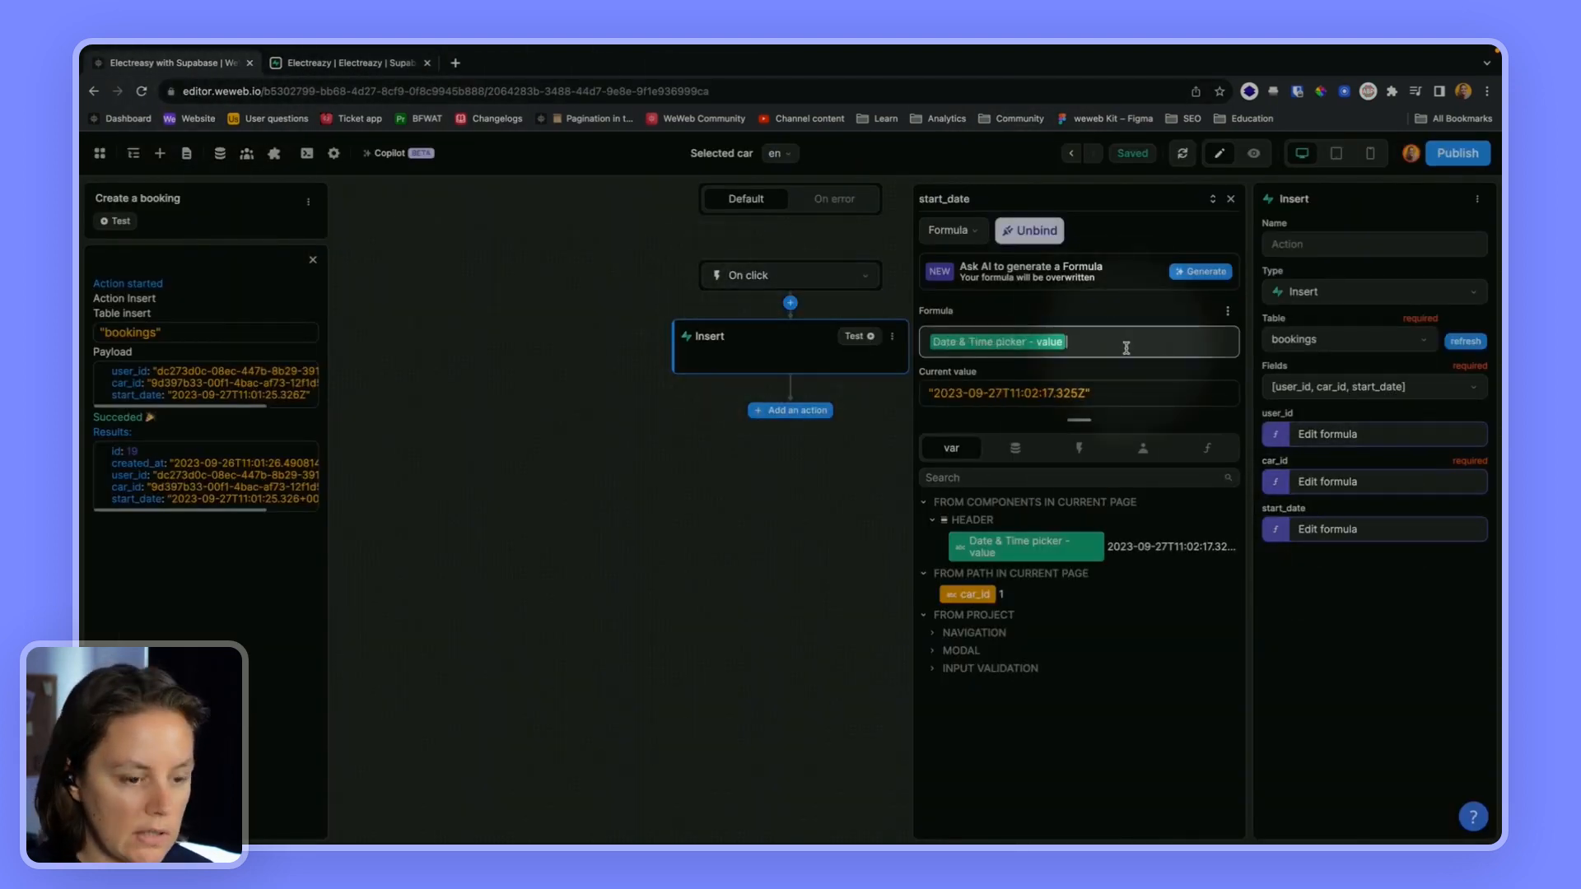
- Test the insert with start_date 'blabla35' so it fails on invalid timestamp syntax, then go to Supabase
text(blabla)
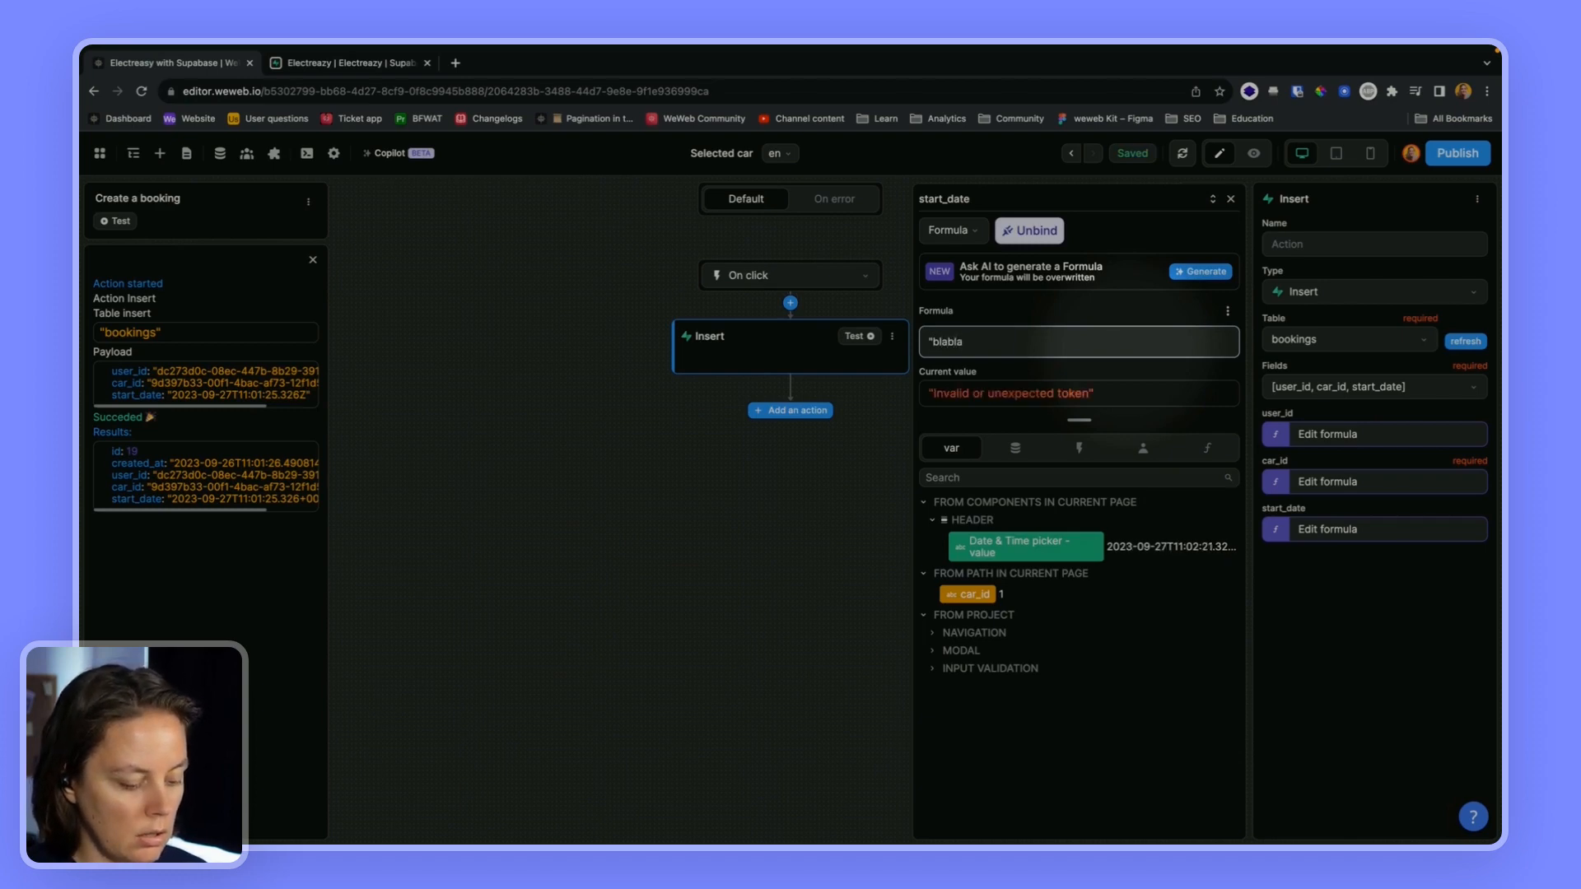
text(35")
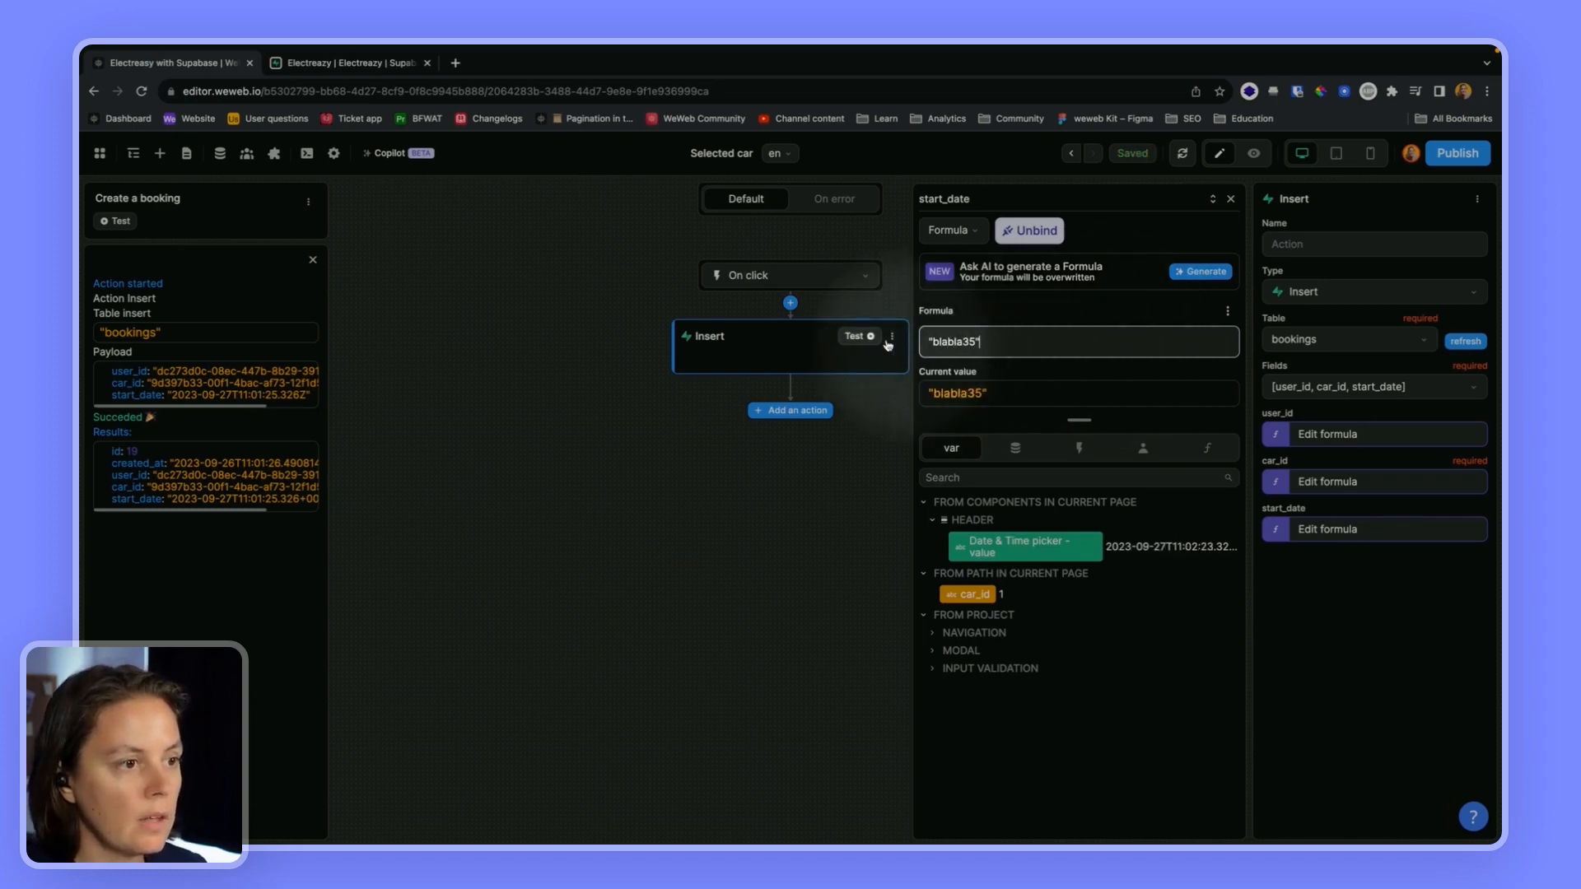
click(854, 336)
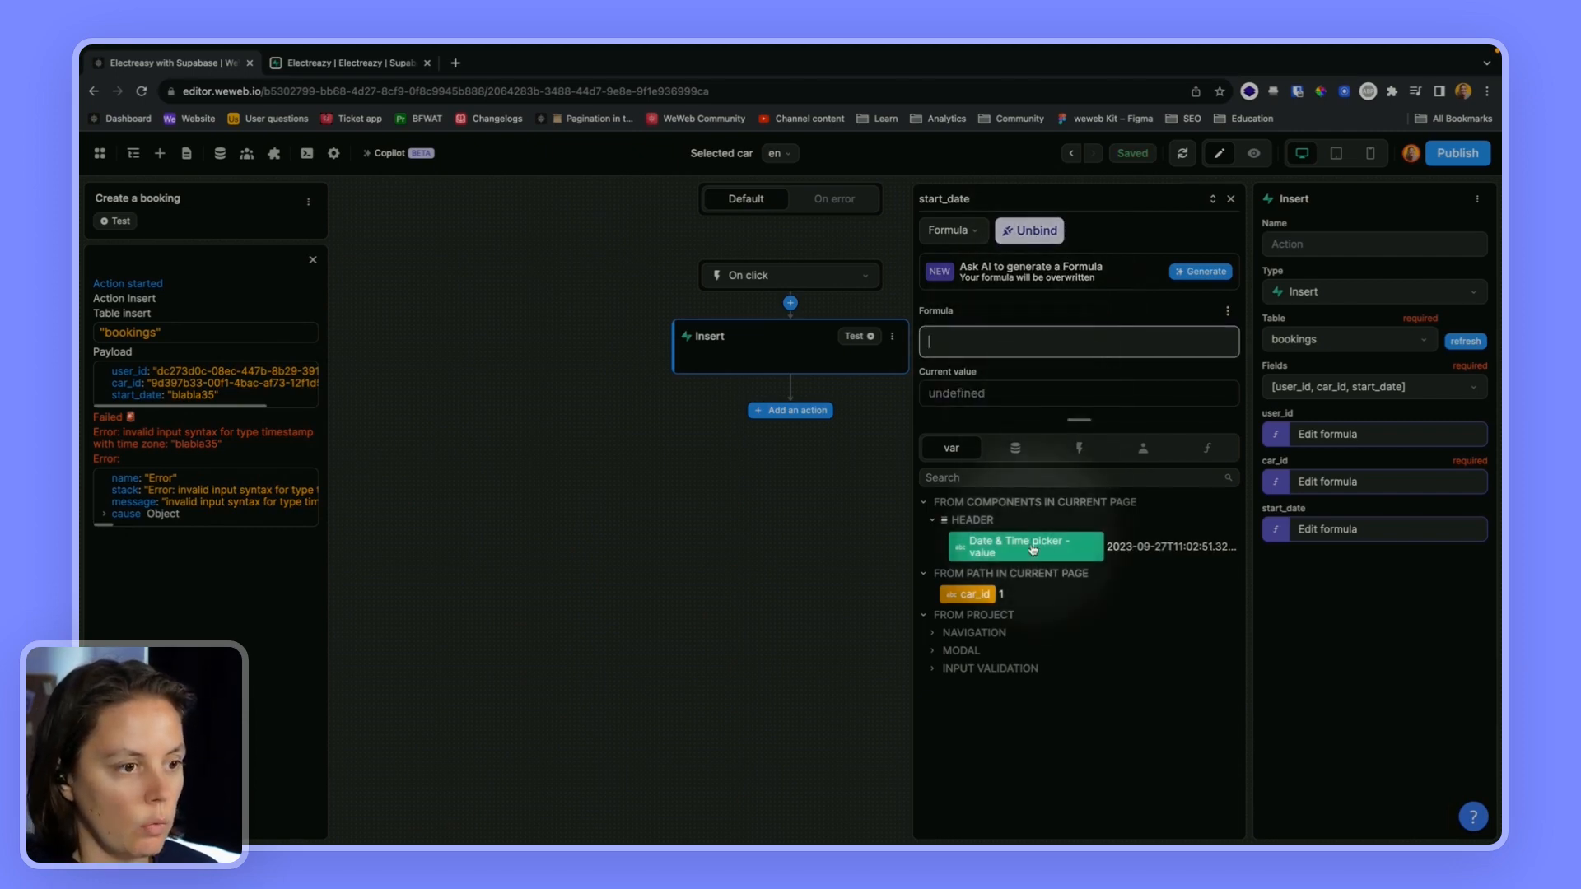
click(1228, 199)
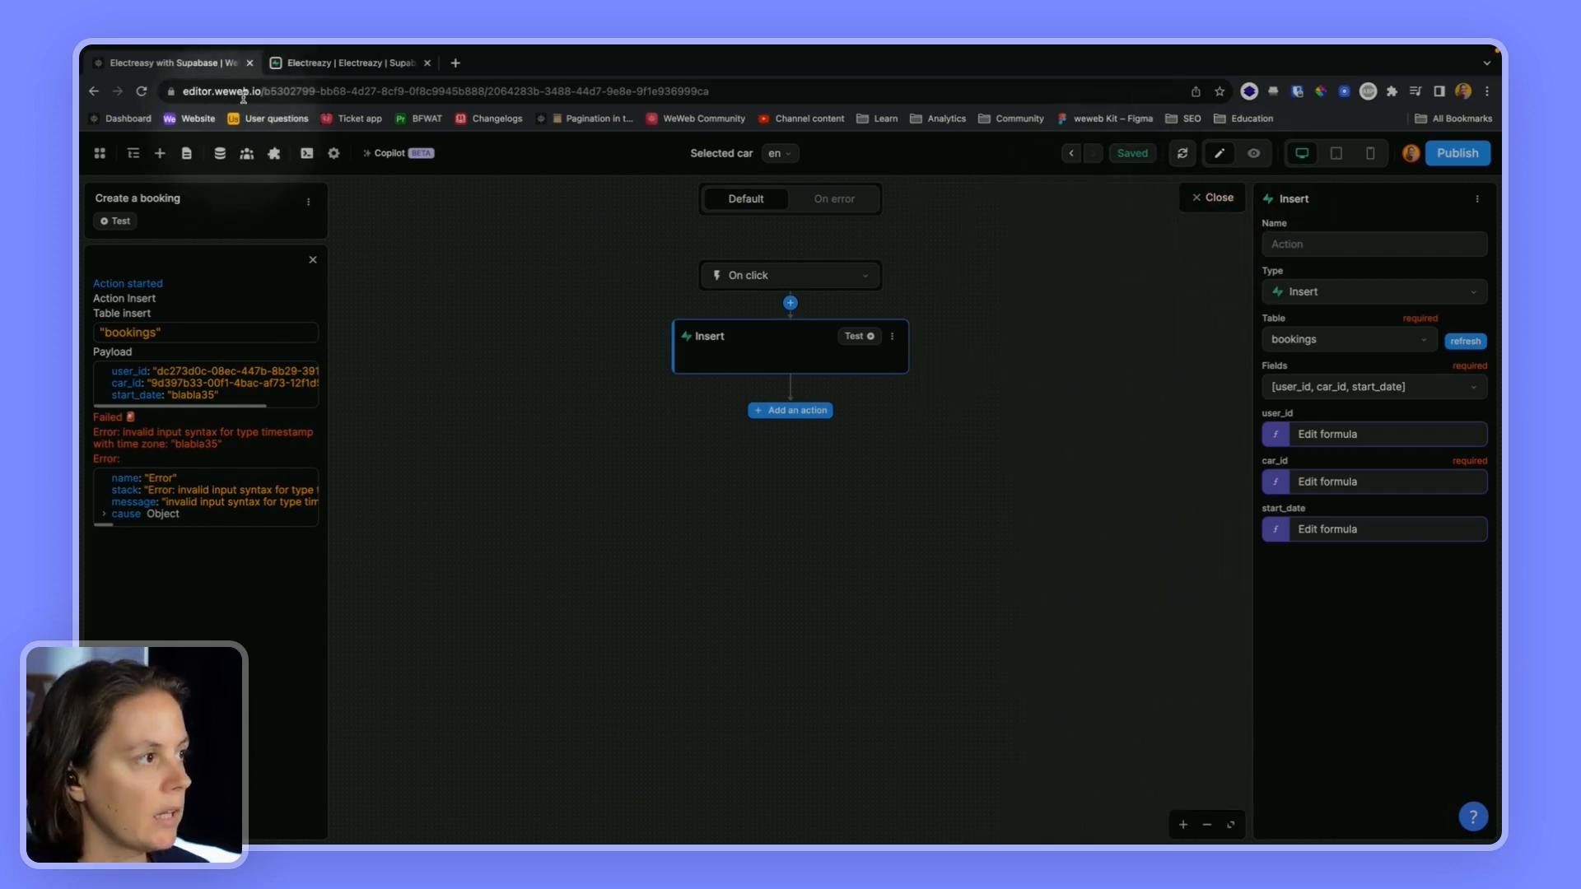
click(348, 62)
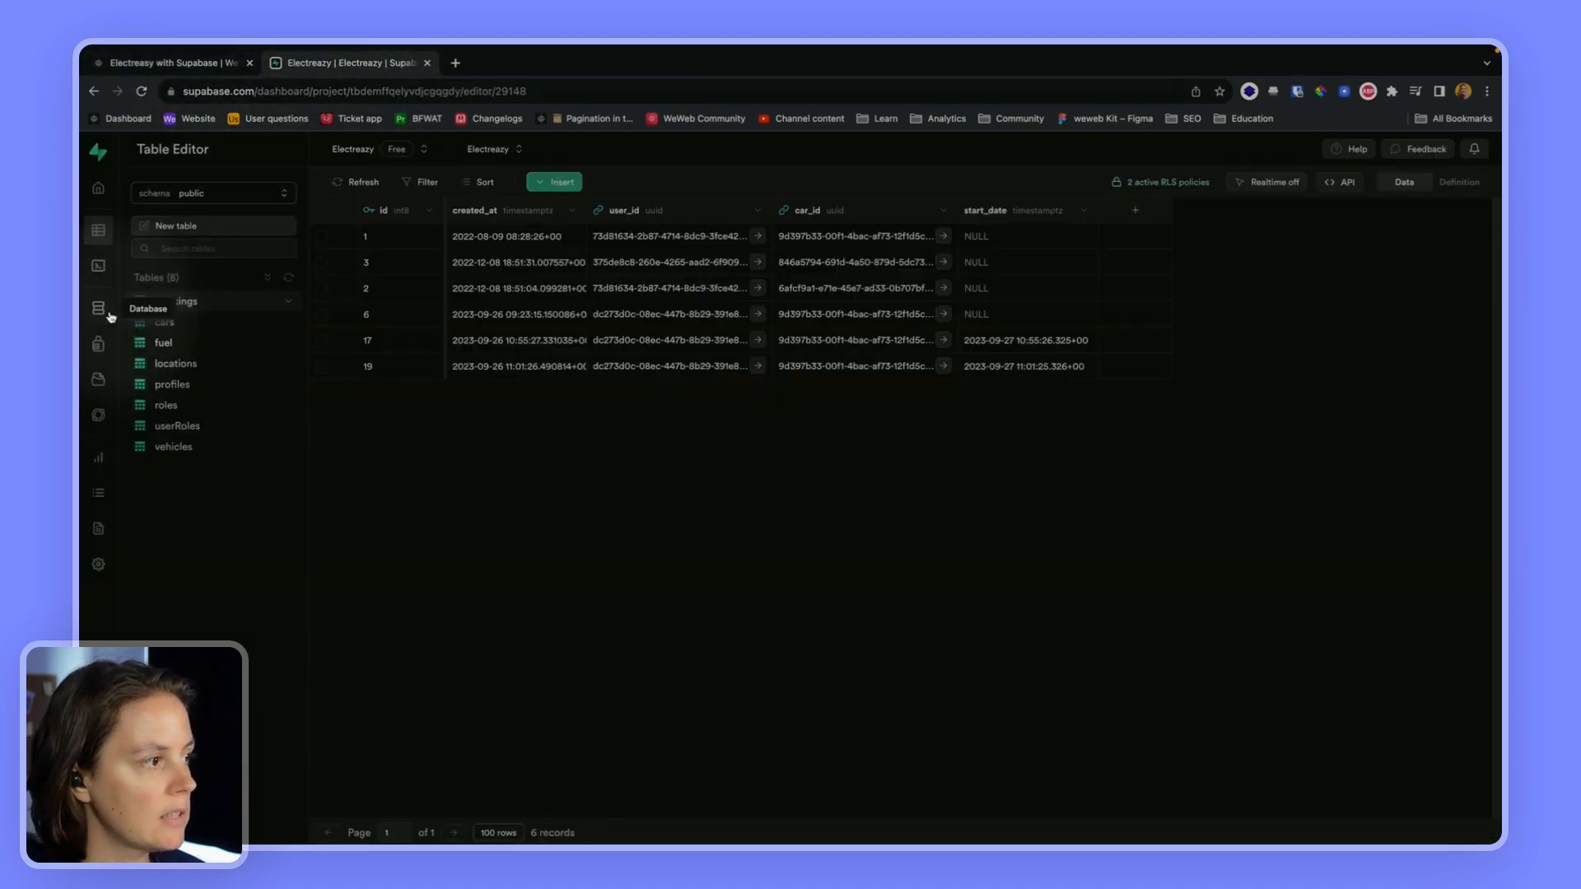
mouse_move(97, 344)
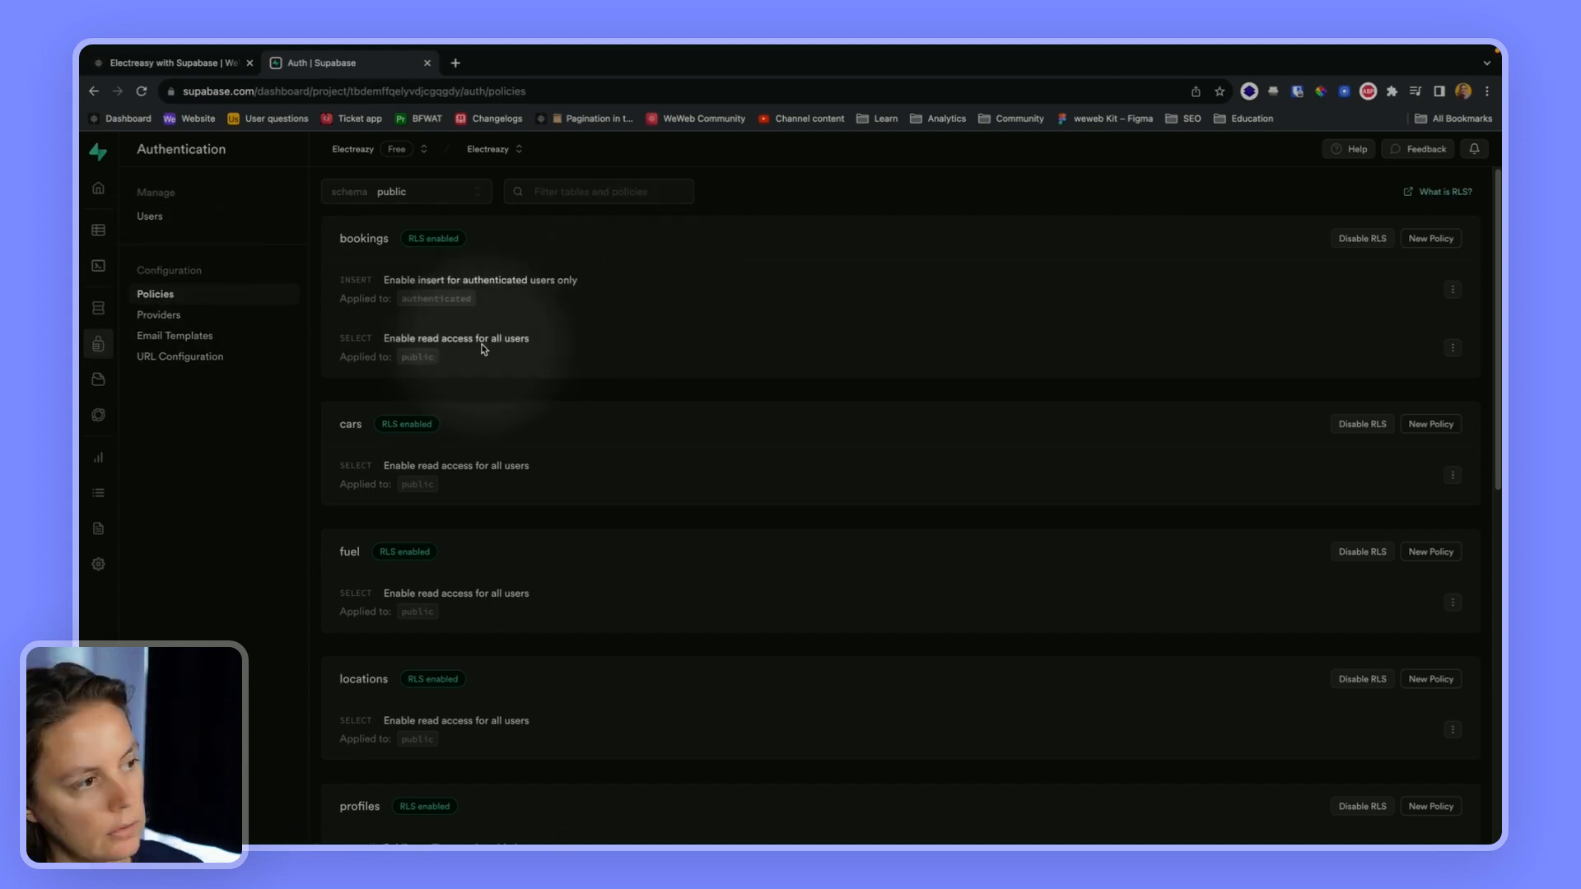
mouse_move(472, 338)
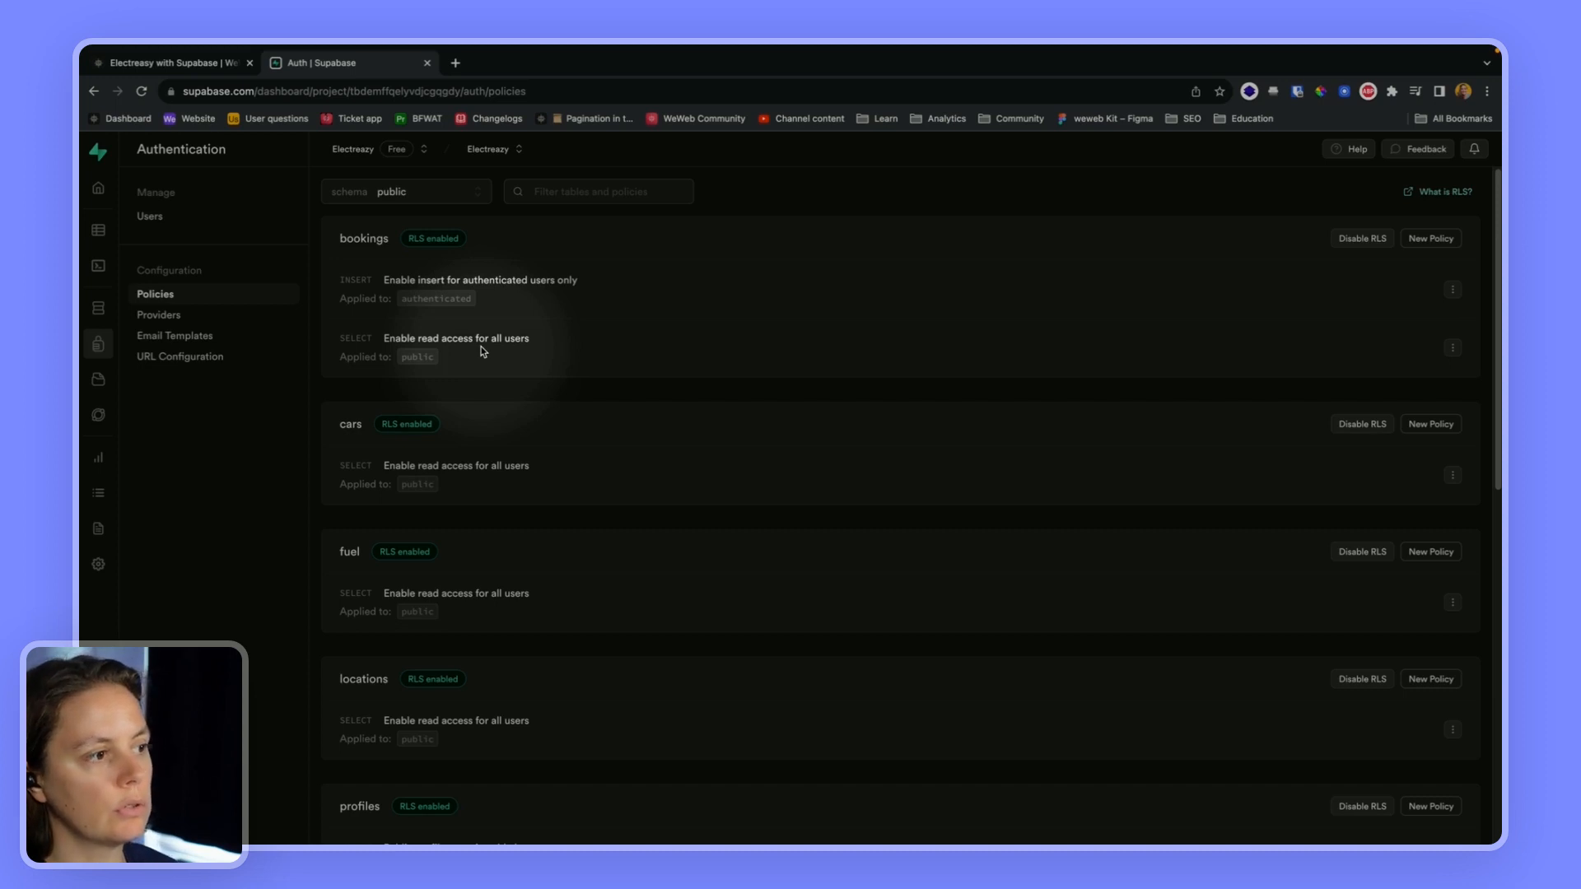
mouse_move(1431, 237)
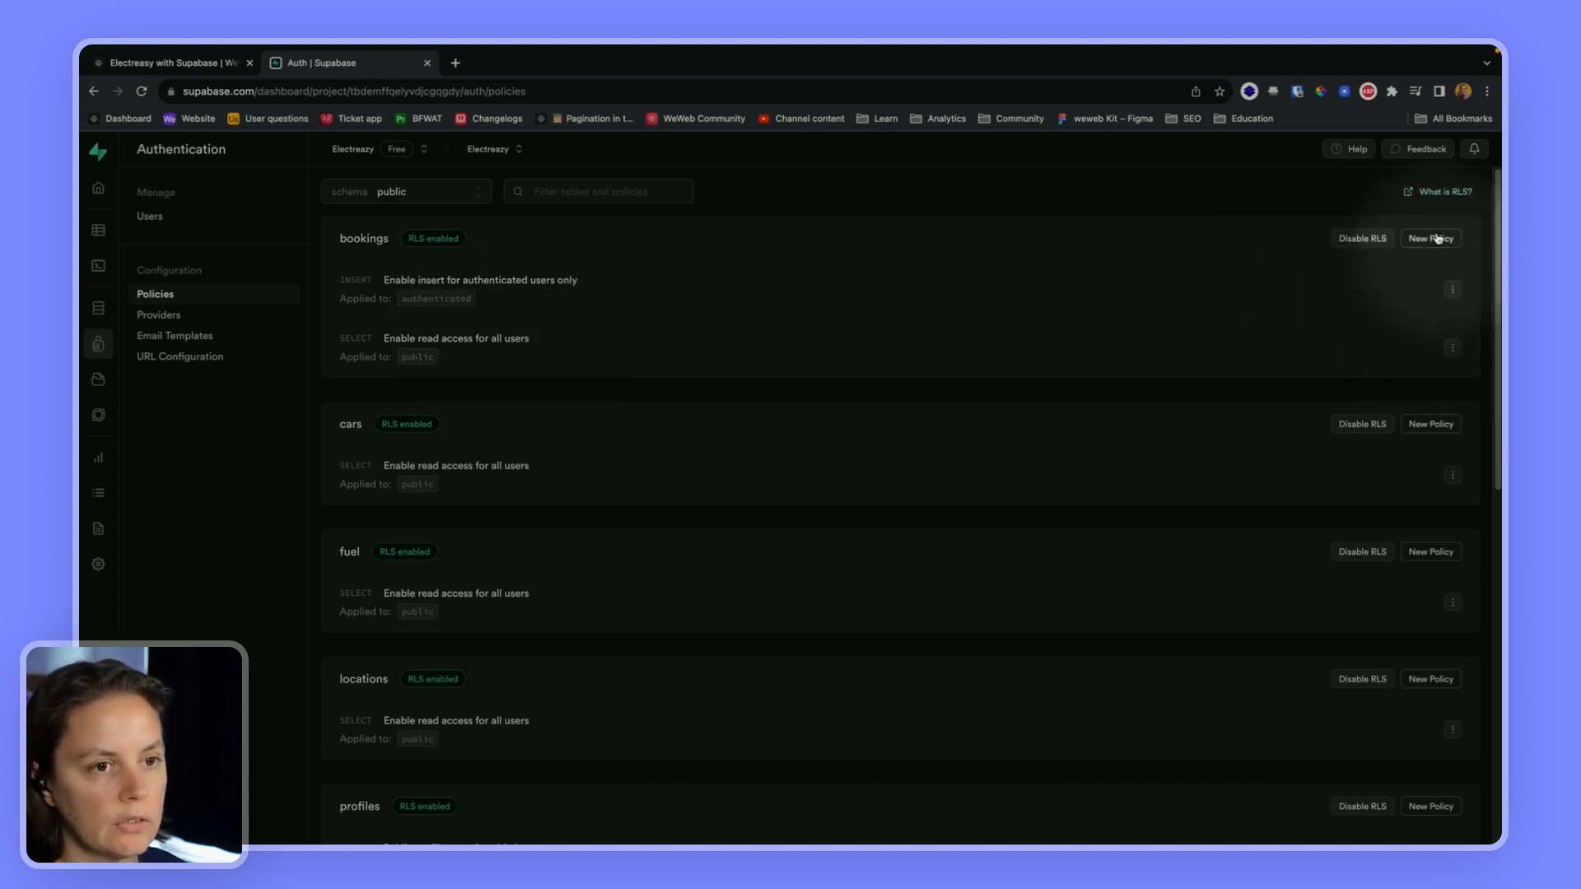
- Start a new bookings policy and preview the 'delete access for users based on their user ID' template
click(1429, 237)
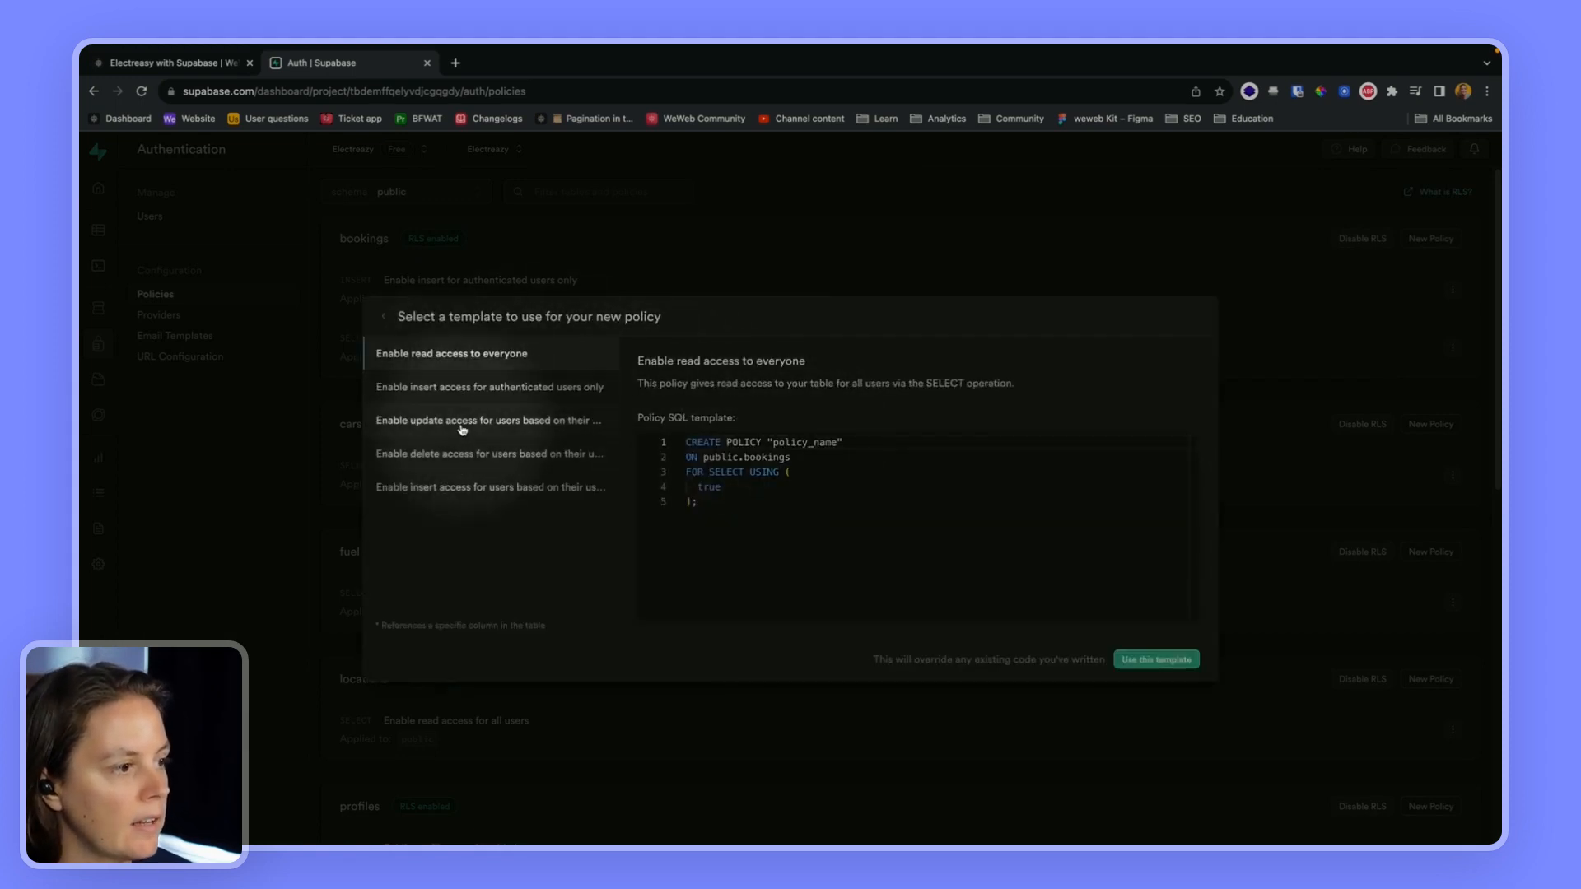
mouse_move(469, 461)
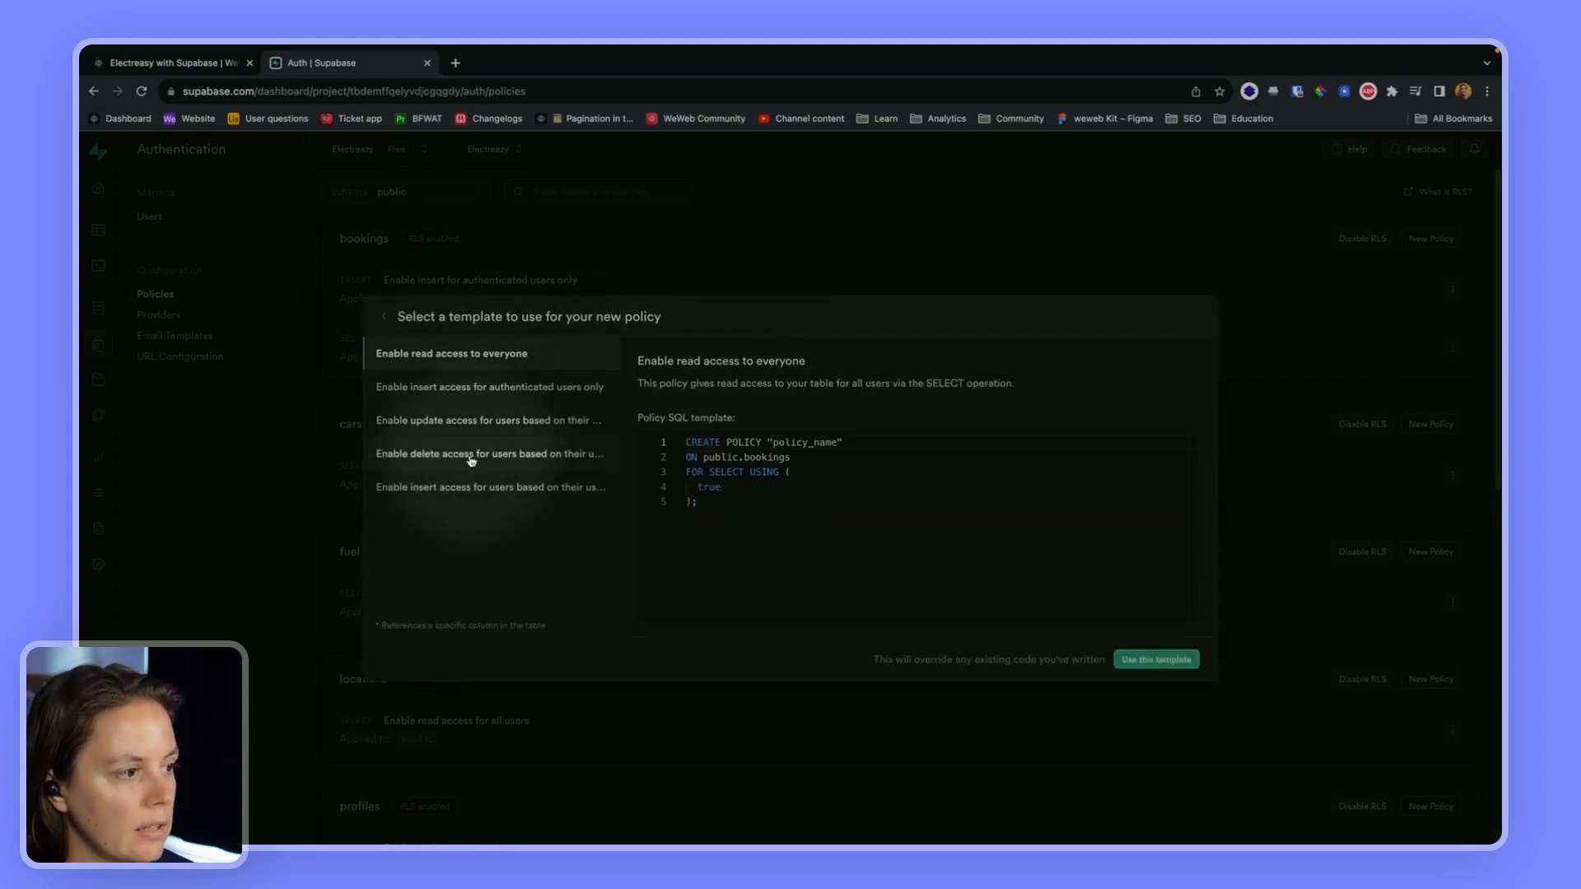
click(491, 454)
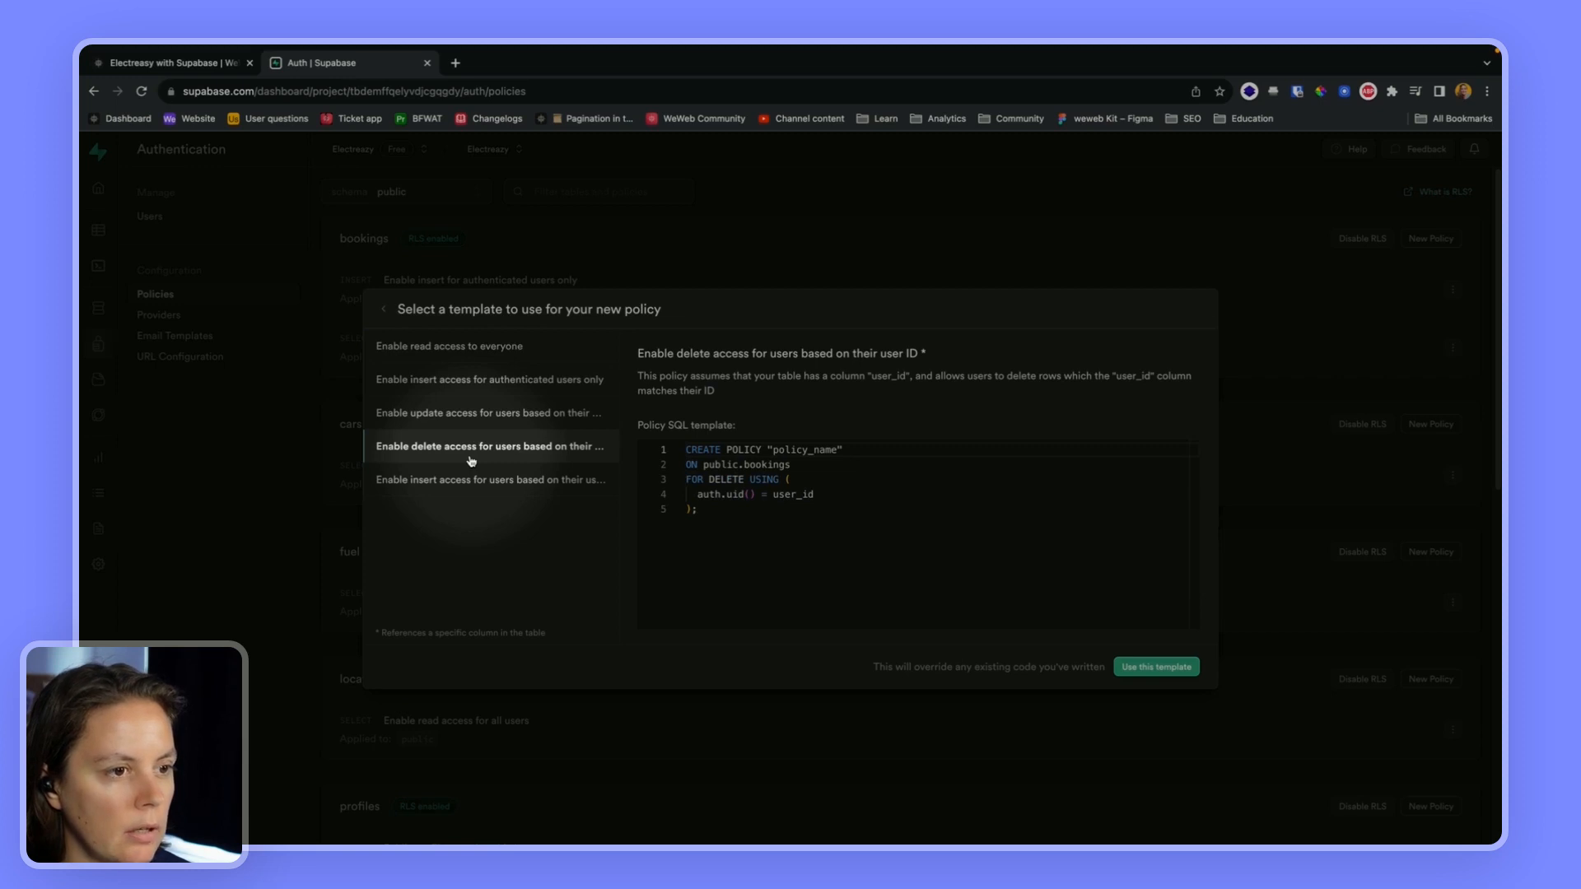
mouse_move(517, 432)
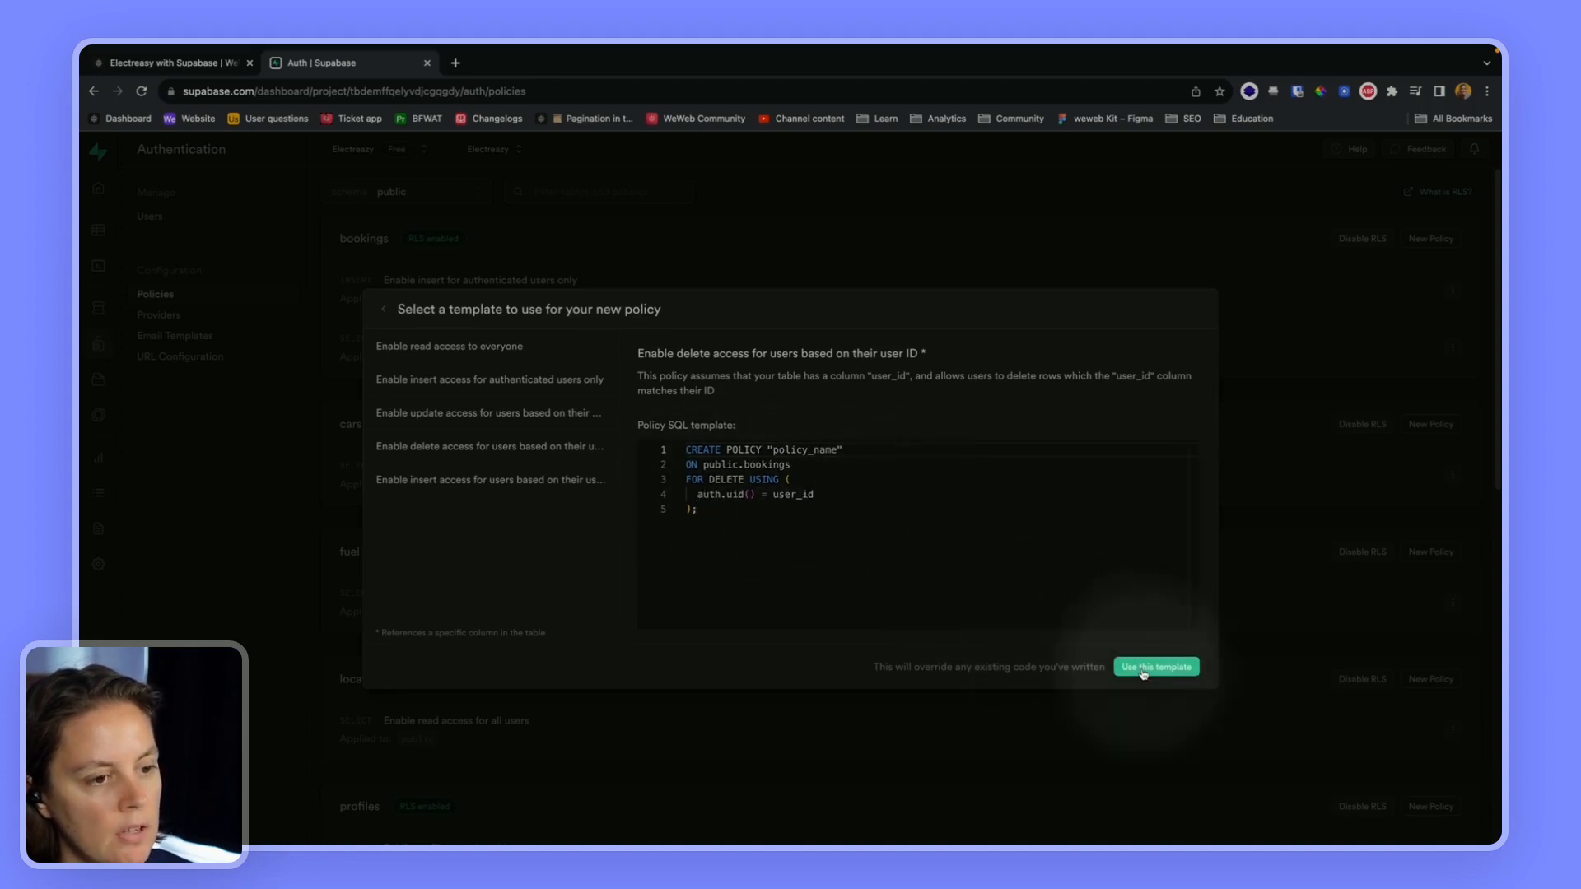
- Turn the user-ID template into a SELECT policy named 'Enable select for users based on user_id' and review its SQL
click(1155, 666)
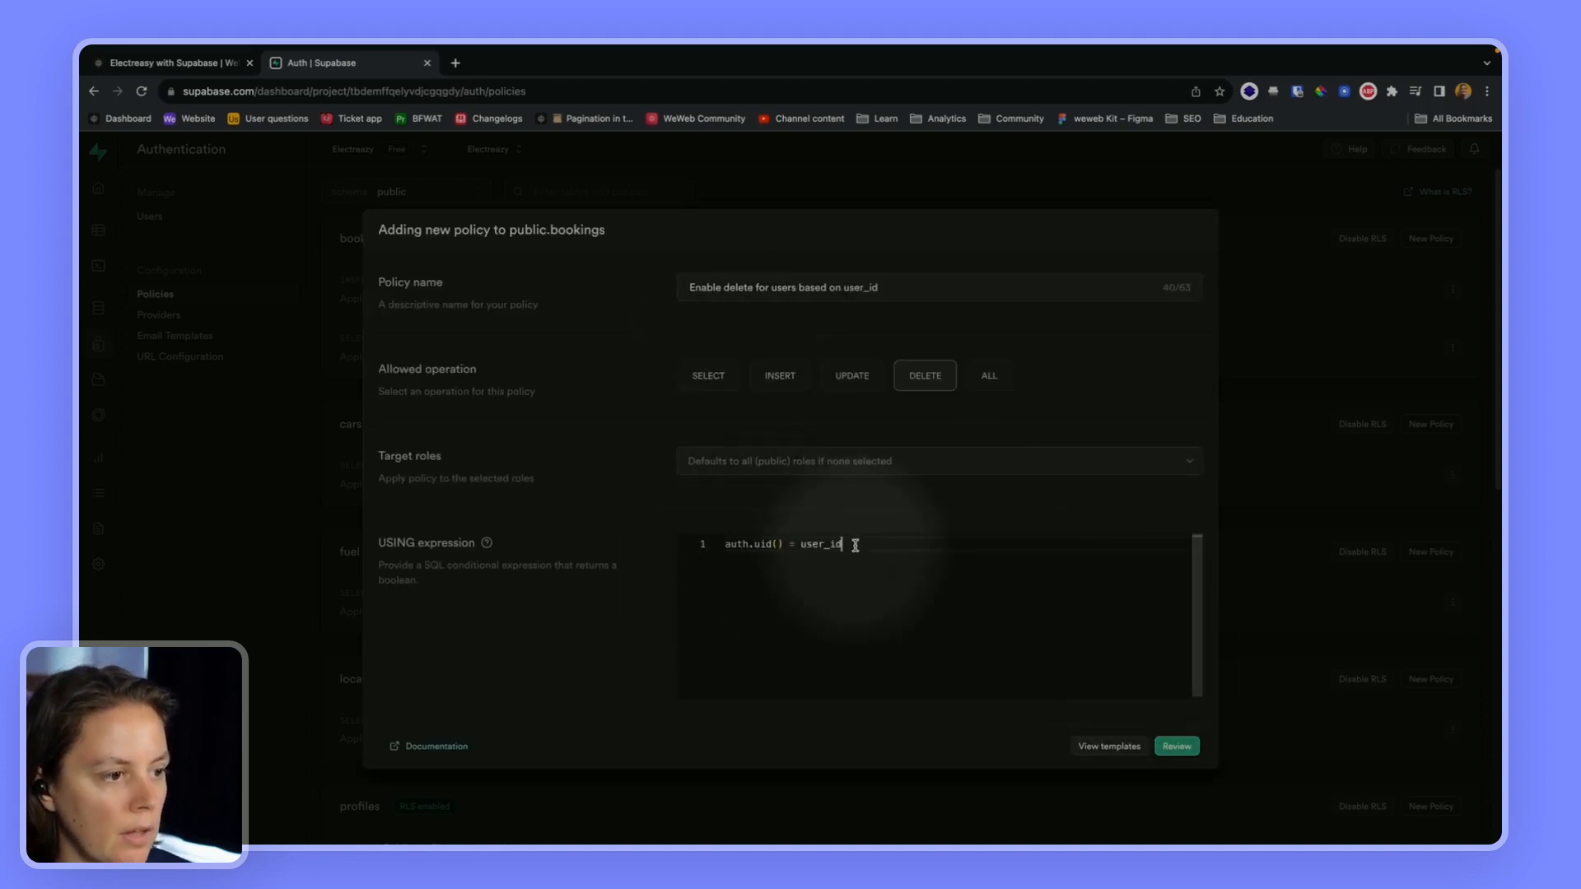
triple_click(780, 545)
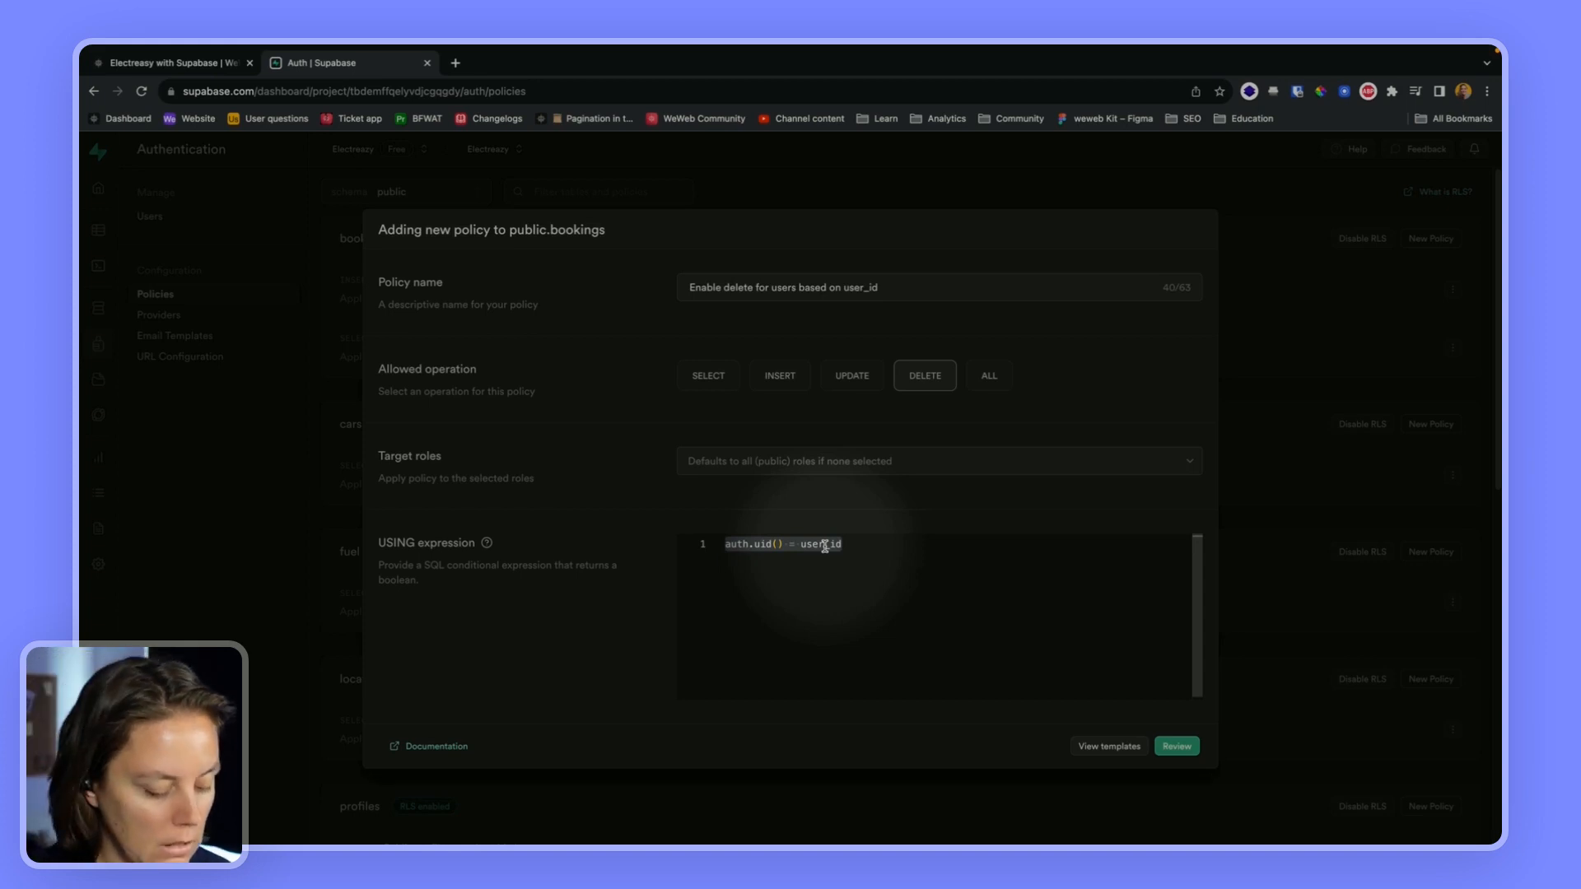
mouse_move(788, 456)
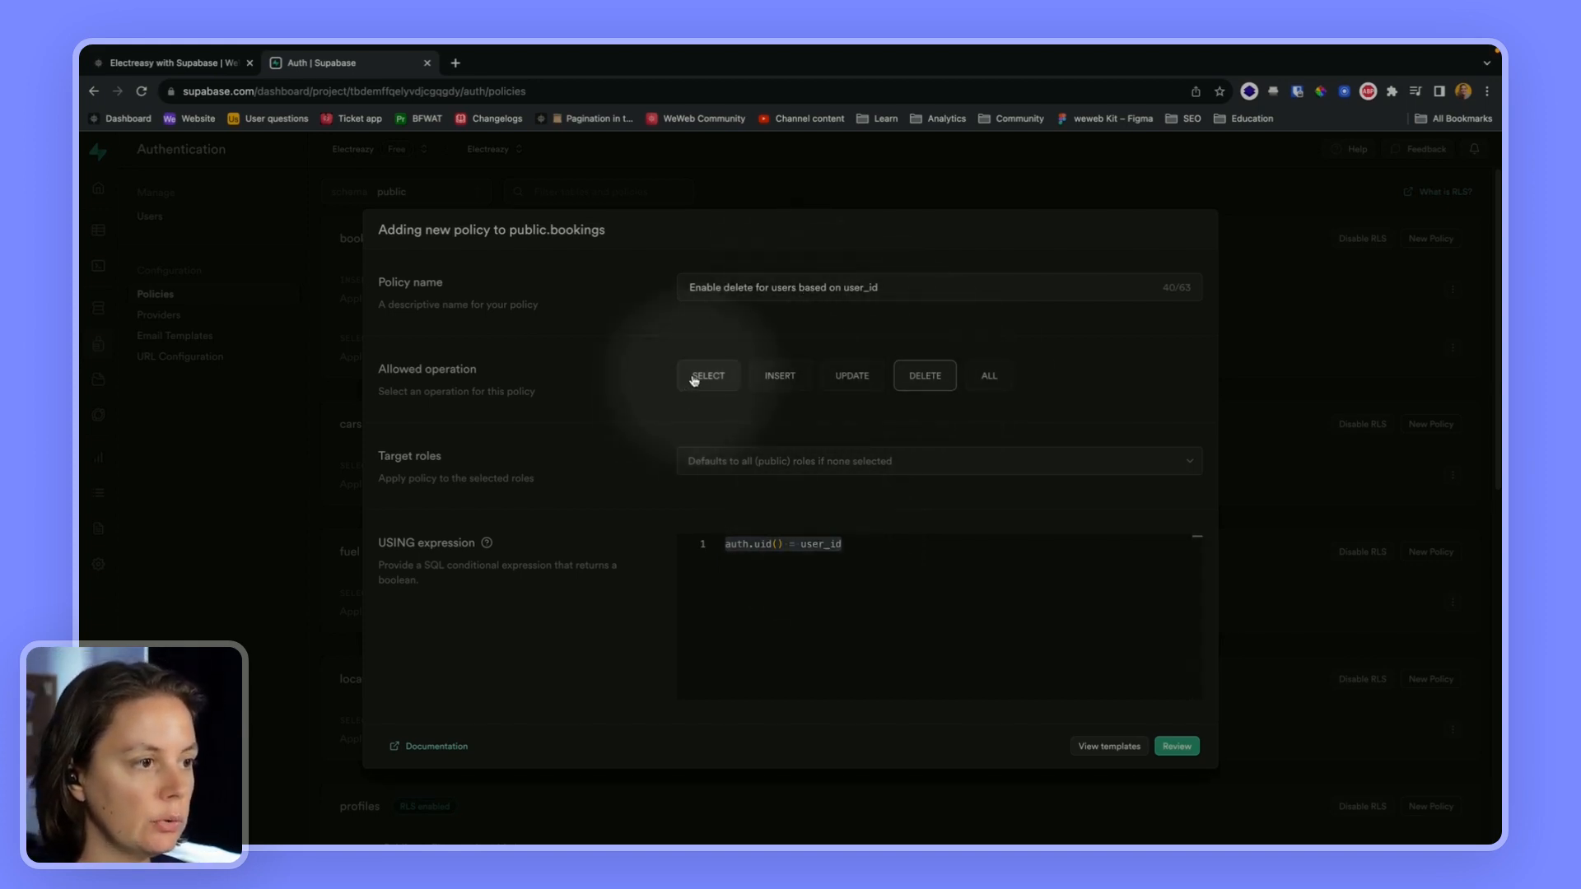
double_click(733, 286)
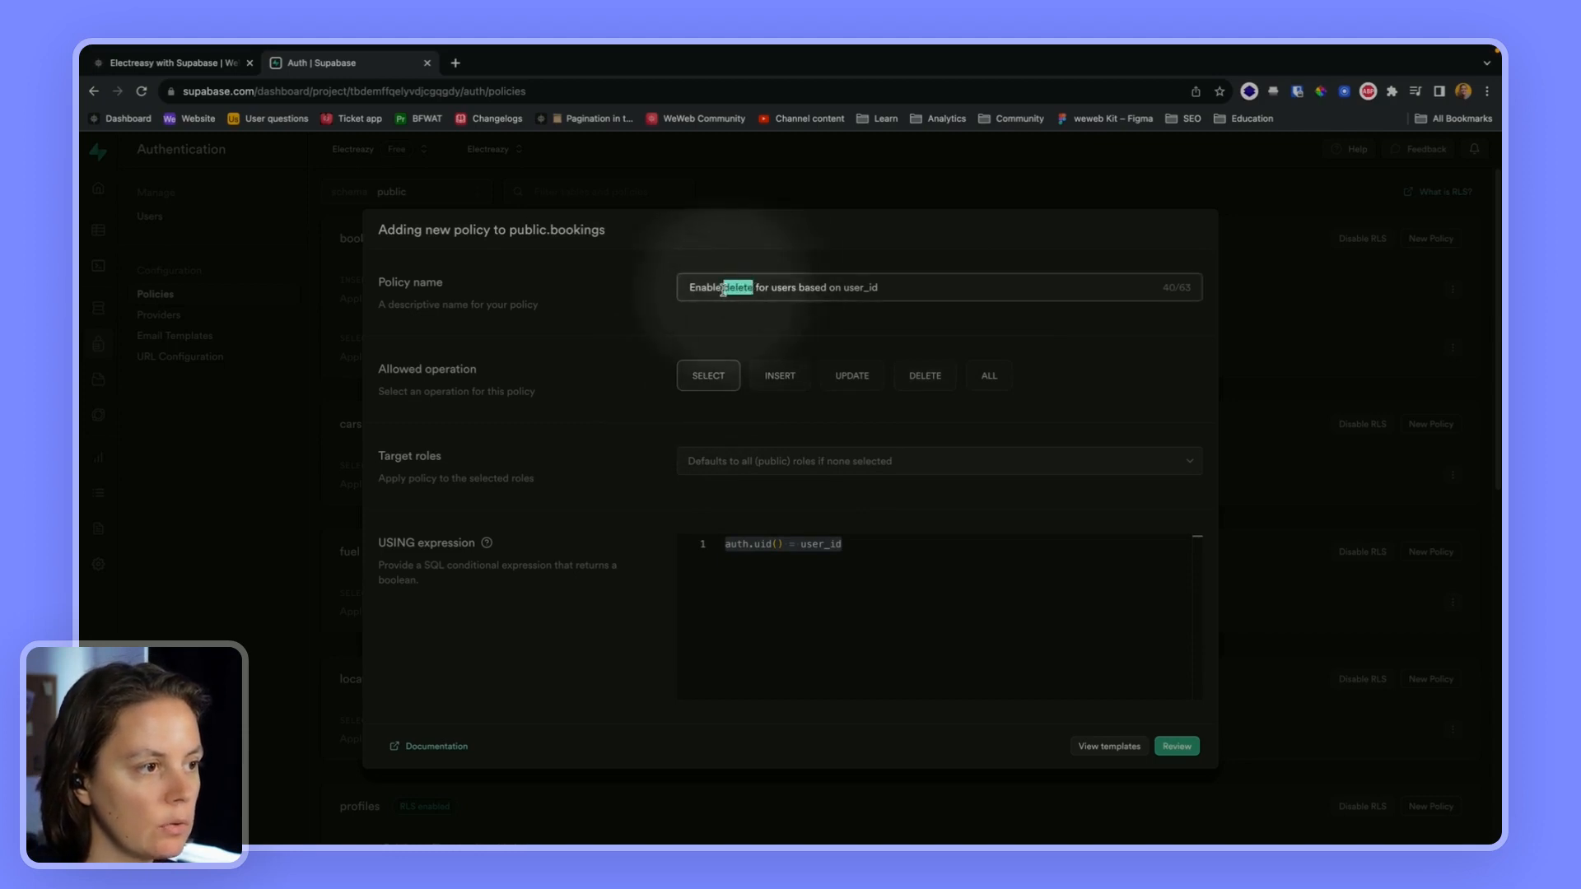
text(select)
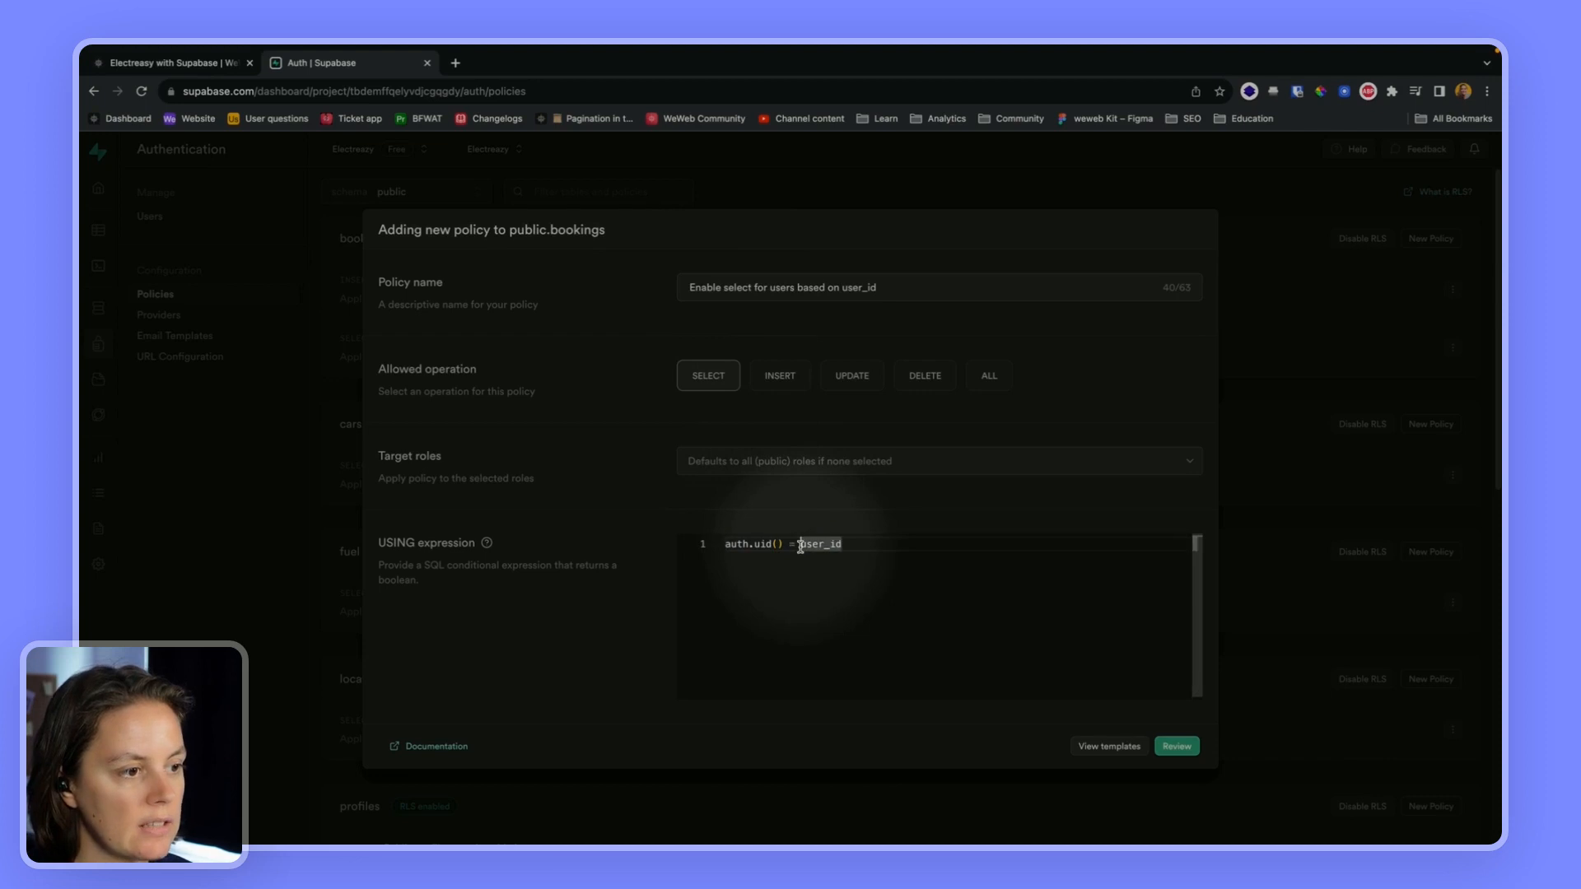
double_click(820, 545)
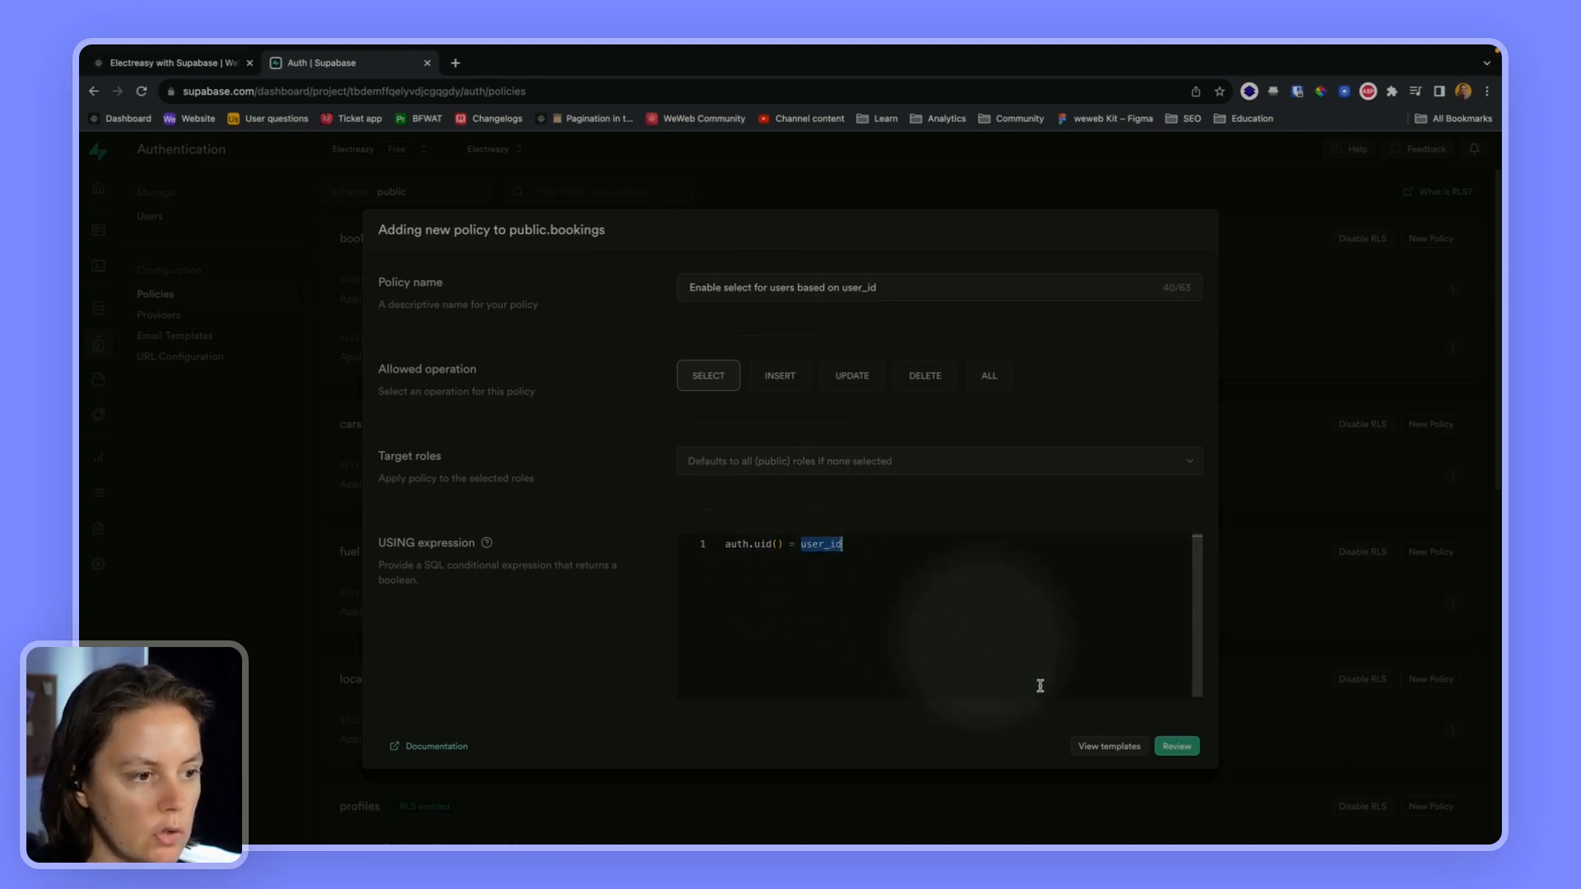
click(1174, 746)
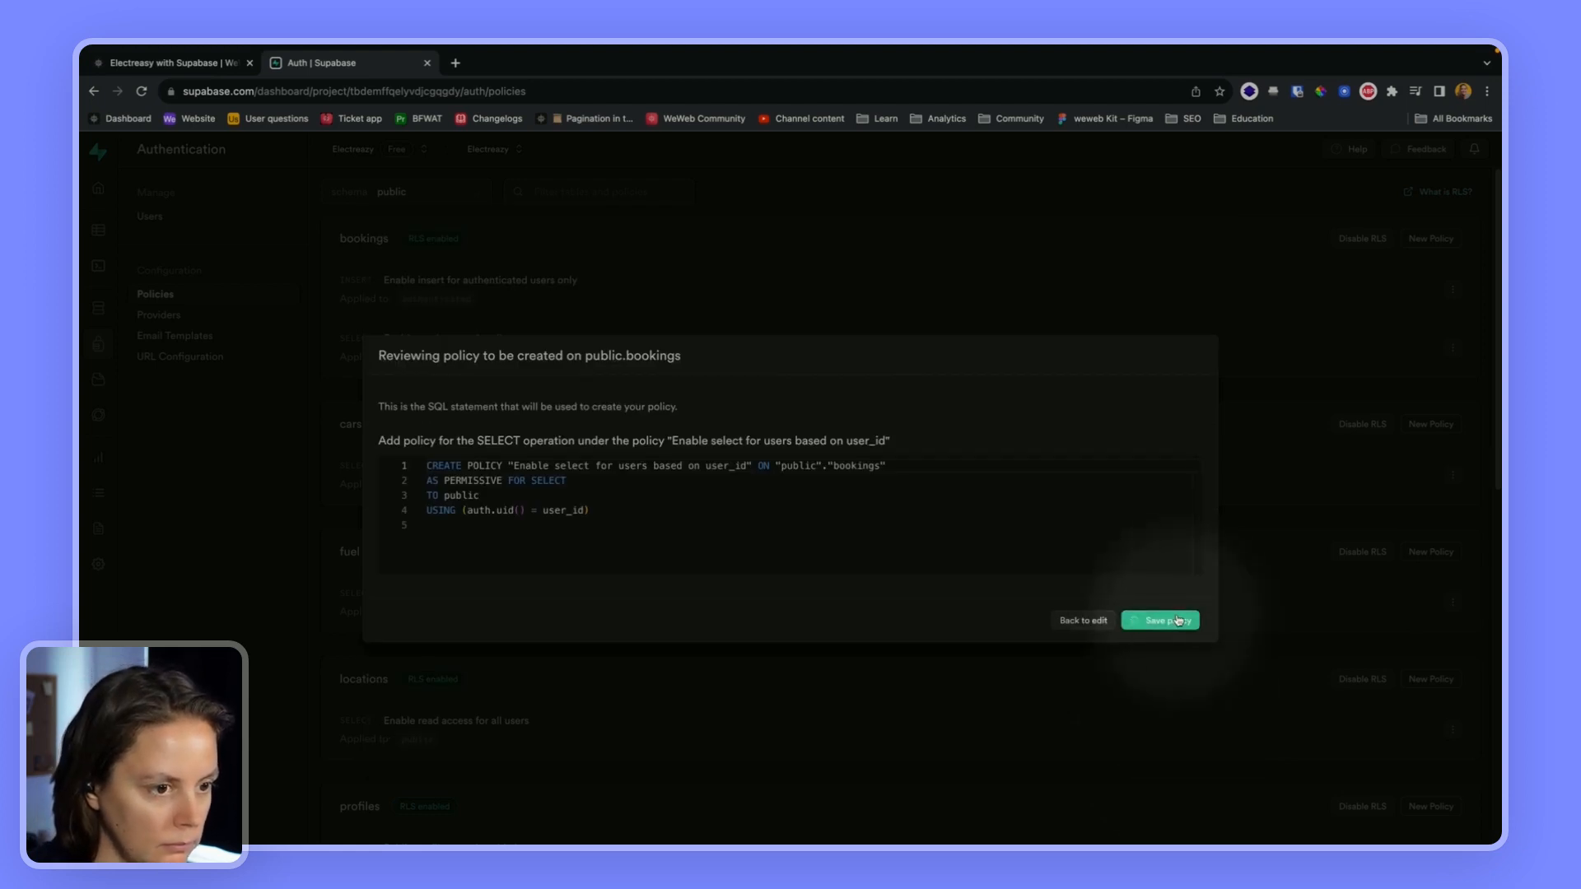
- Save the per-user SELECT policy and return to the bookings RLS policies list
click(1159, 620)
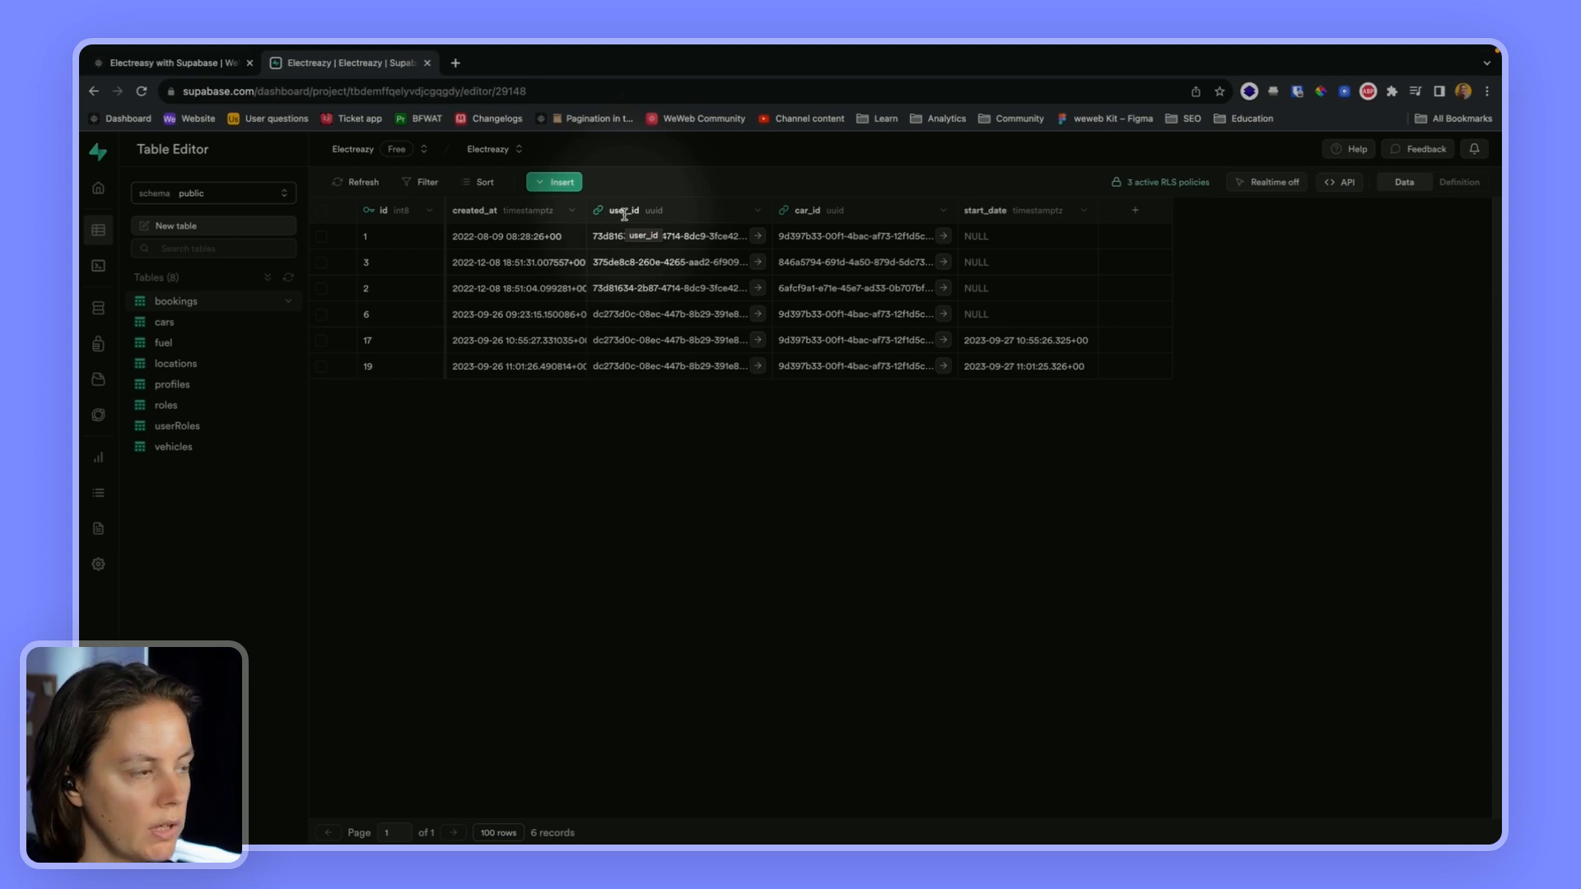
mouse_move(97, 231)
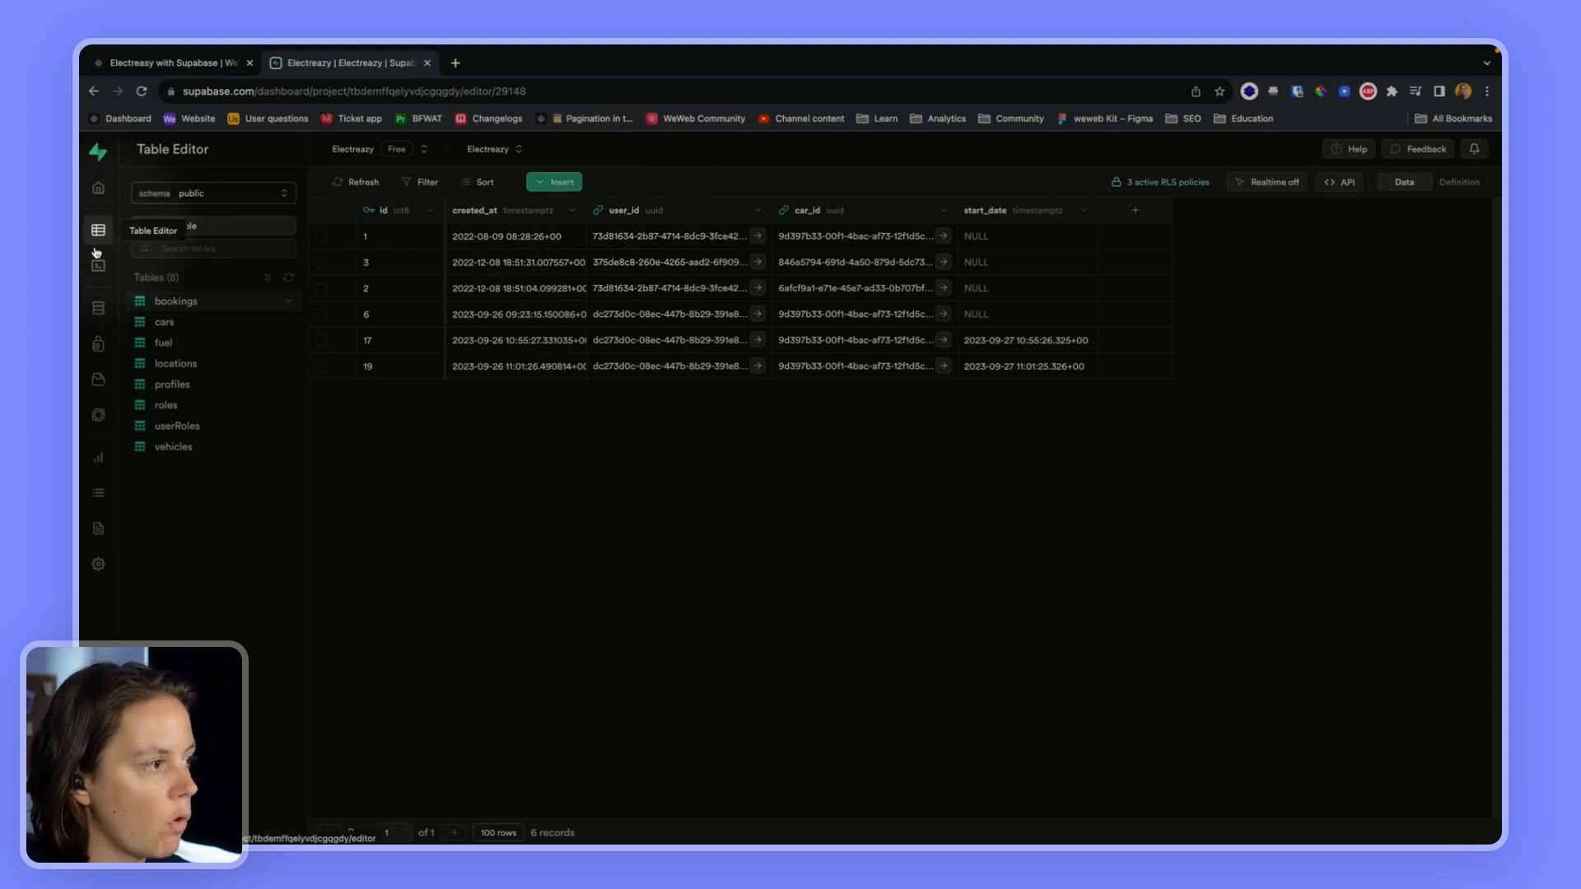
click(97, 343)
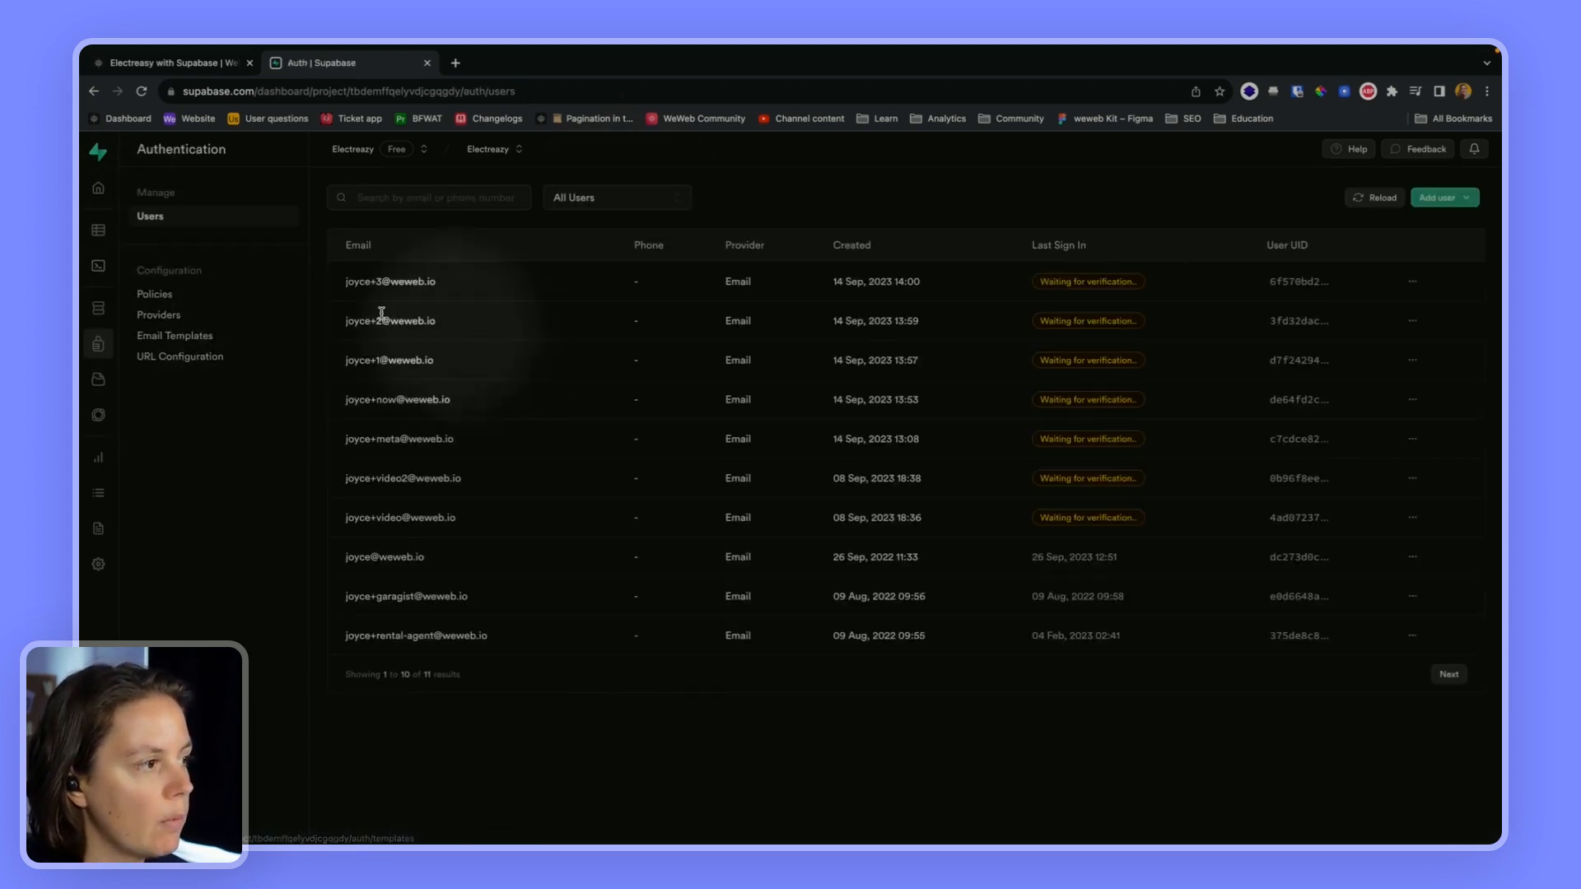
click(153, 293)
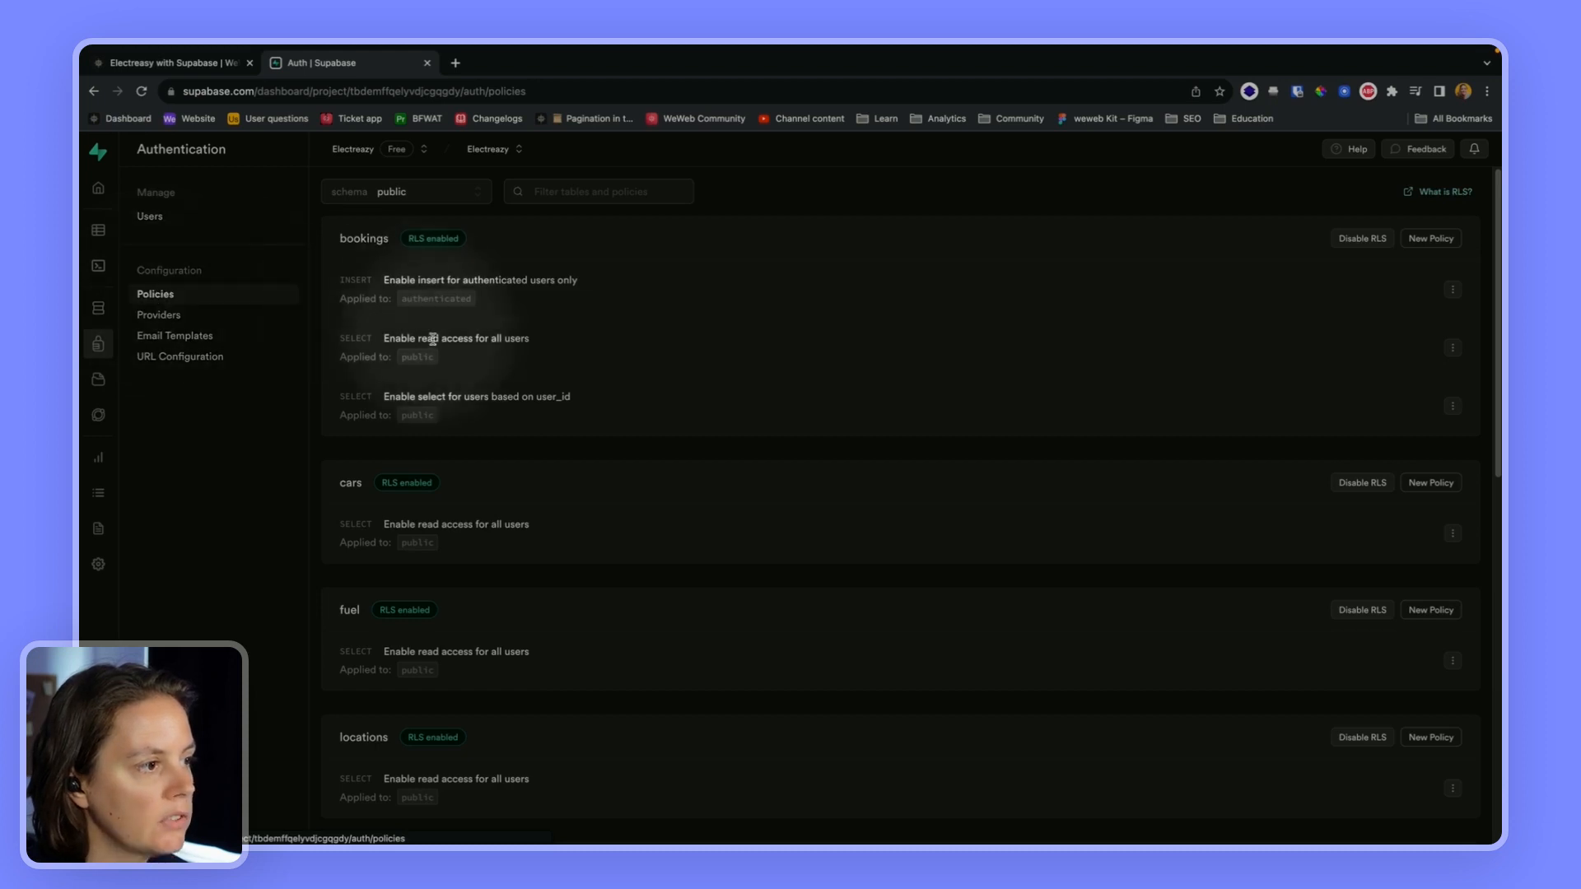
- Delete the bookings policy 'Enable read access for all users' and confirm
click(1452, 347)
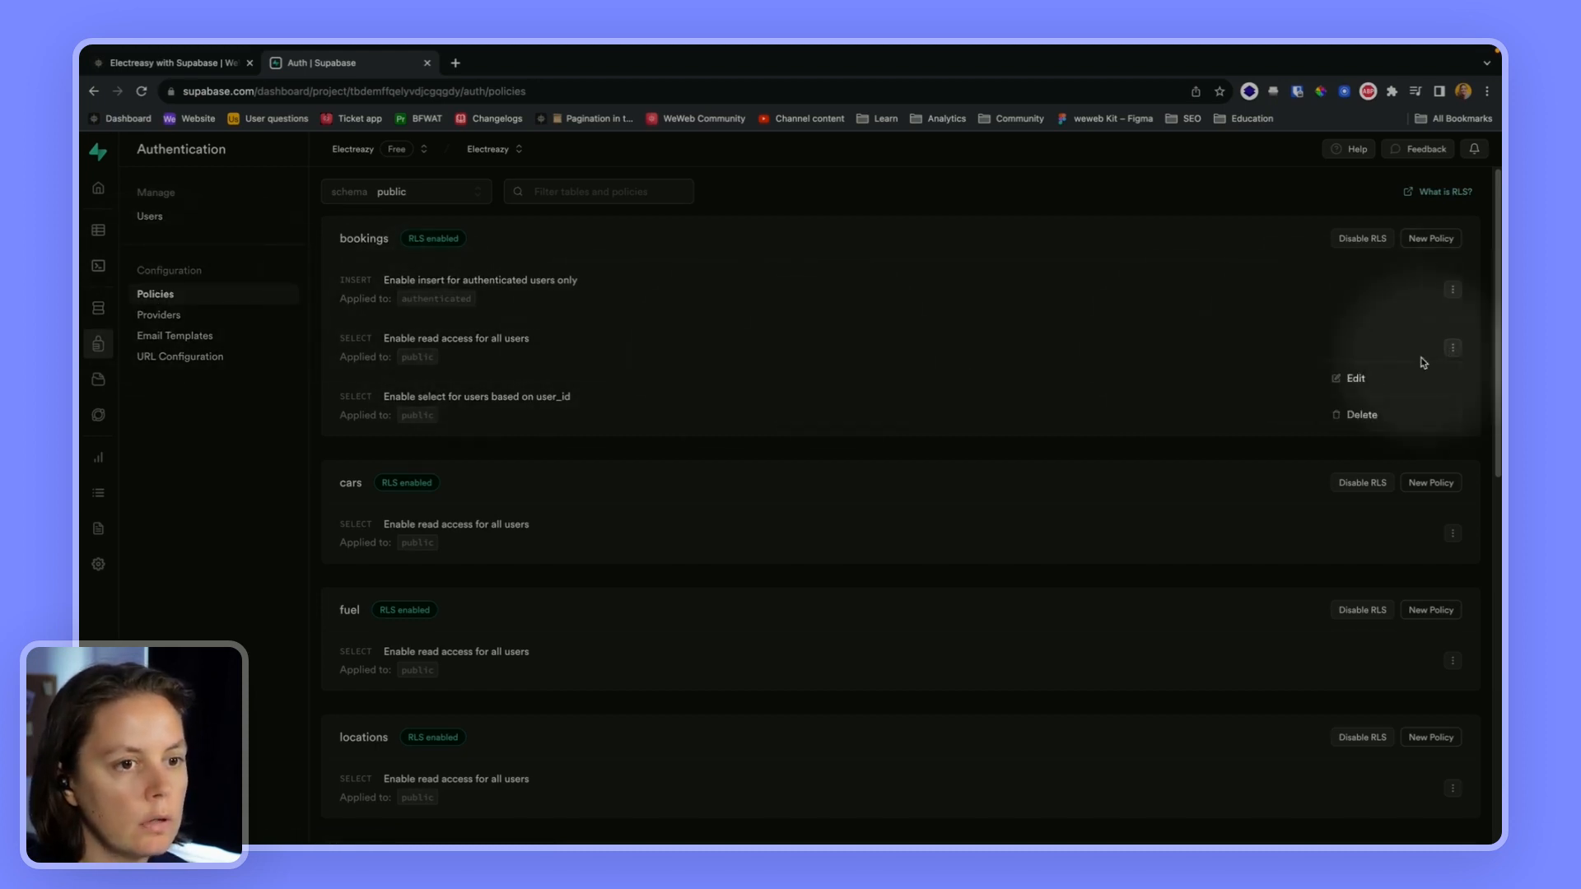
click(1360, 415)
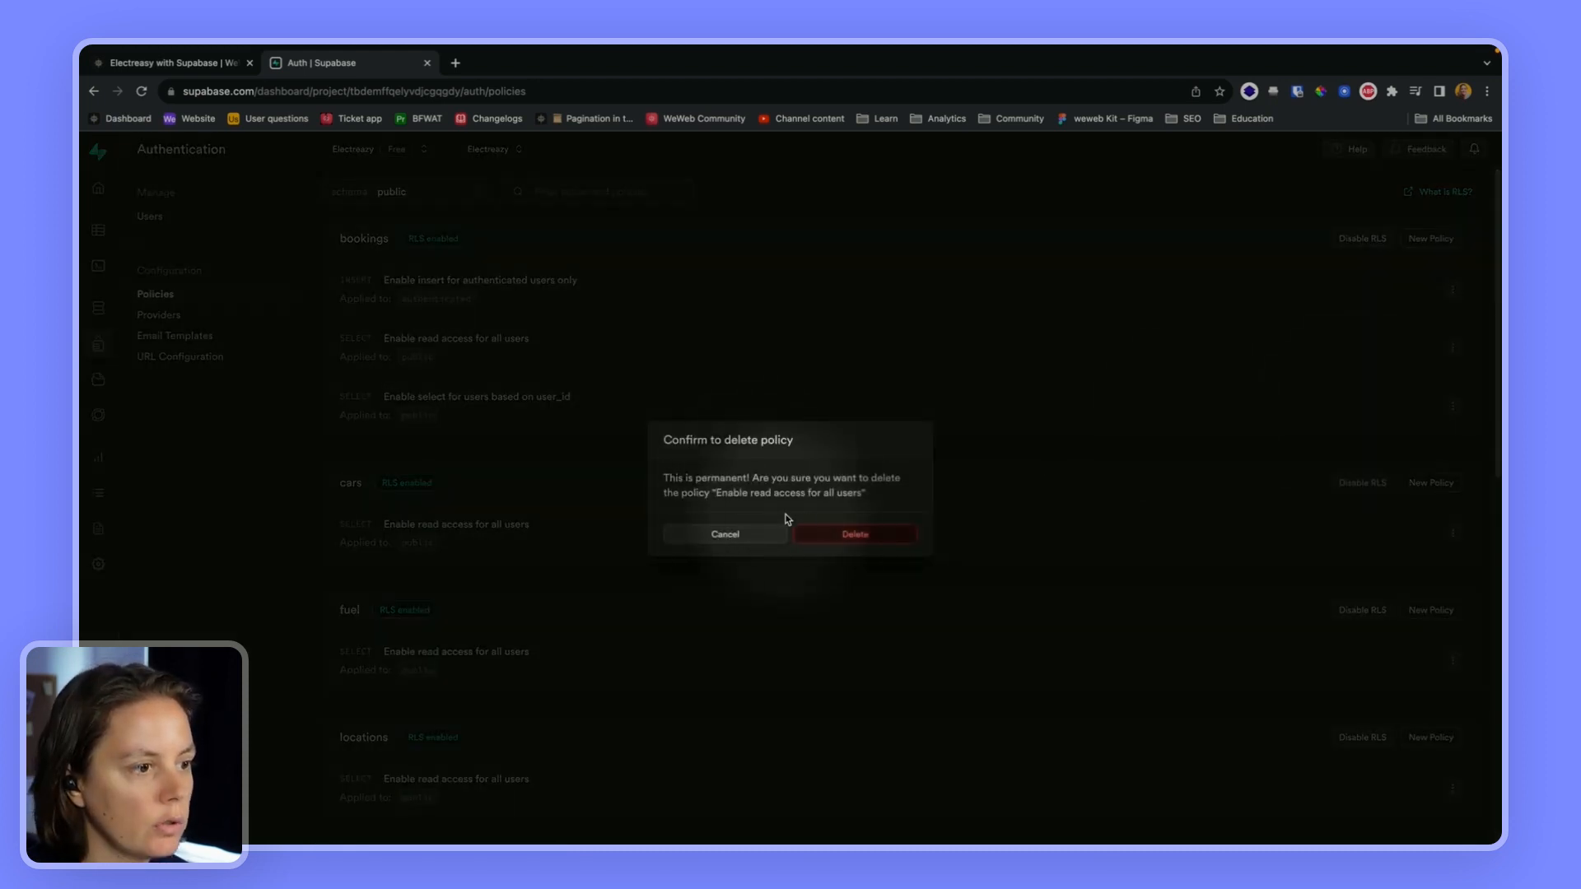
click(852, 533)
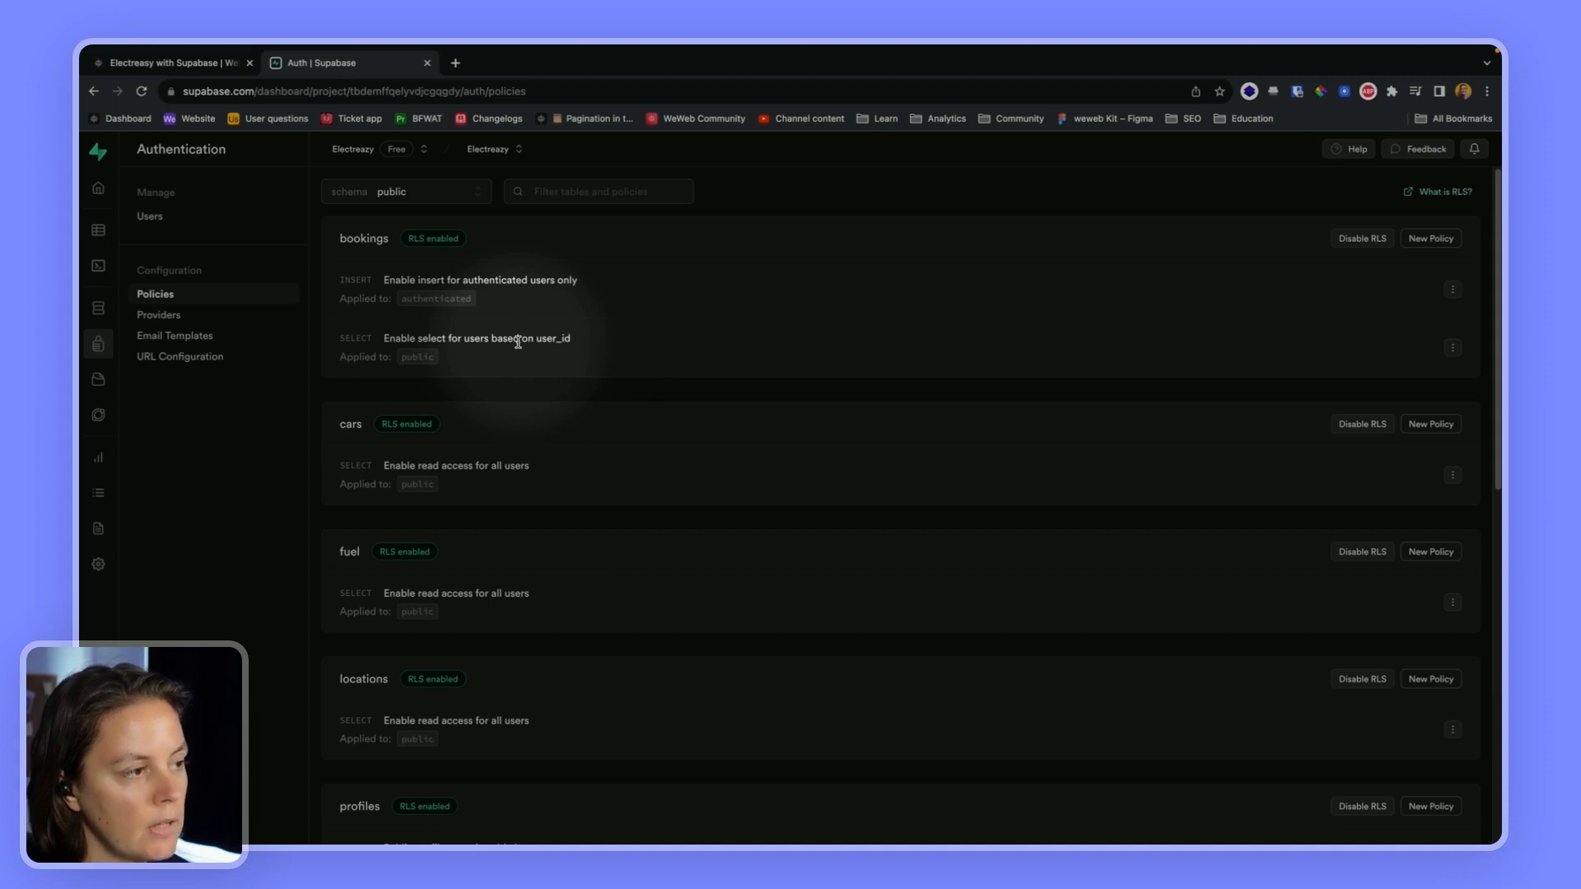
mouse_move(494, 283)
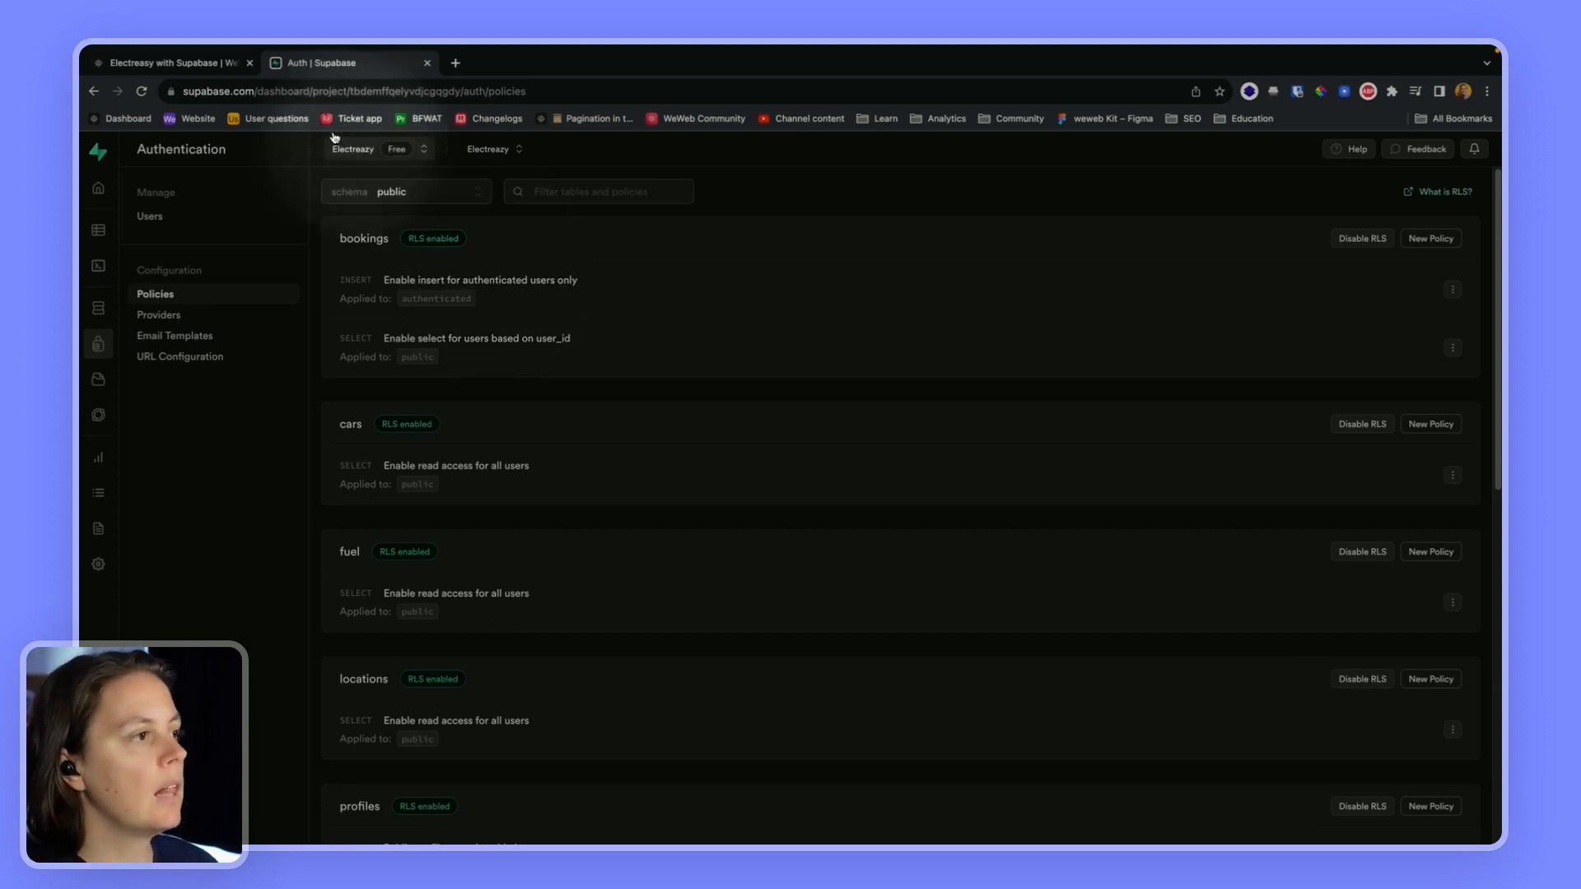
- Run the Create a booking workflow's Insert test with the picked date so it succeeds as booking 20
click(172, 63)
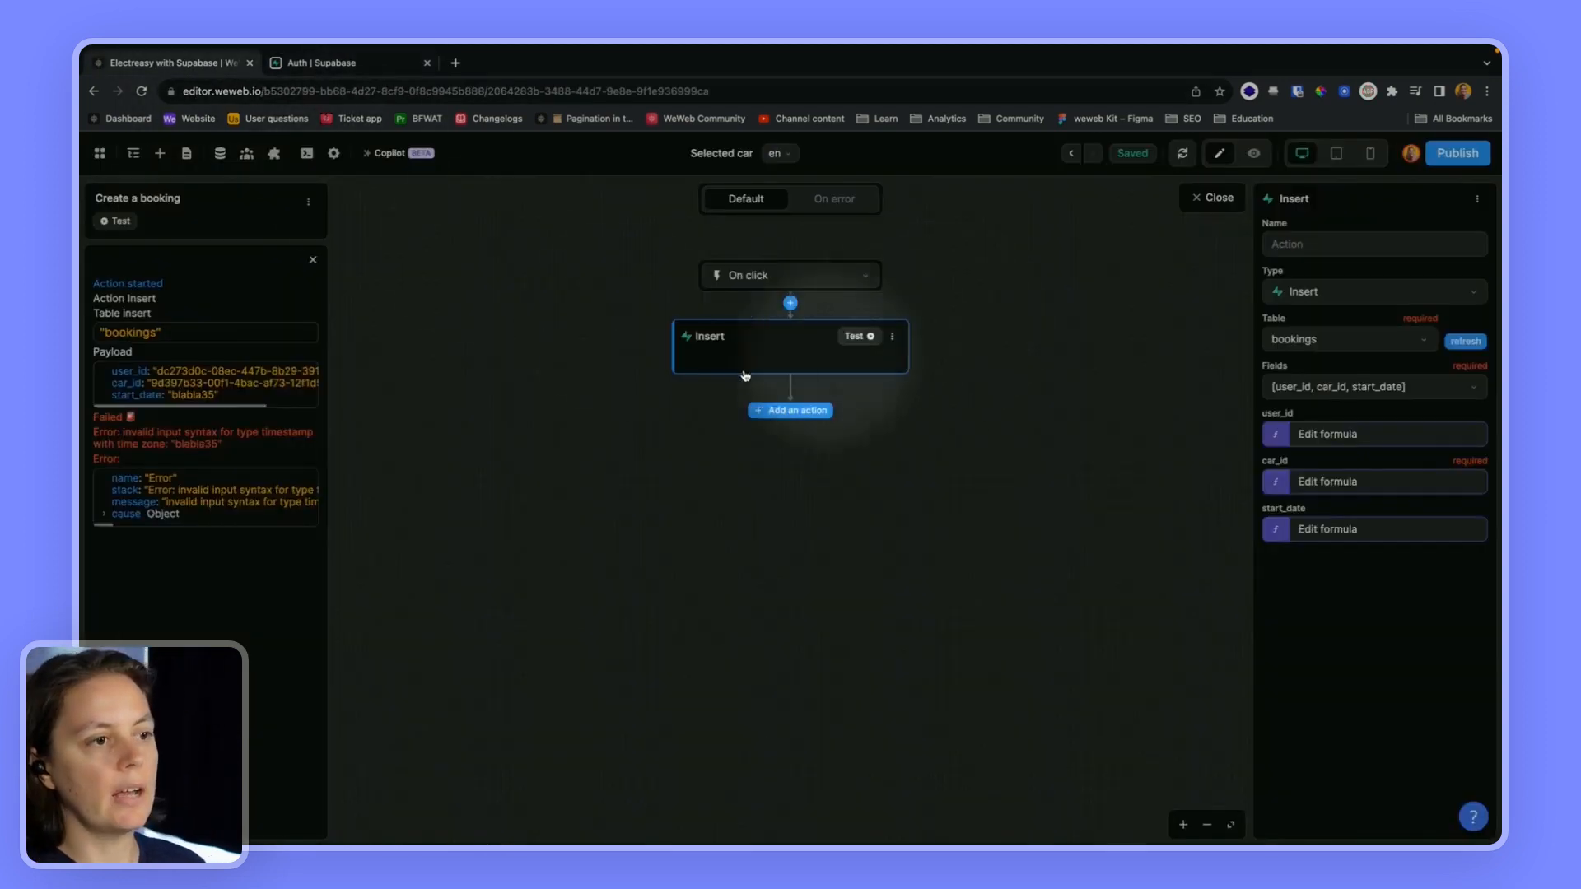
click(1253, 153)
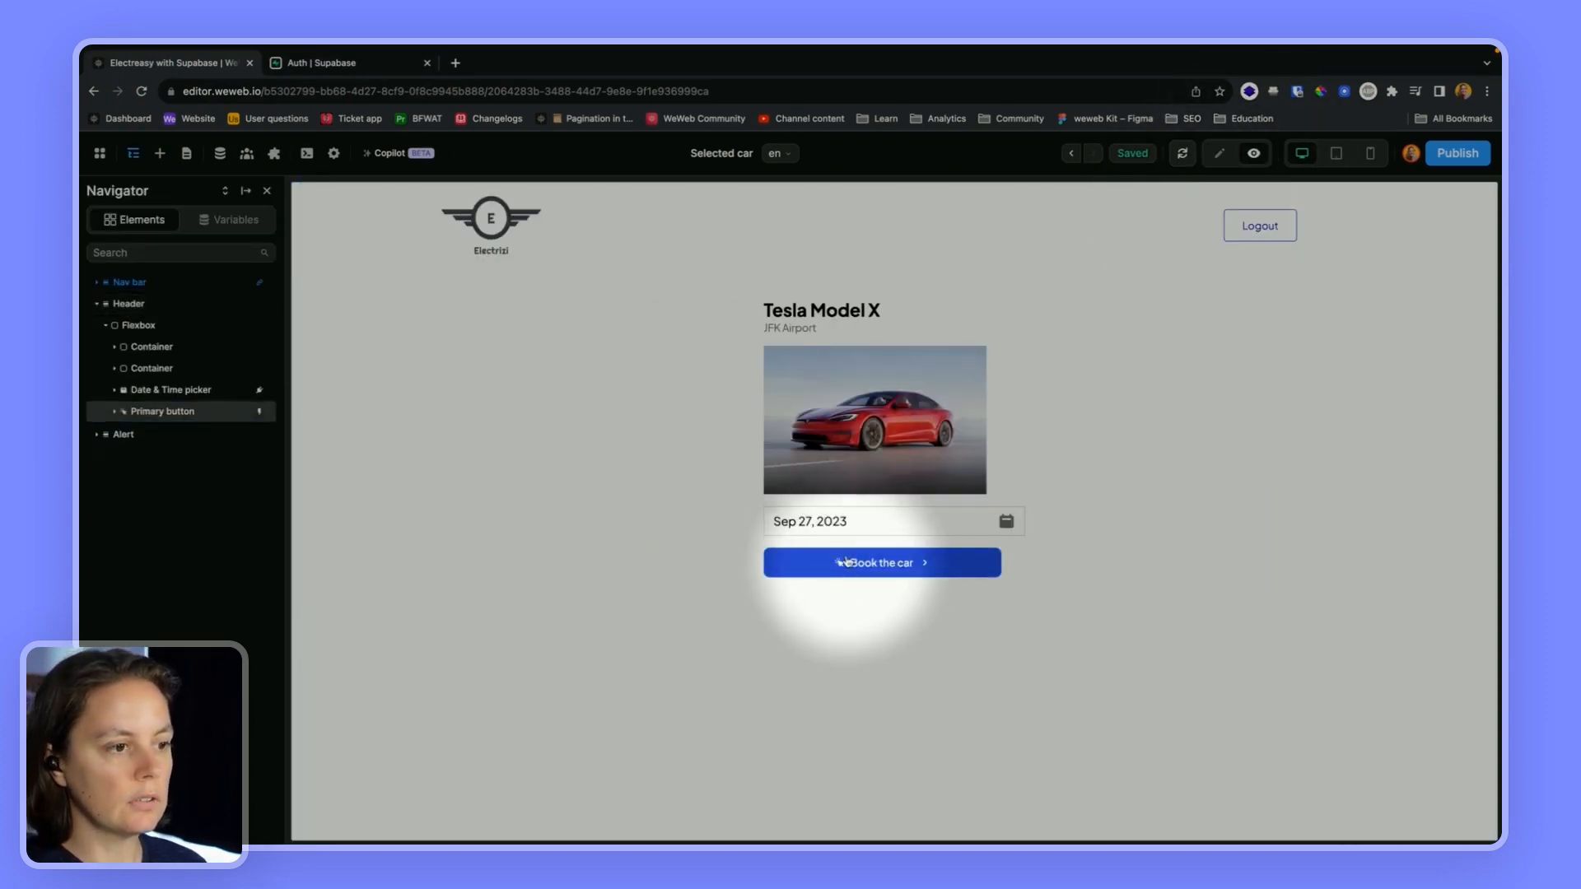
click(114, 389)
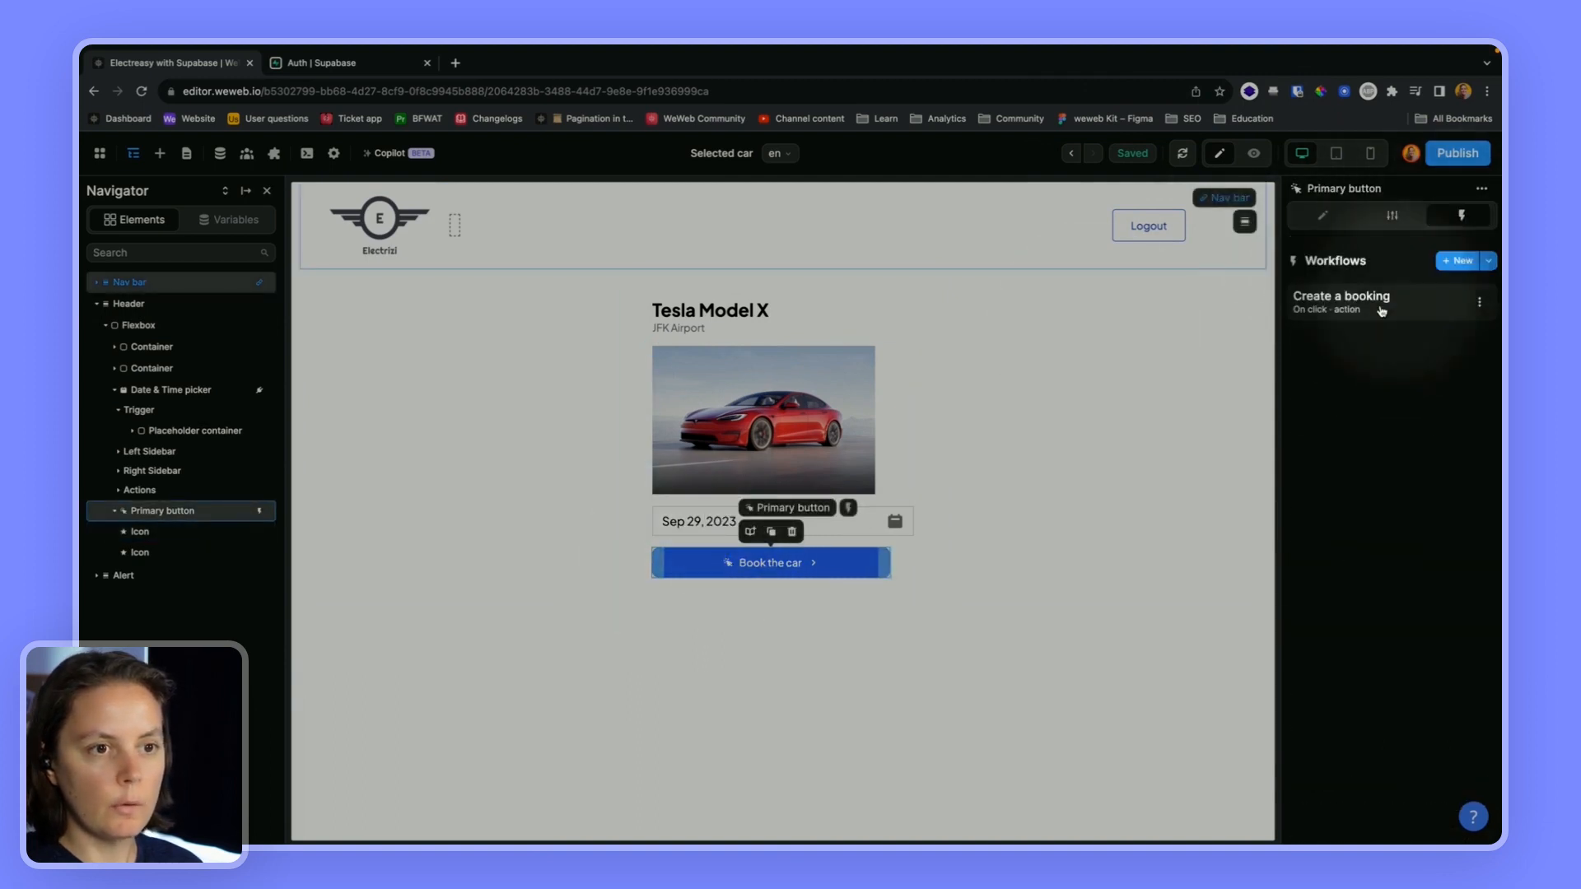
click(1341, 303)
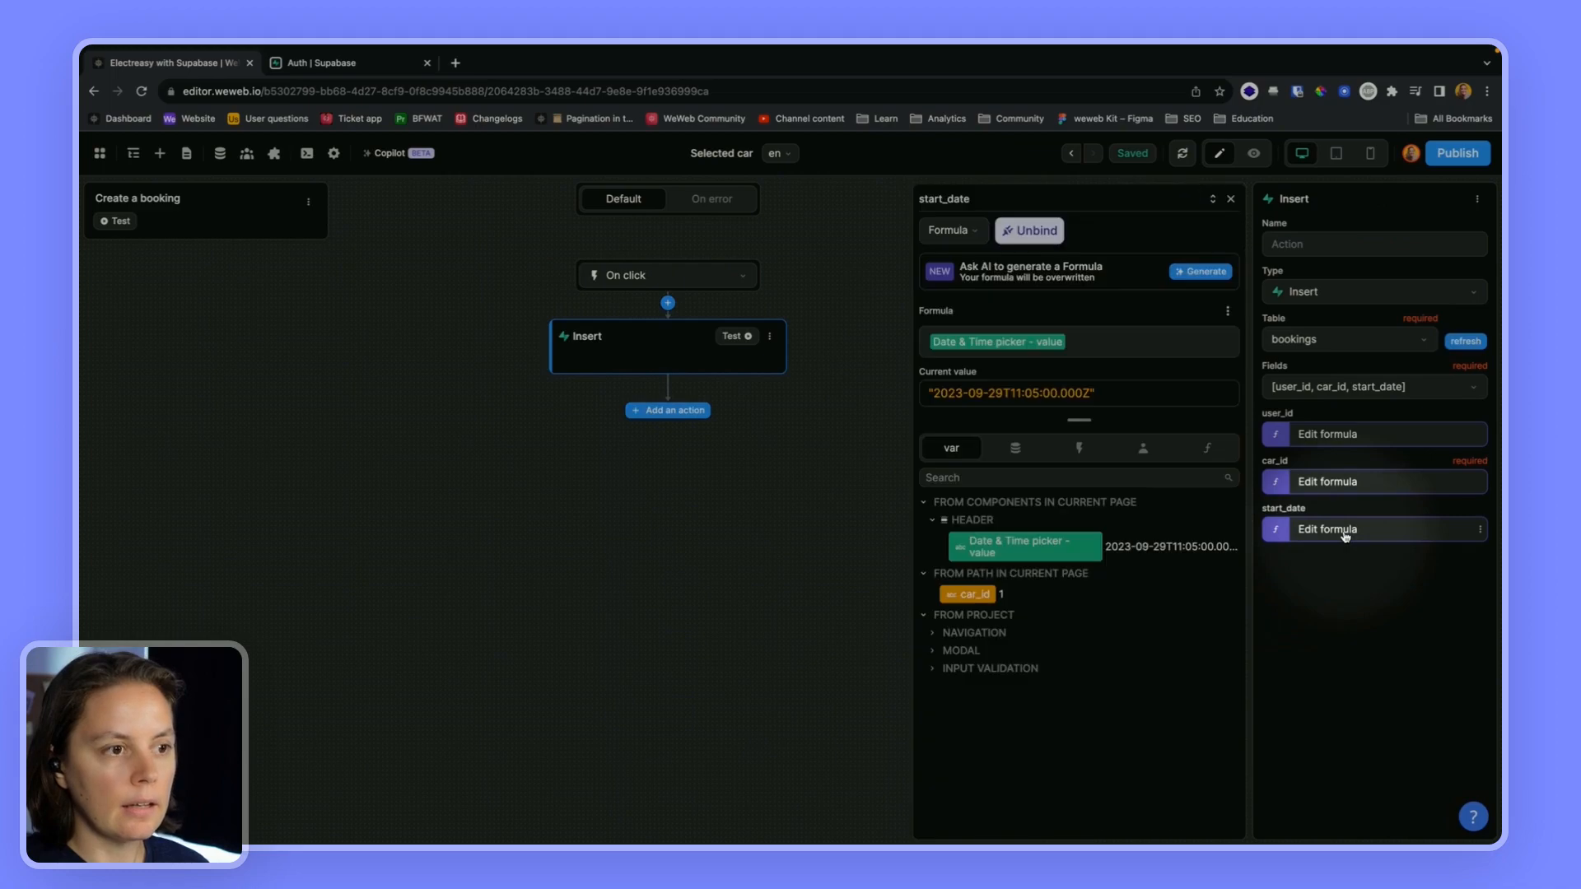
click(1225, 200)
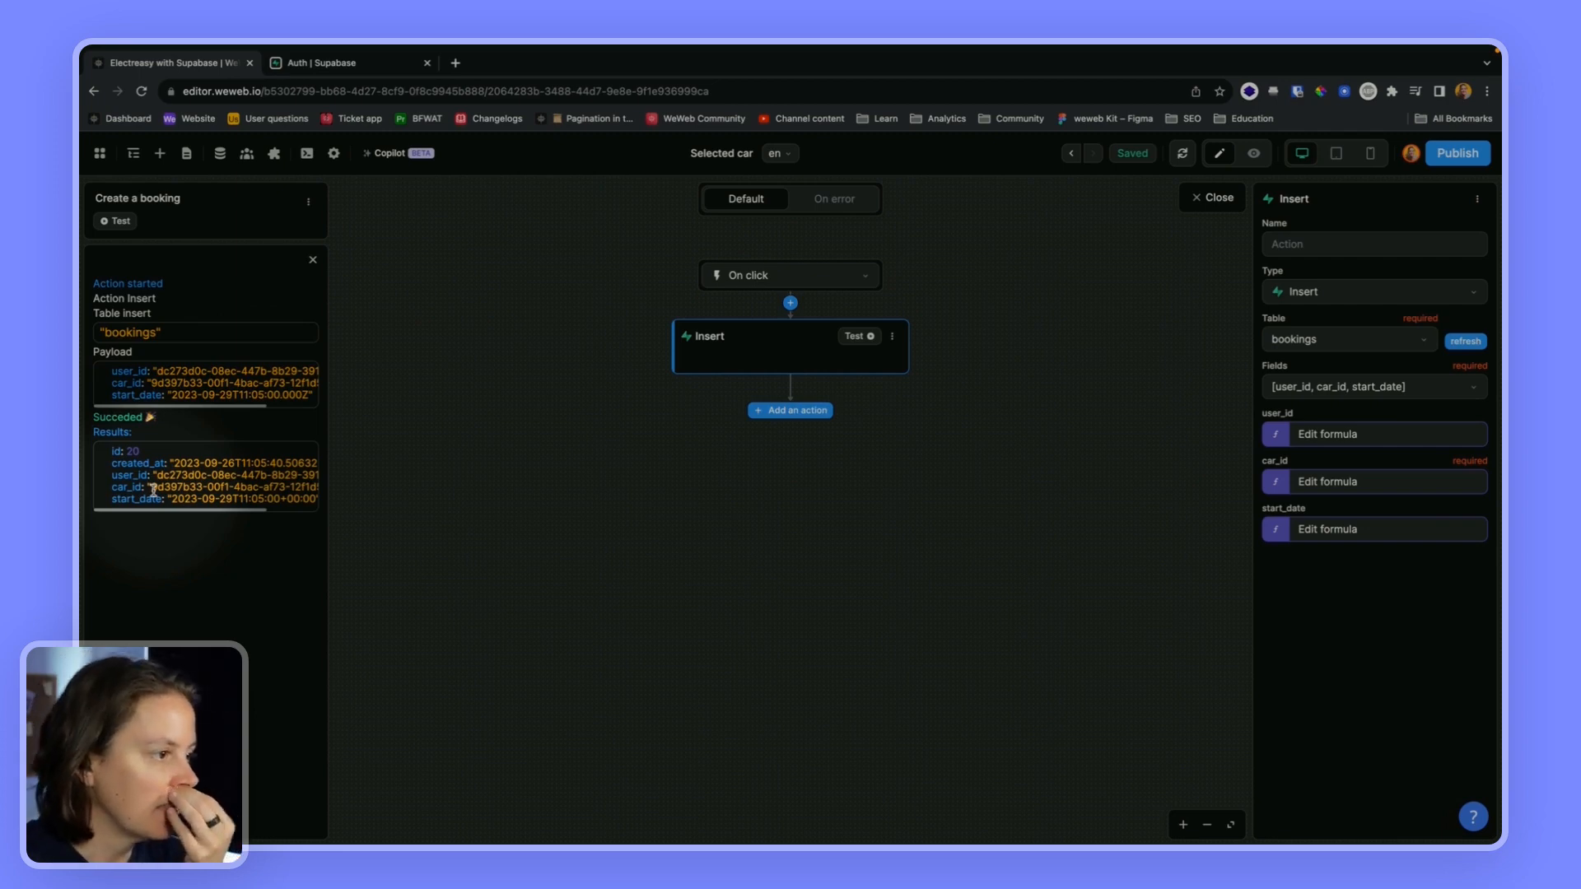
- Verify booking 20 starting September 29, 2023 appears in Supabase's bookings table, then return to WeWeb
click(348, 63)
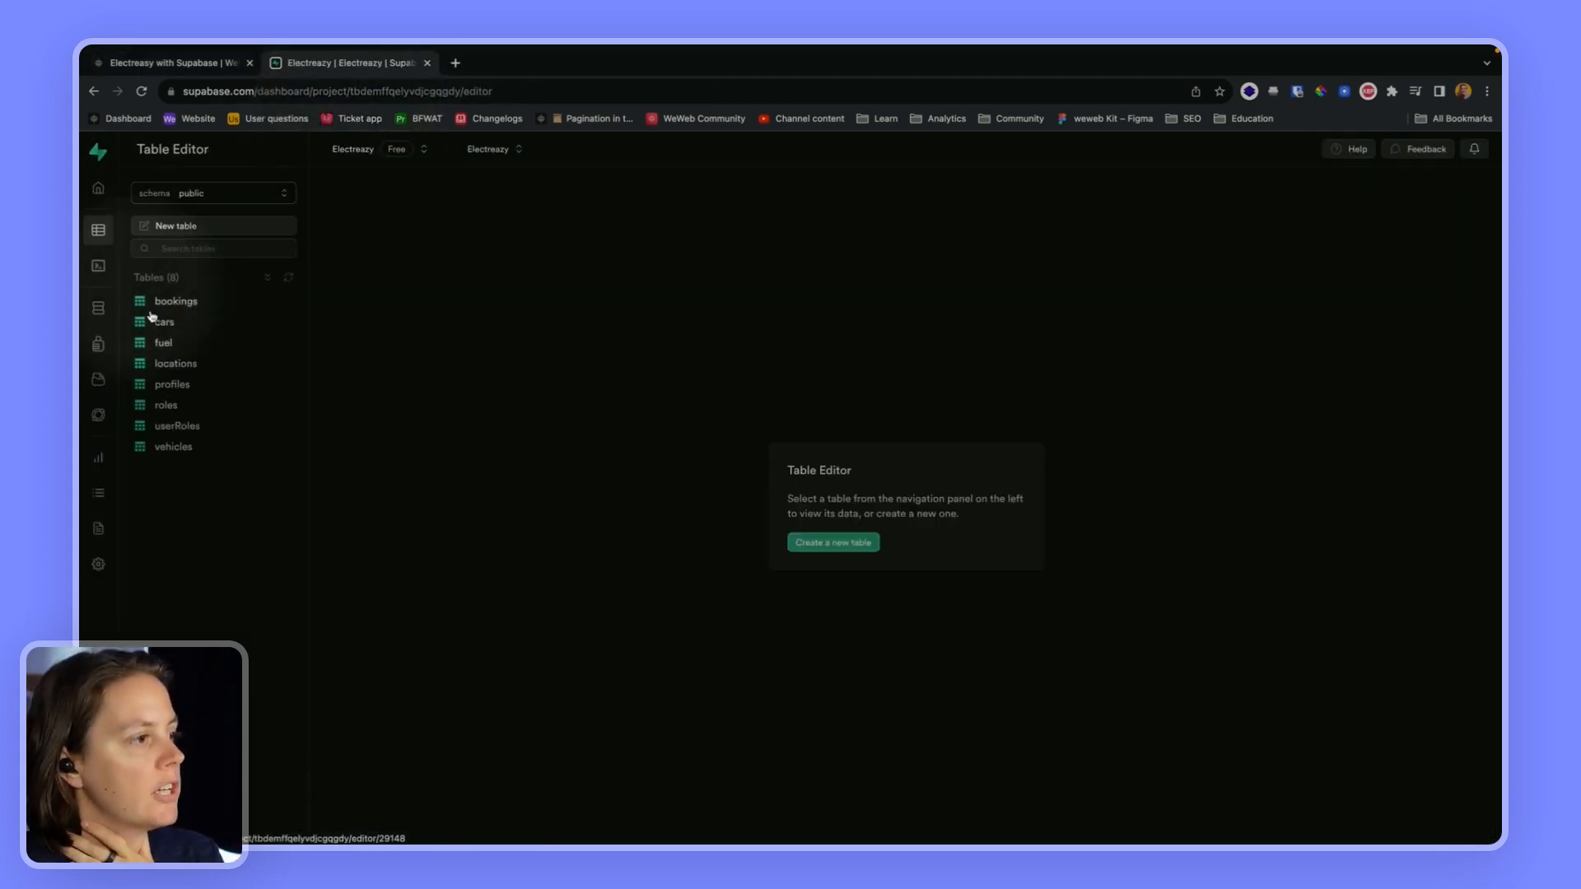
click(176, 300)
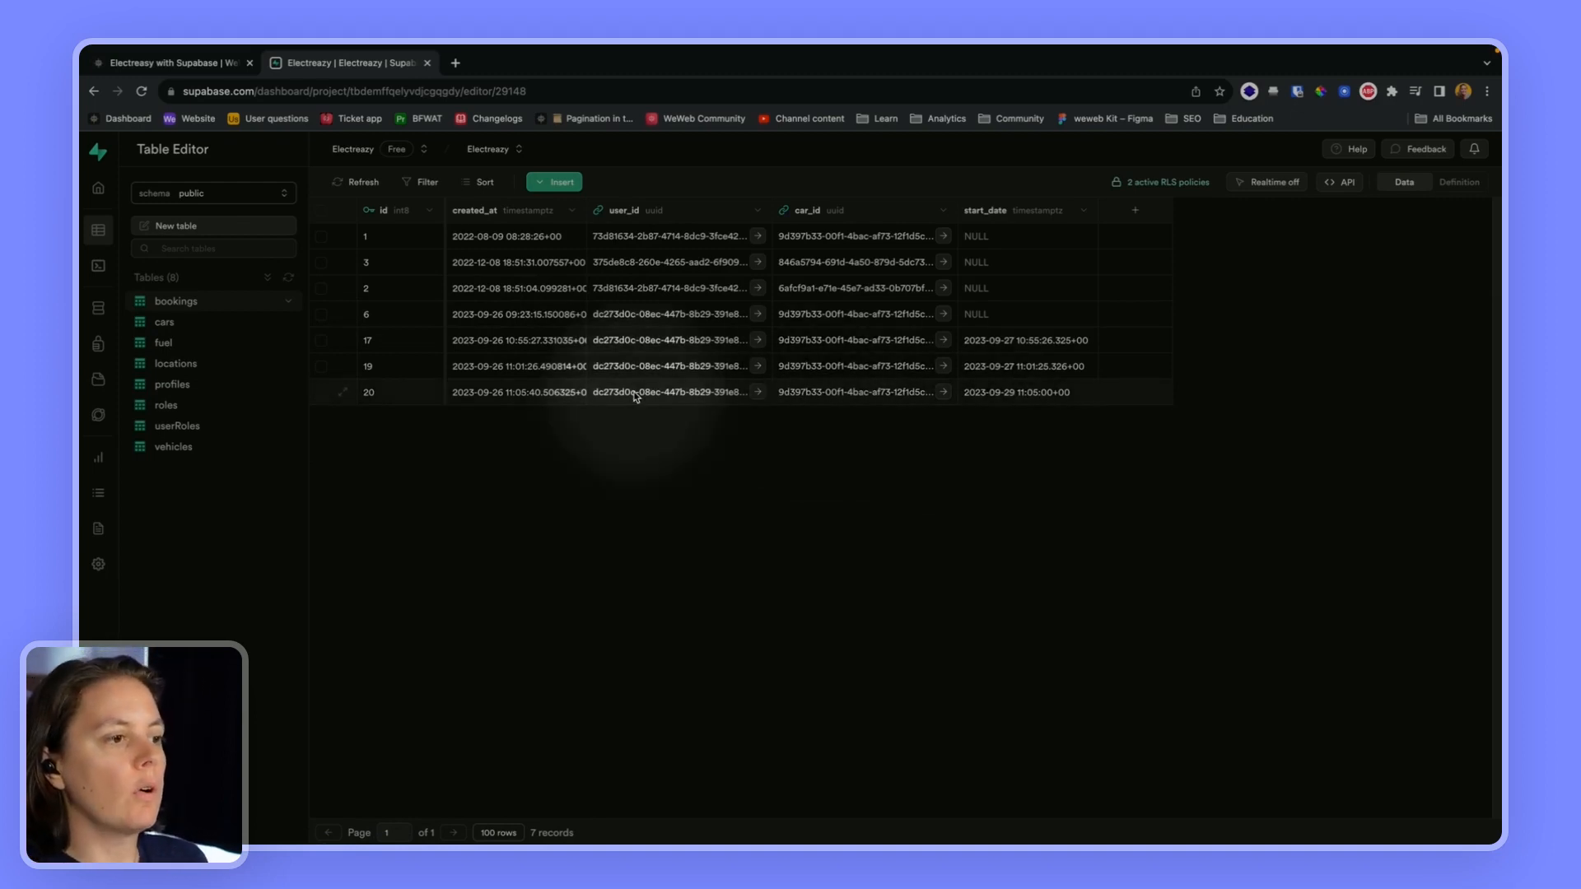
click(347, 62)
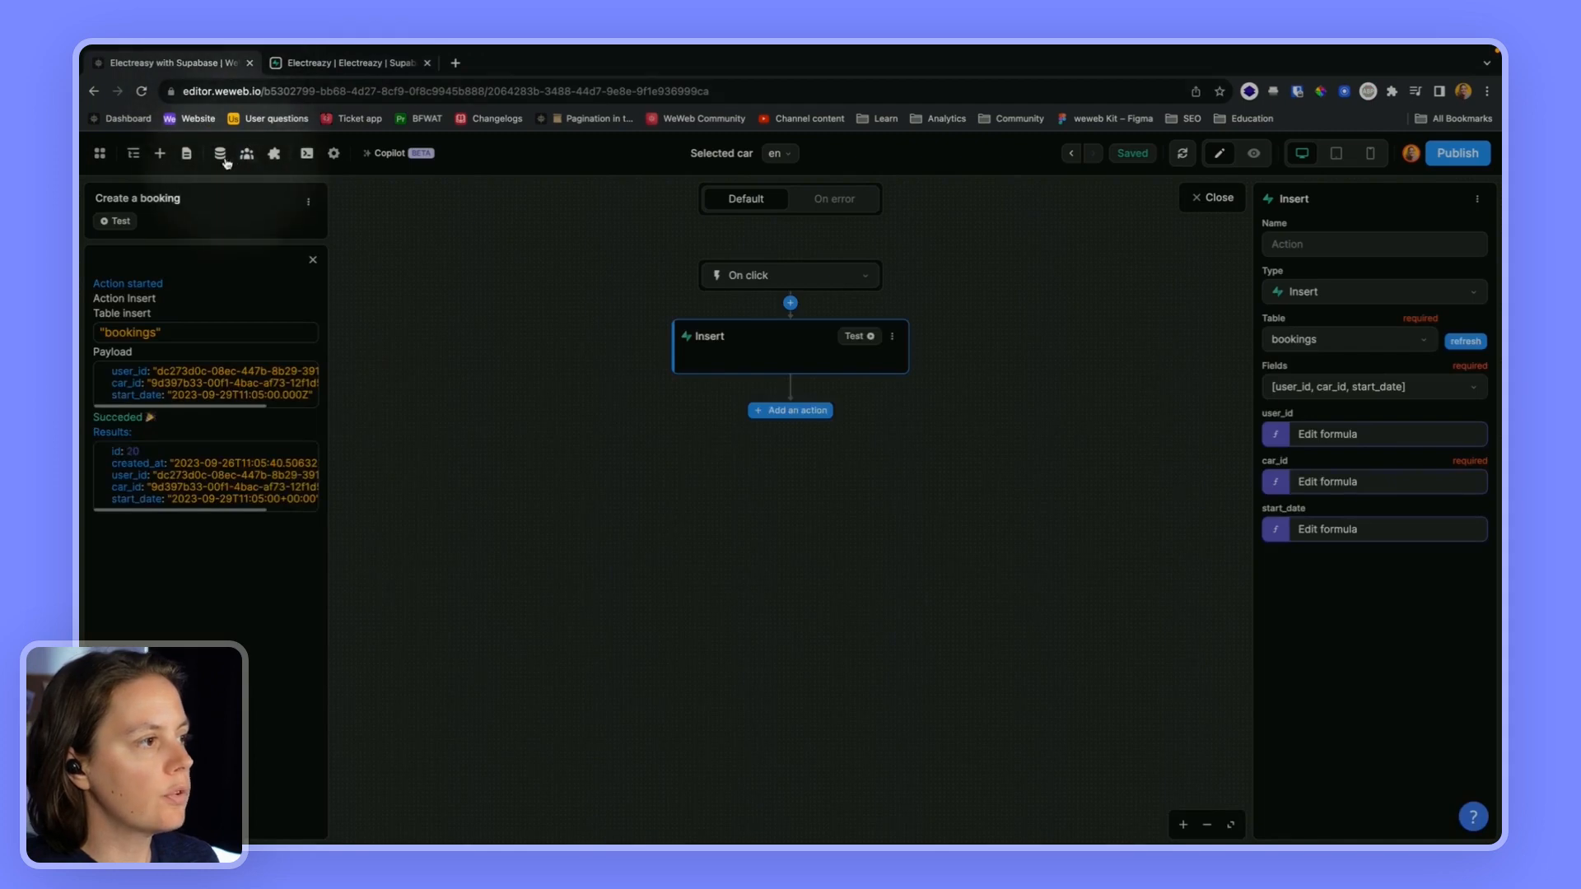
- Create a dynamic Supabase collection named bookings from the bookings table and fetch its data
click(219, 153)
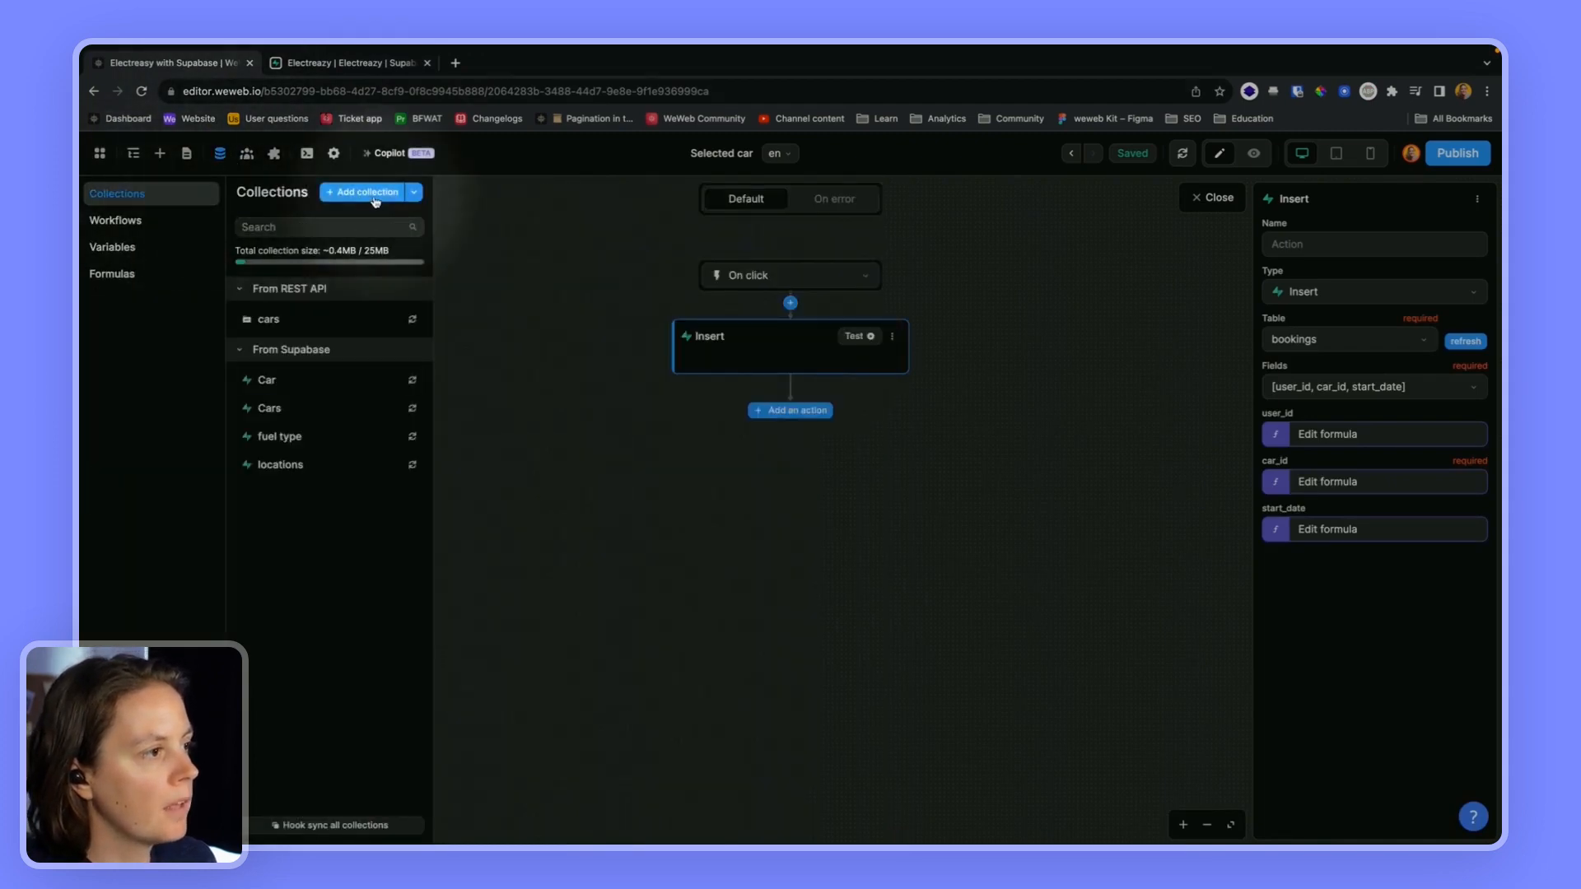
click(365, 191)
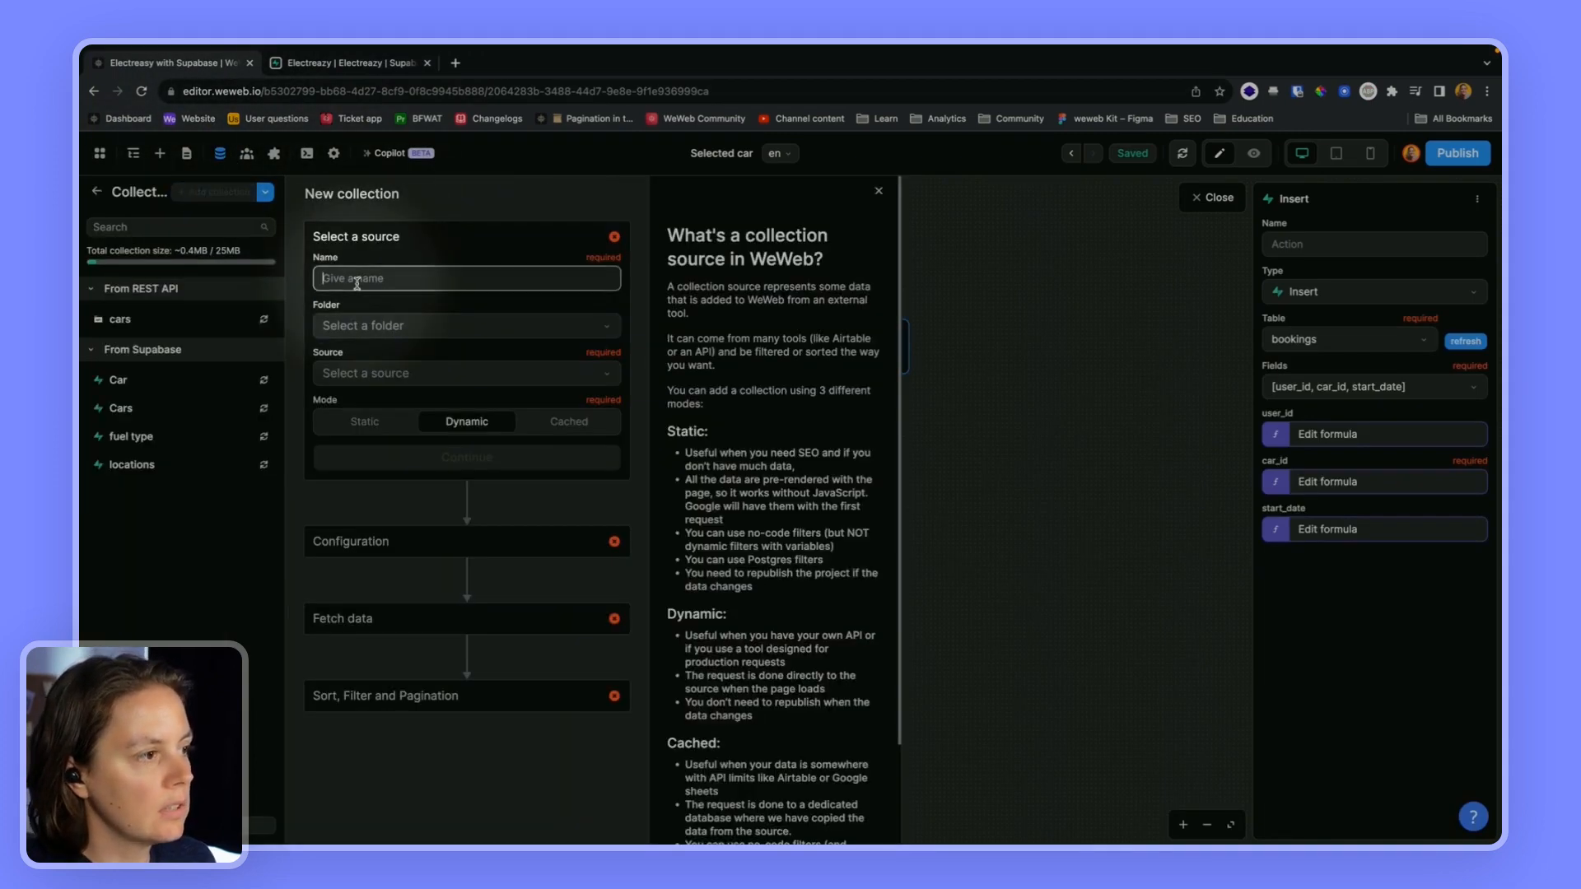
text(bookin)
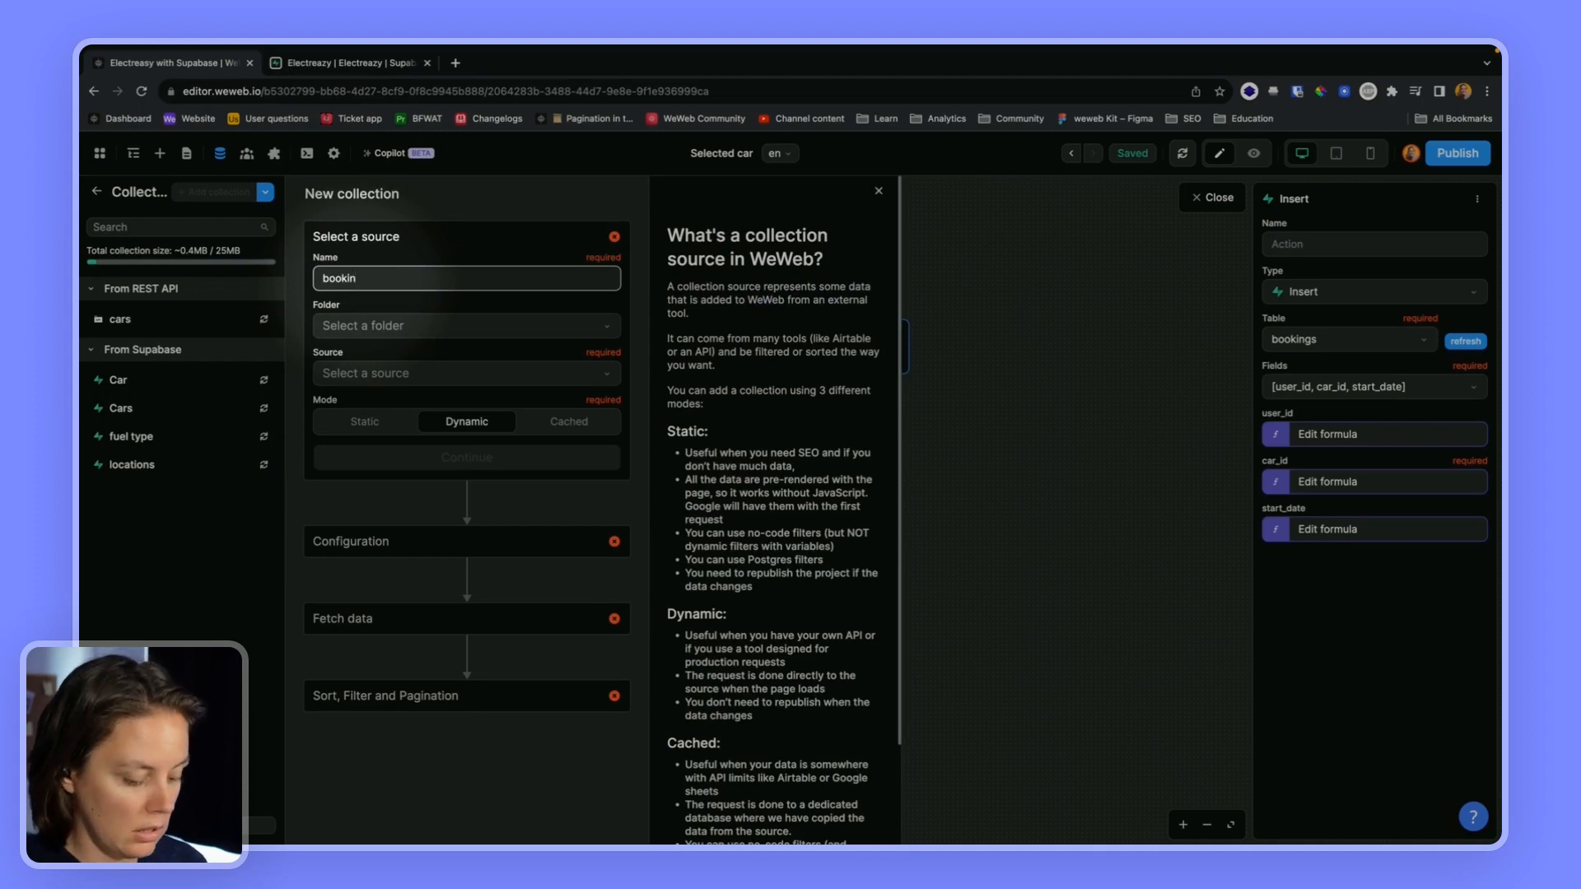
click(464, 374)
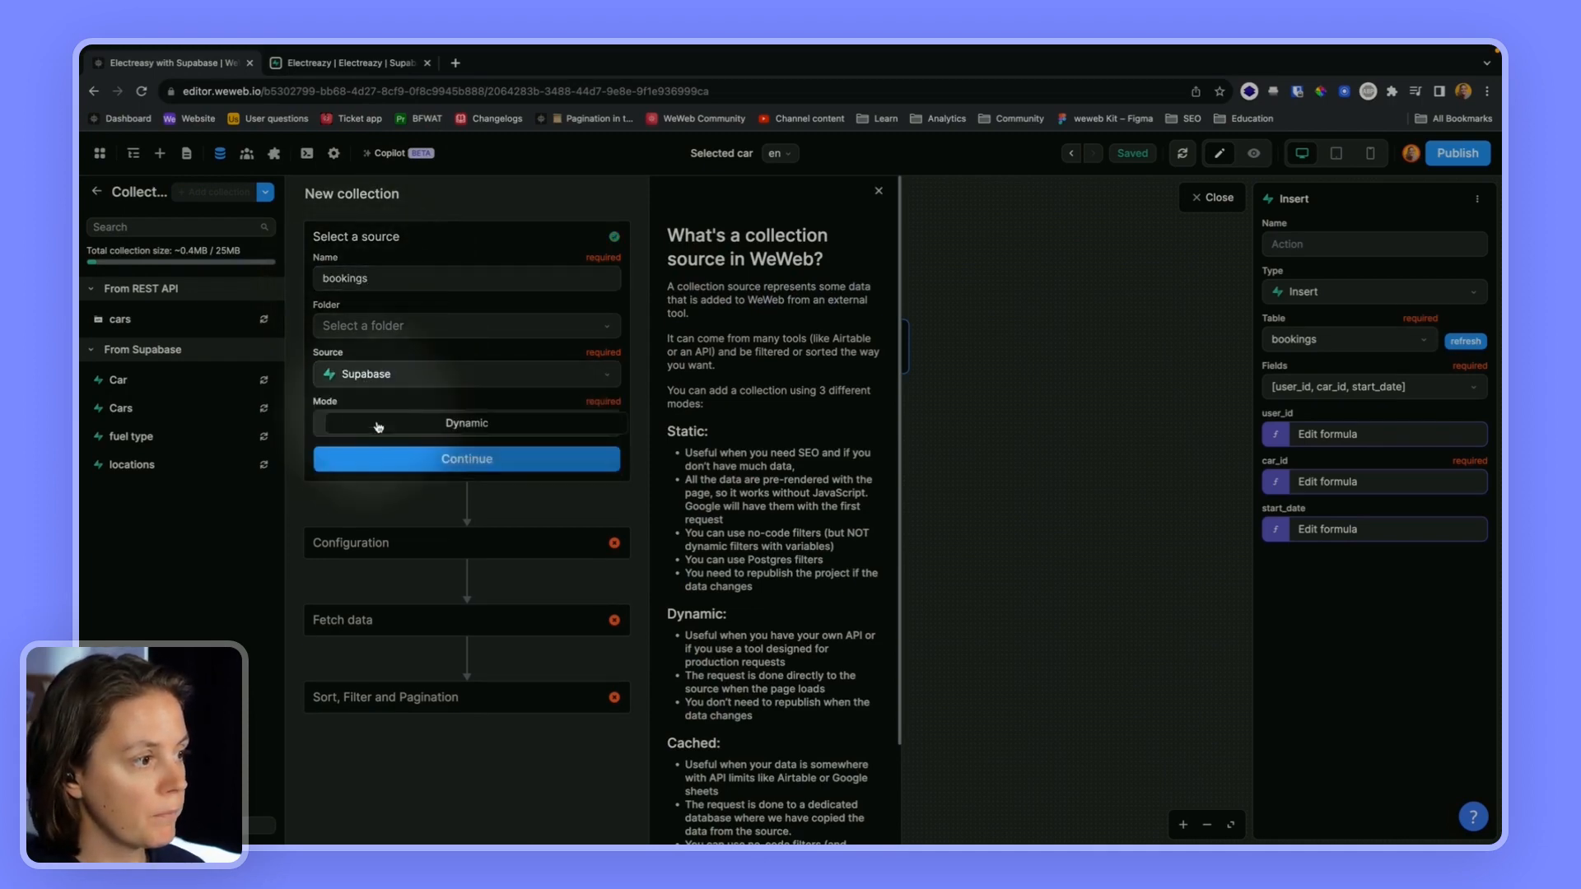
click(464, 460)
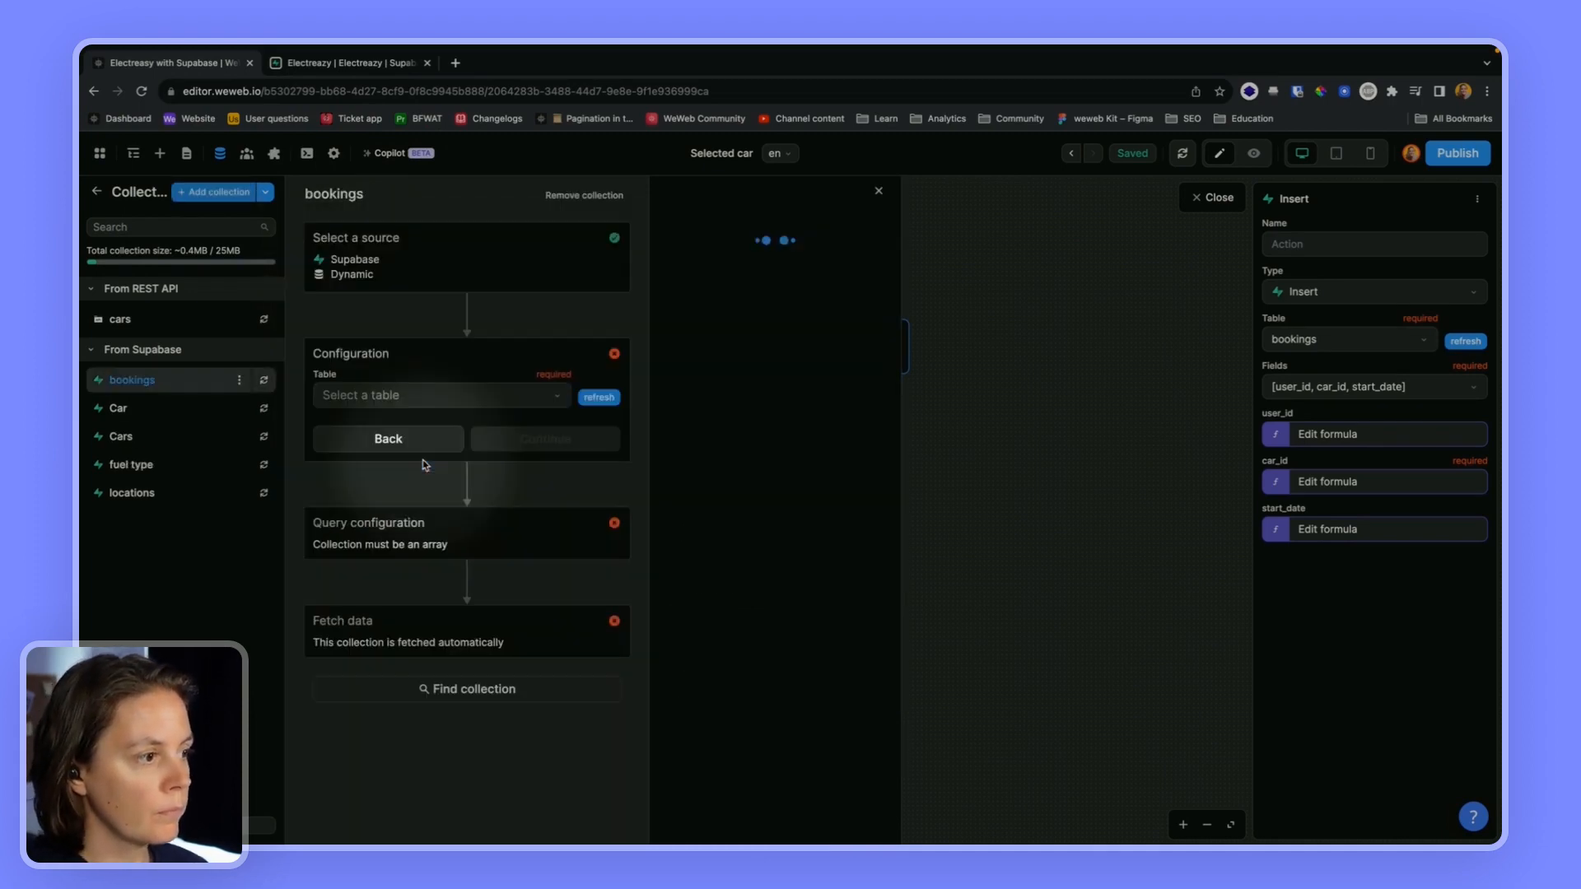
click(441, 393)
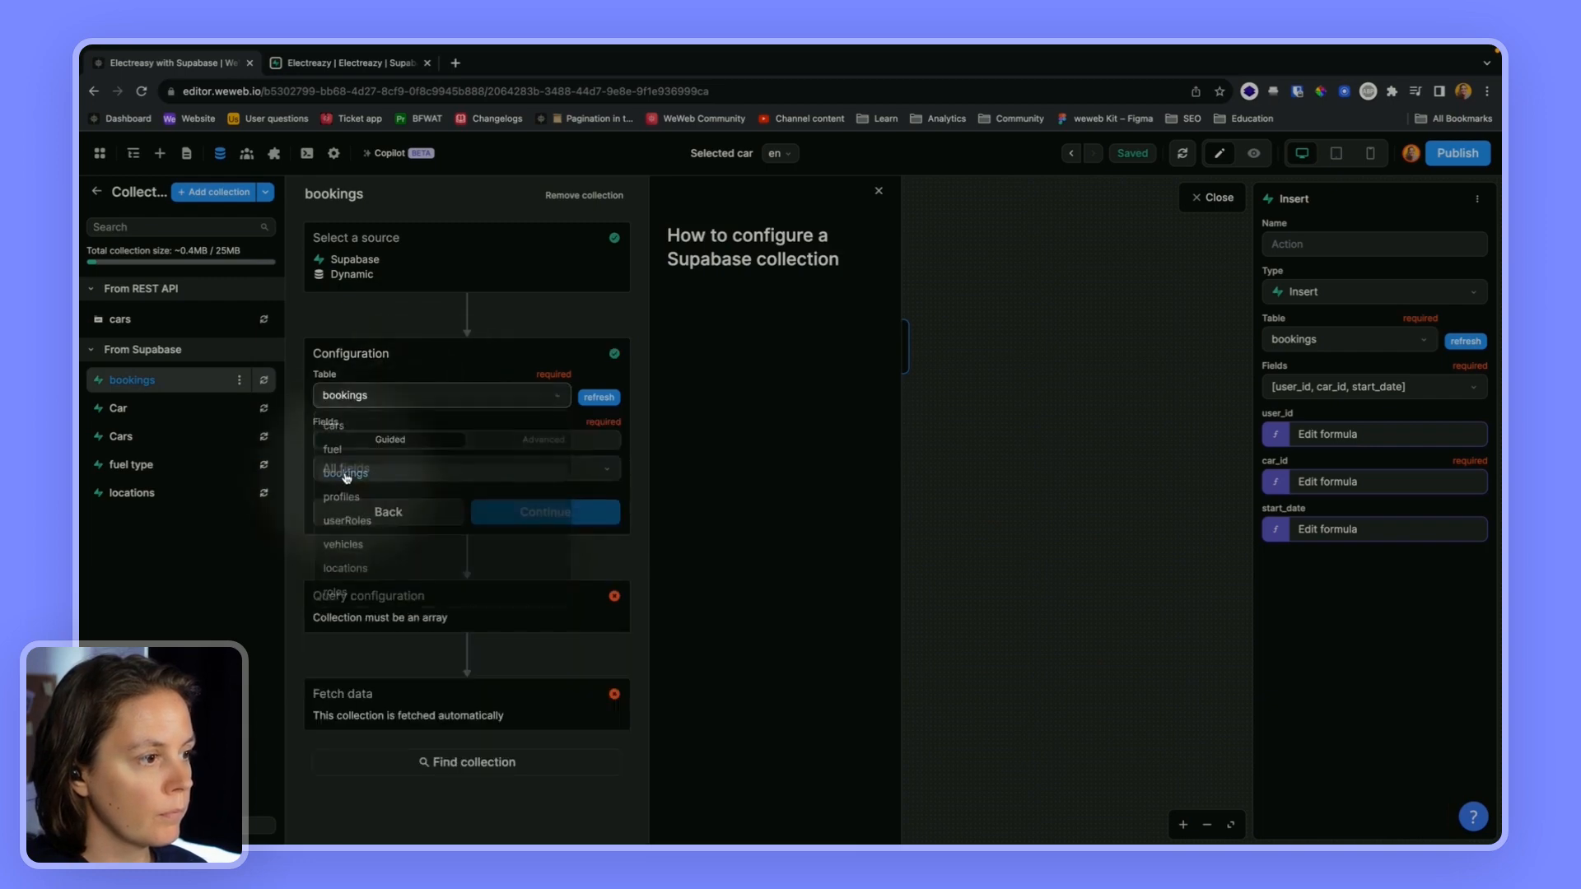
click(545, 512)
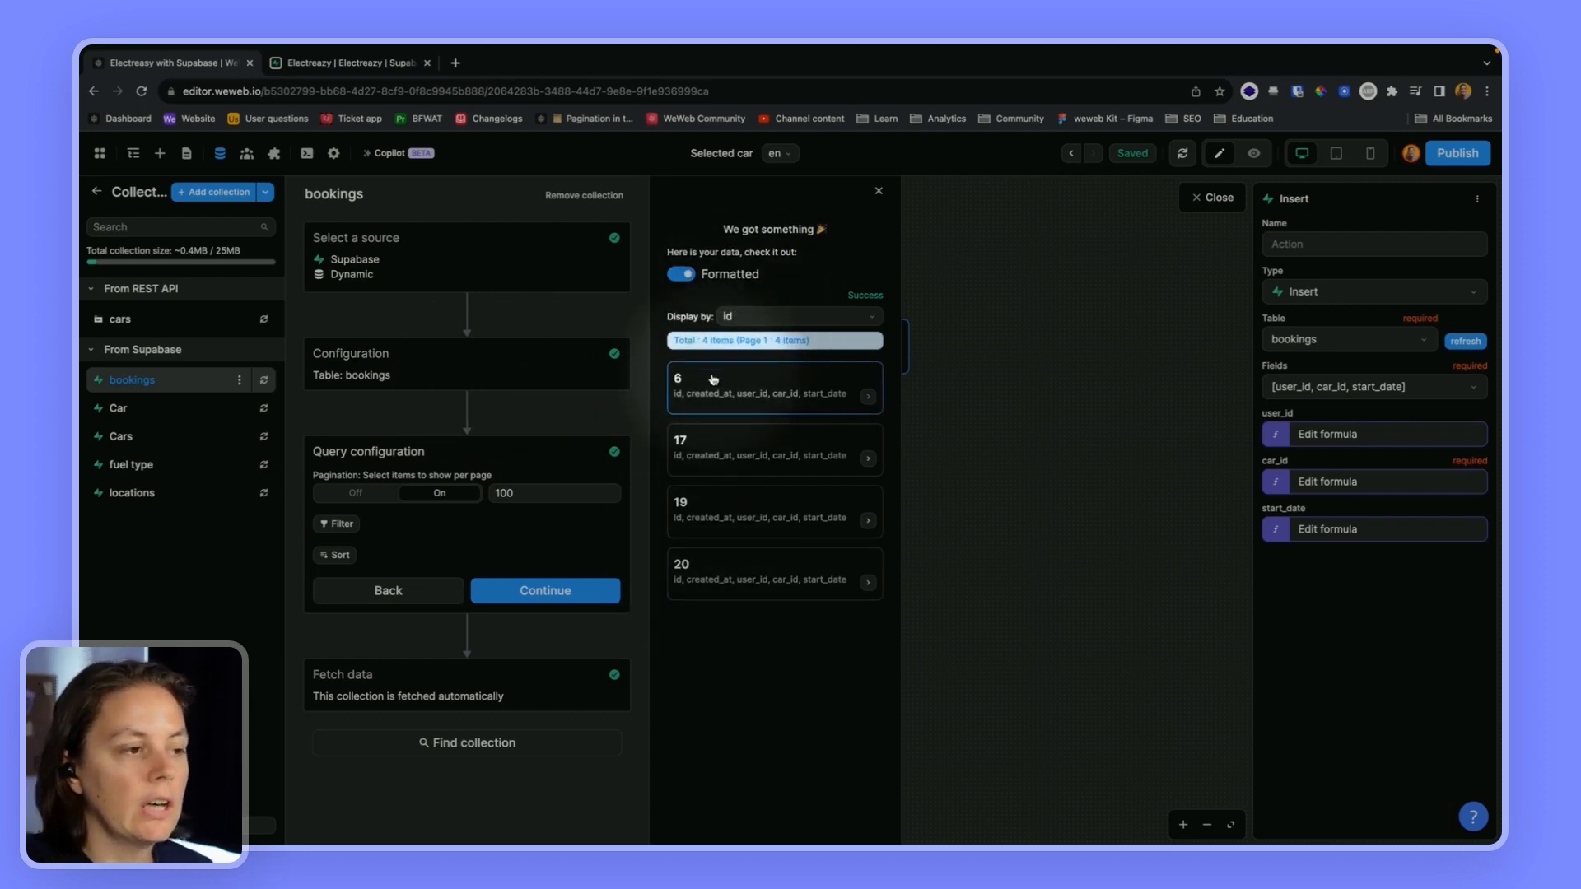
mouse_move(731, 381)
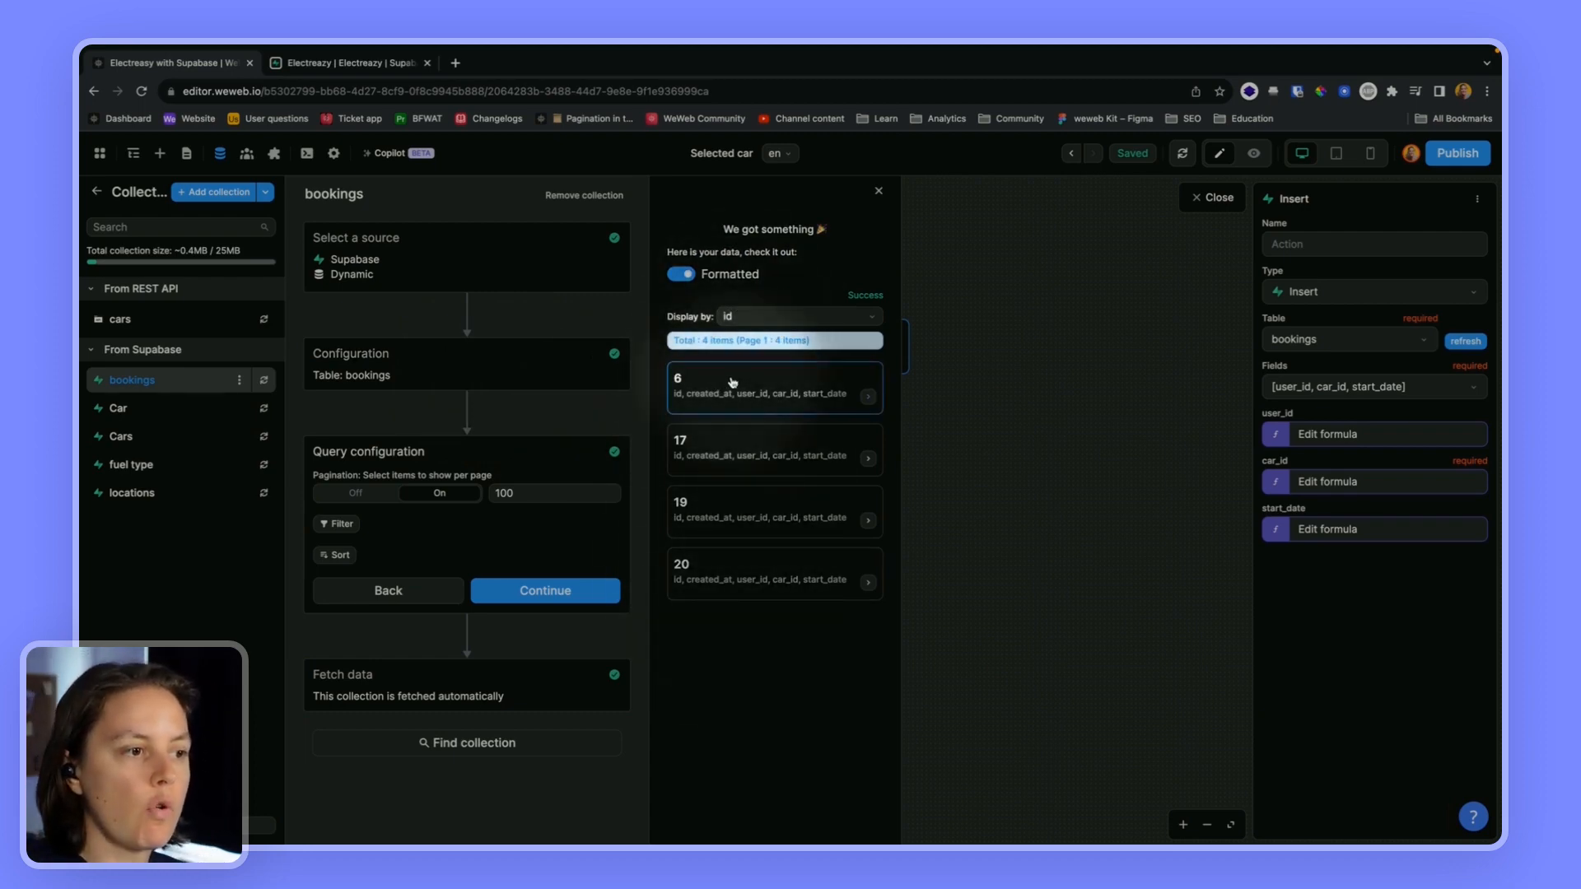
- Inspect the fetched raw data, expanding the returned bookings 6, 17, 19 and 20
click(680, 274)
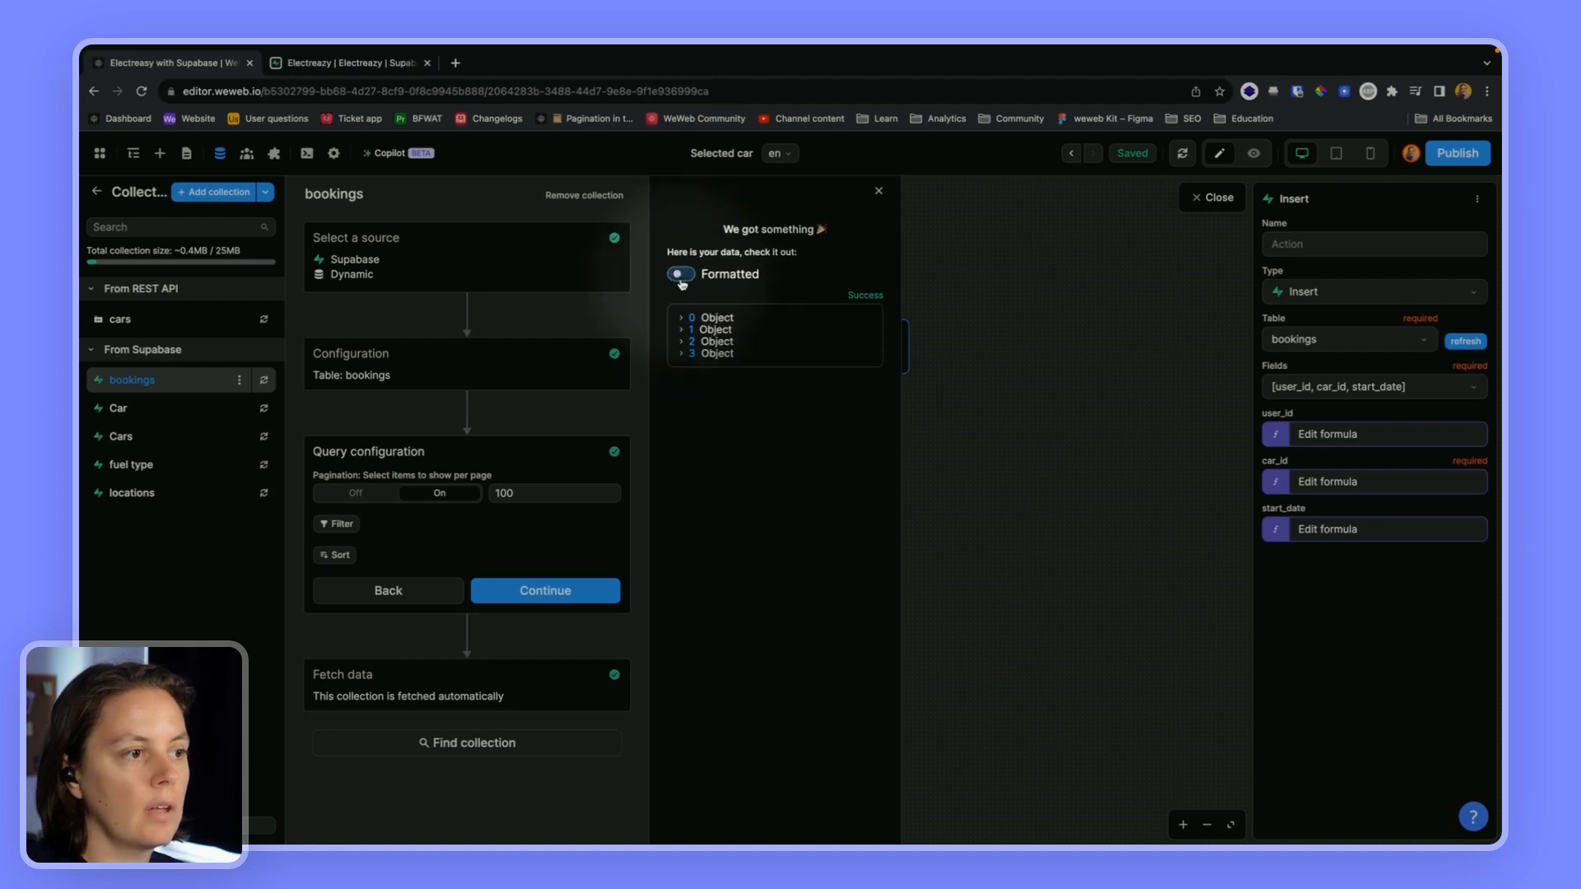
click(681, 317)
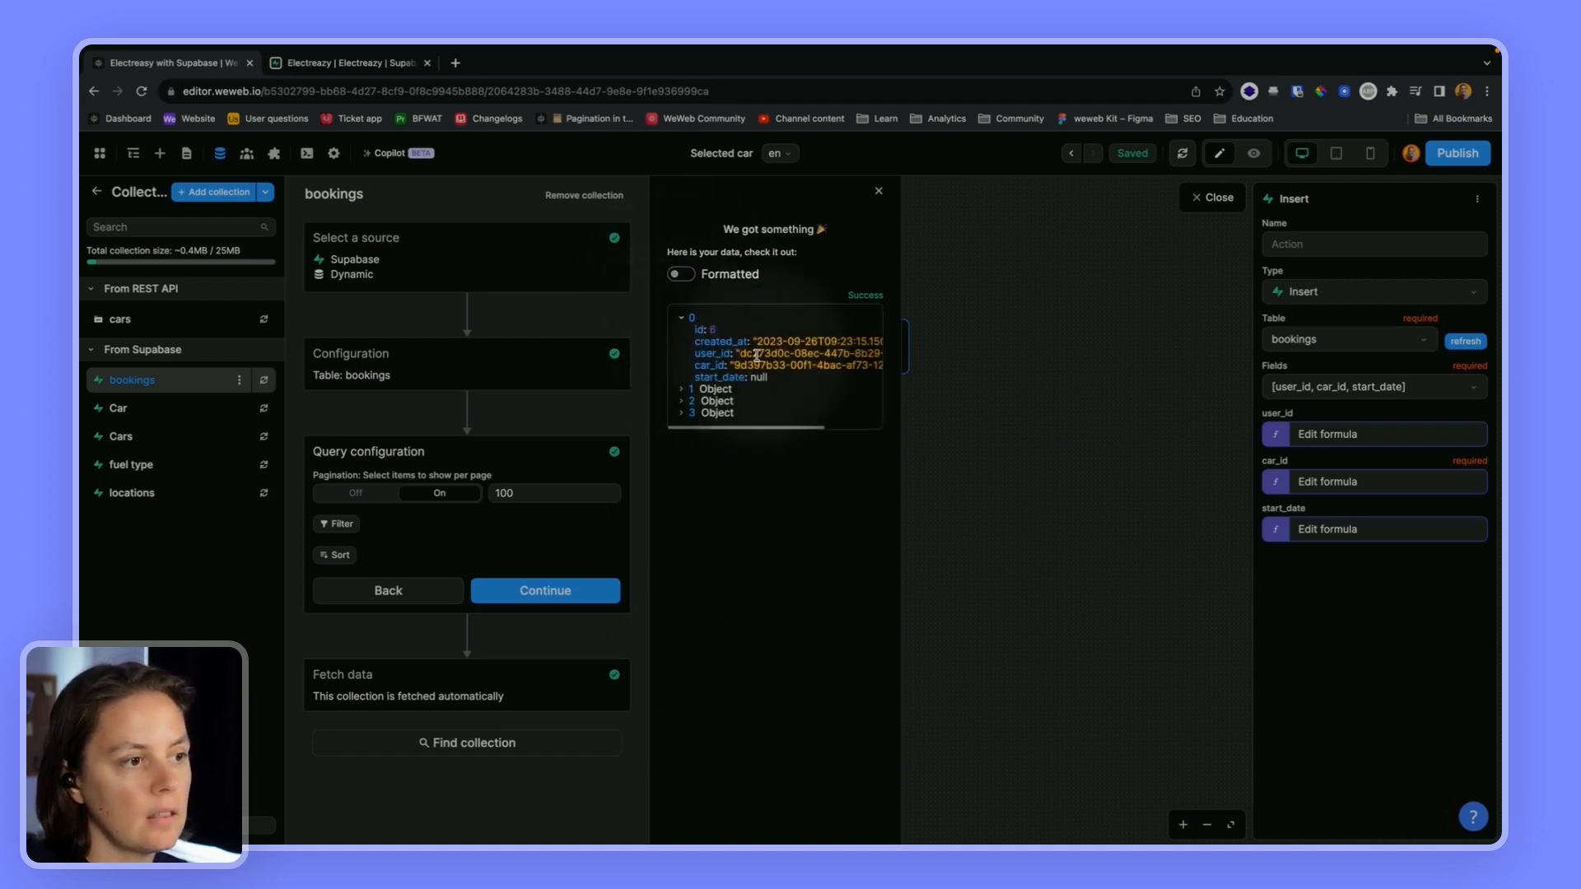
click(682, 400)
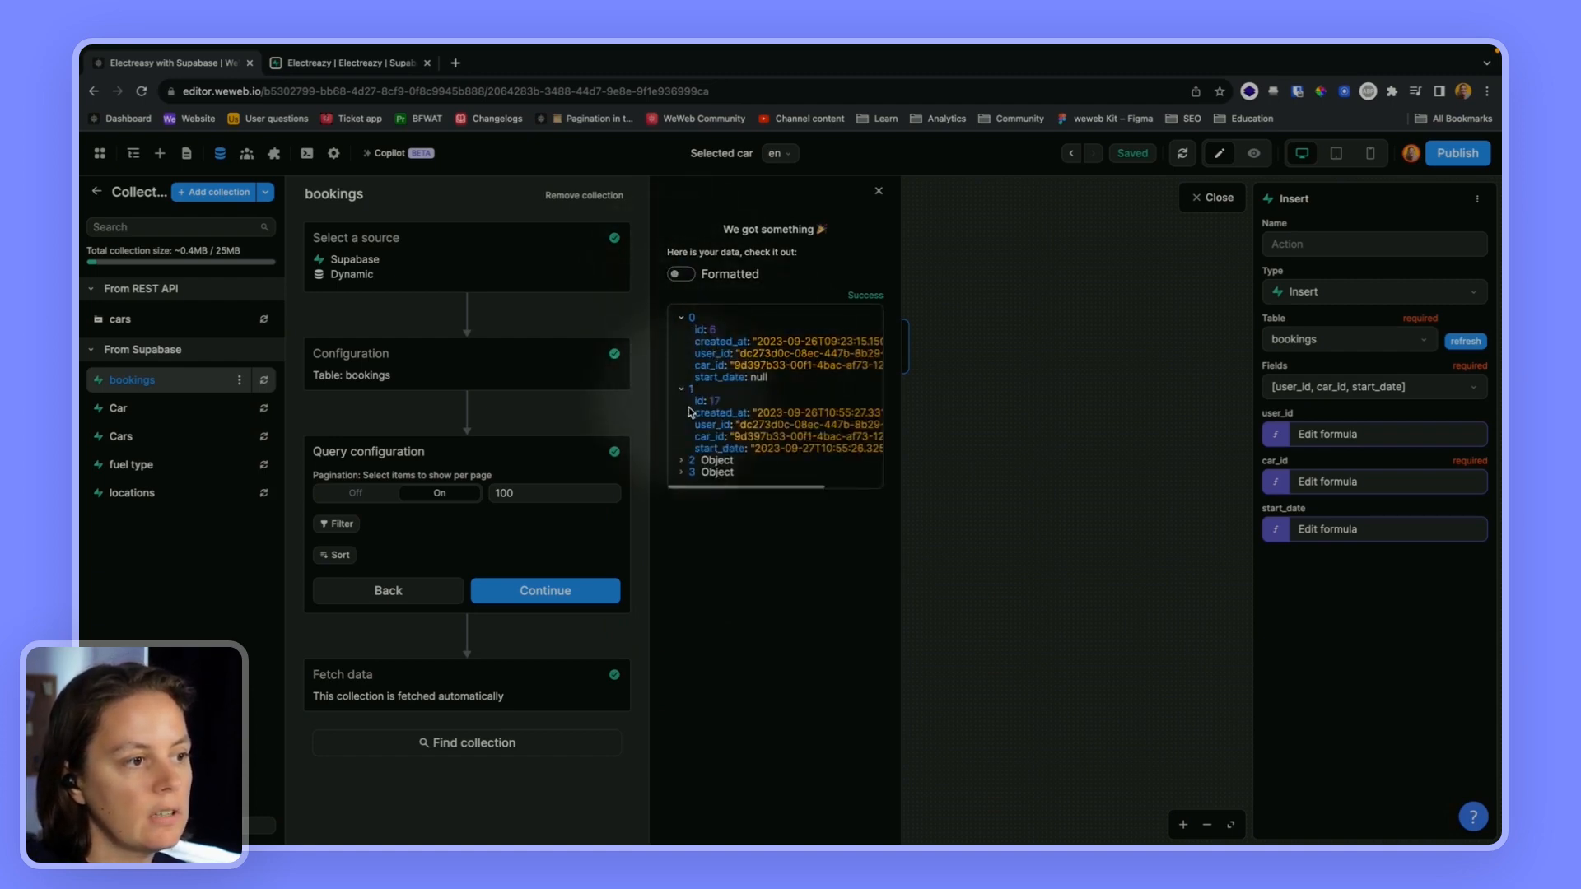
click(693, 461)
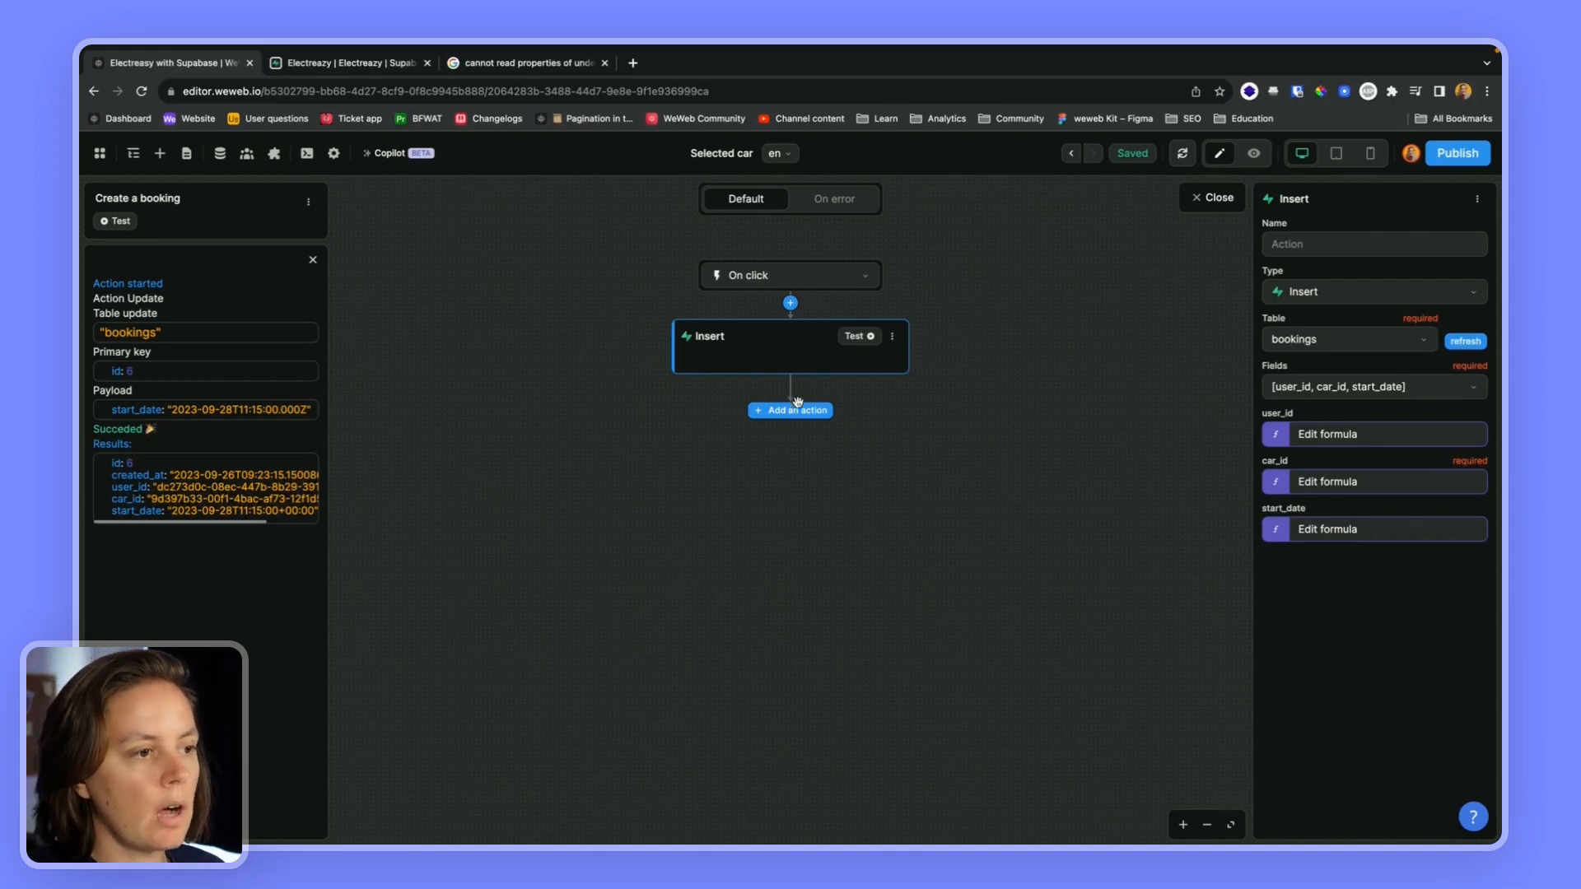
- Add a Supabase Update action on the bookings table to the workflow
click(789, 410)
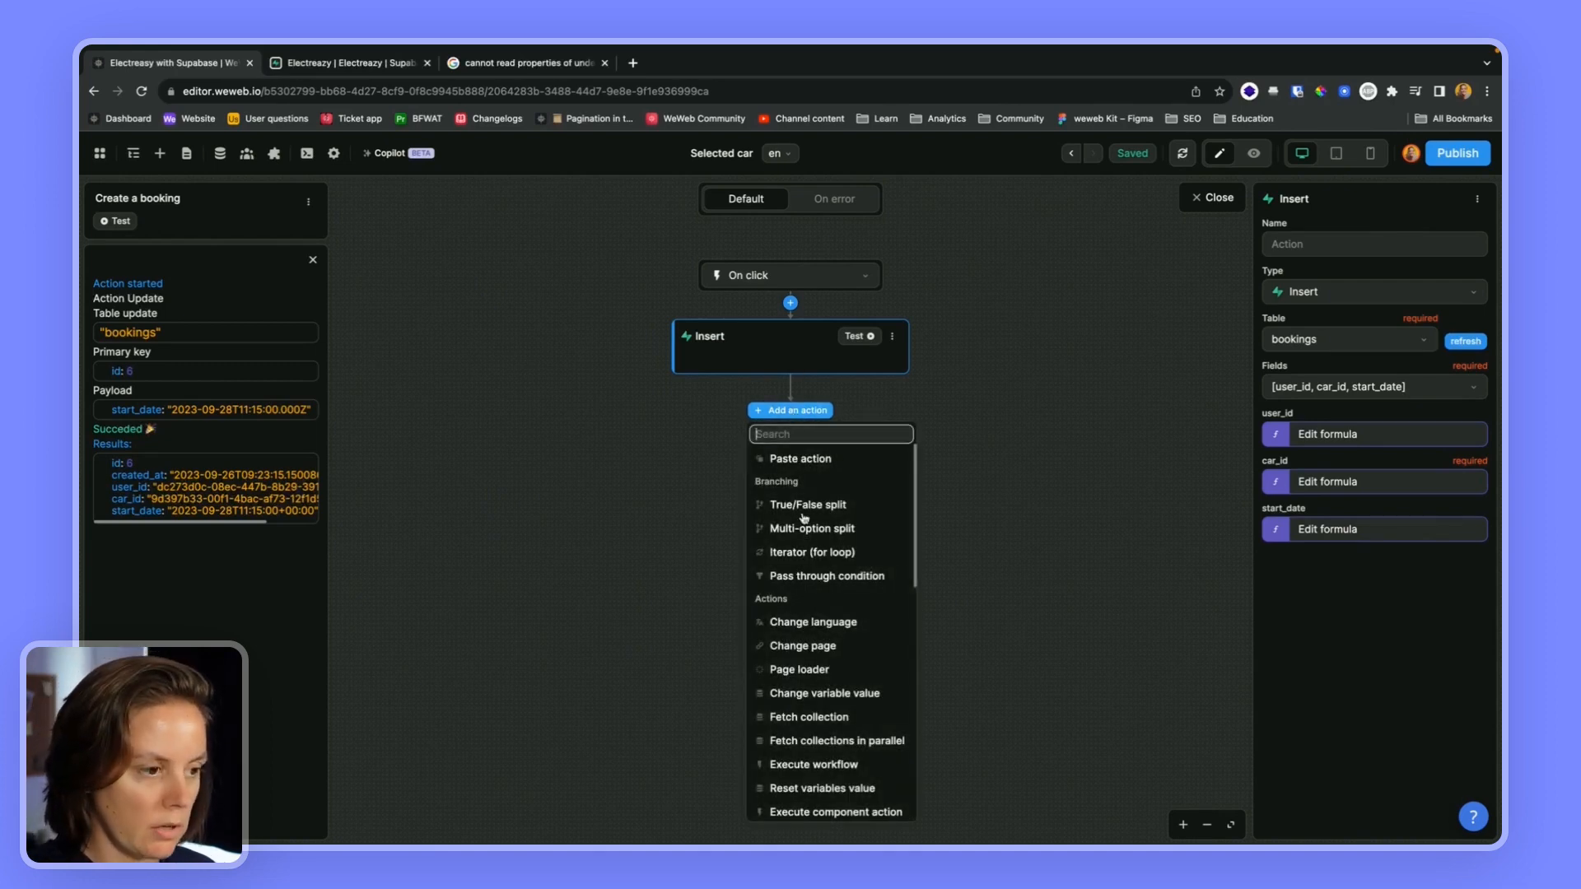
scroll(down, 3)
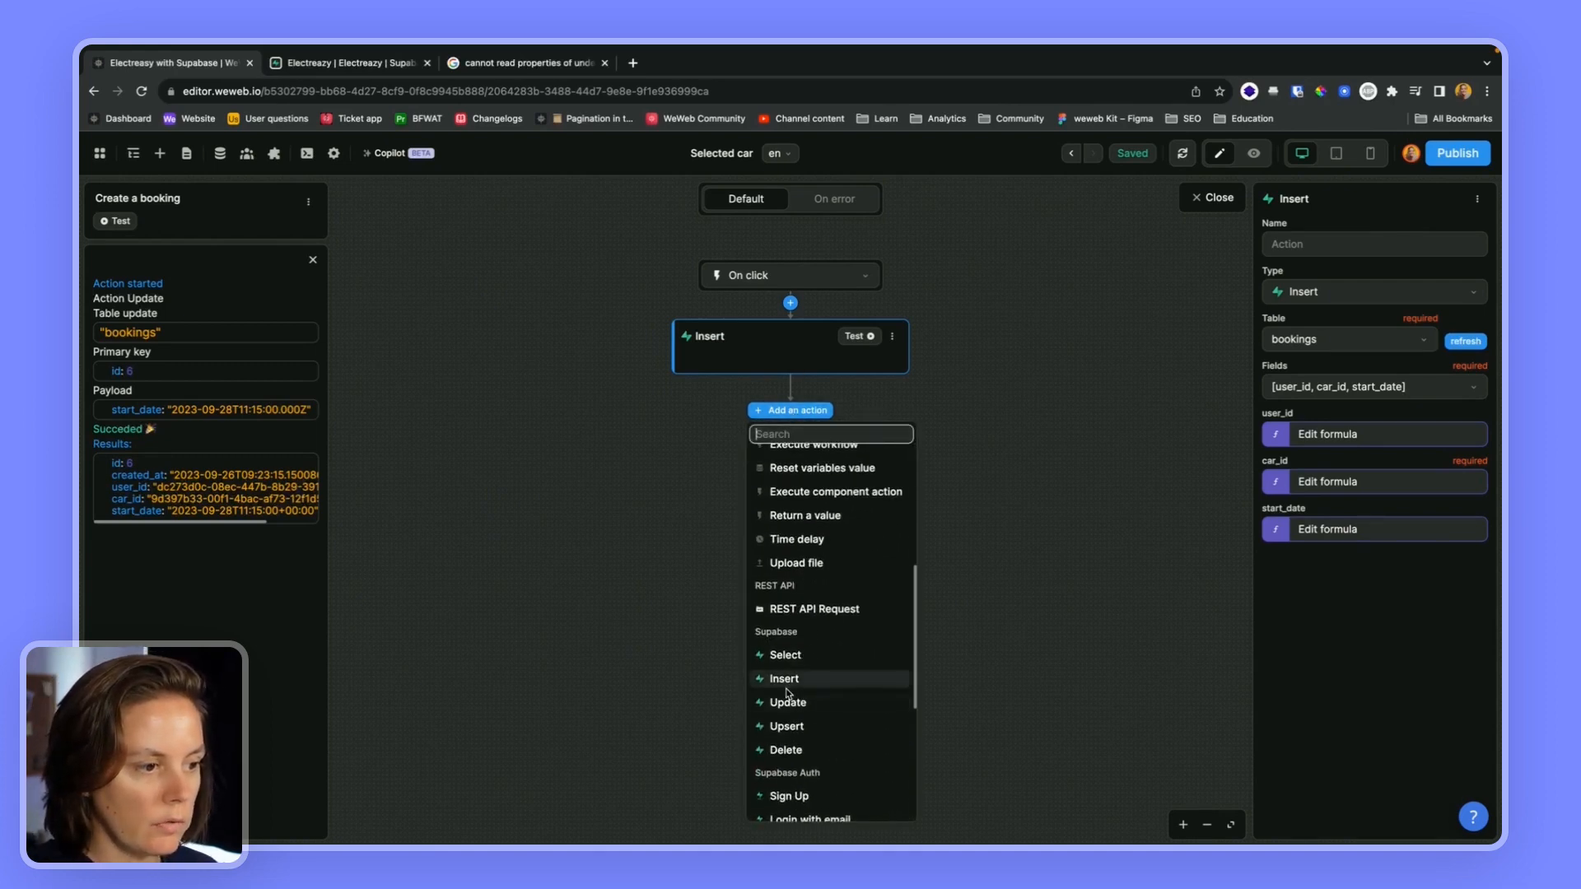
click(787, 701)
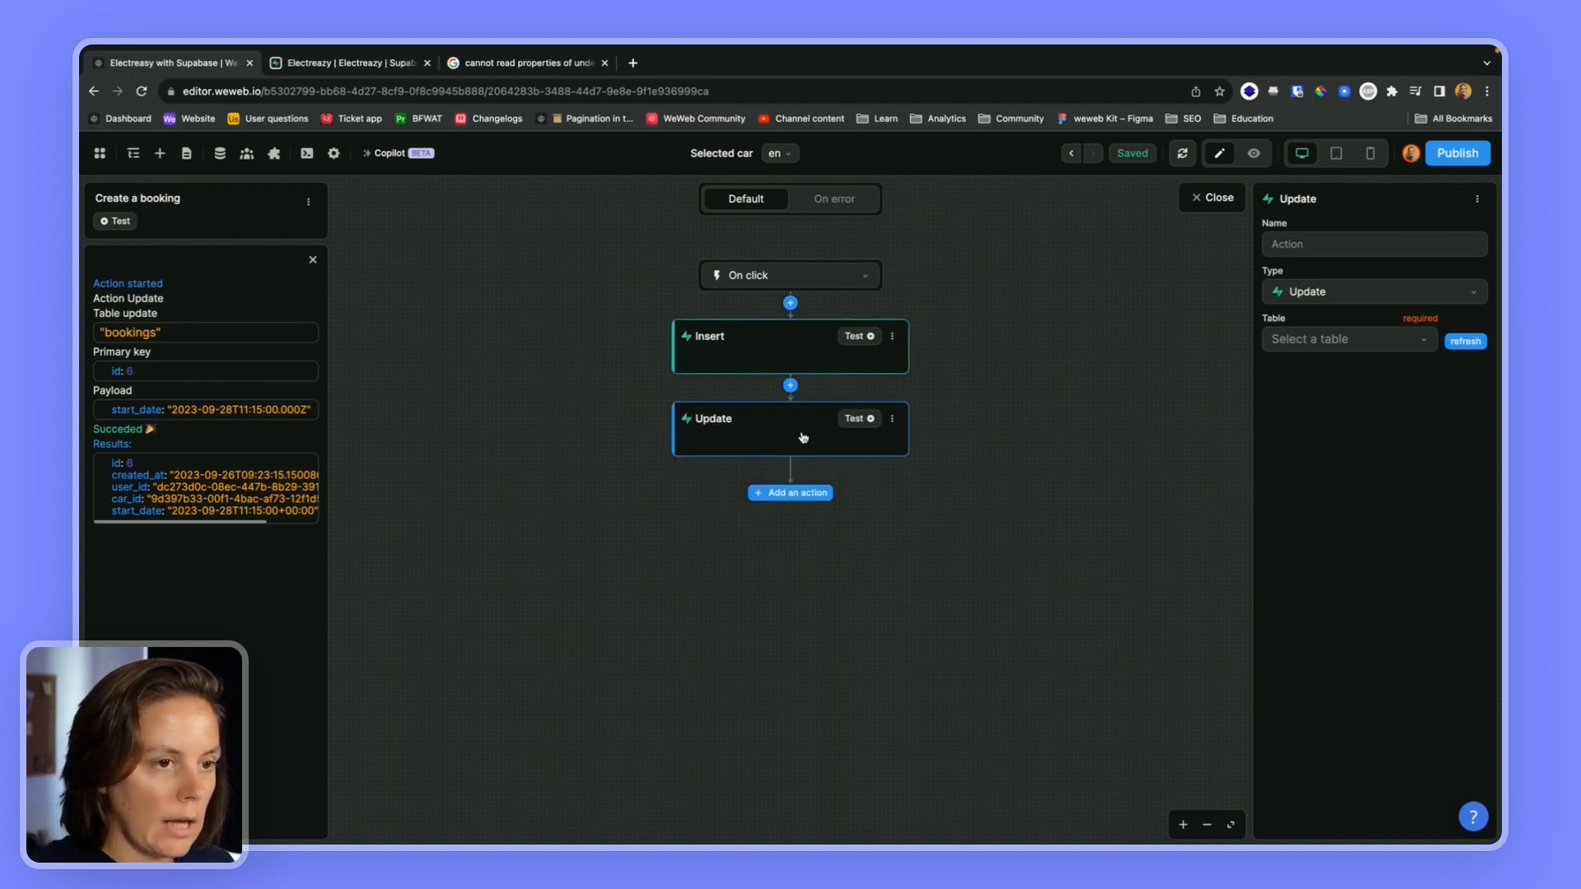
click(1346, 339)
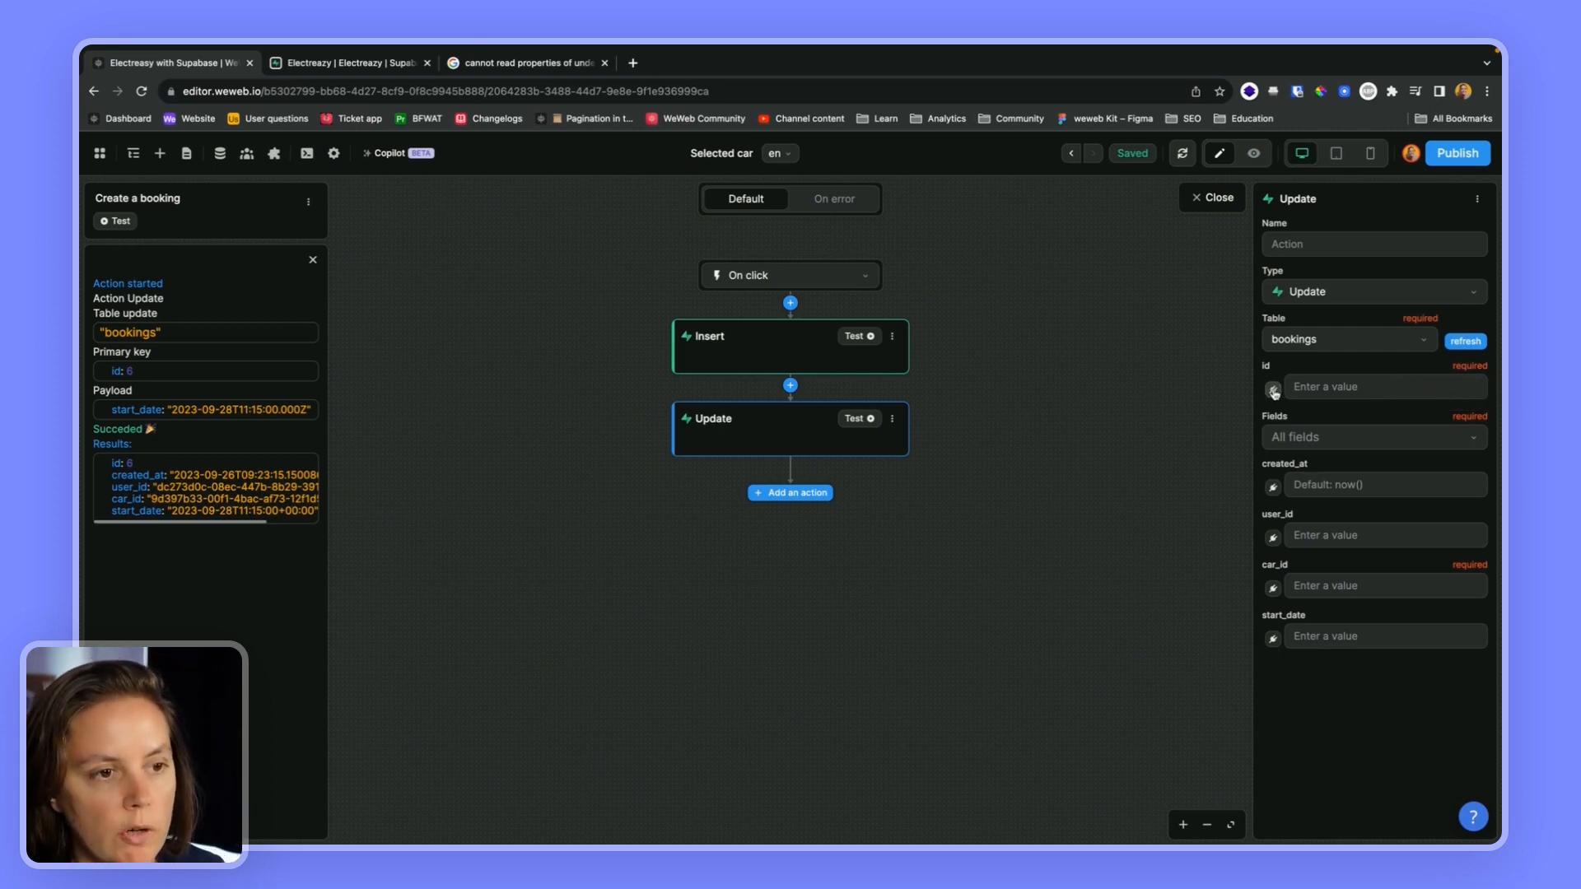
- Bind the update id to booking.data[0].id and limit the updated fields to start_date
click(1273, 387)
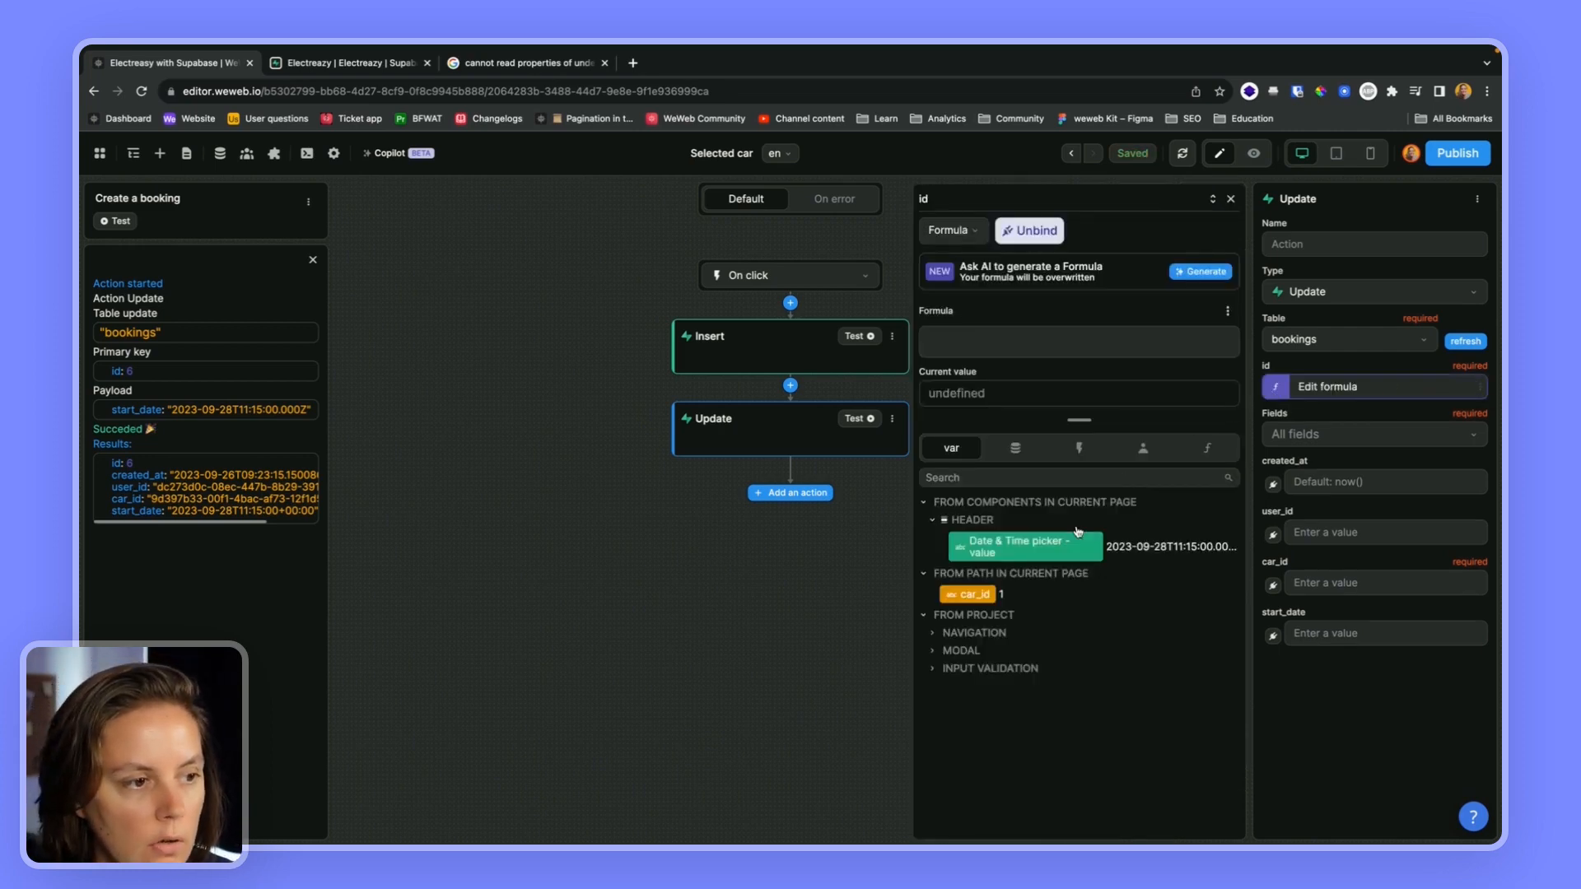
click(1014, 448)
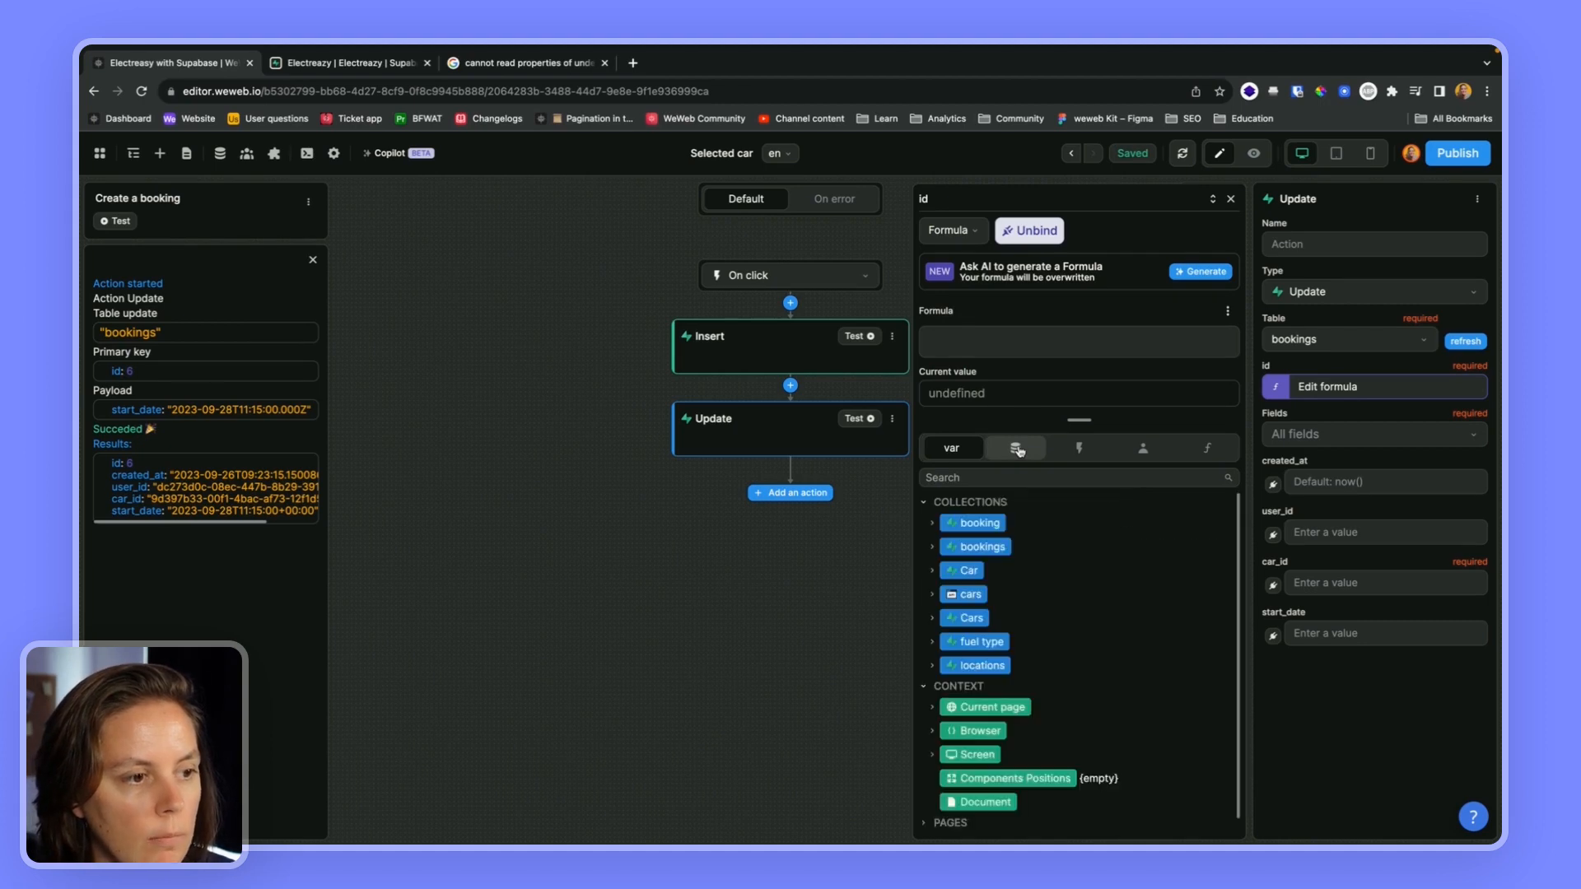
click(931, 522)
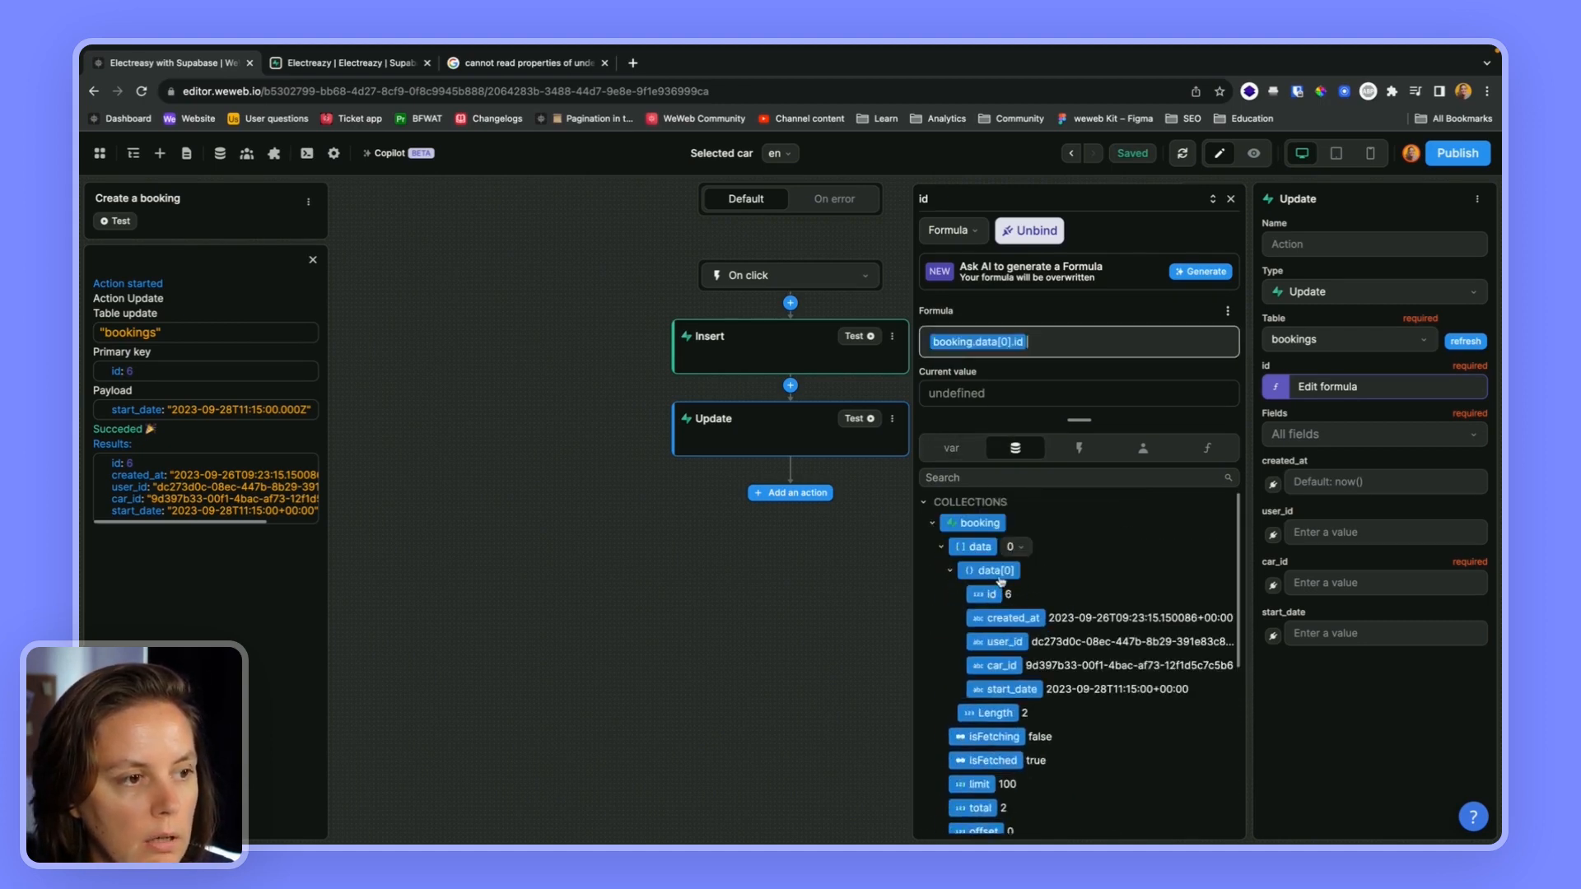
click(1228, 198)
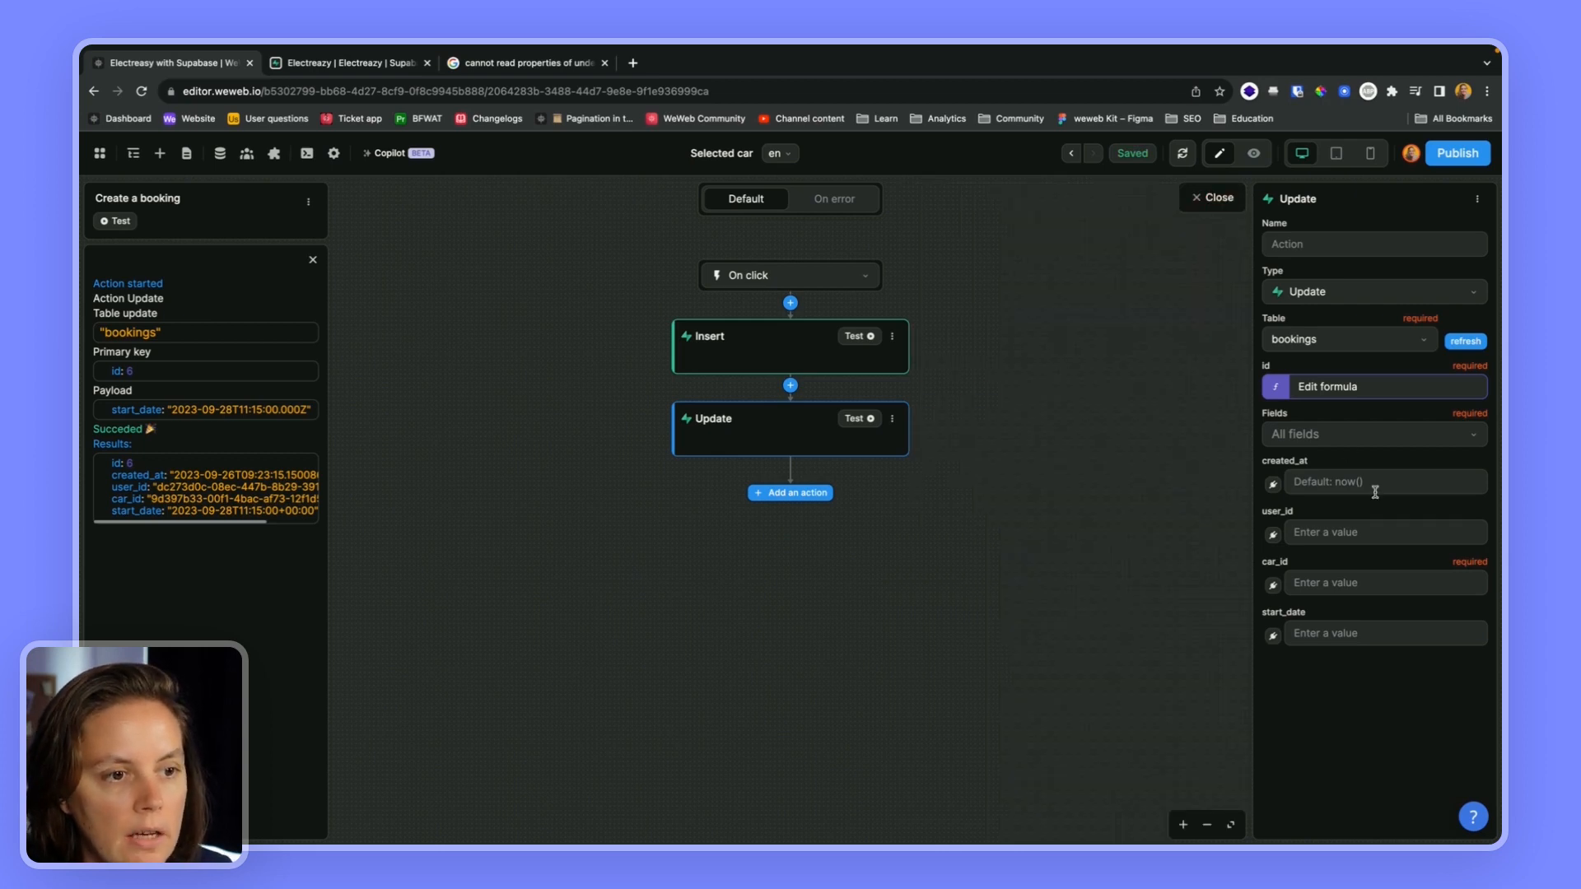
click(1371, 433)
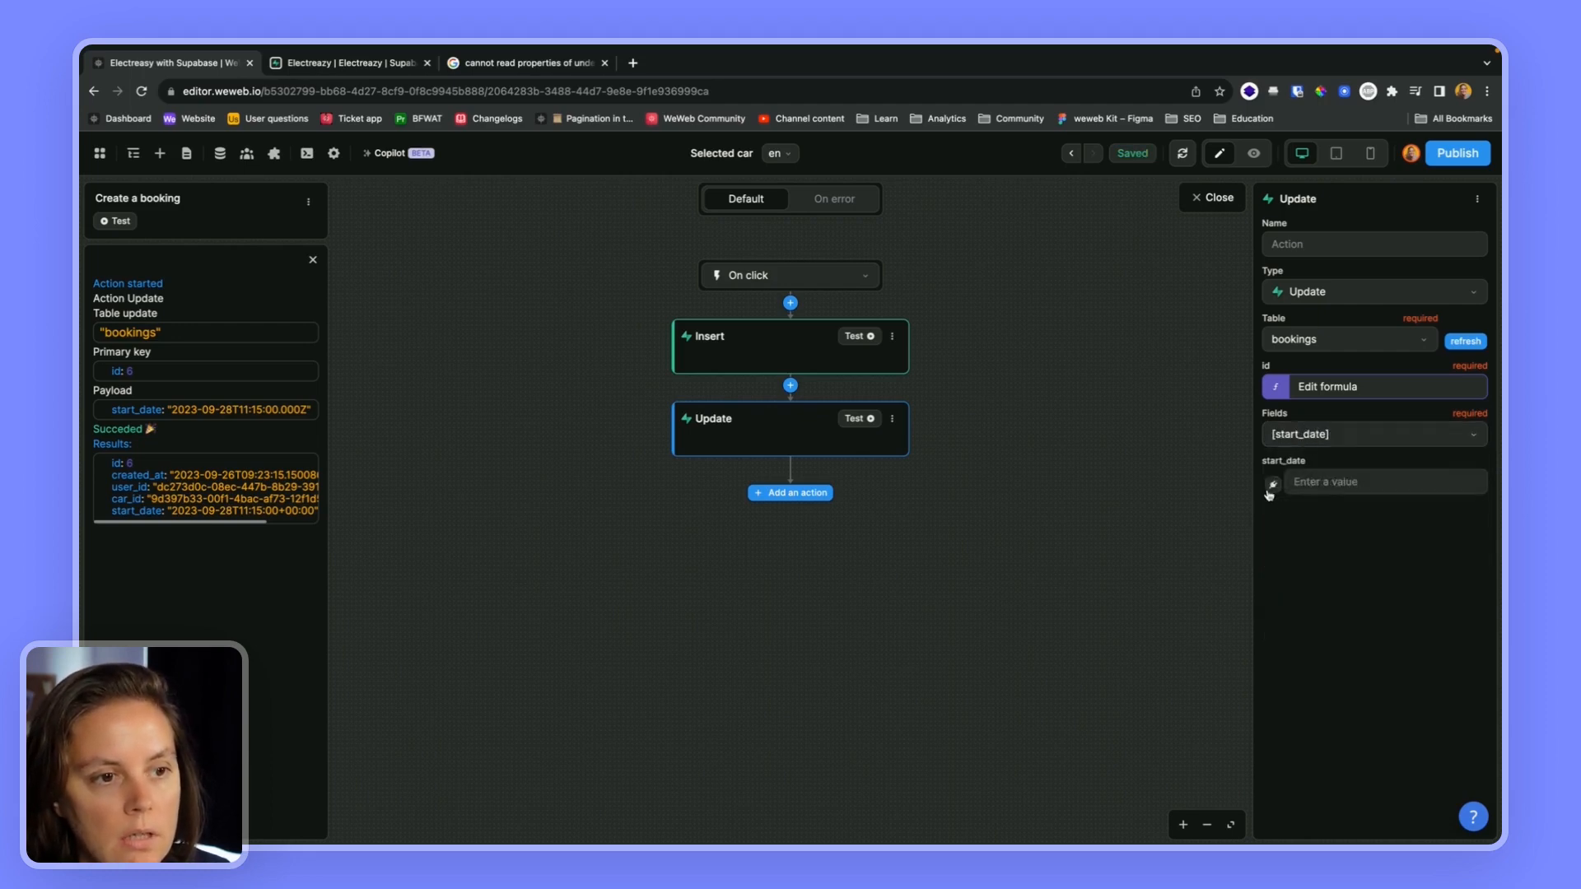
- Bind start_date to the Date & Time picker value, then check the bookings data in Supabase
click(1271, 484)
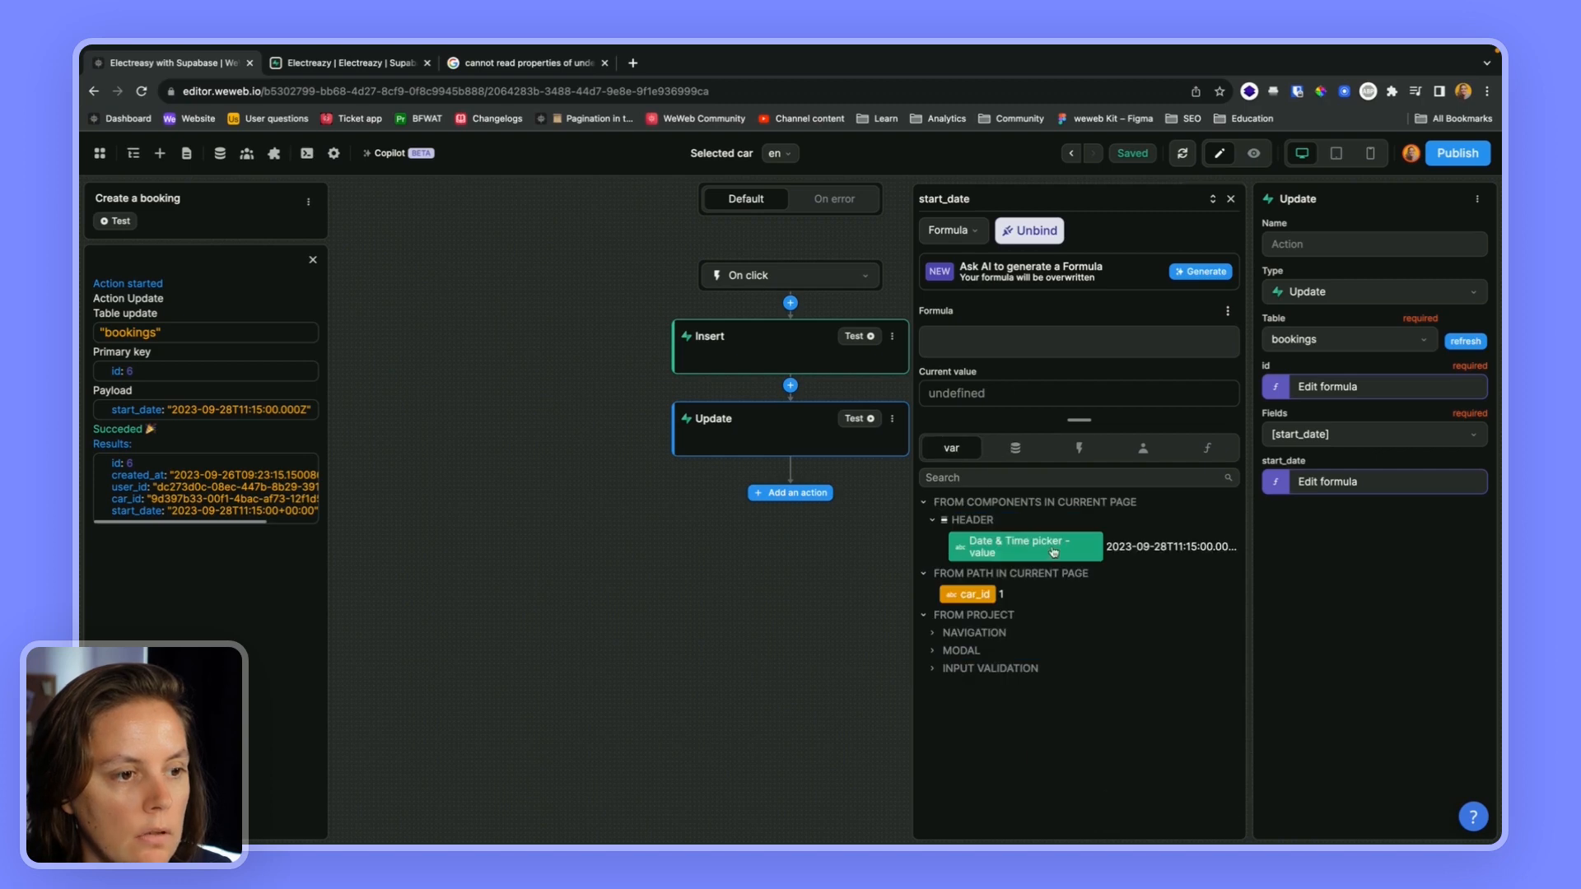
click(1020, 545)
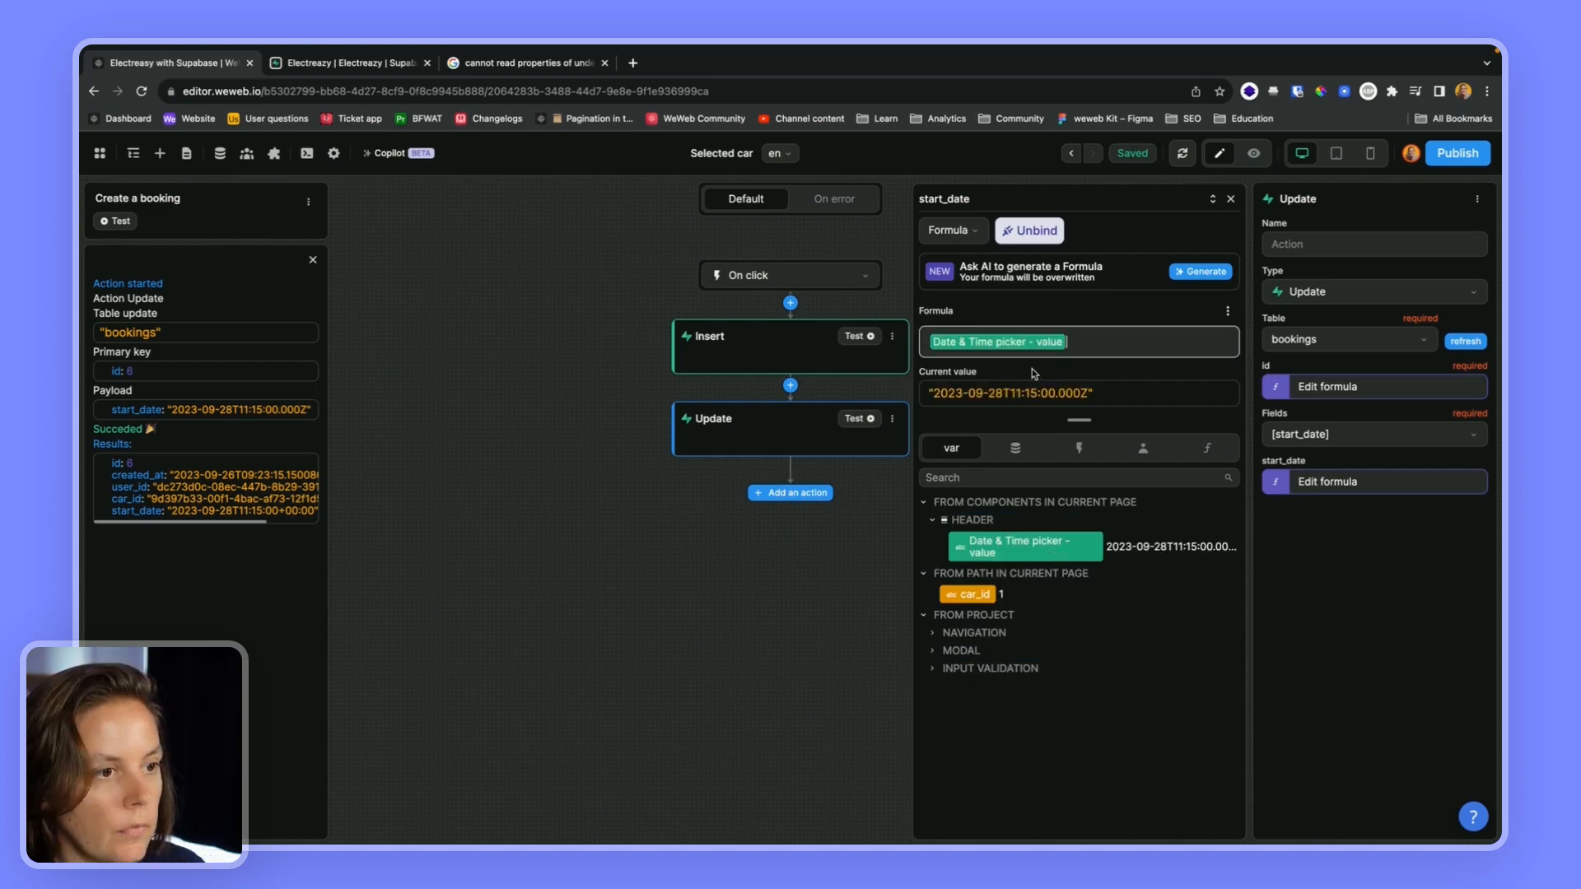
mouse_move(1005, 407)
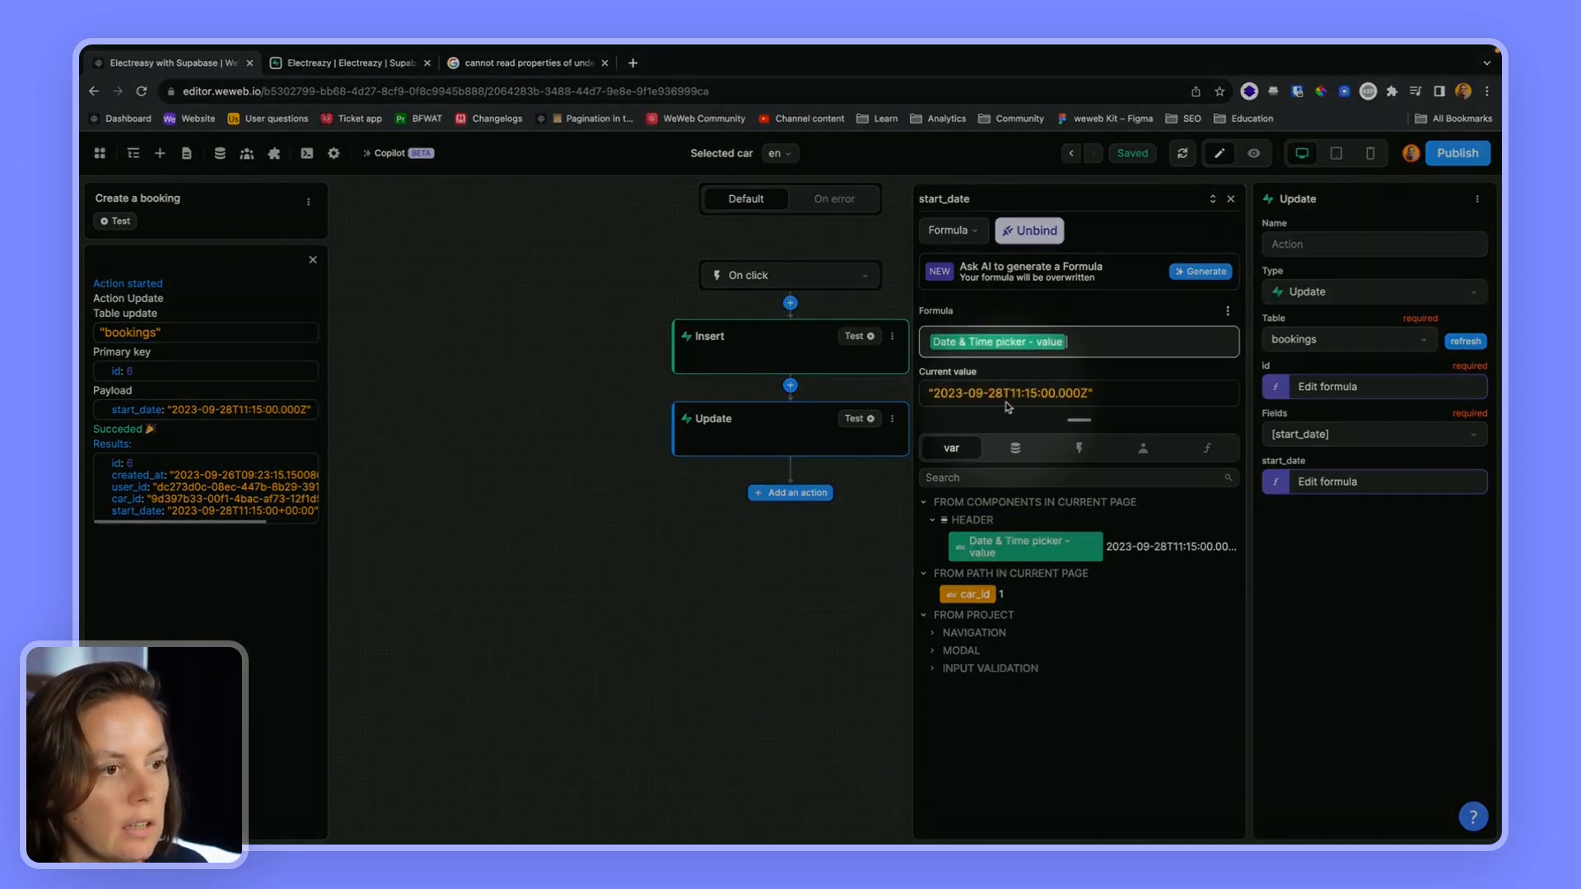
click(347, 63)
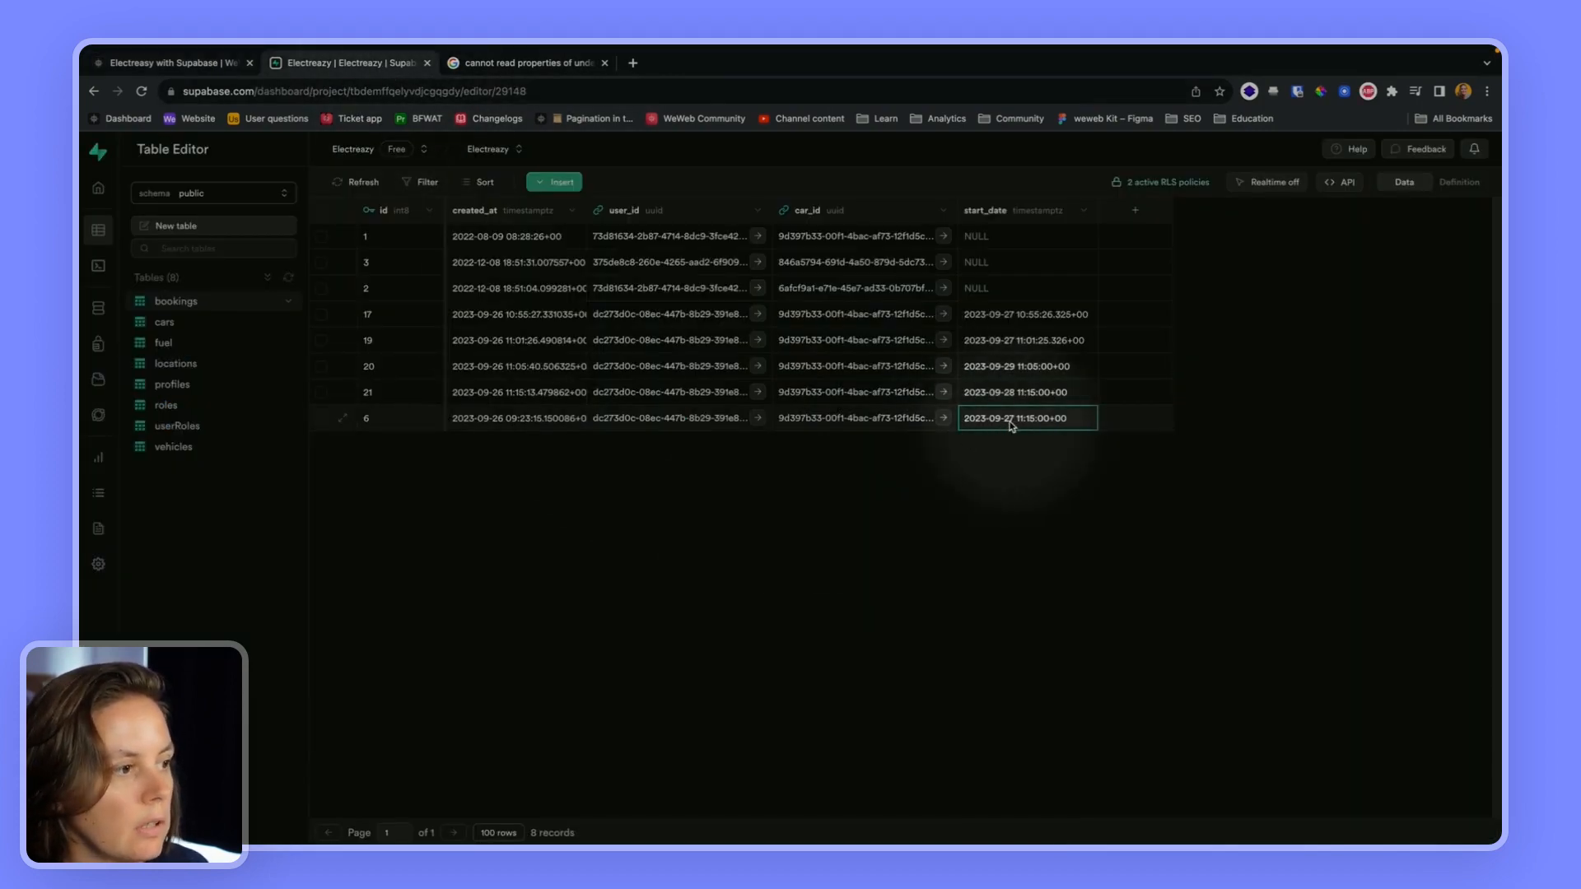
mouse_move(374, 429)
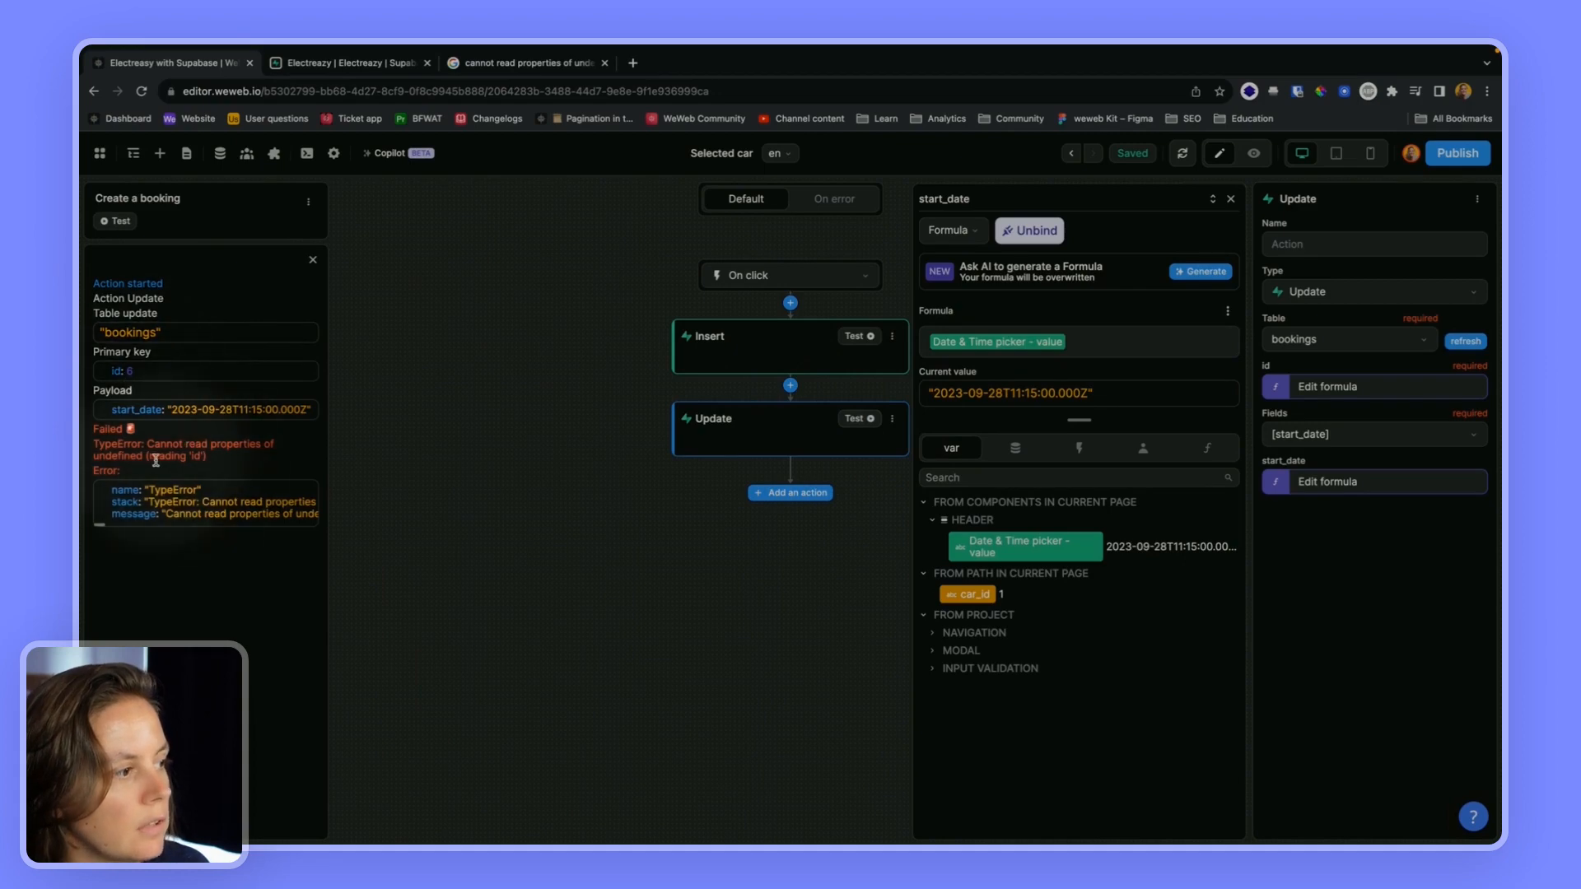
mouse_move(163, 469)
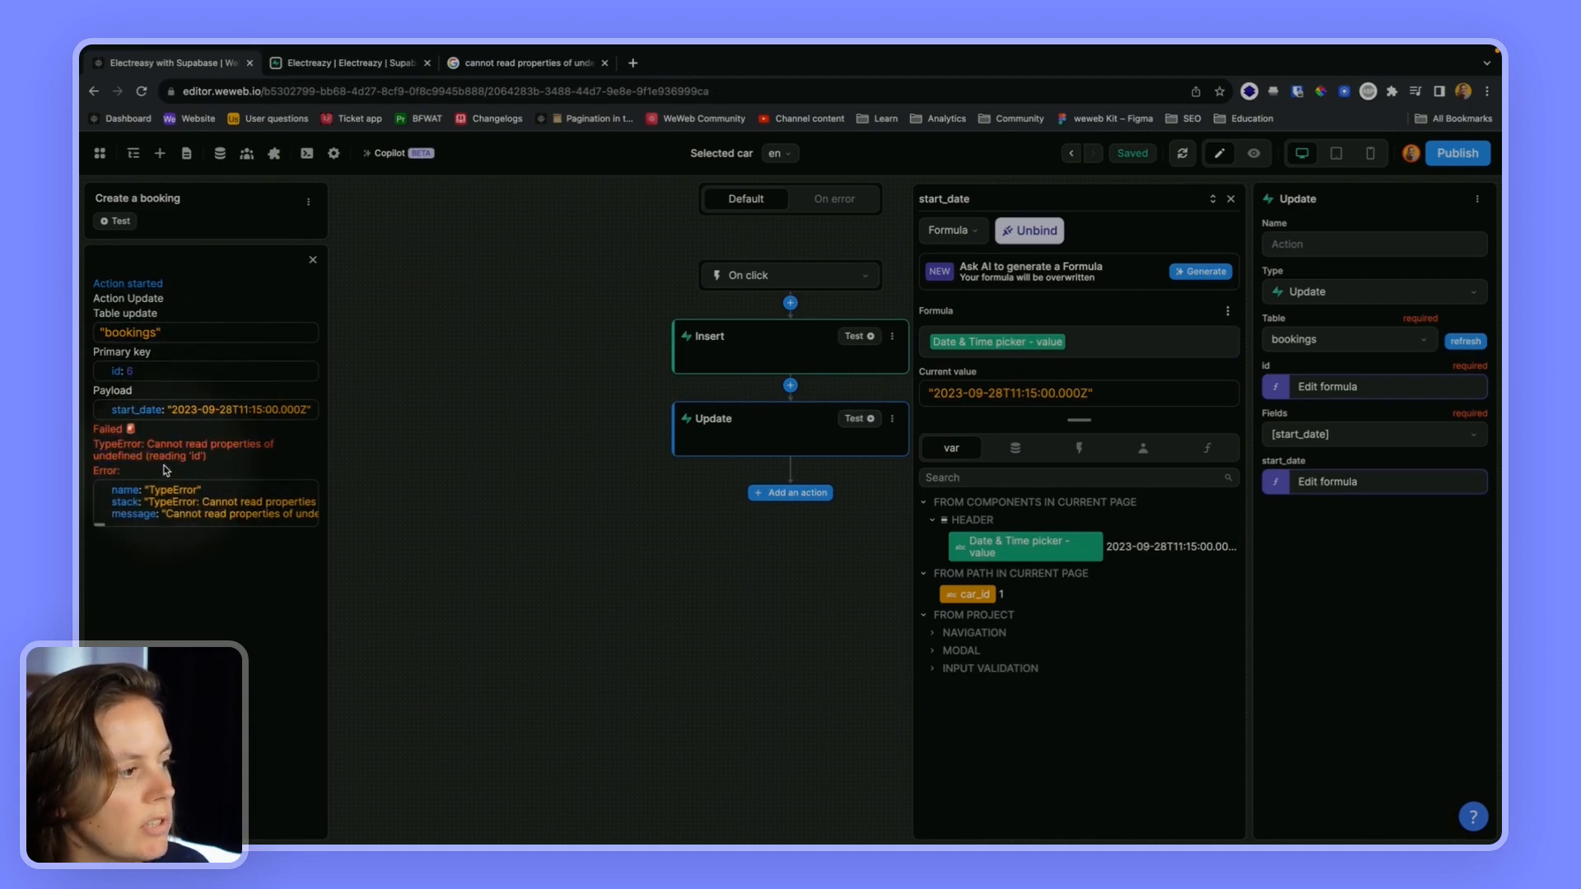
mouse_move(209, 471)
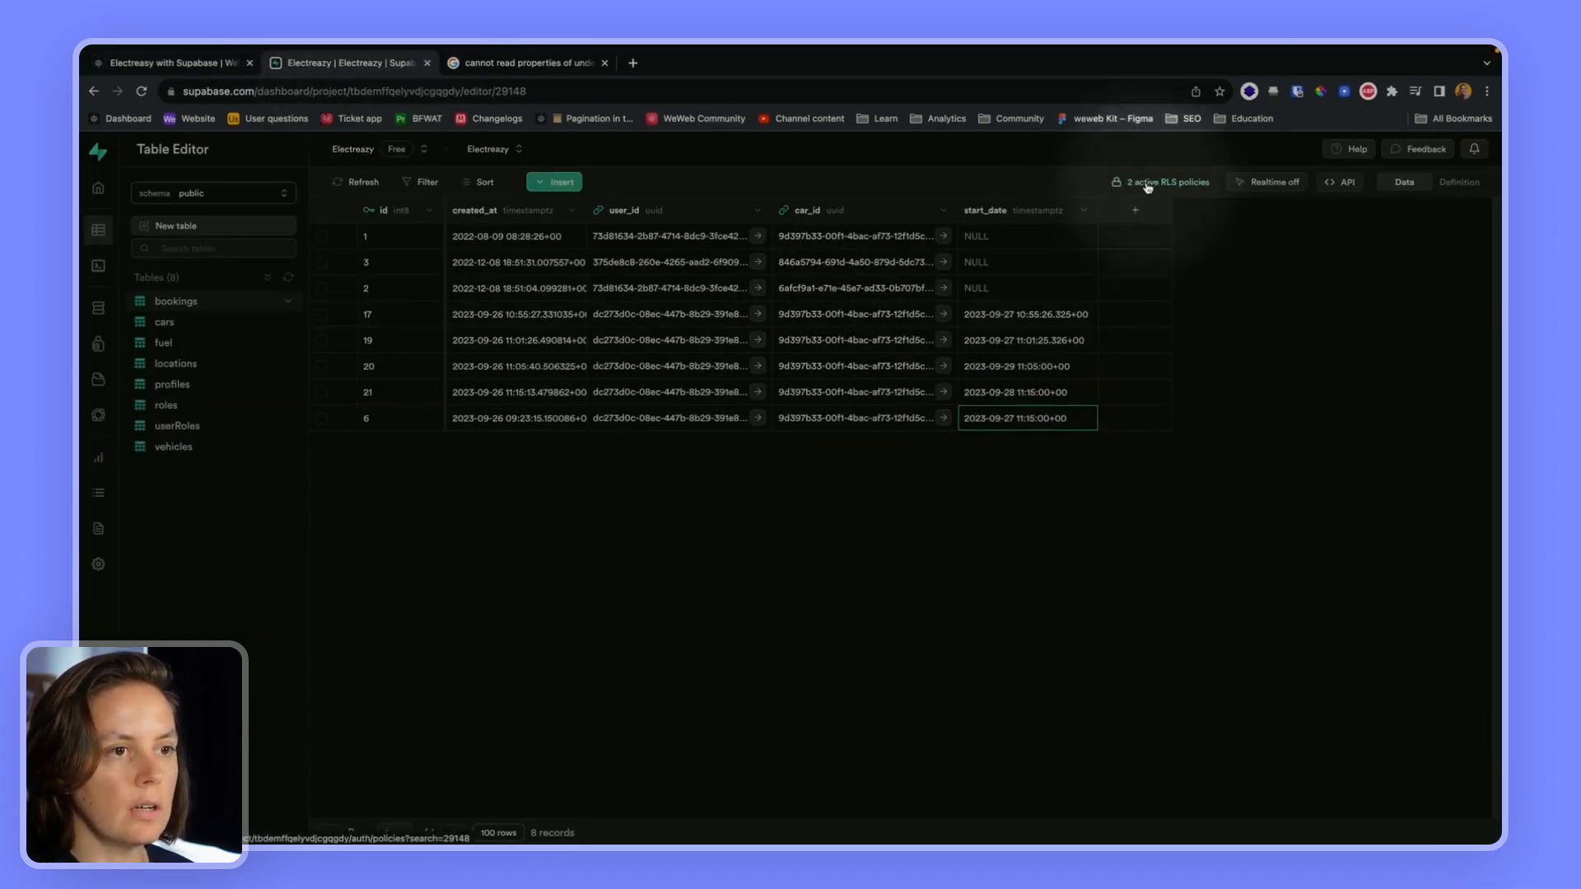
- Start a new bookings RLS policy from the user-ID-based template
click(1165, 181)
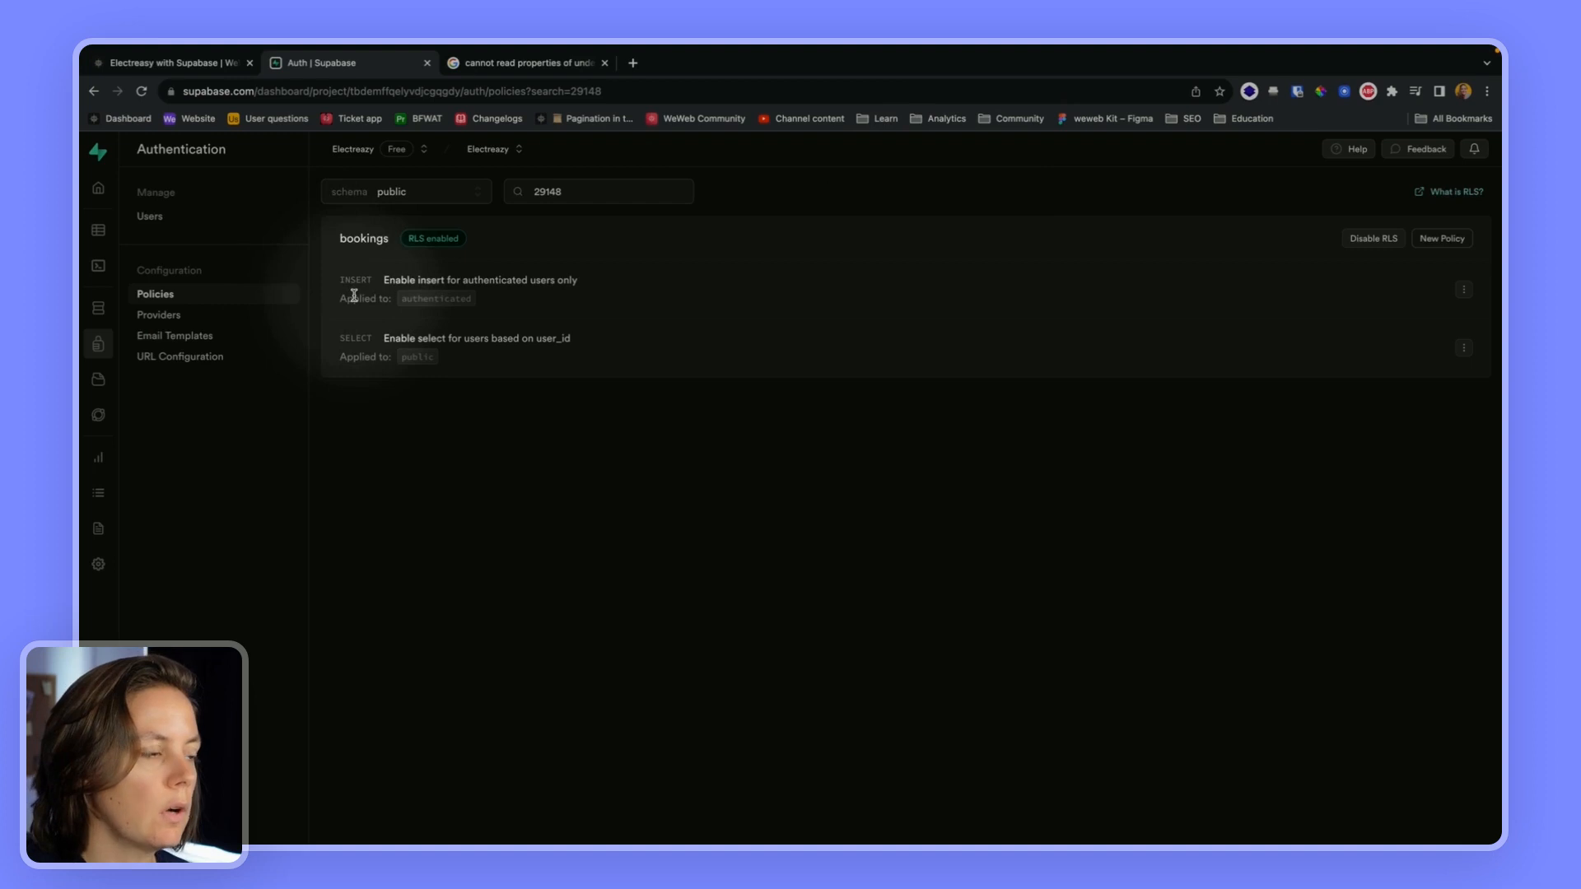
mouse_move(385, 339)
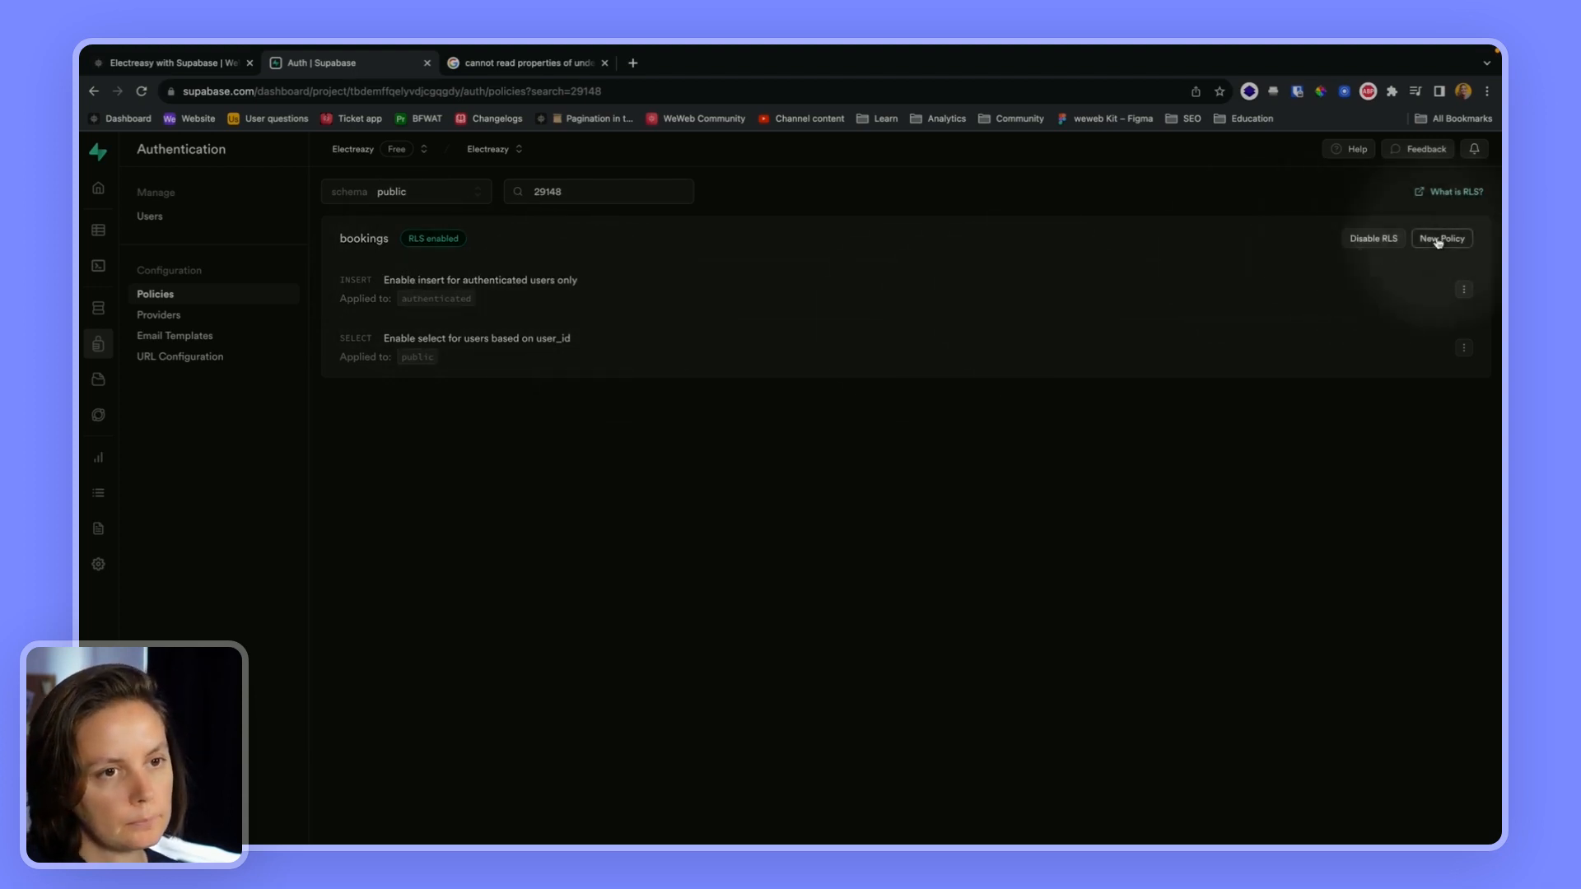
click(1439, 237)
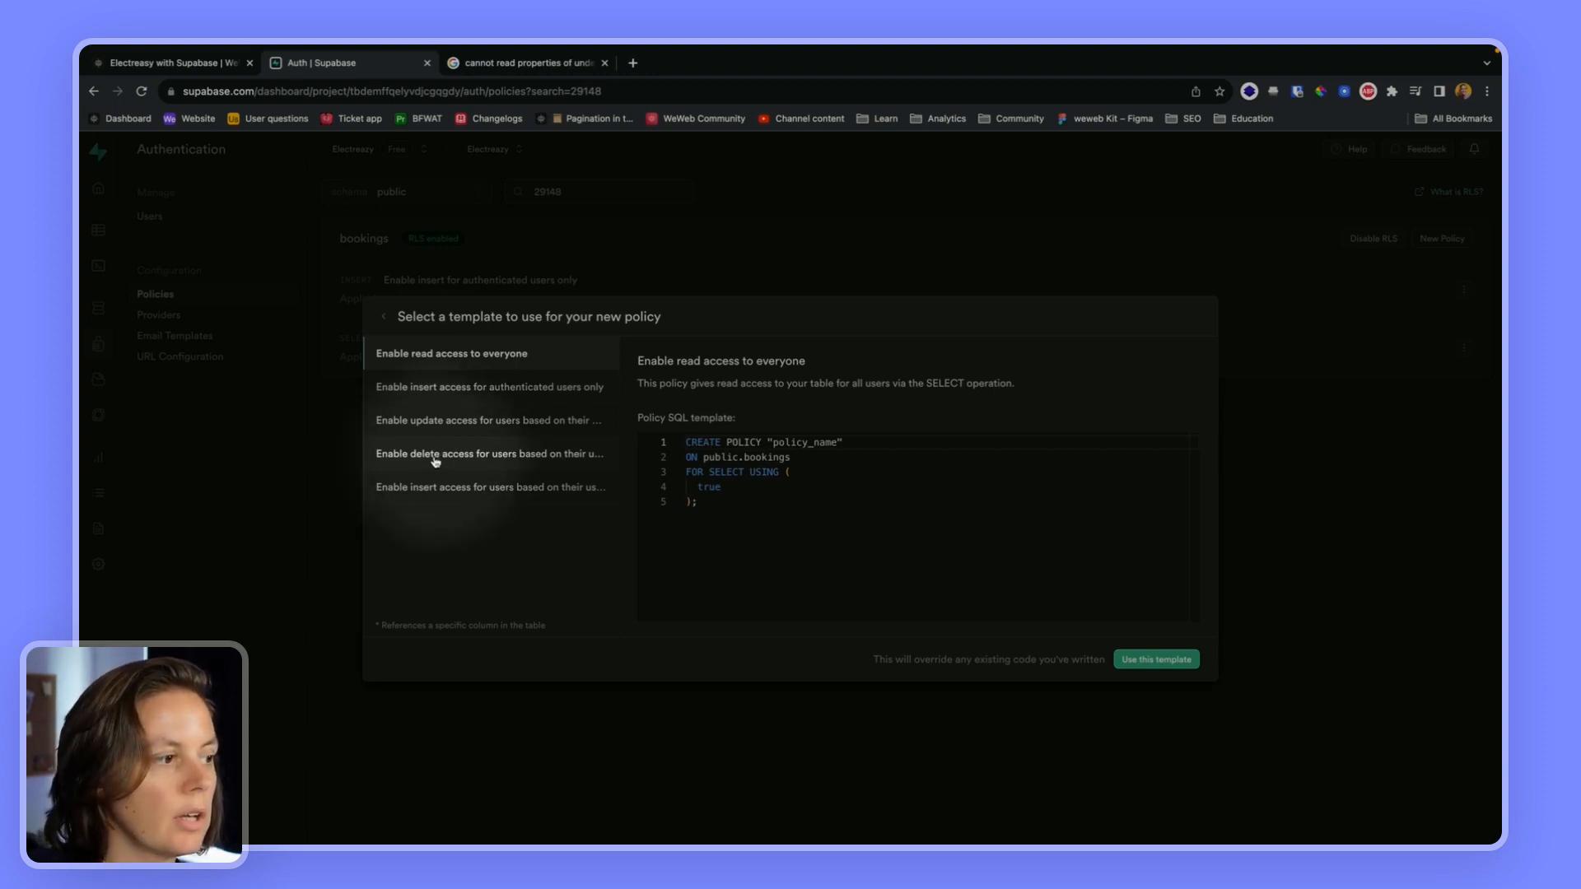
click(490, 453)
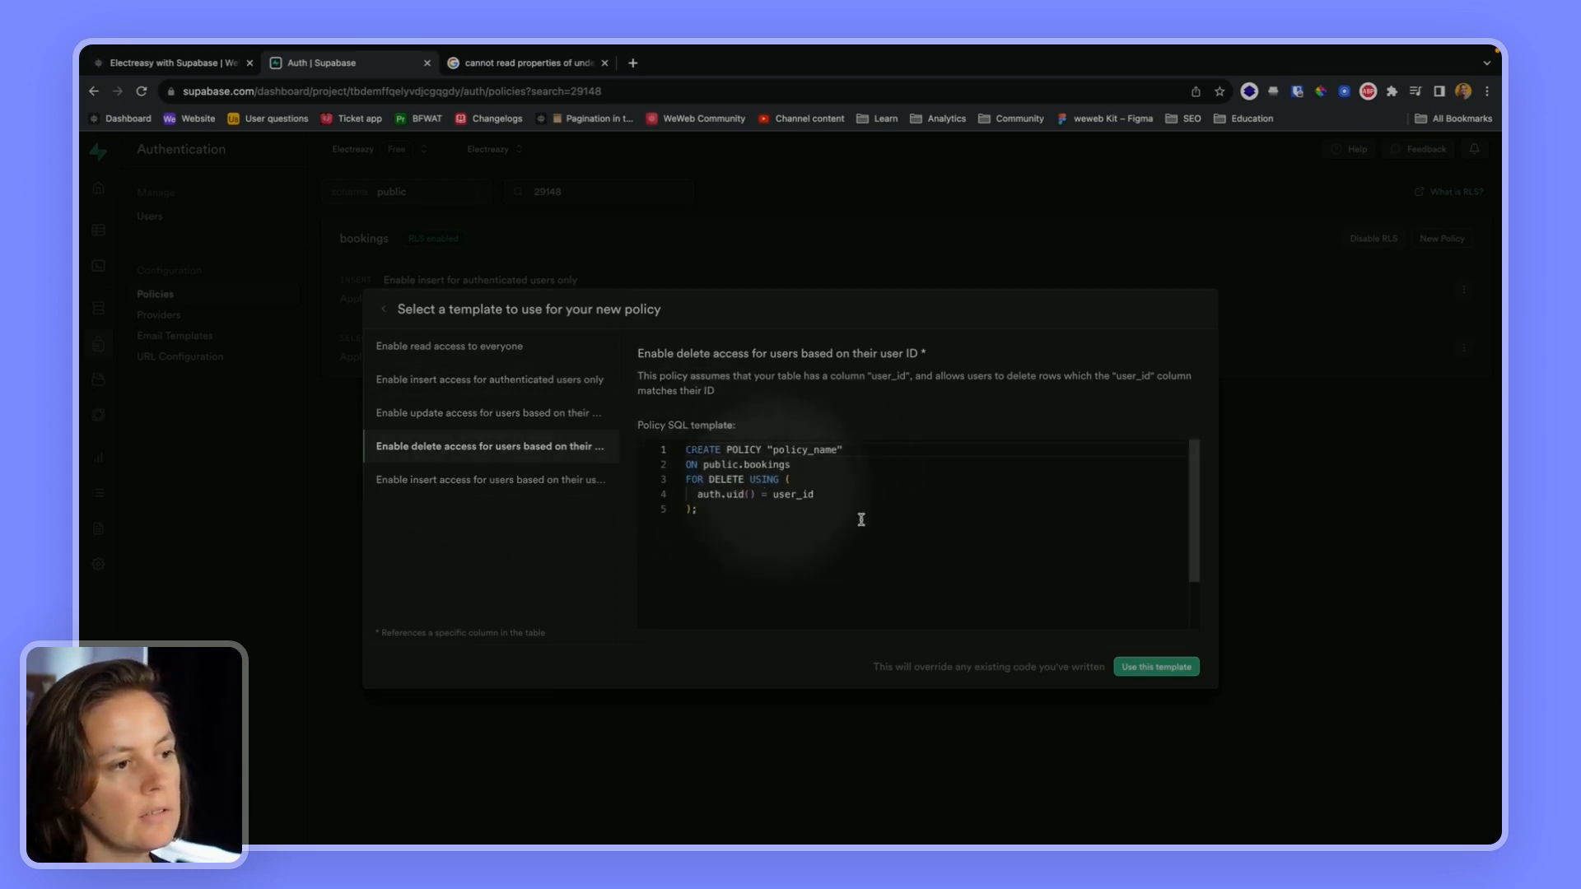
mouse_move(817, 495)
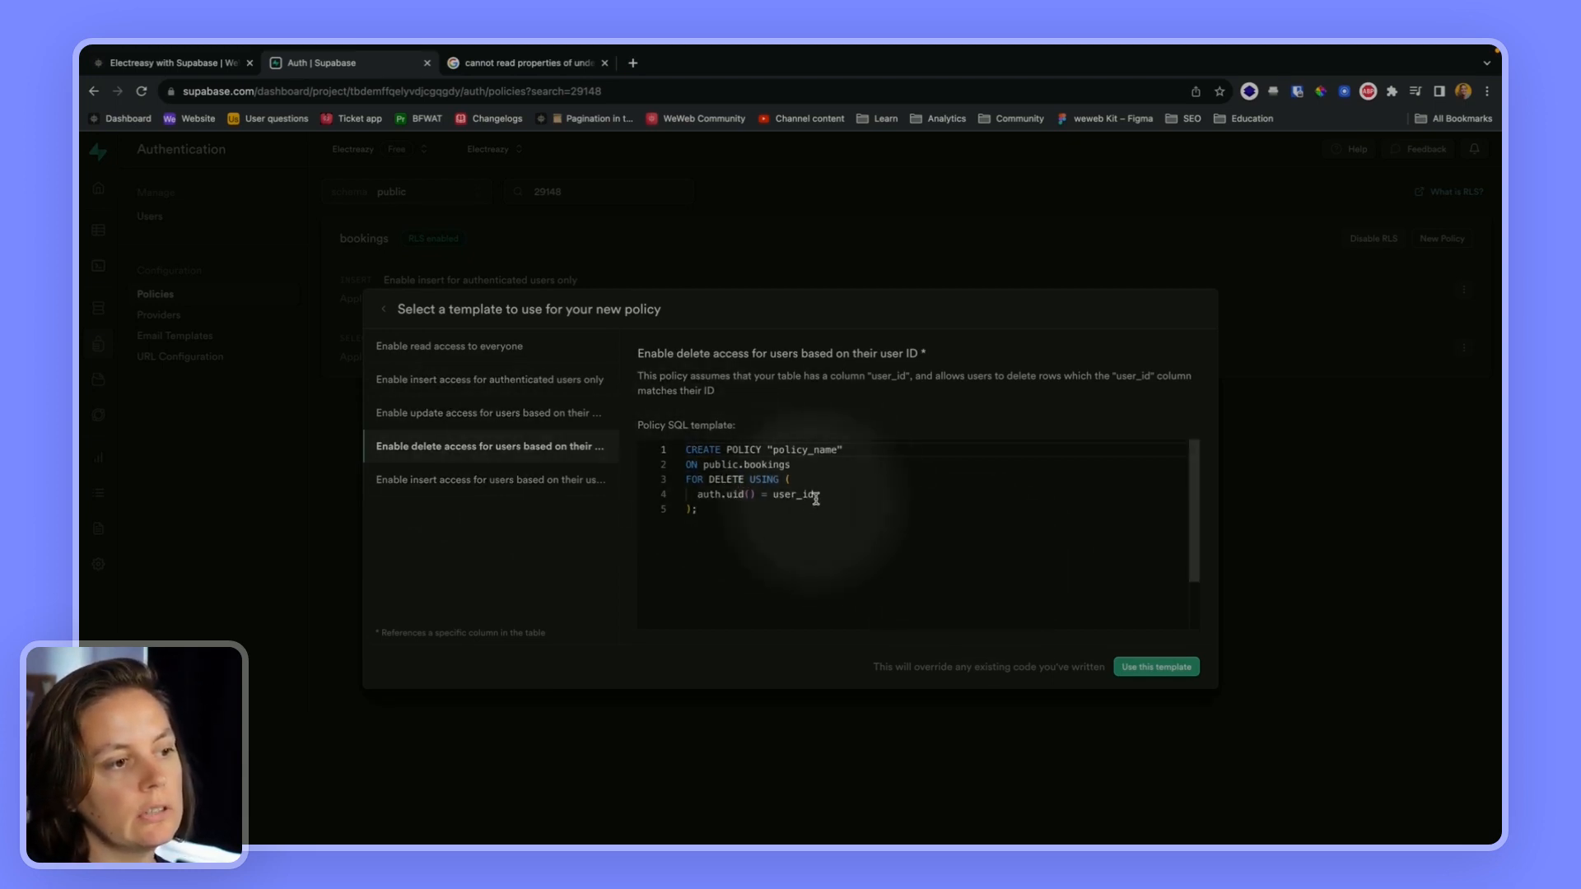
click(1155, 667)
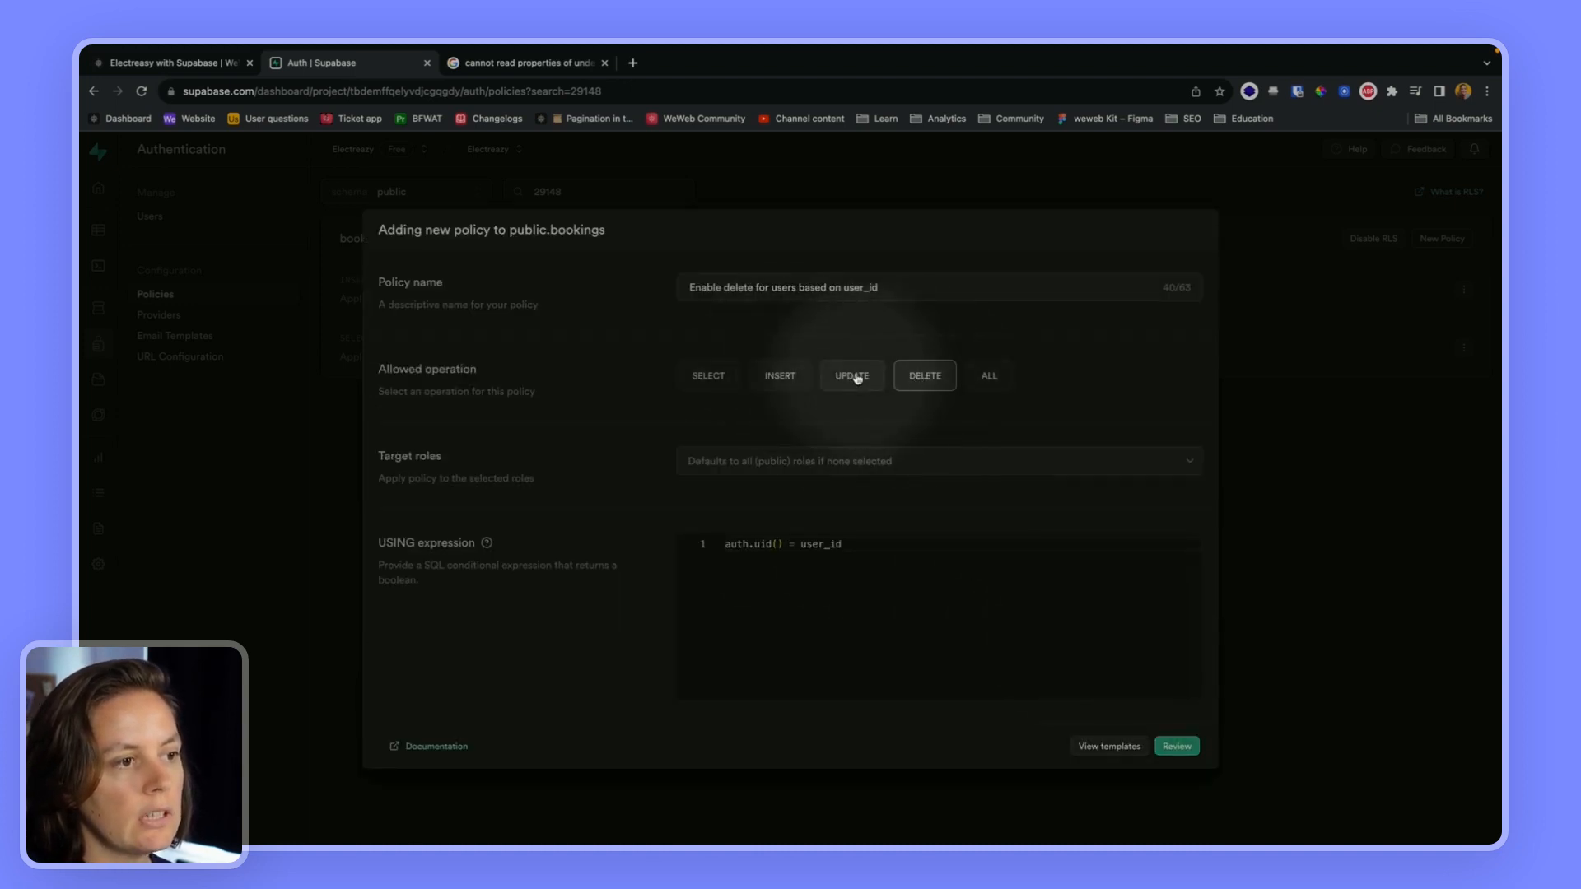
- Make it an UPDATE policy named 'Enable update…' with auth.uid() = user_id, save it and return to WeWeb
click(850, 375)
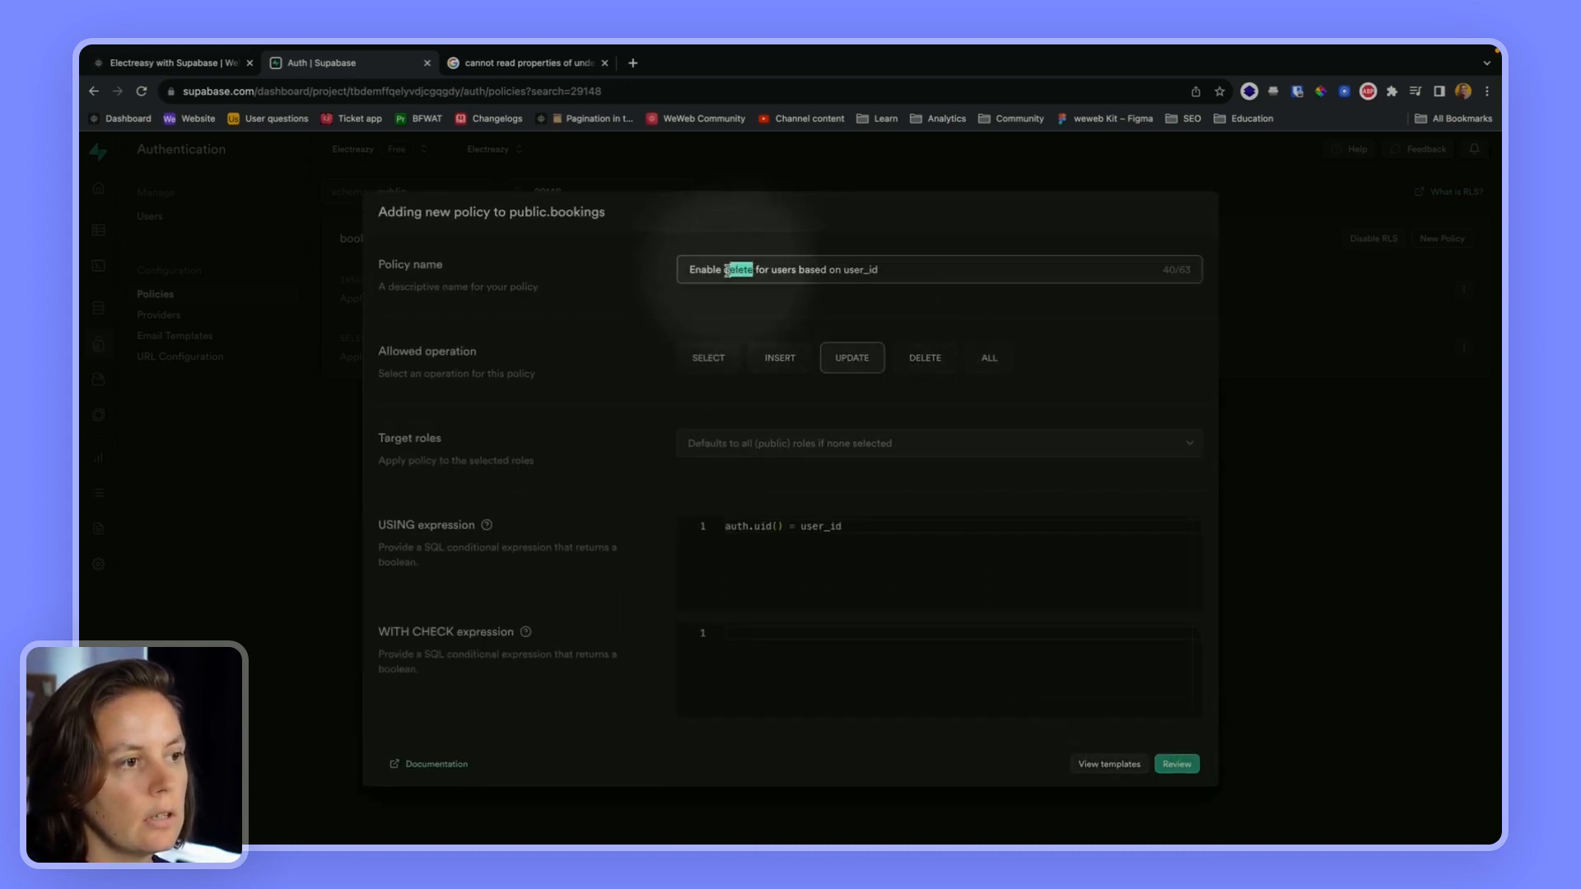
text(updat)
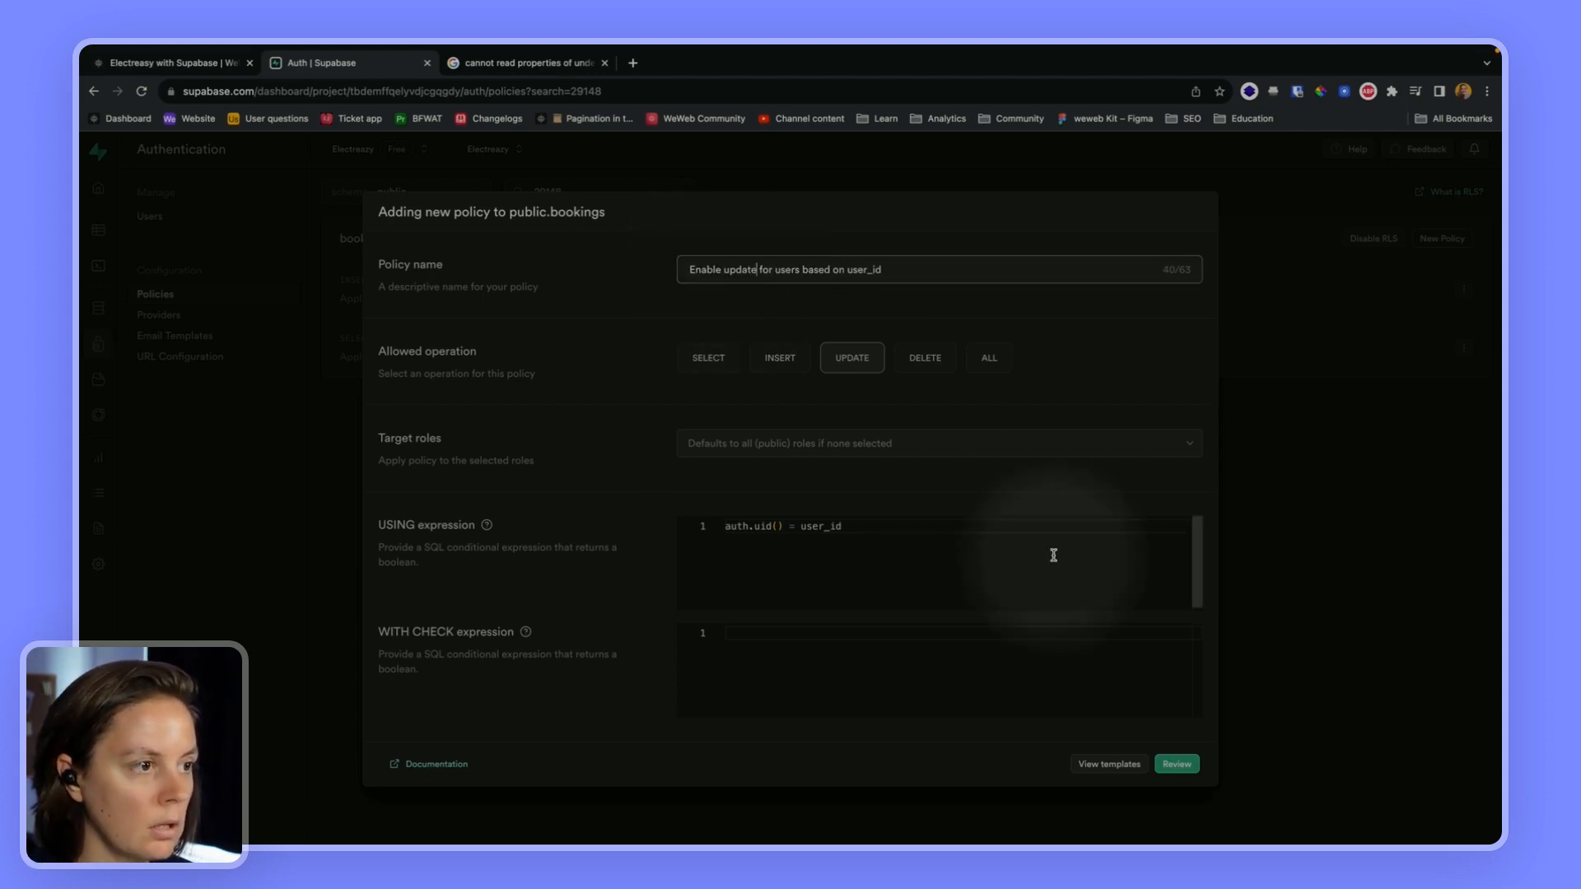
click(1175, 762)
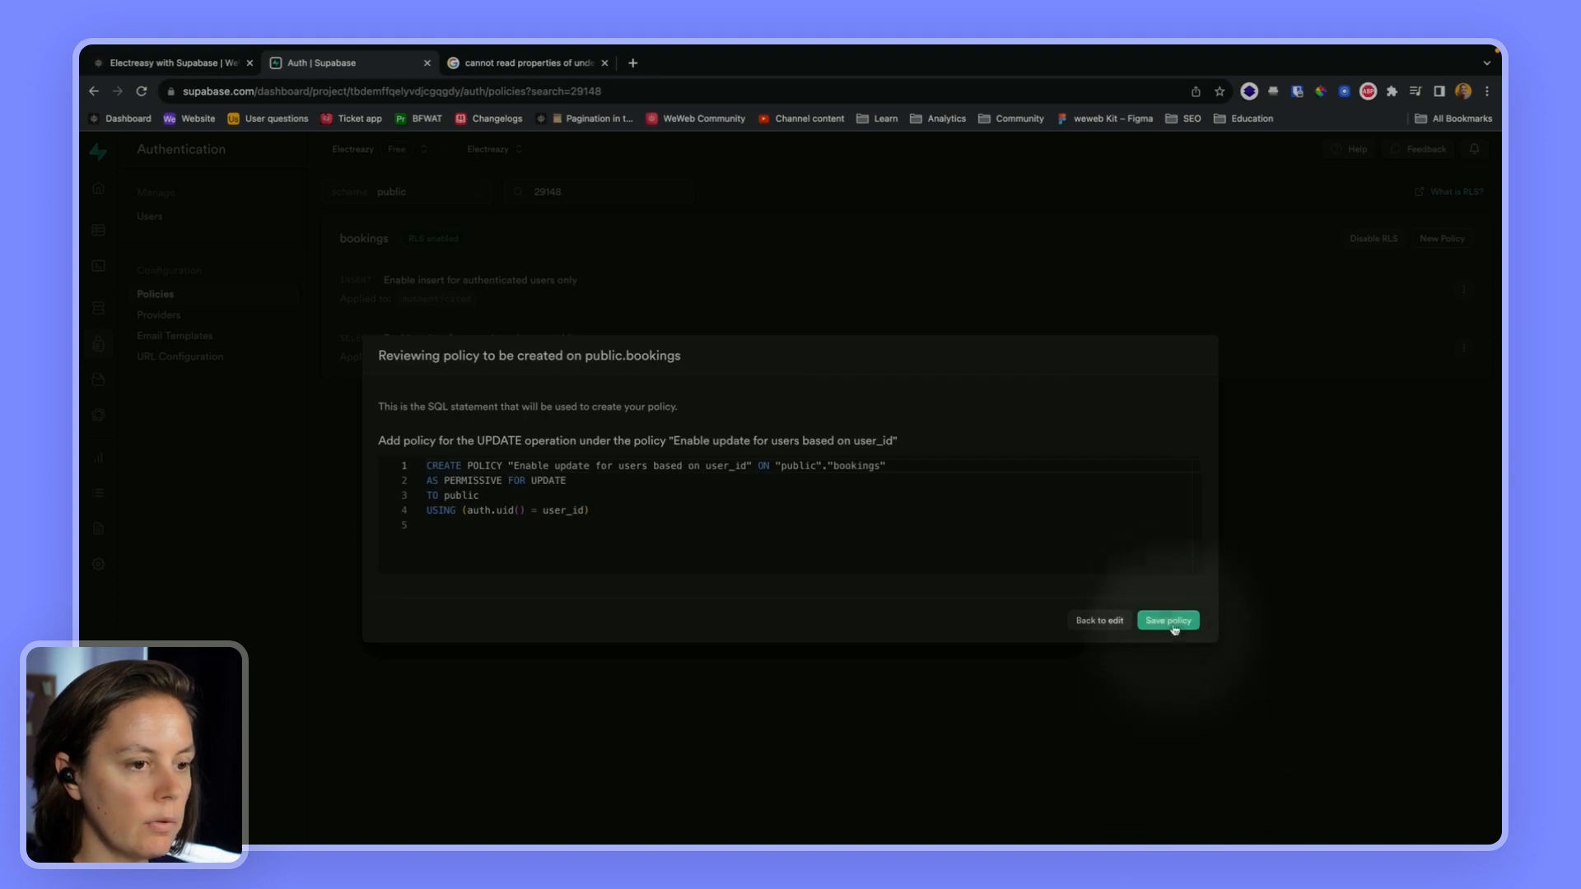
click(1165, 621)
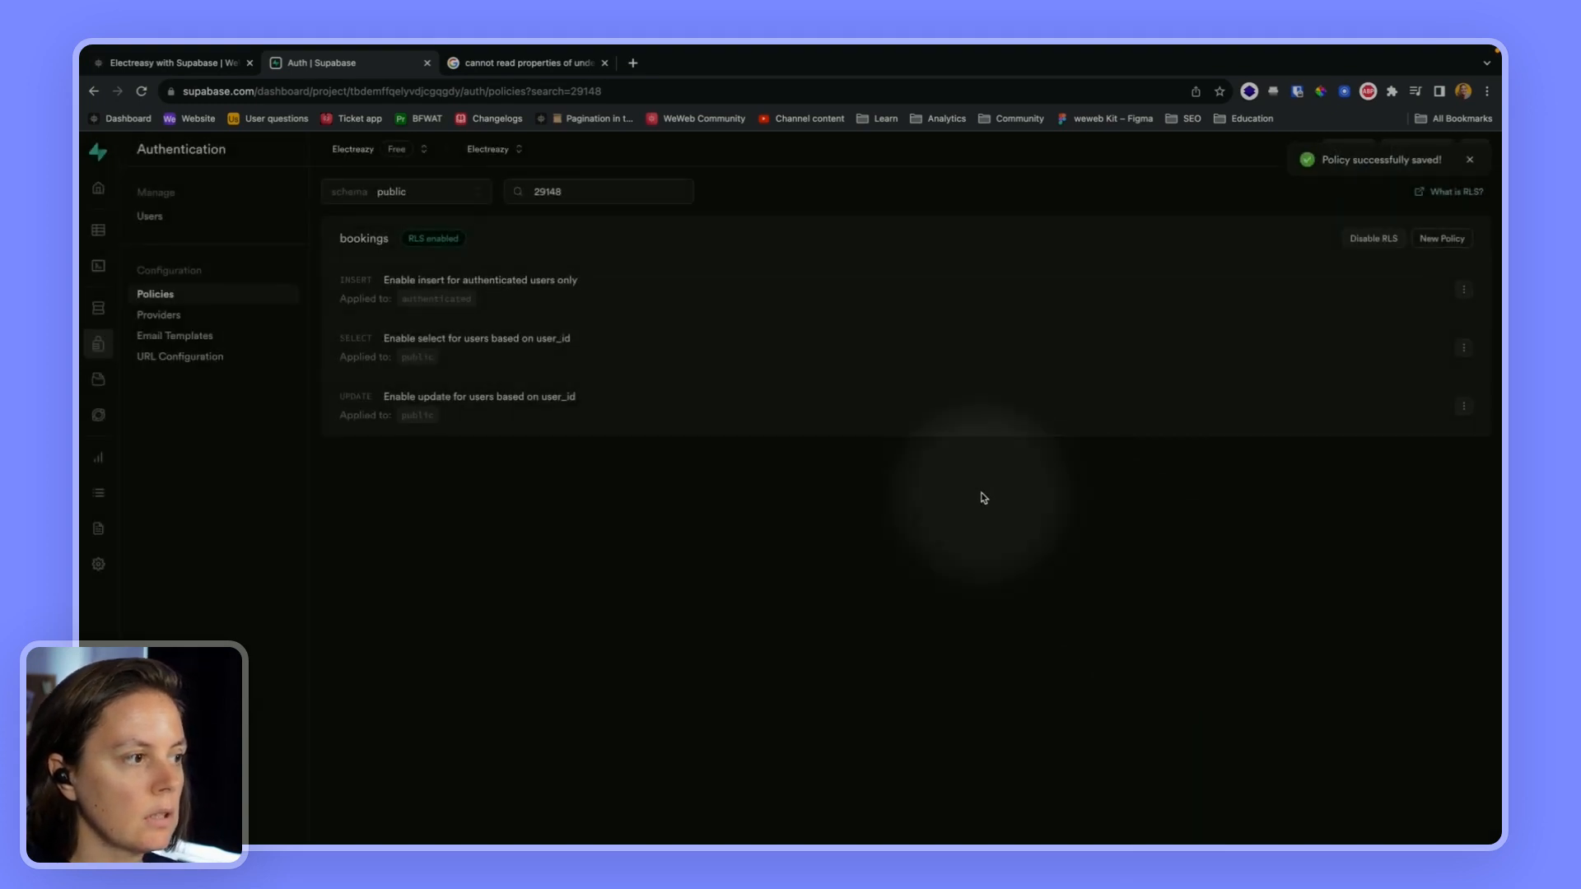
click(172, 62)
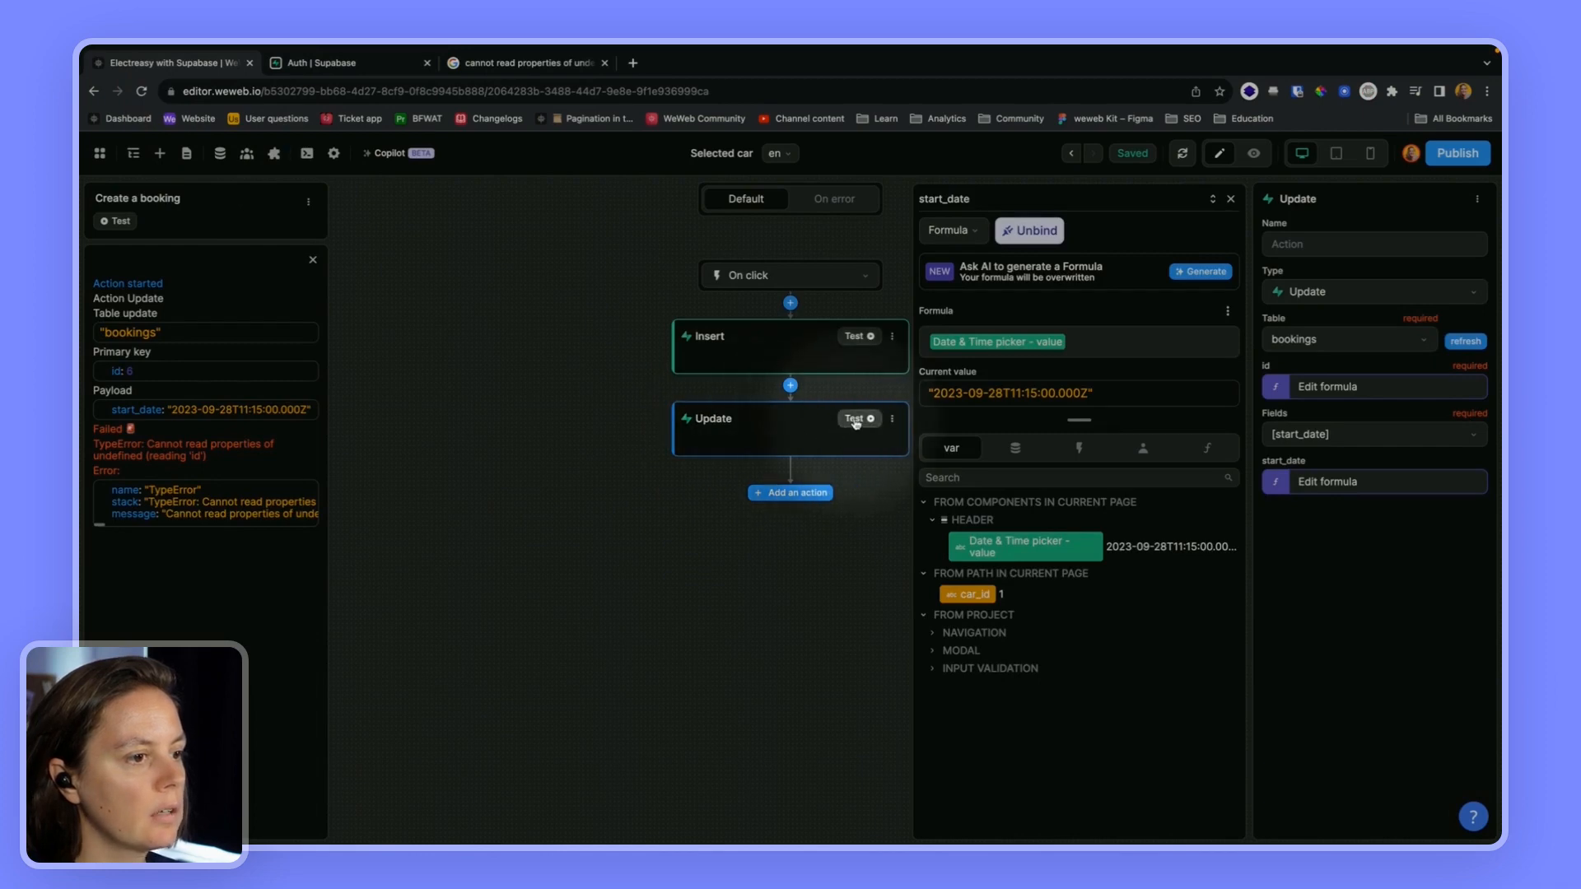
- Rerun the Update action test so it succeeds for booking 6, then switch to Supabase
click(855, 418)
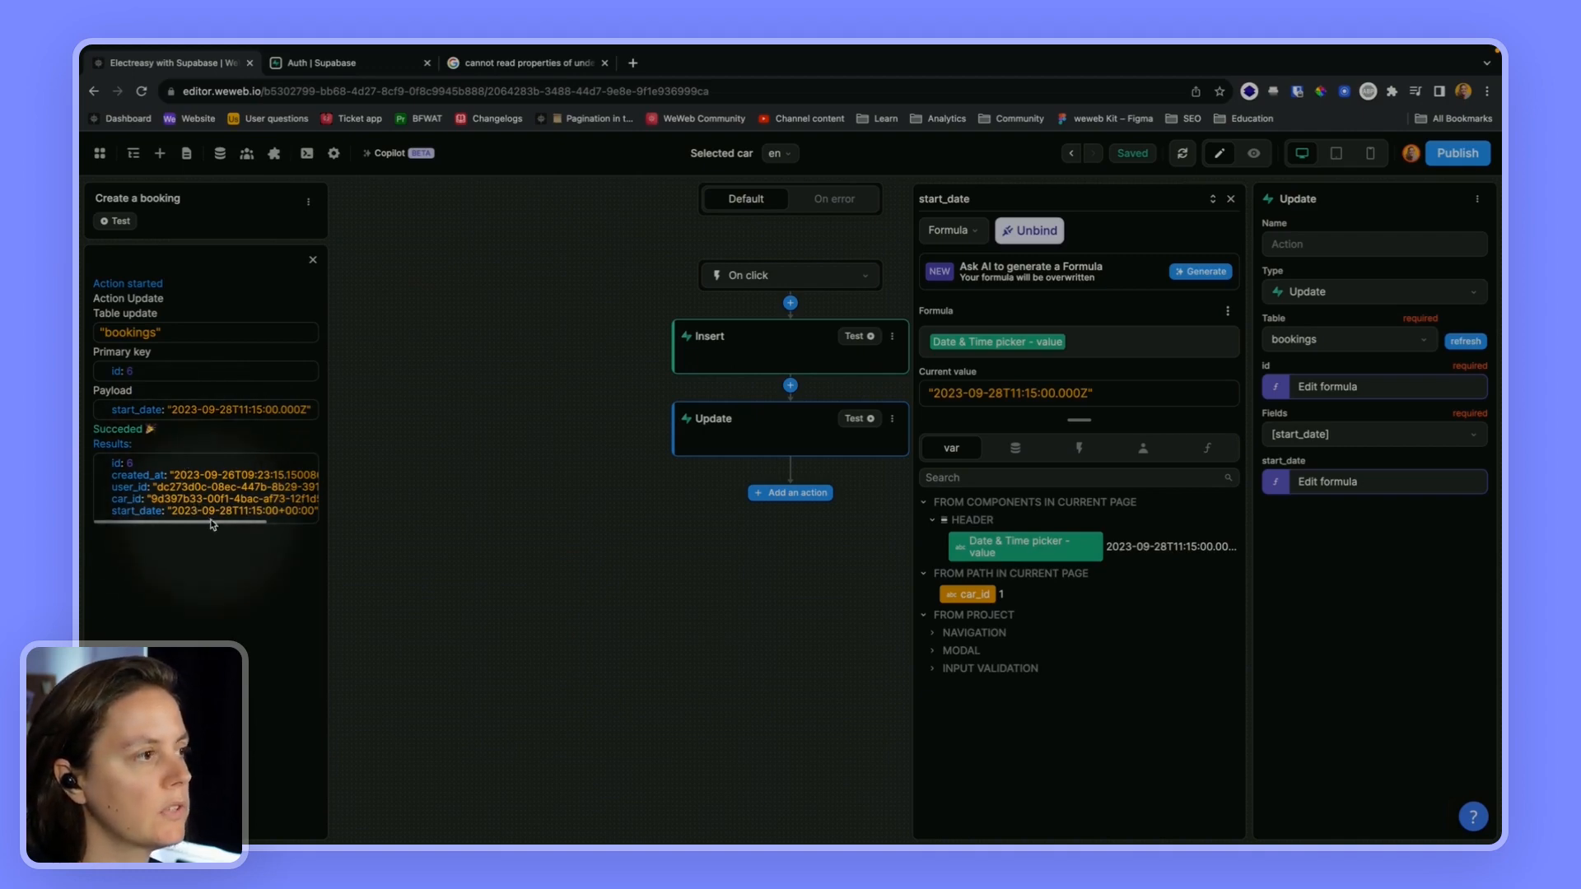
click(348, 63)
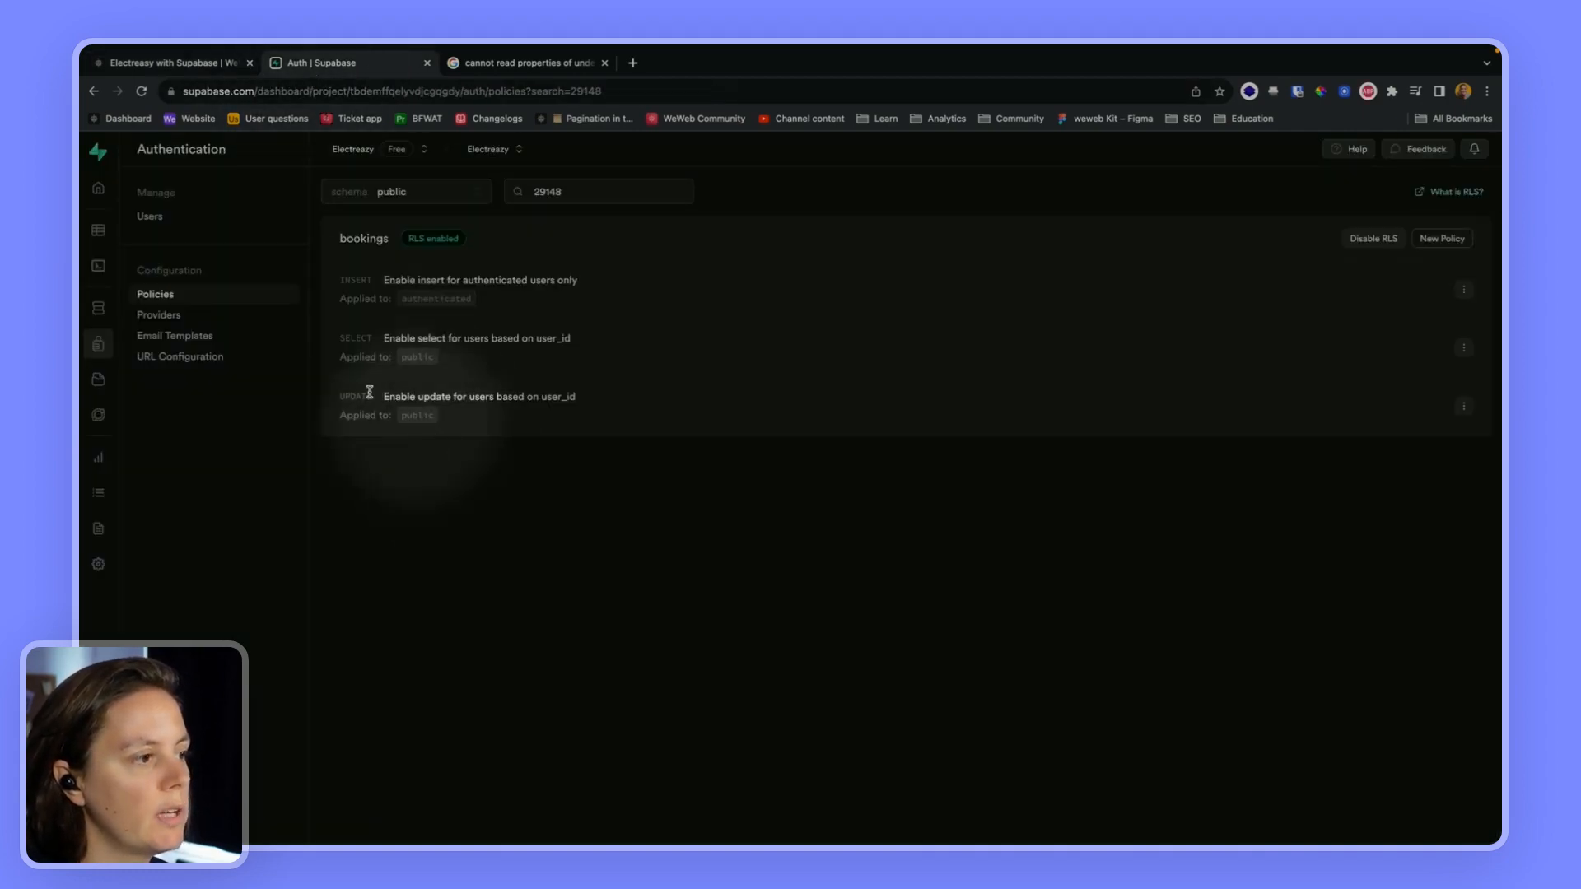
click(97, 230)
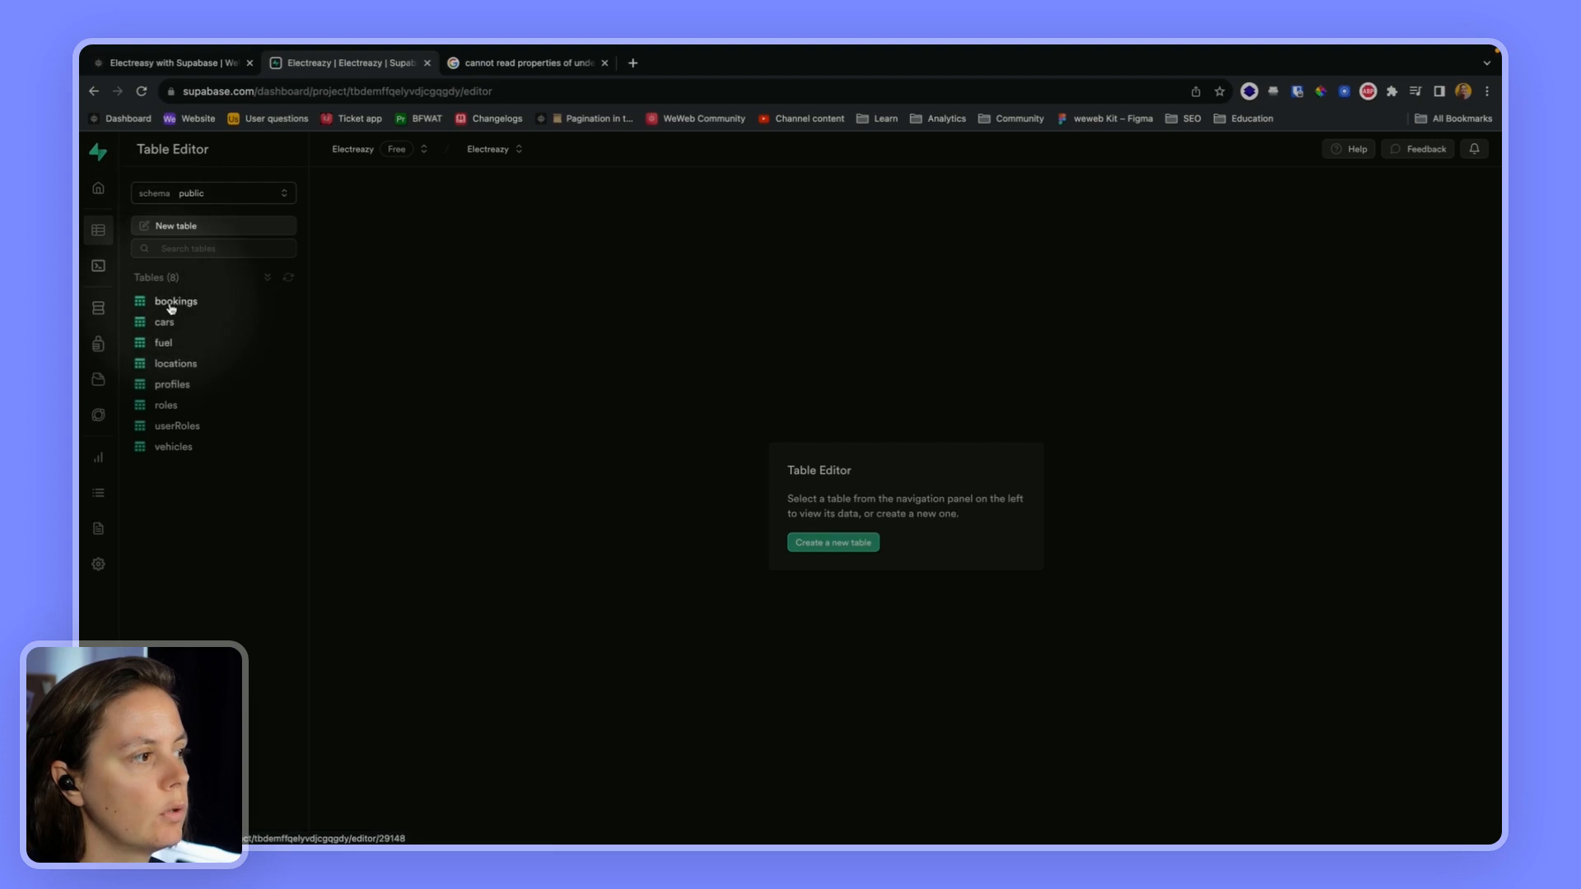
click(176, 300)
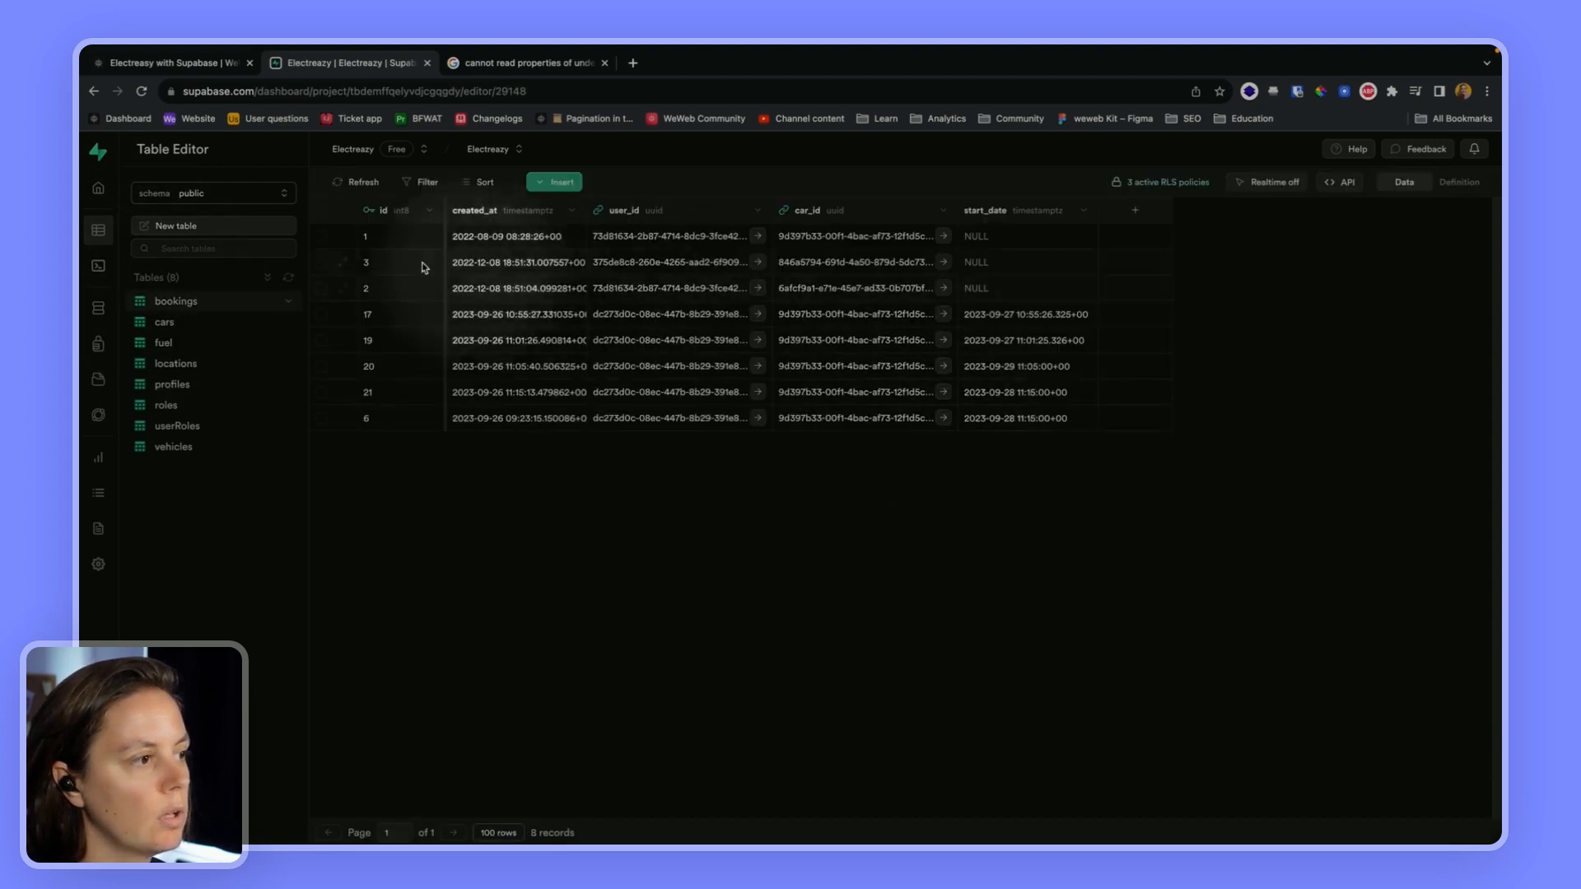
mouse_move(878, 417)
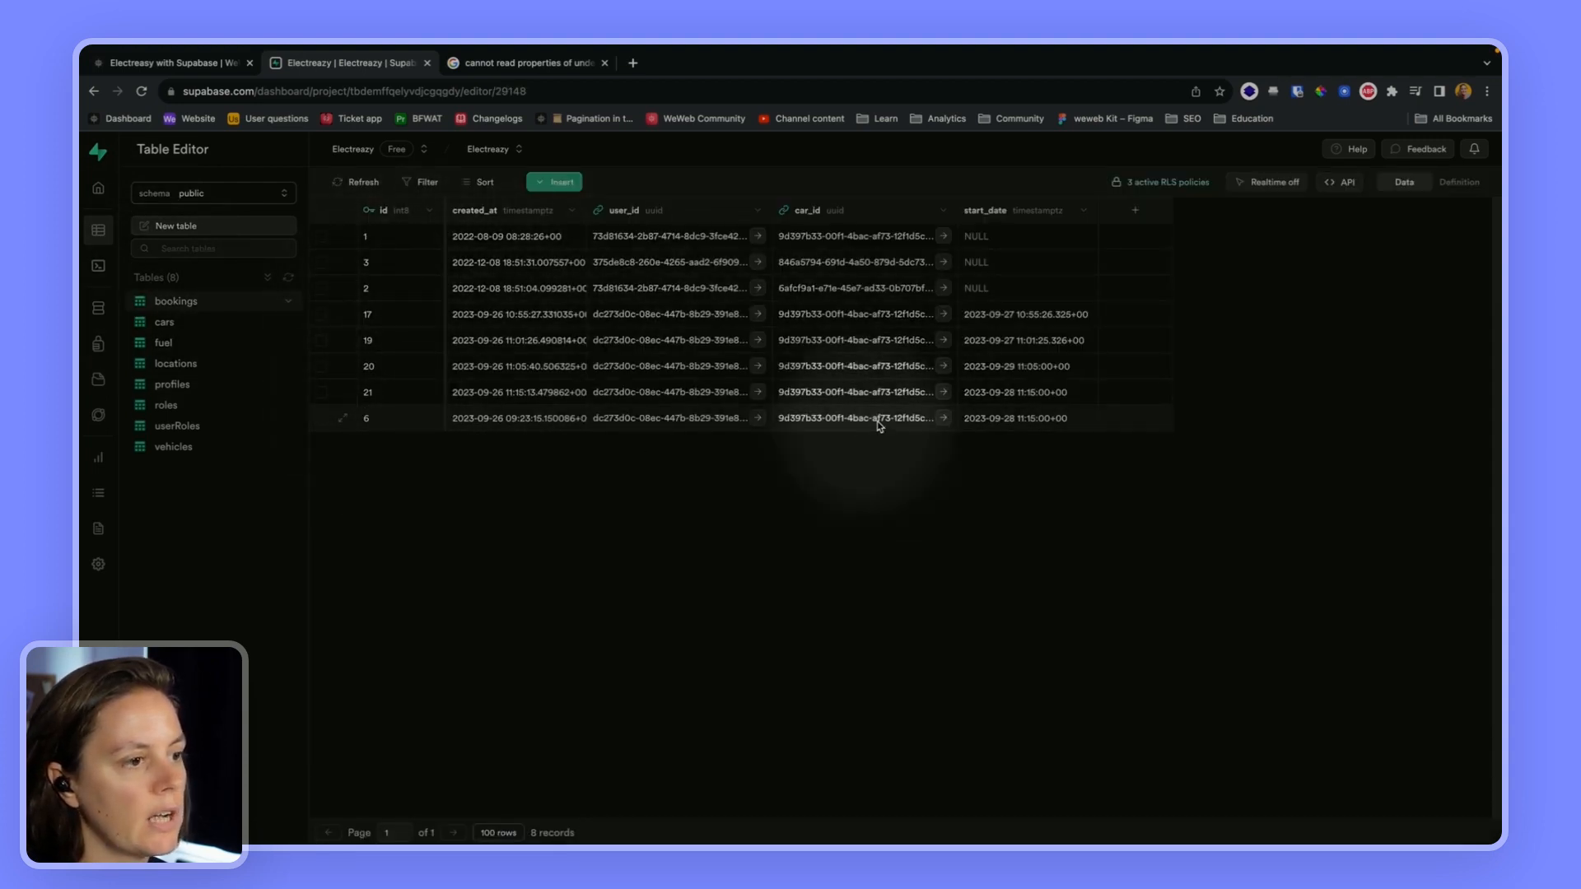